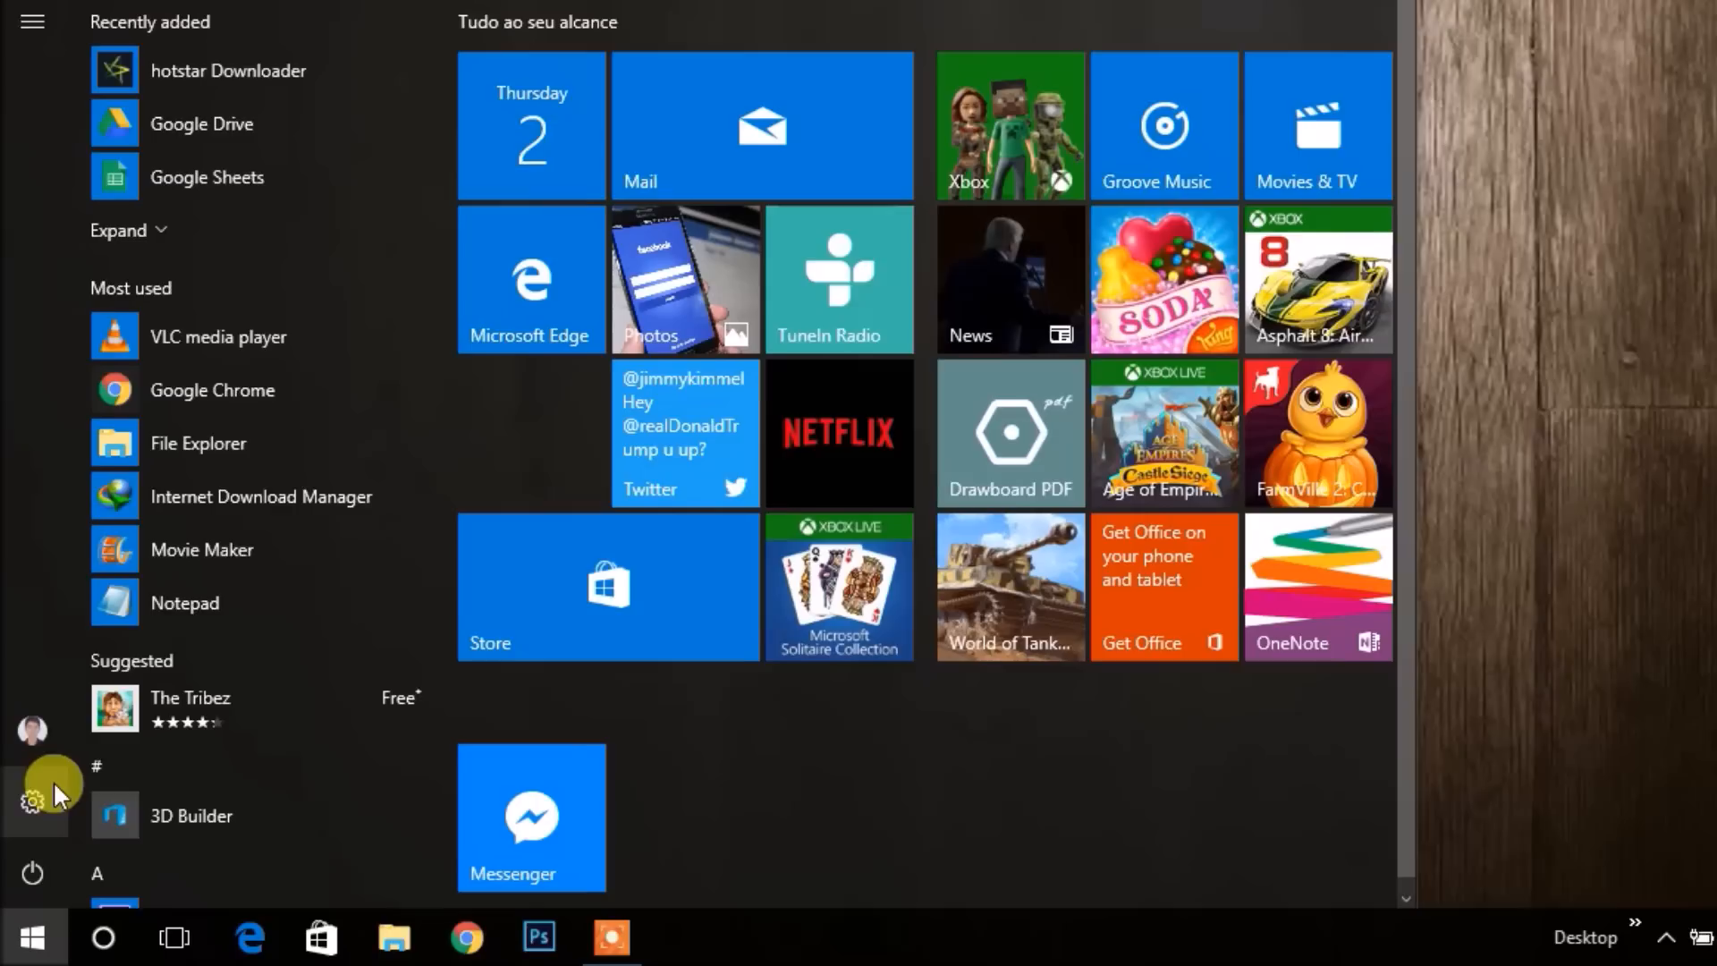
# Reach the Mobile hotspot page under Network & Internet in Windows Settings.
pyautogui.click(31, 797)
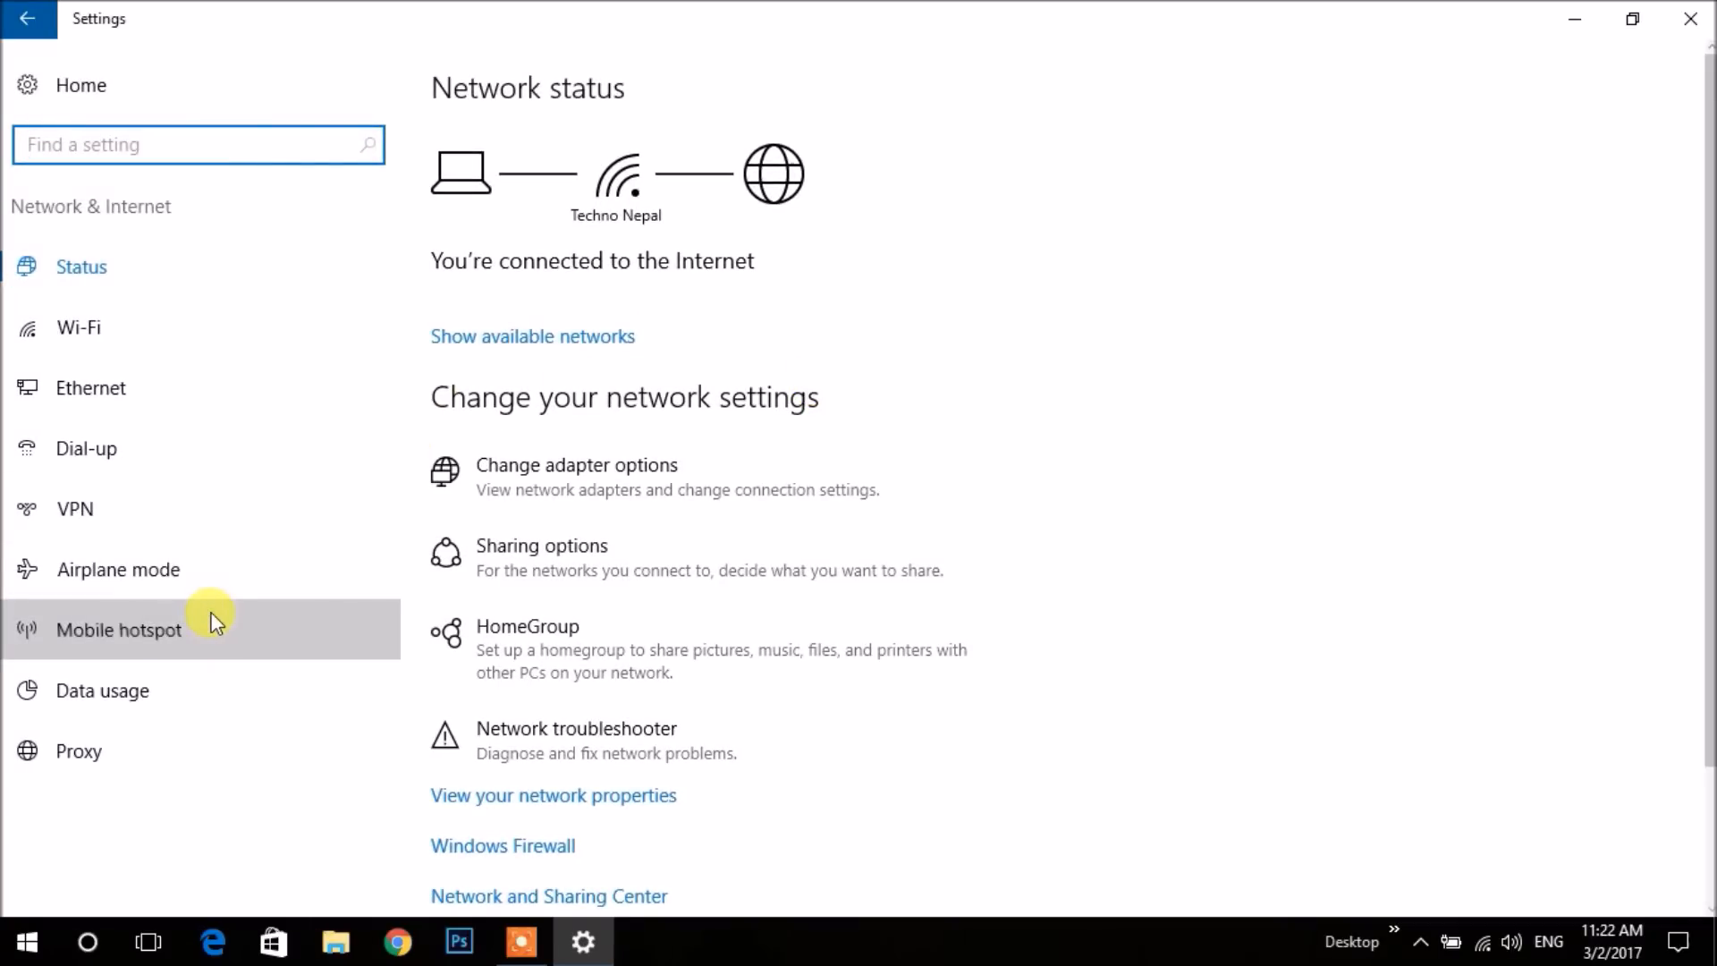
pyautogui.click(118, 630)
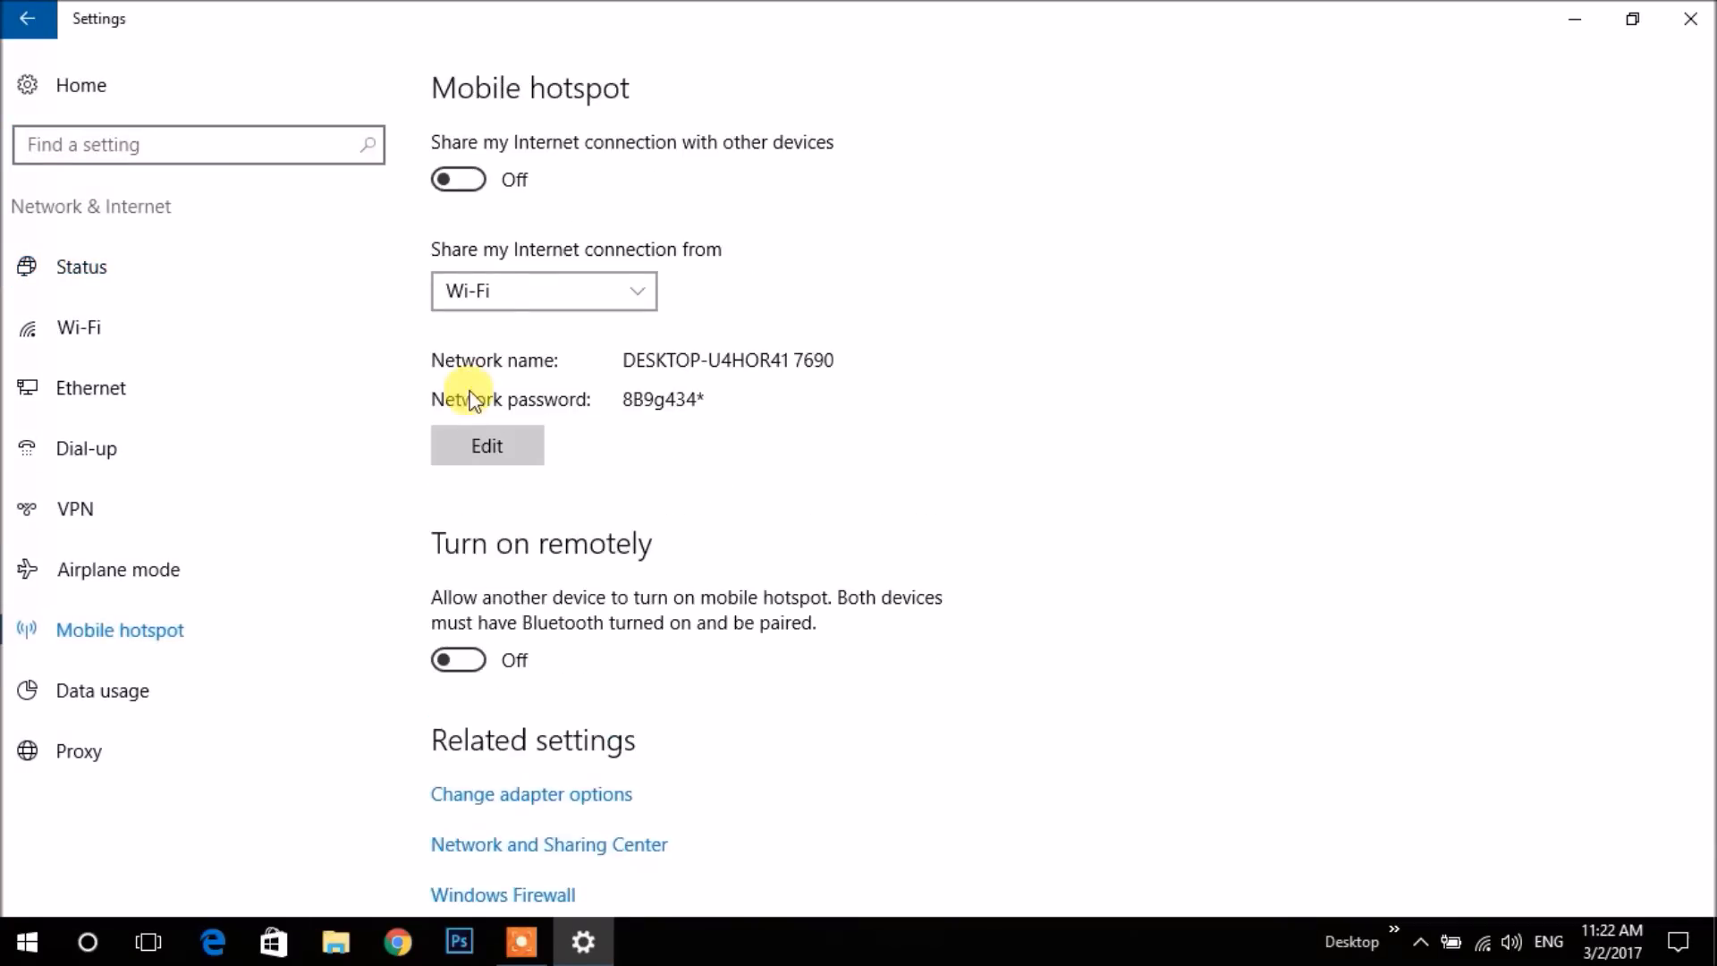
pyautogui.moveTo(762, 172)
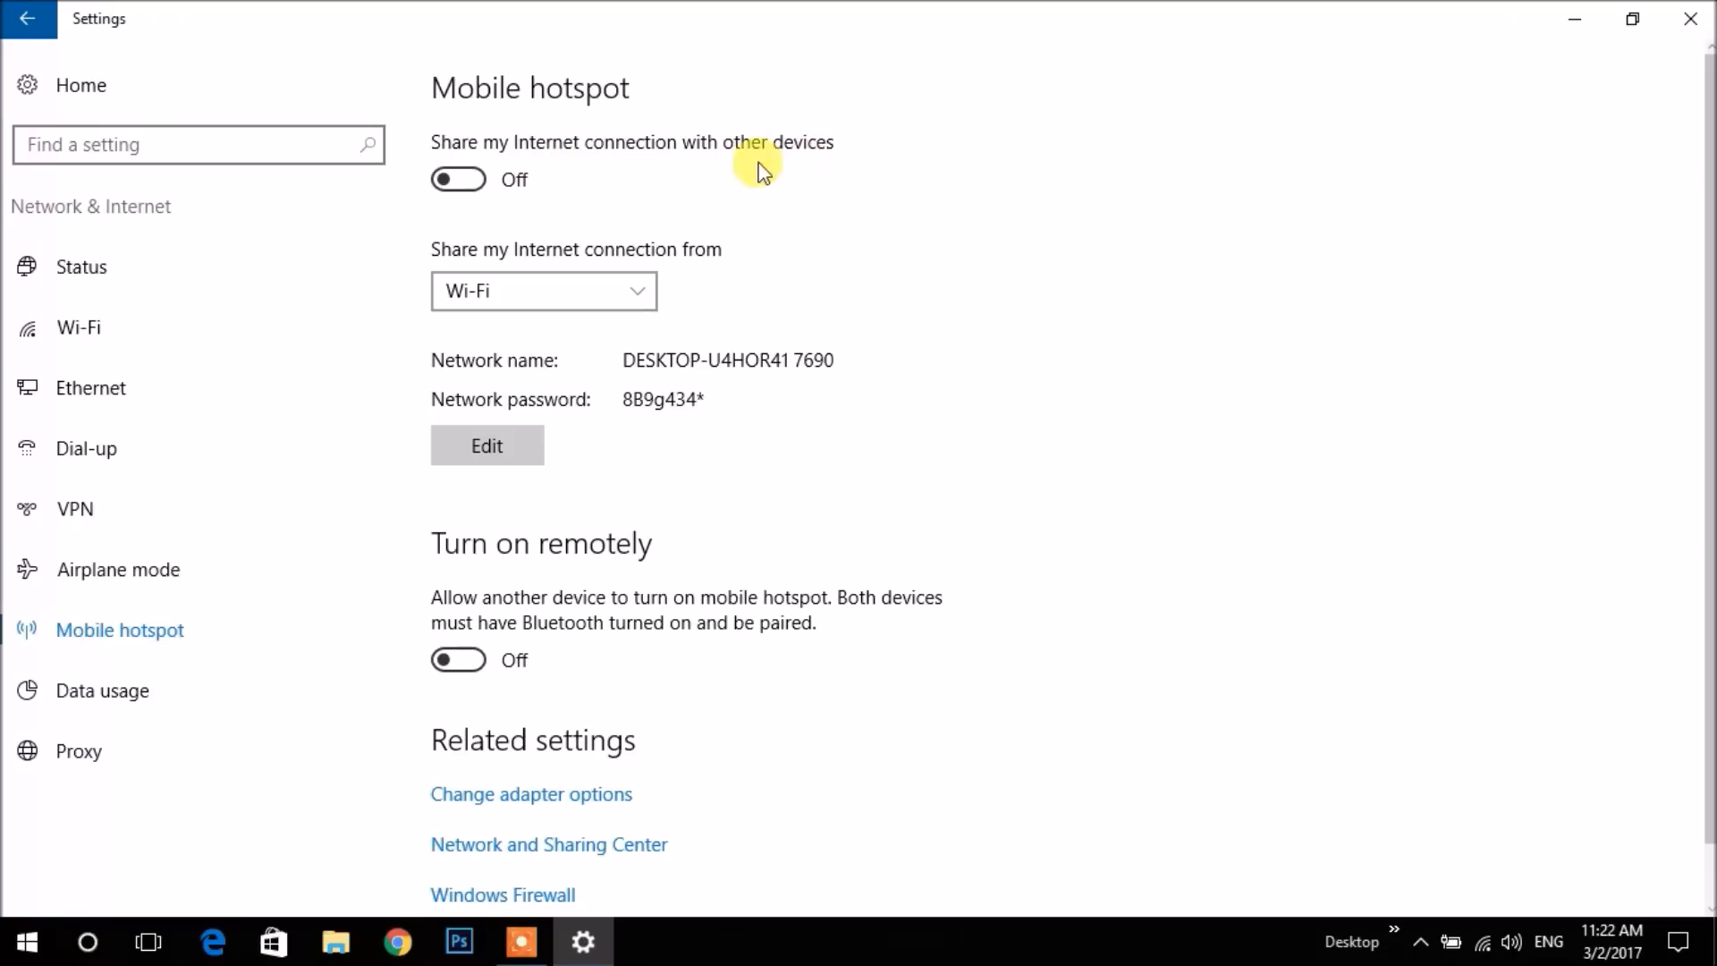
# Switch on sharing the internet connection and check the nearby wireless networks list.
pyautogui.click(458, 179)
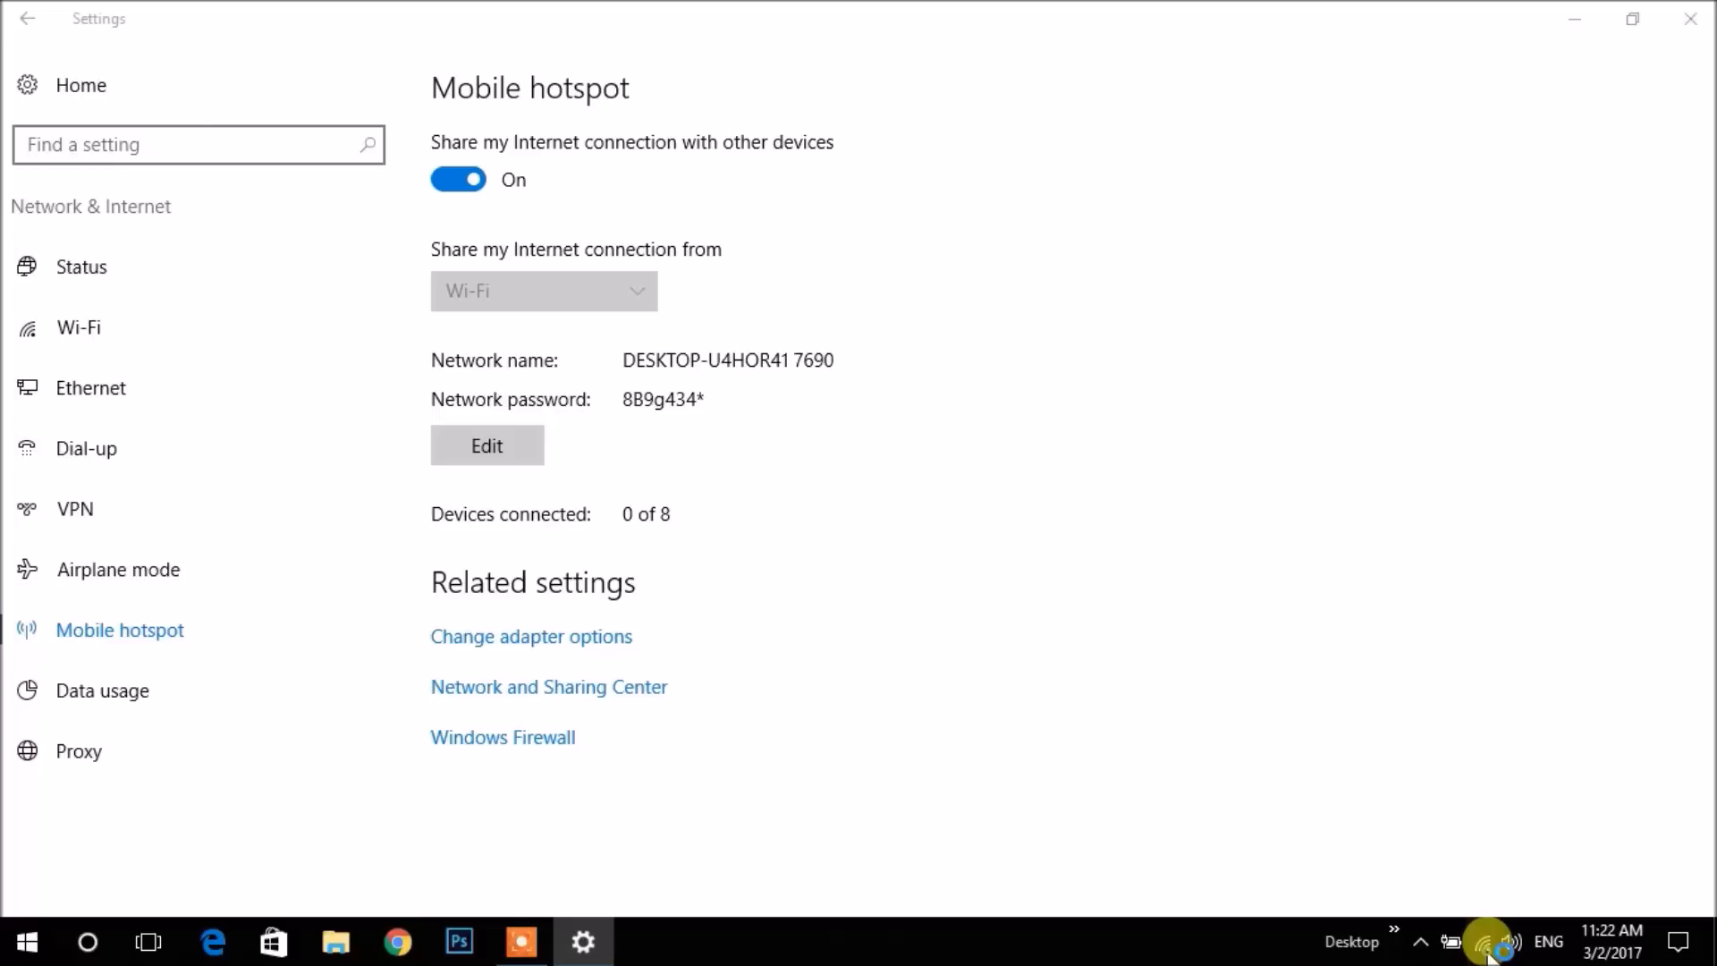
pyautogui.click(1484, 943)
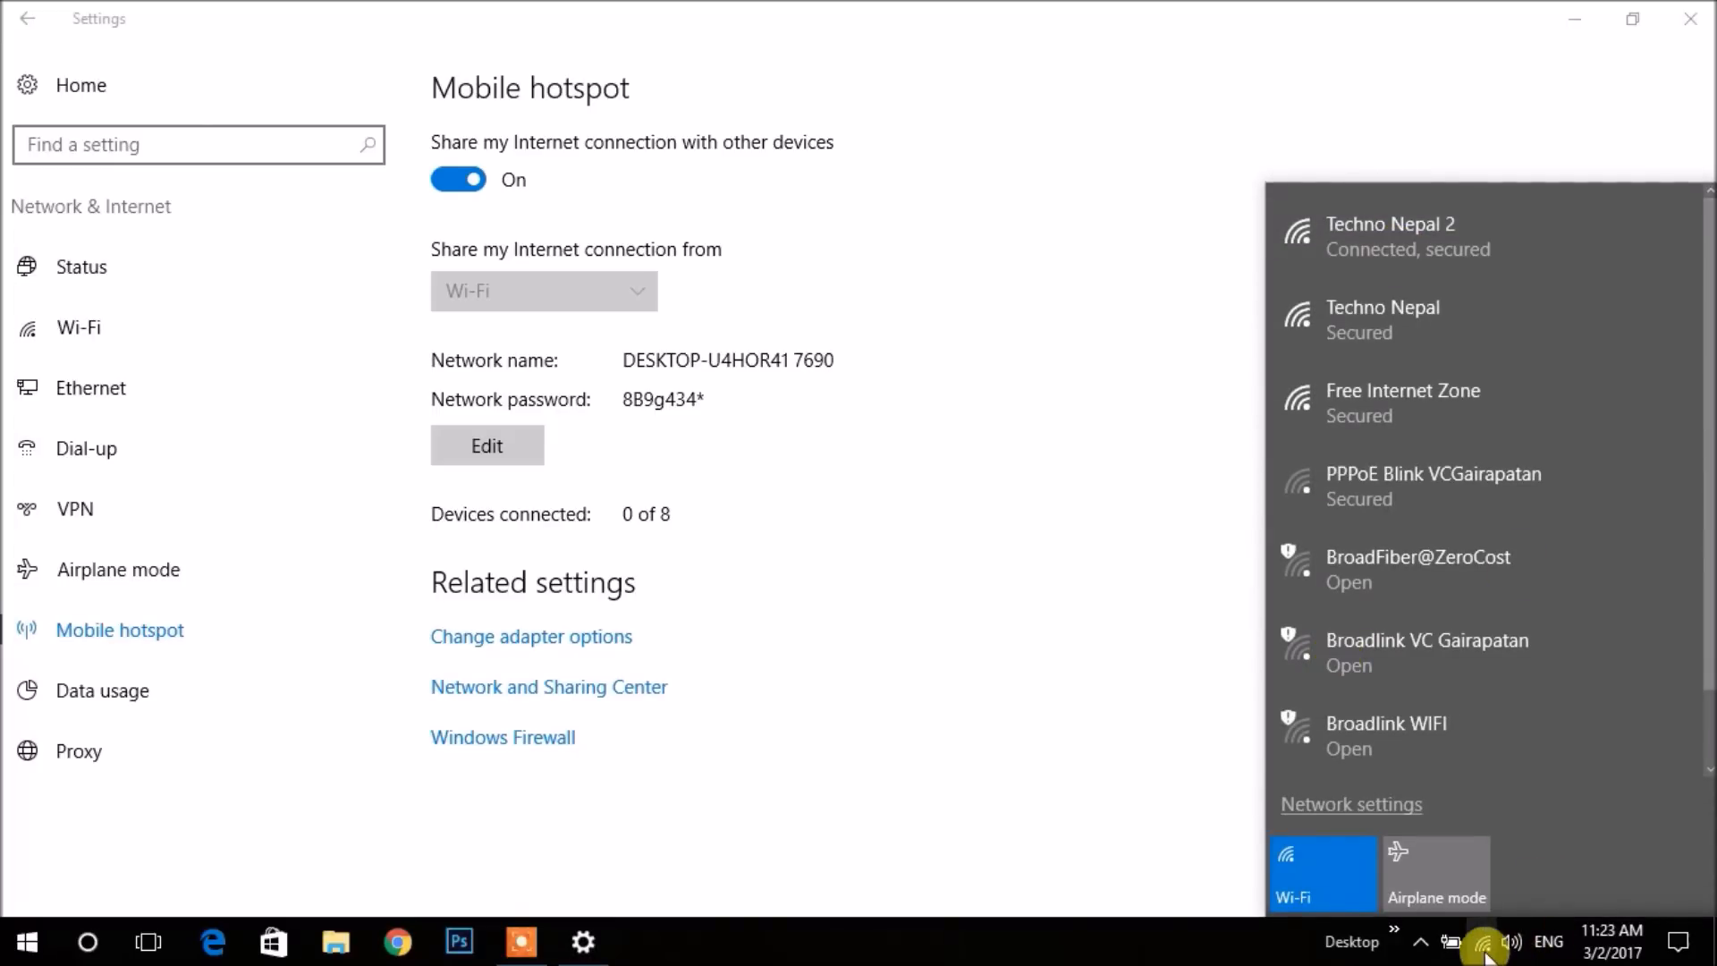
pyautogui.click(608, 458)
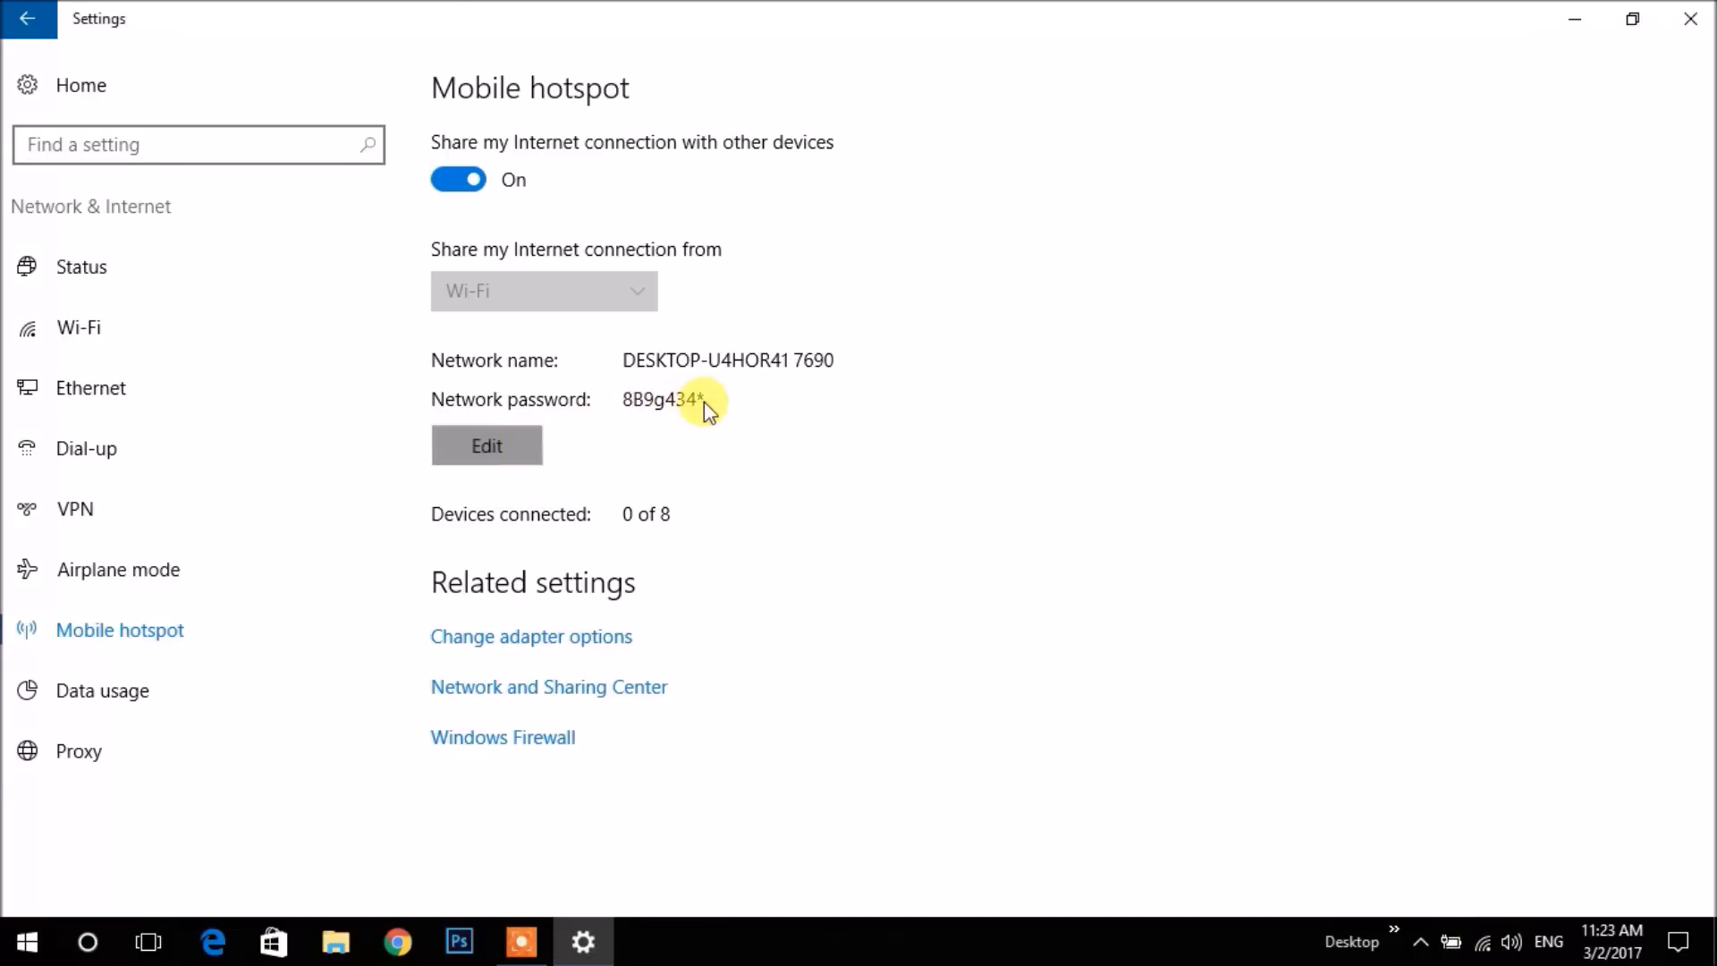
pyautogui.click(487, 445)
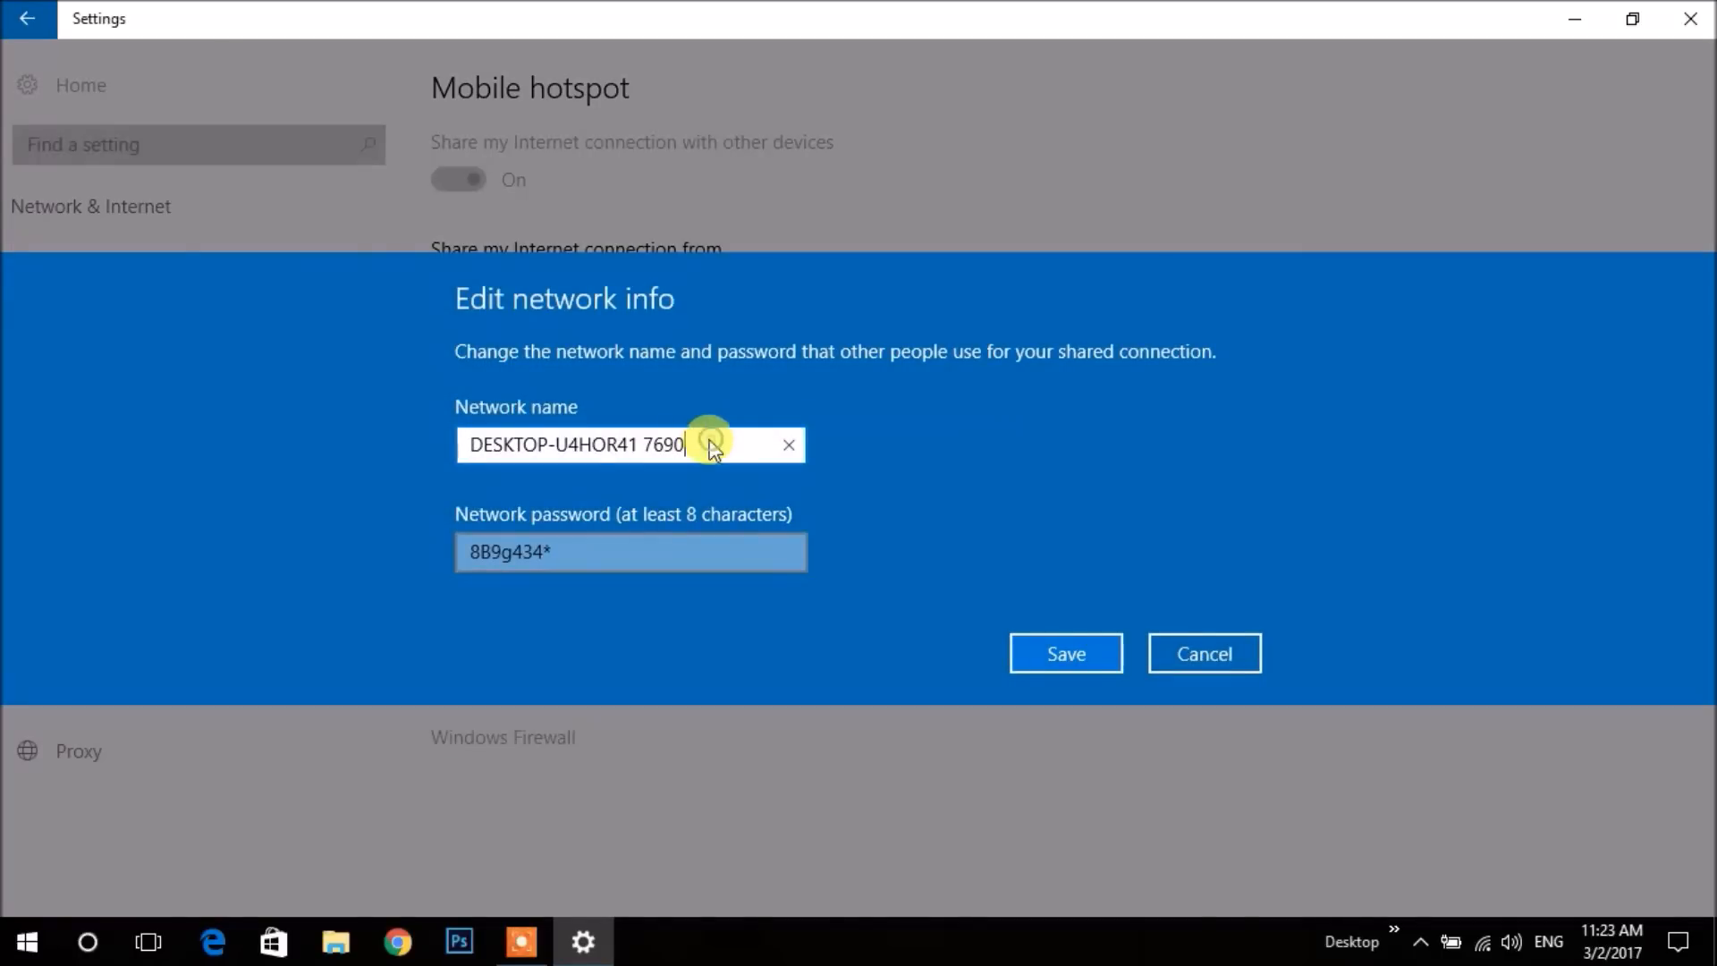
pyautogui.write('New WiFi Hotspot')
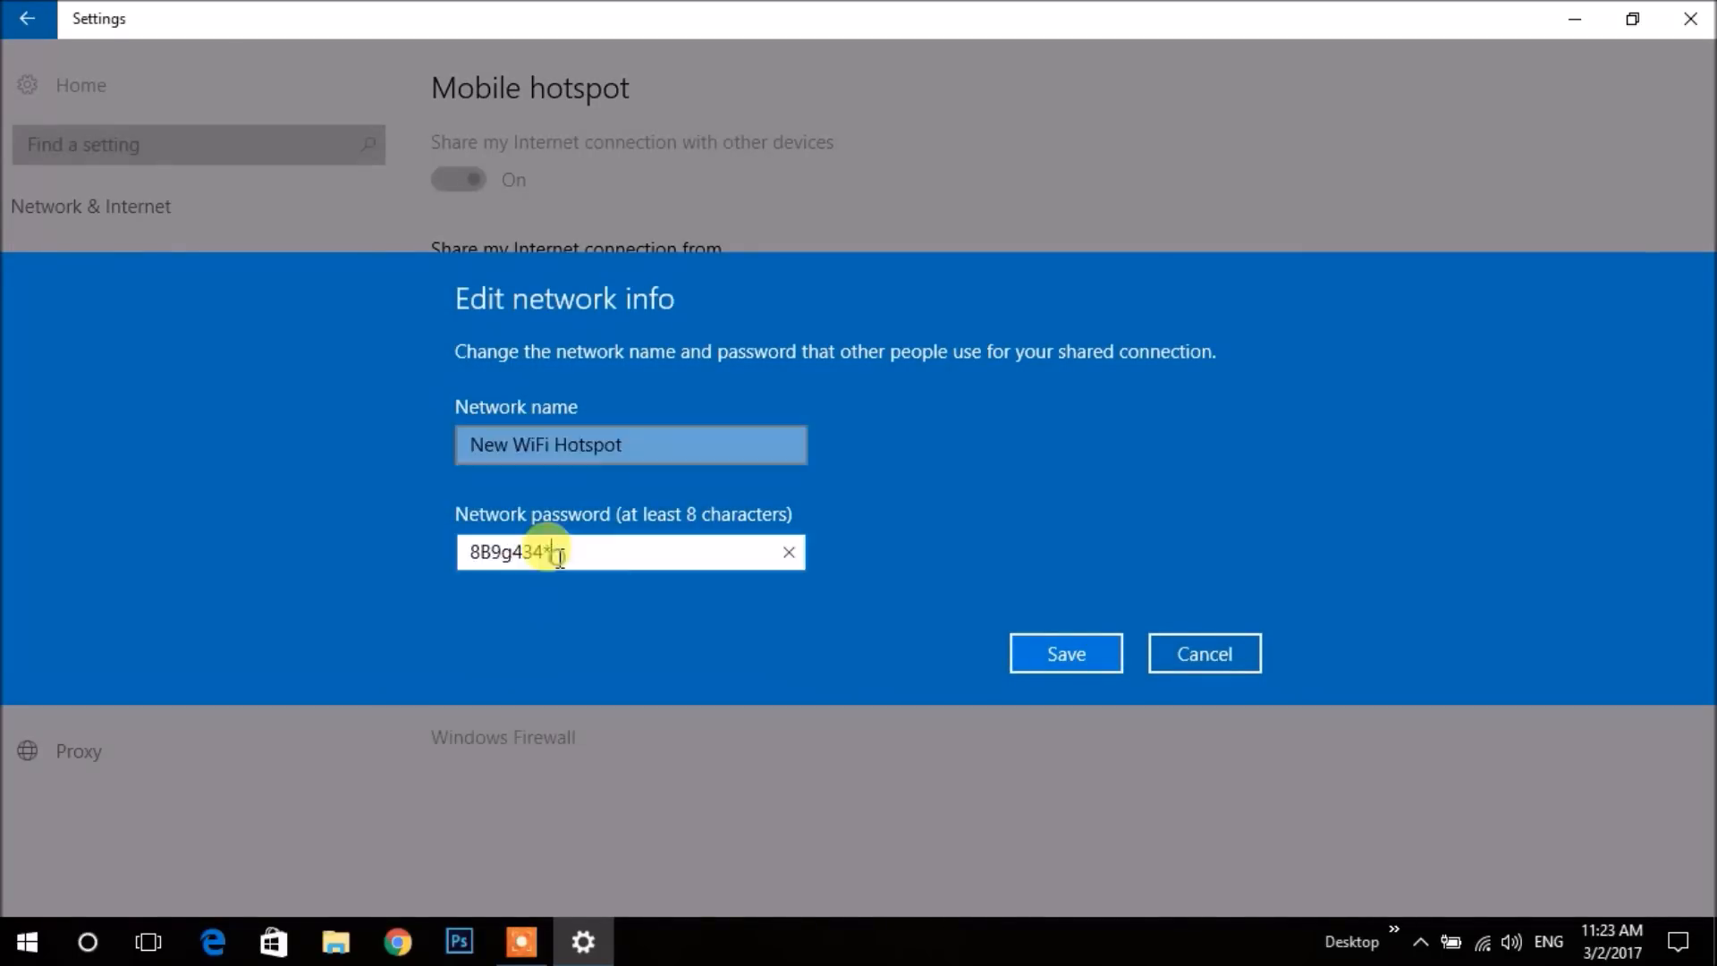
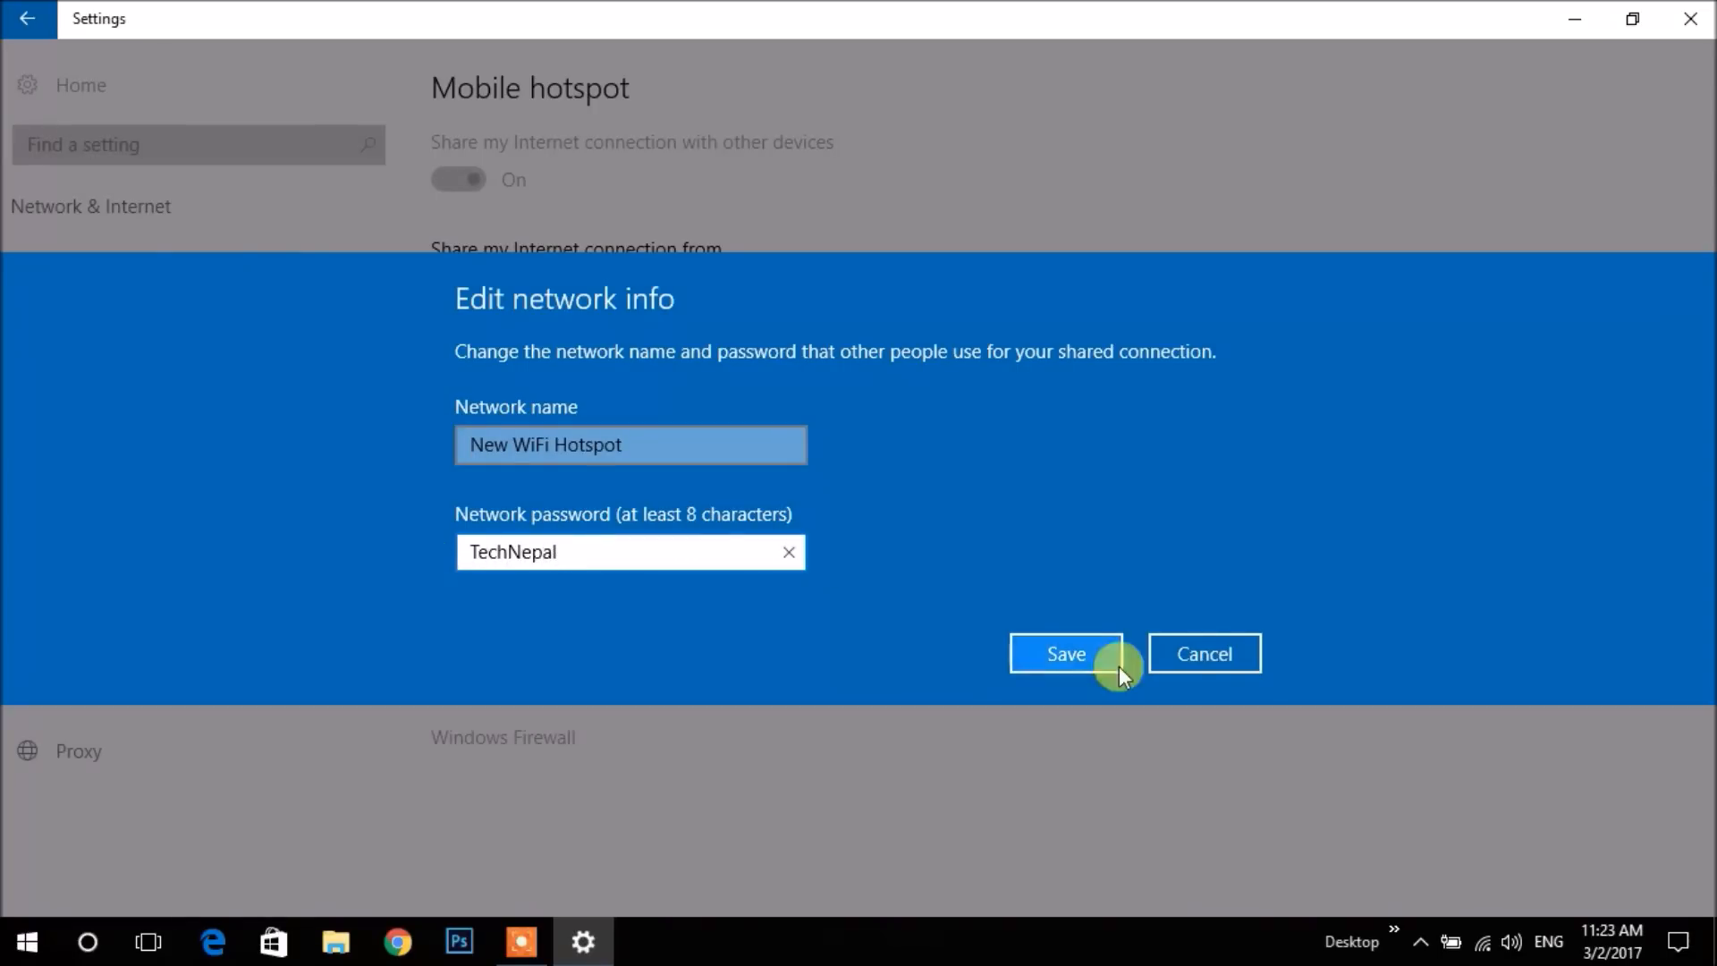
pyautogui.click(1066, 655)
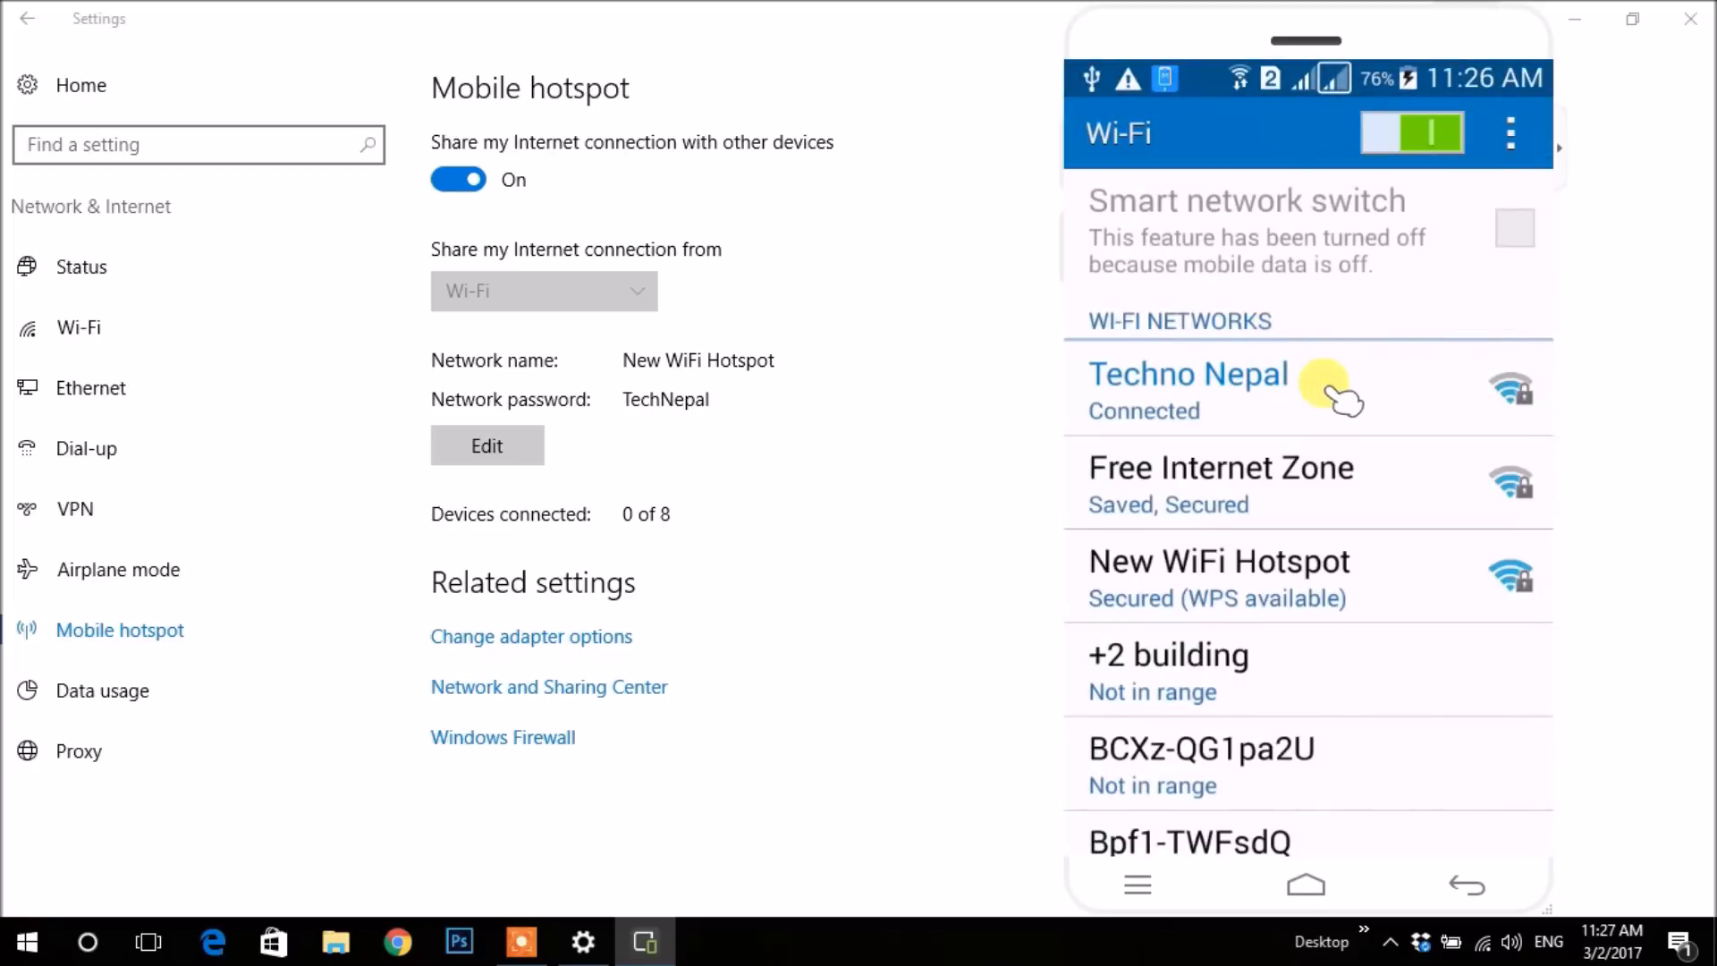
pyautogui.click(1216, 560)
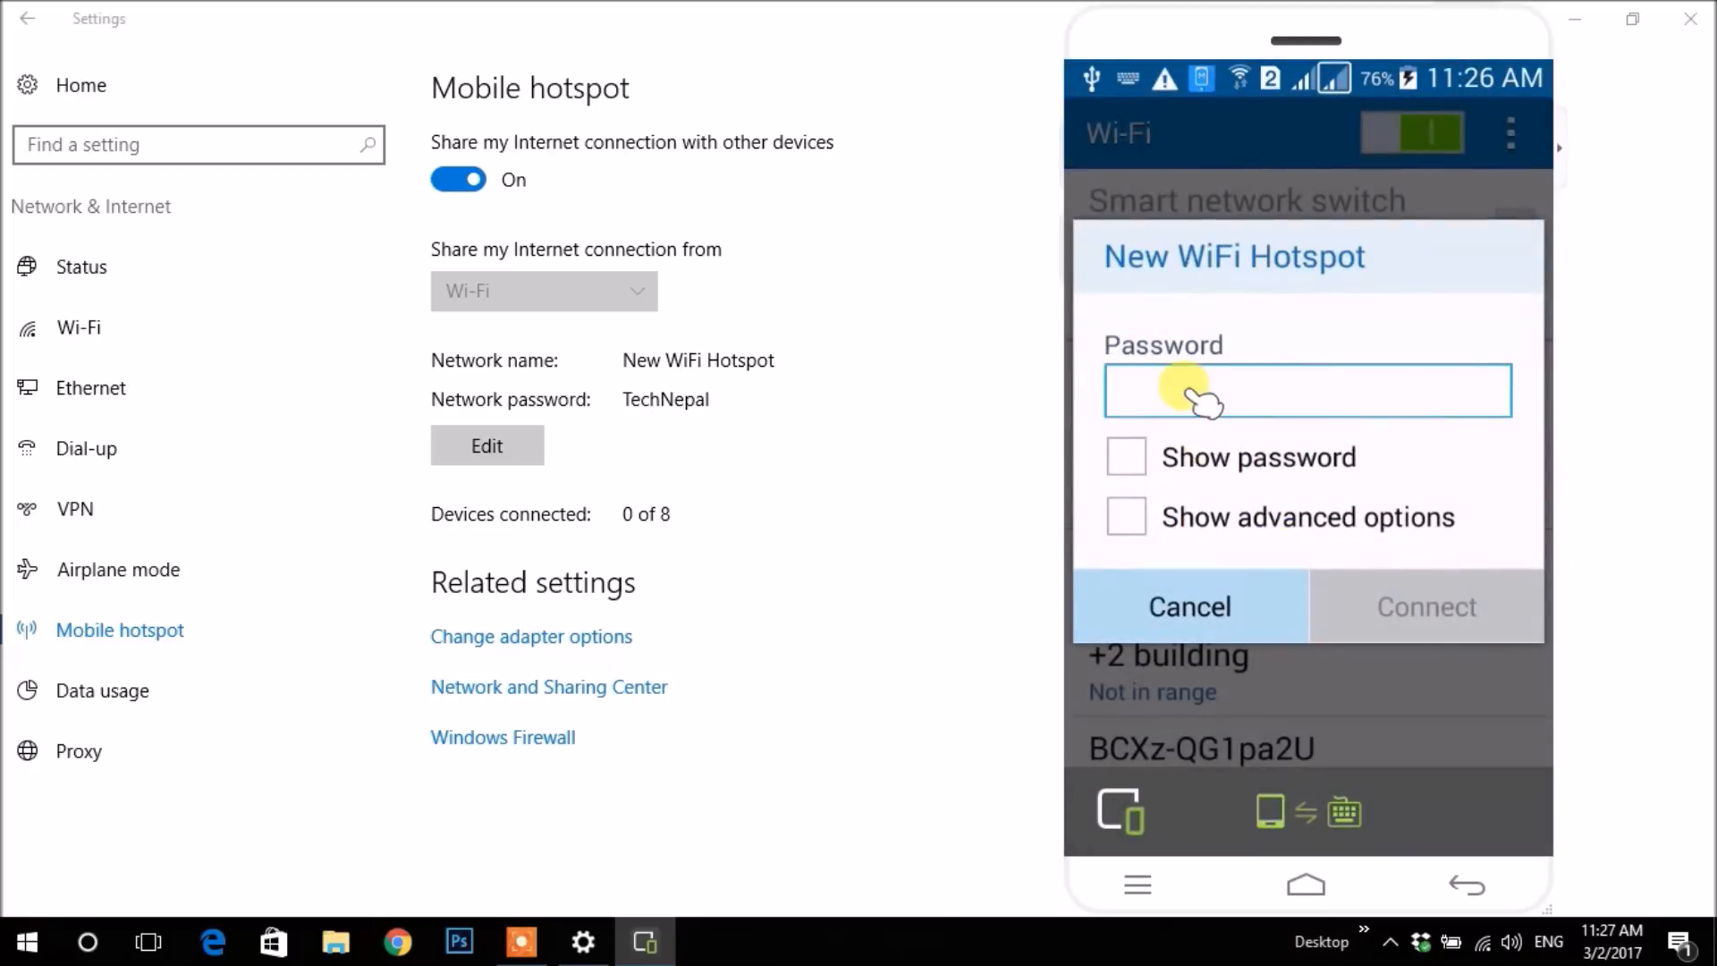
pyautogui.click(1127, 458)
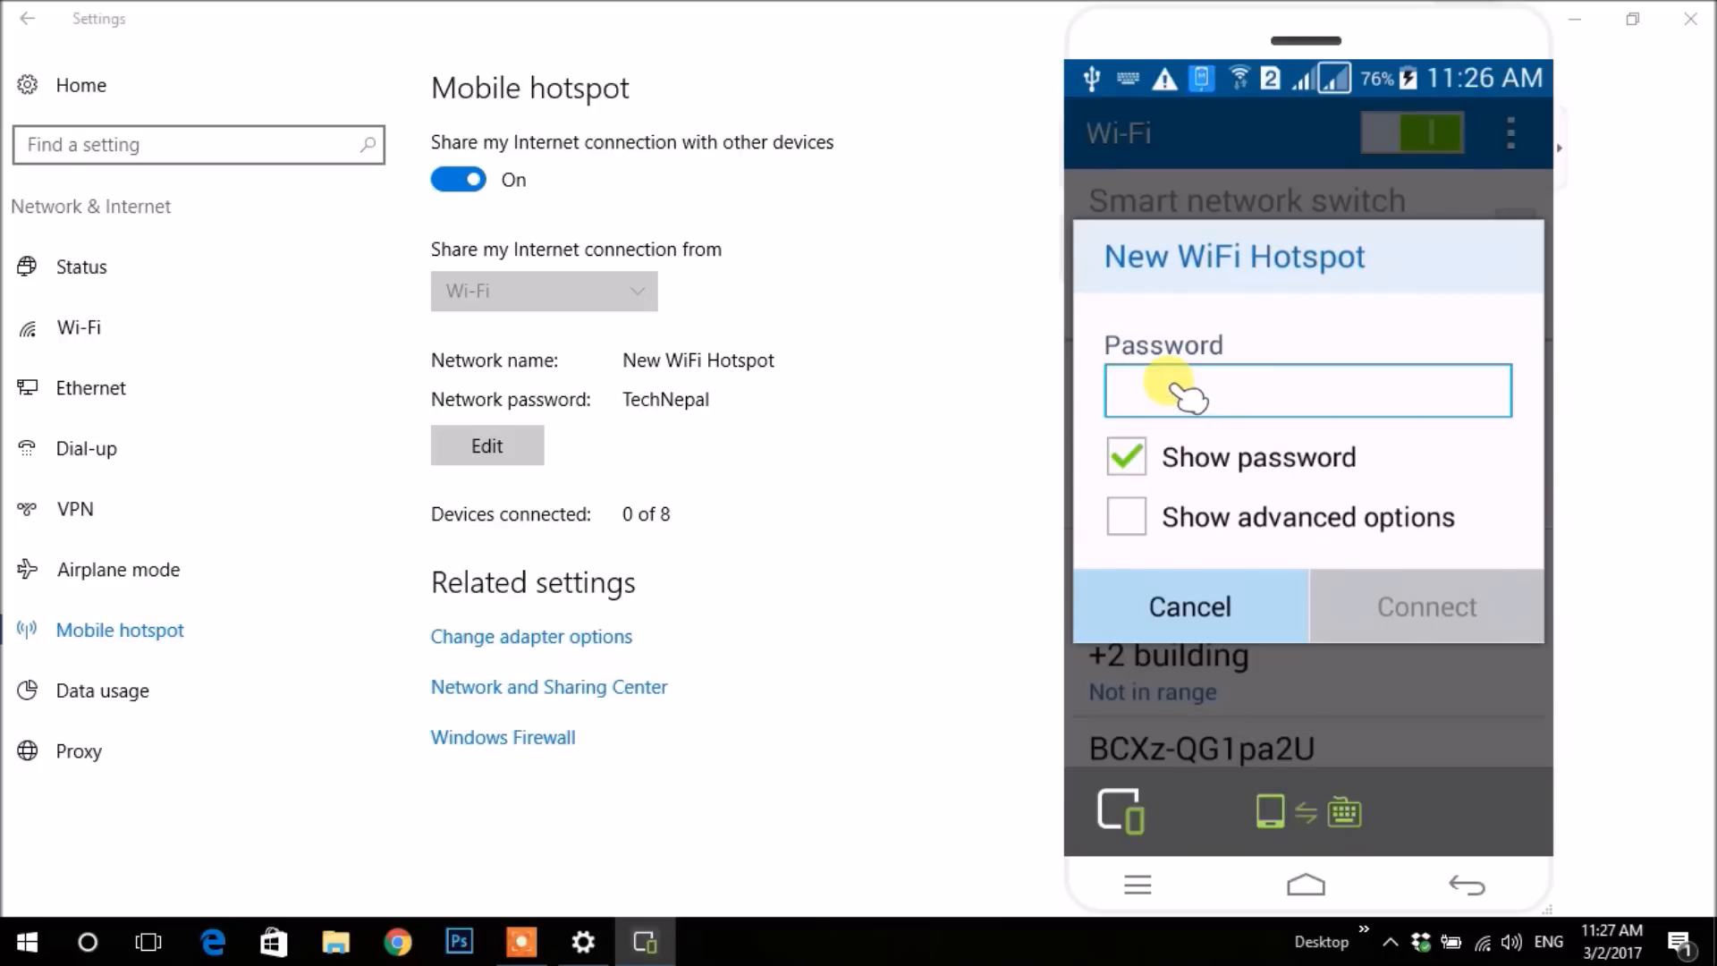
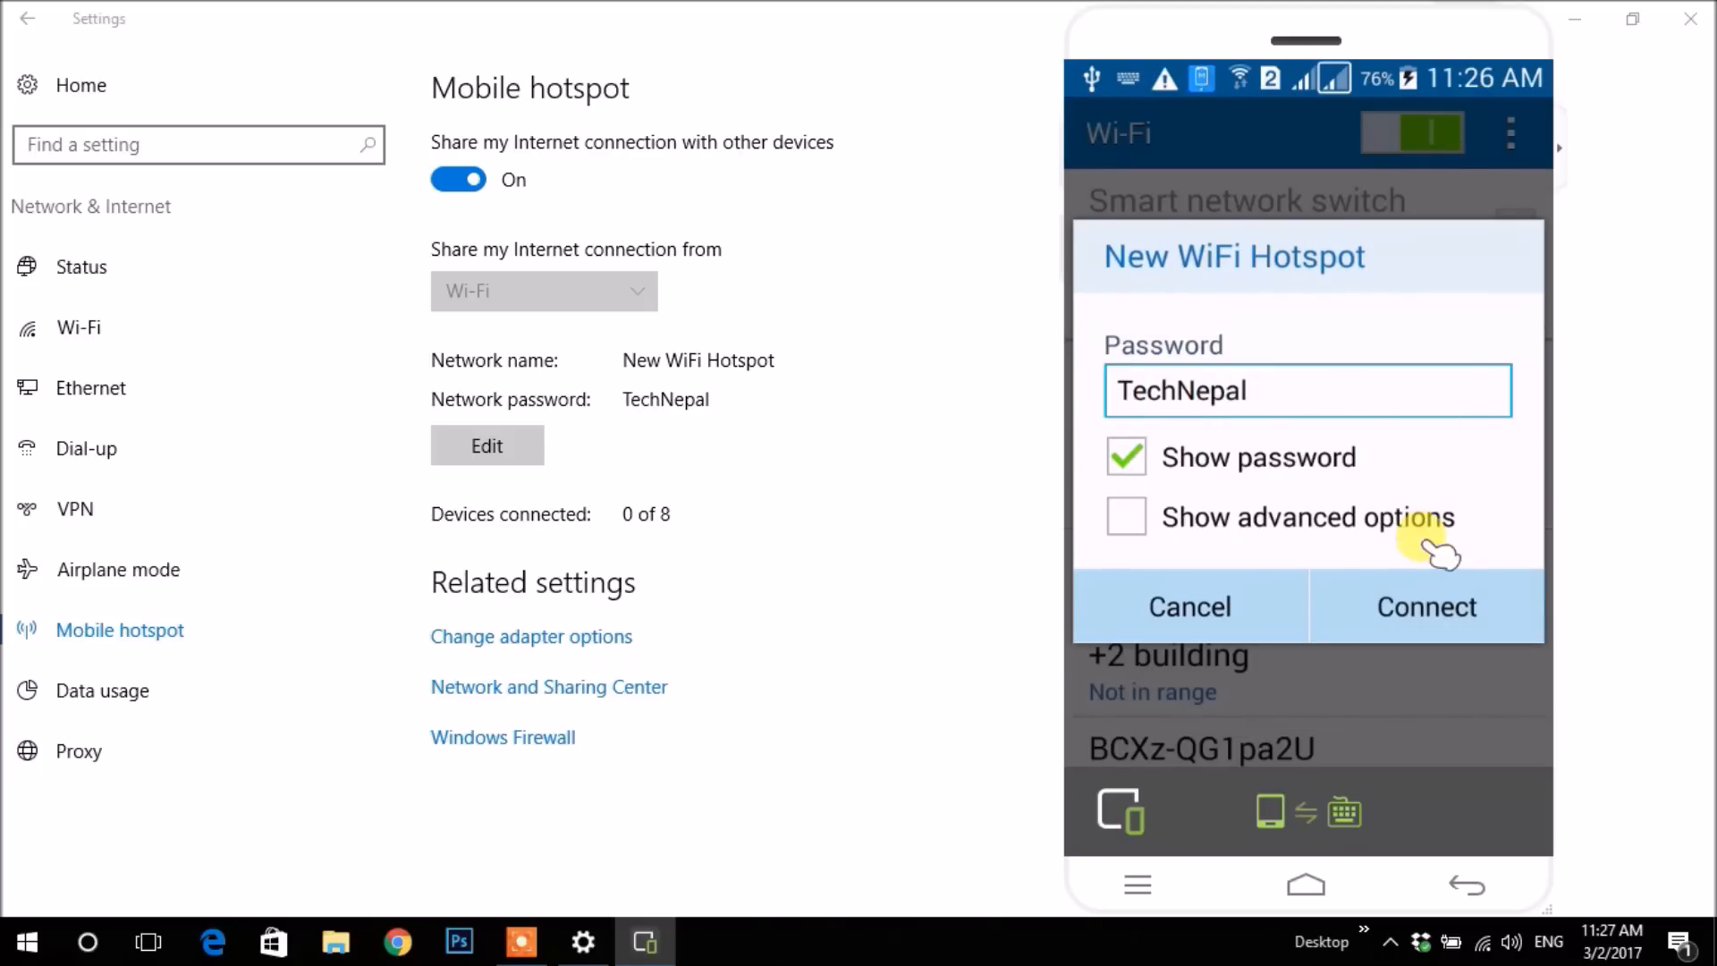
pyautogui.click(1426, 606)
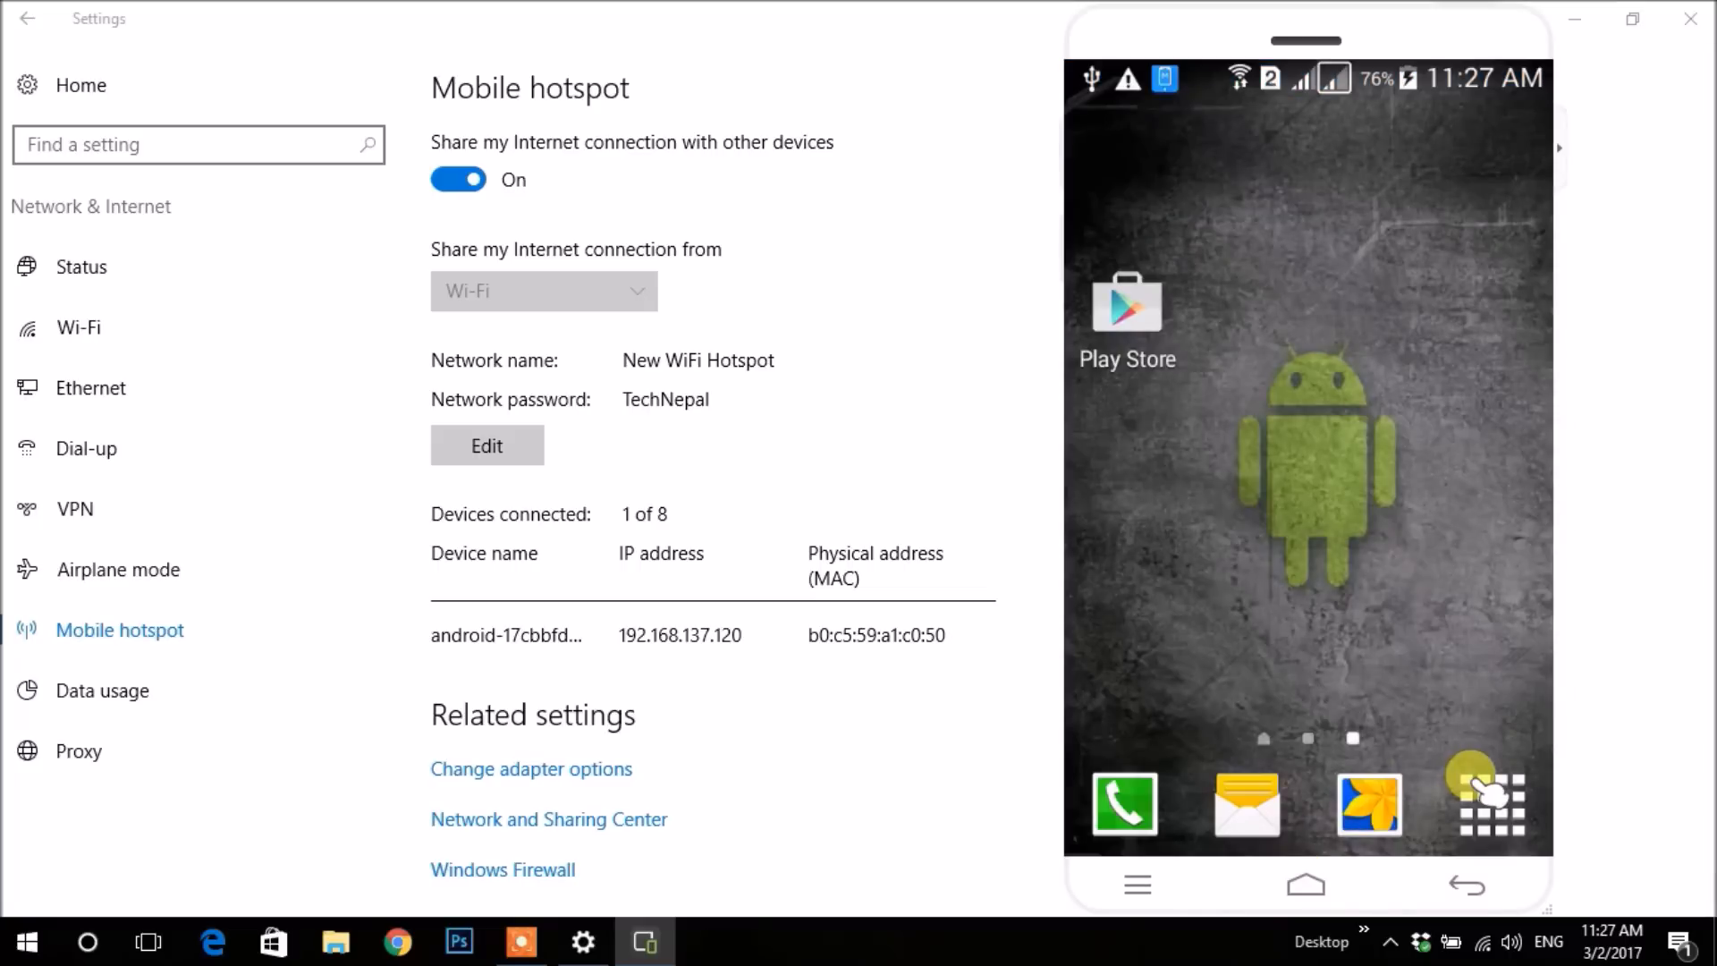
# Test the connection by loading youtube in the phone's browser, then return home.
pyautogui.click(1492, 802)
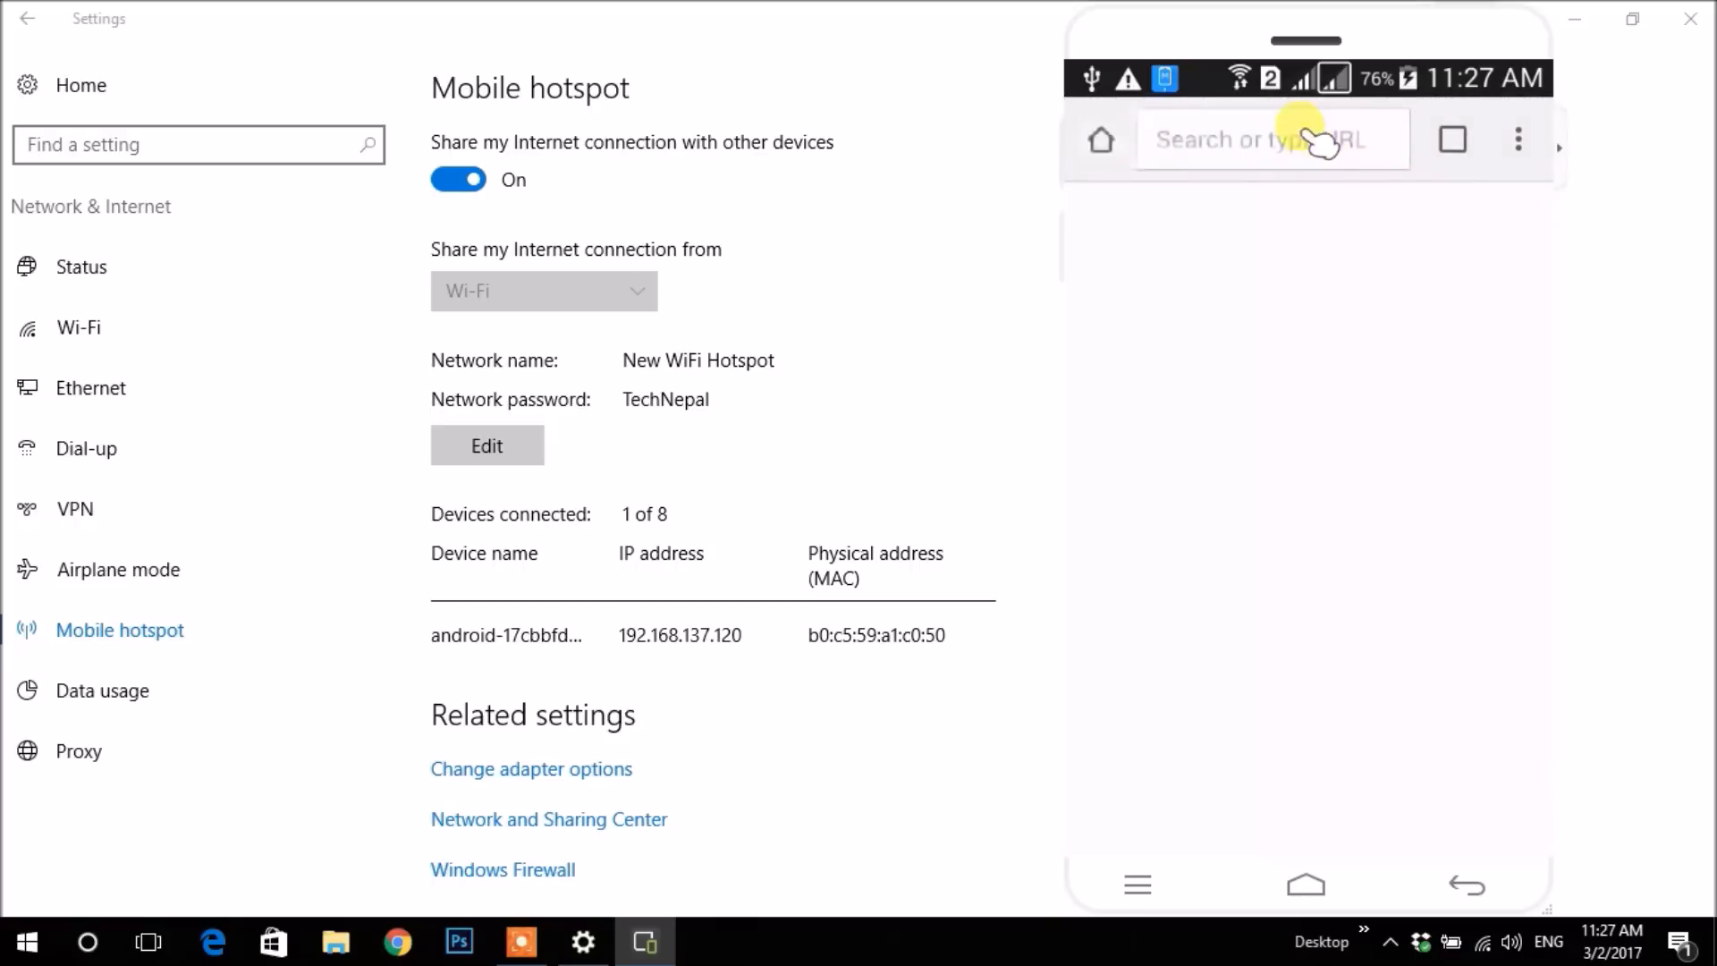
pyautogui.write('youtube.')
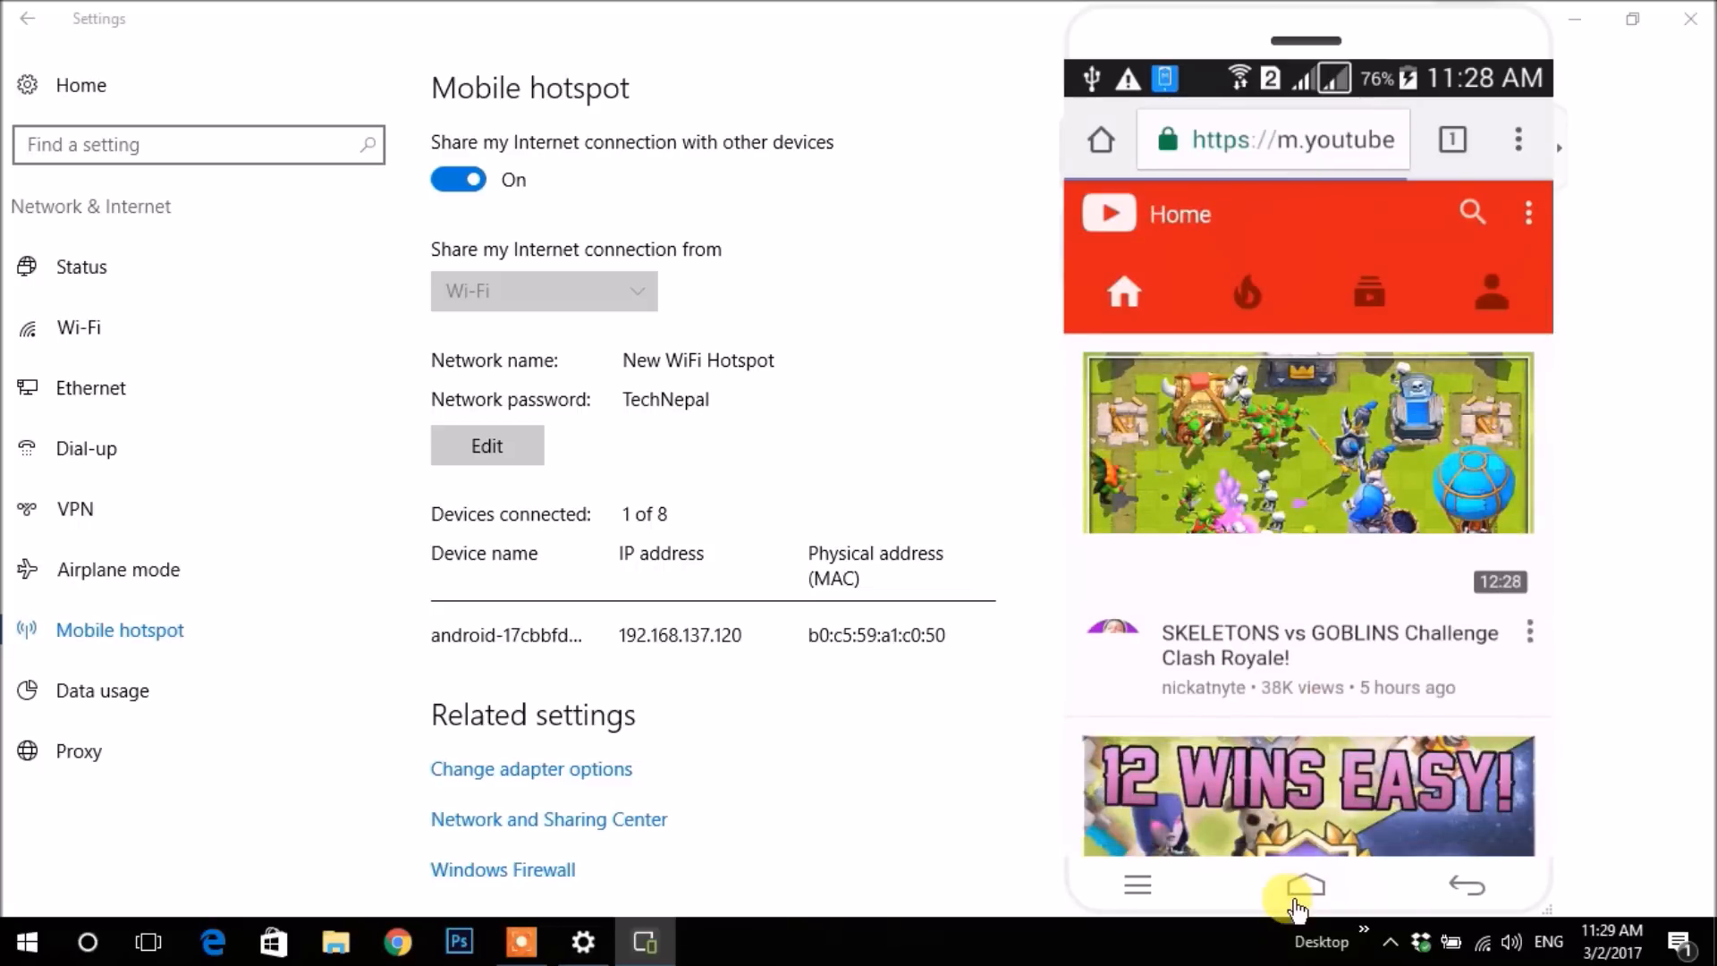
pyautogui.click(1303, 884)
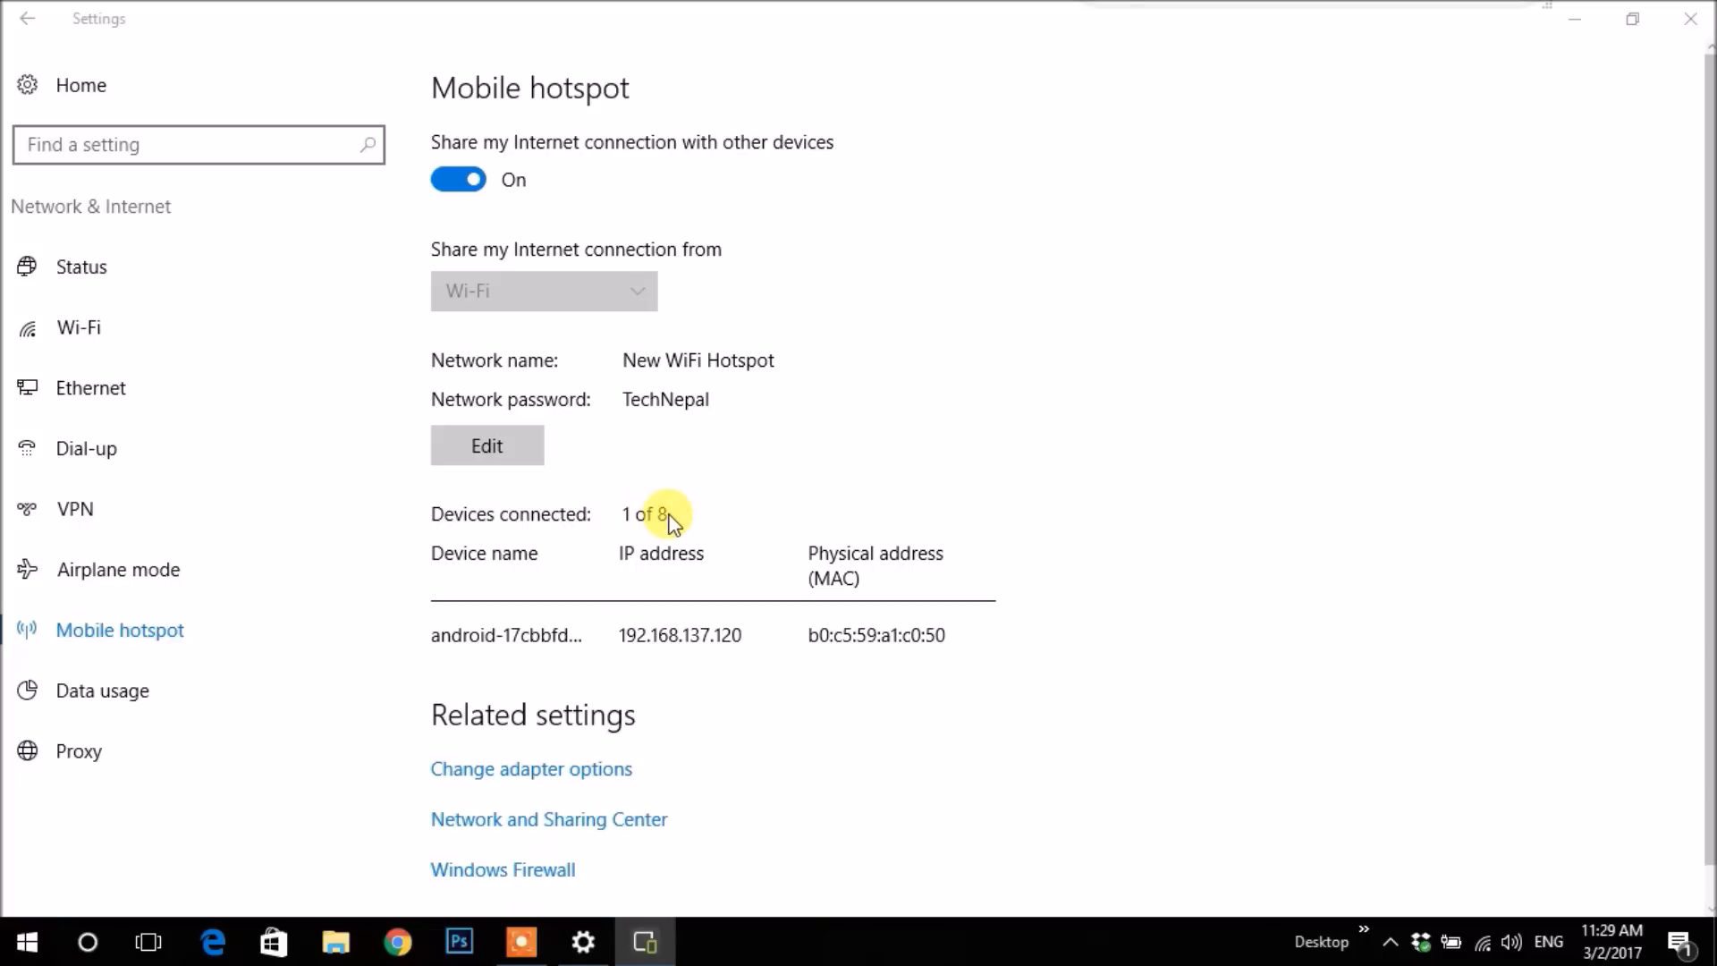
pyautogui.moveTo(501, 458)
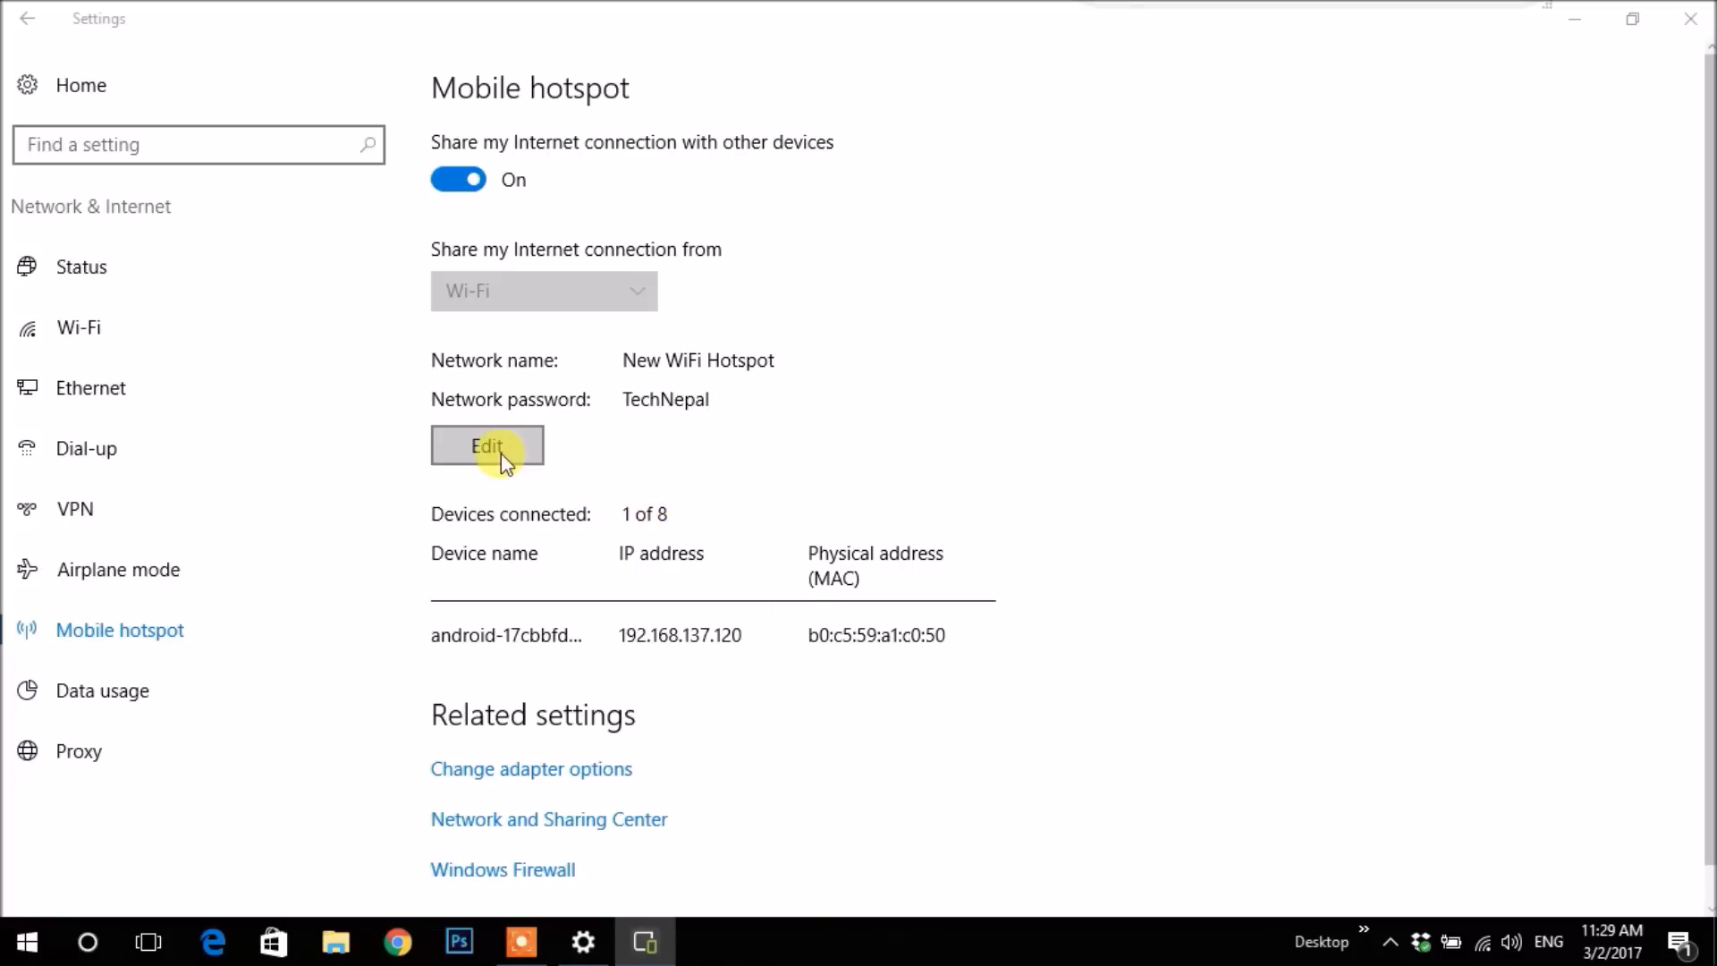
# Review the hotspot network info, then forget New WiFi Hotspot on the phone.
pyautogui.click(487, 445)
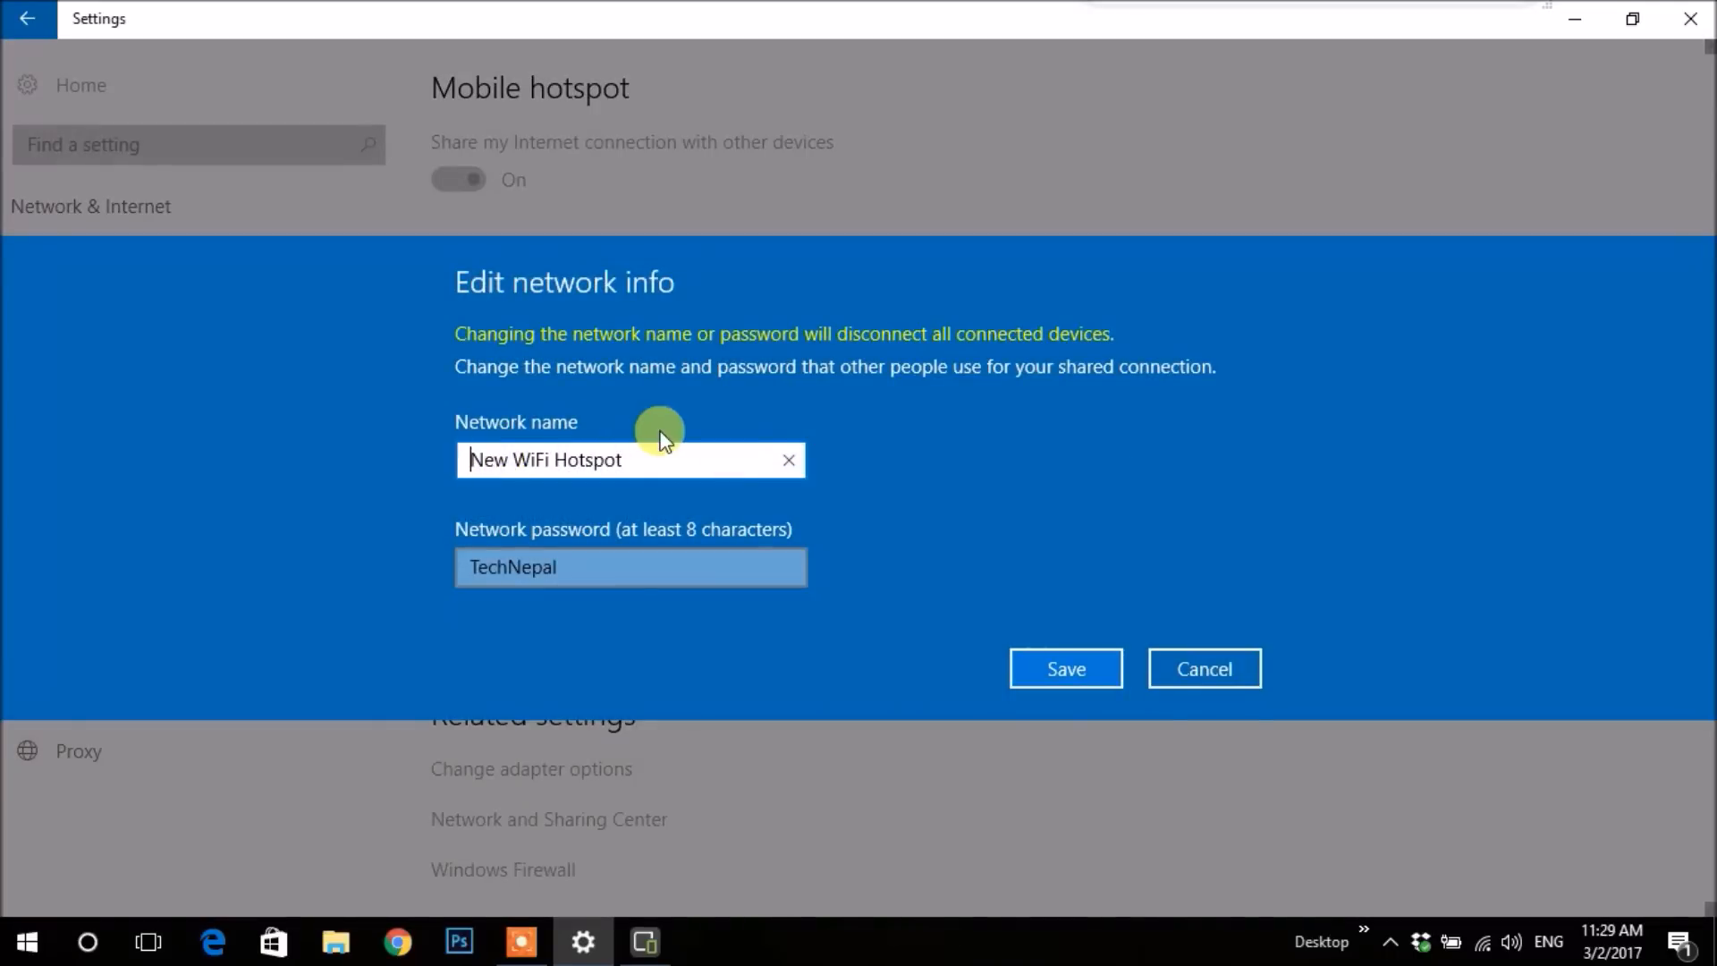
pyautogui.click(1066, 669)
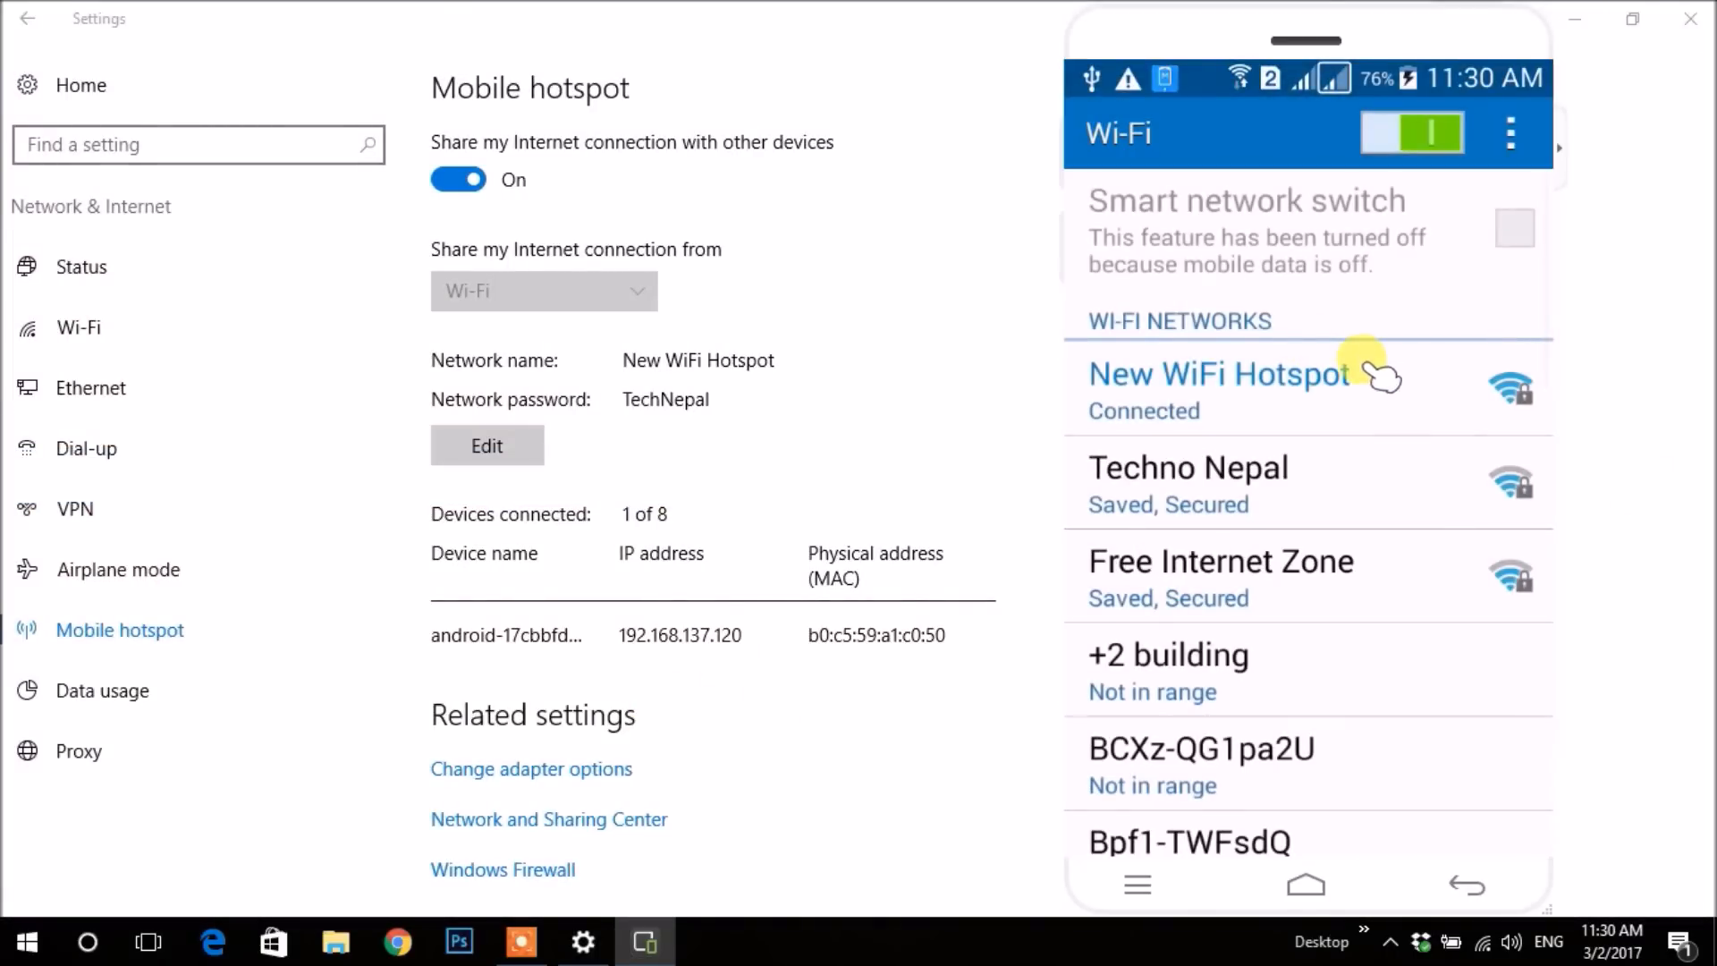
pyautogui.click(1218, 375)
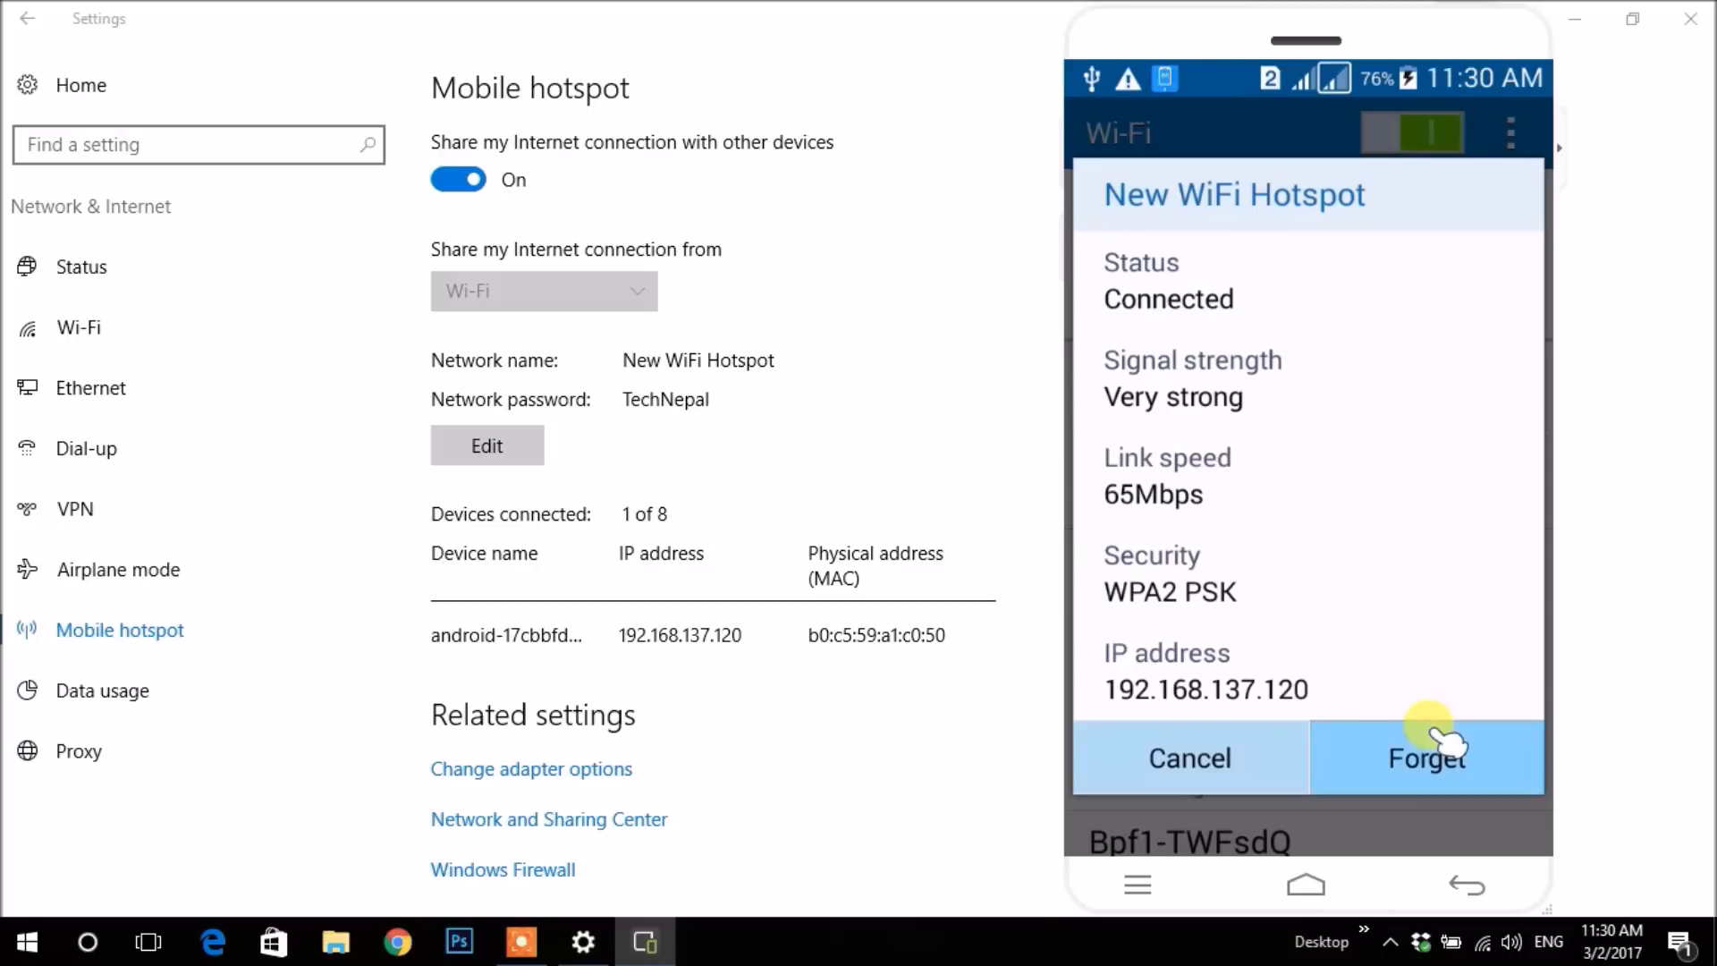
pyautogui.click(1427, 759)
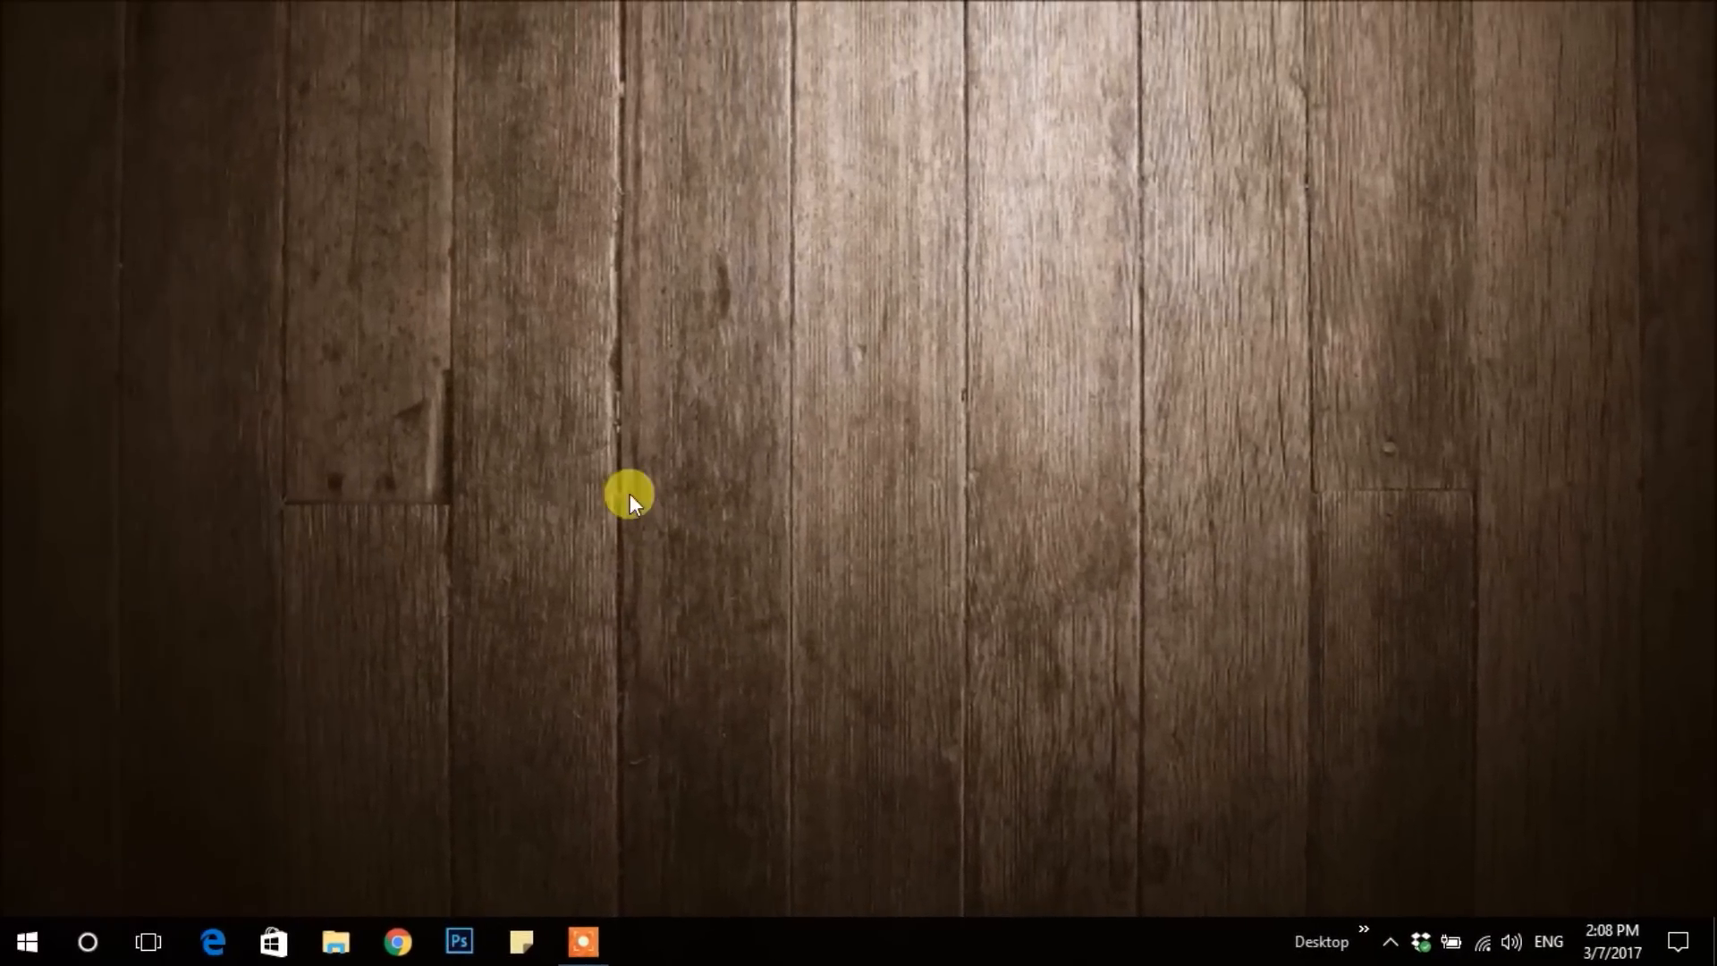
# Run netsh wlan show drivers in Command Prompt to list the Wi-Fi driver details.
pyautogui.click(641, 946)
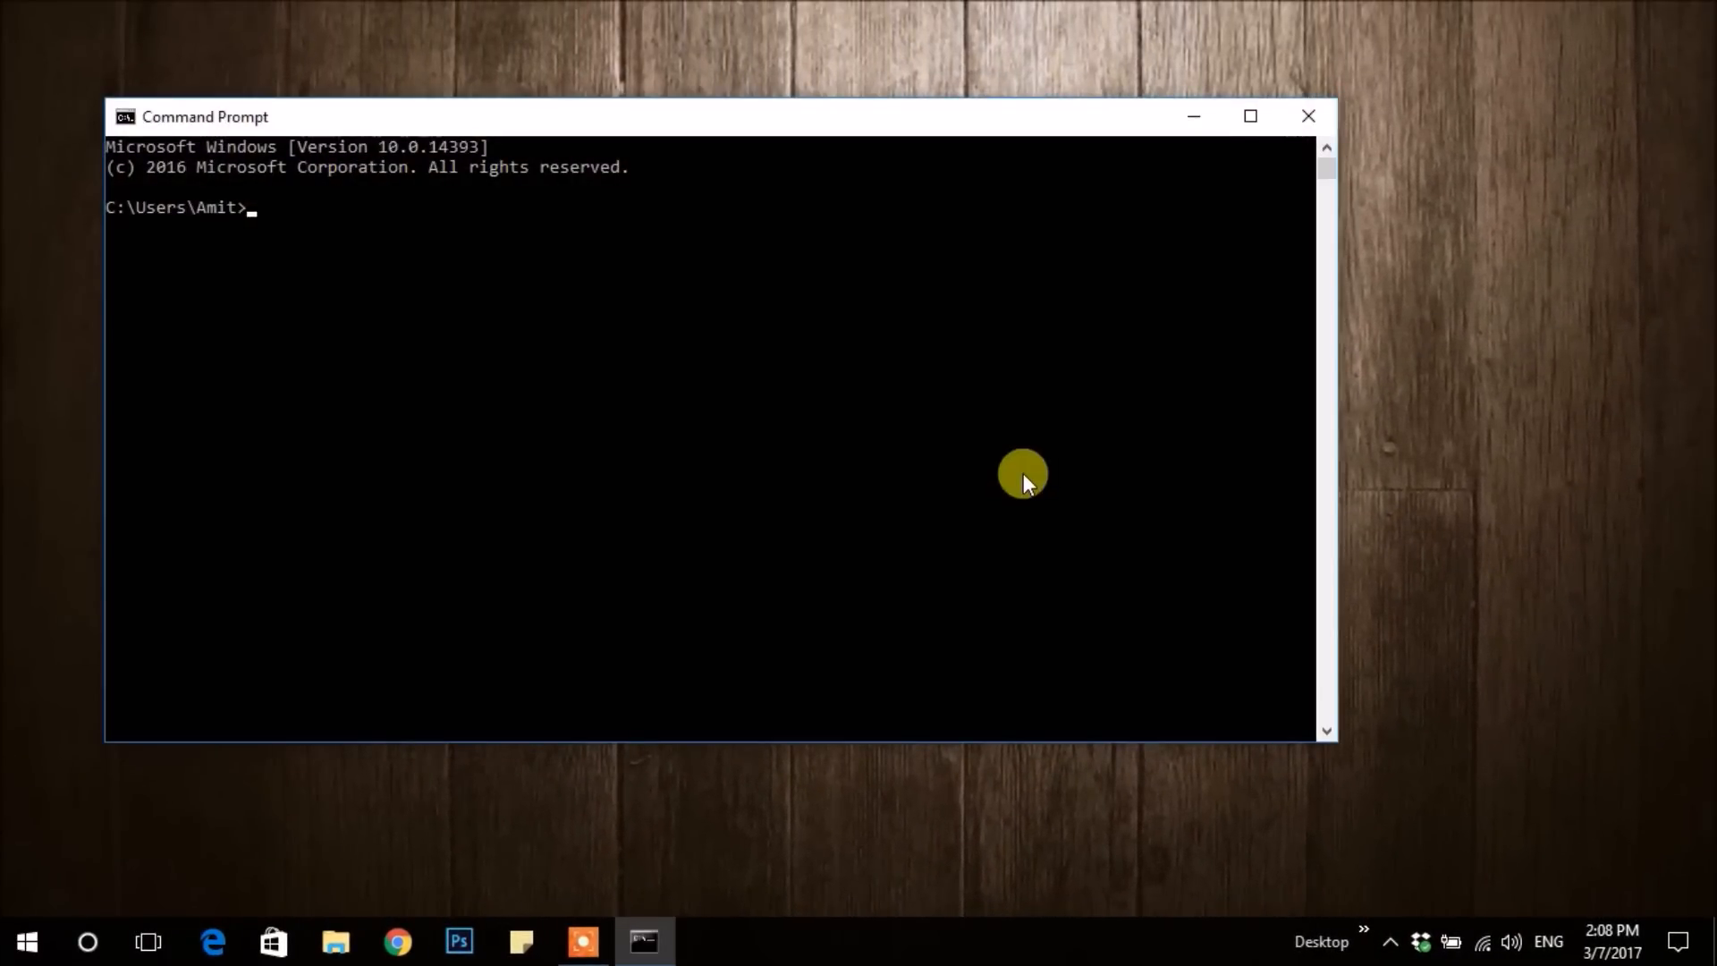
pyautogui.moveTo(619, 336)
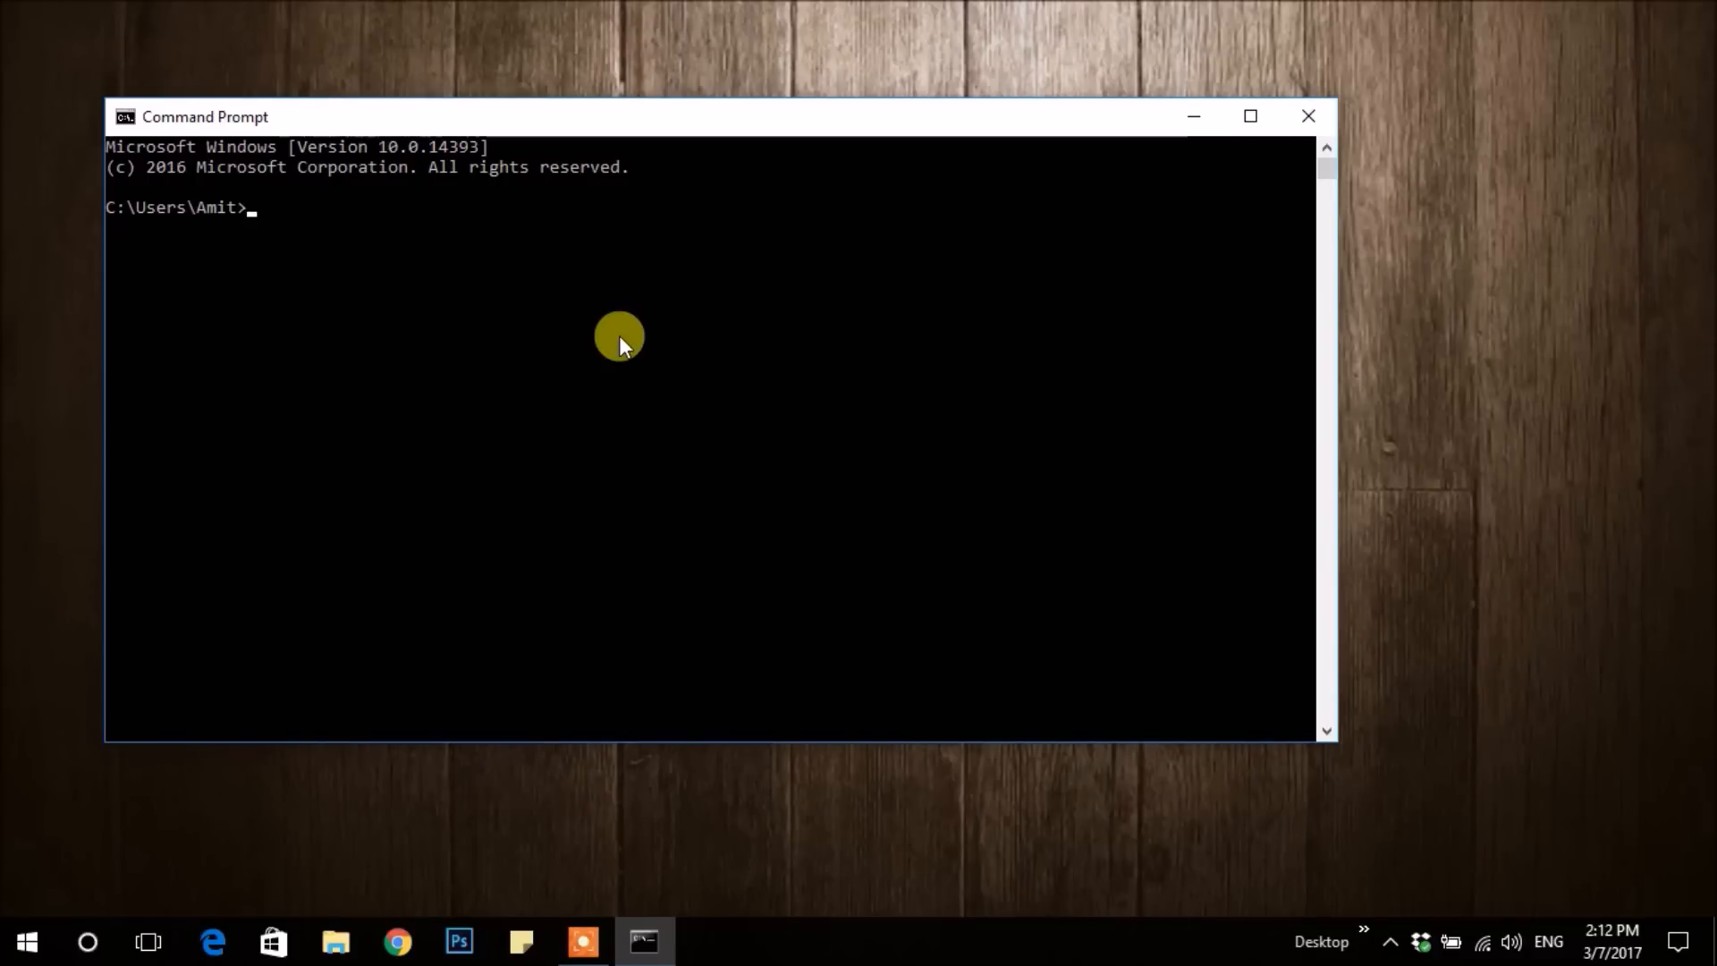
pyautogui.write('netsh')
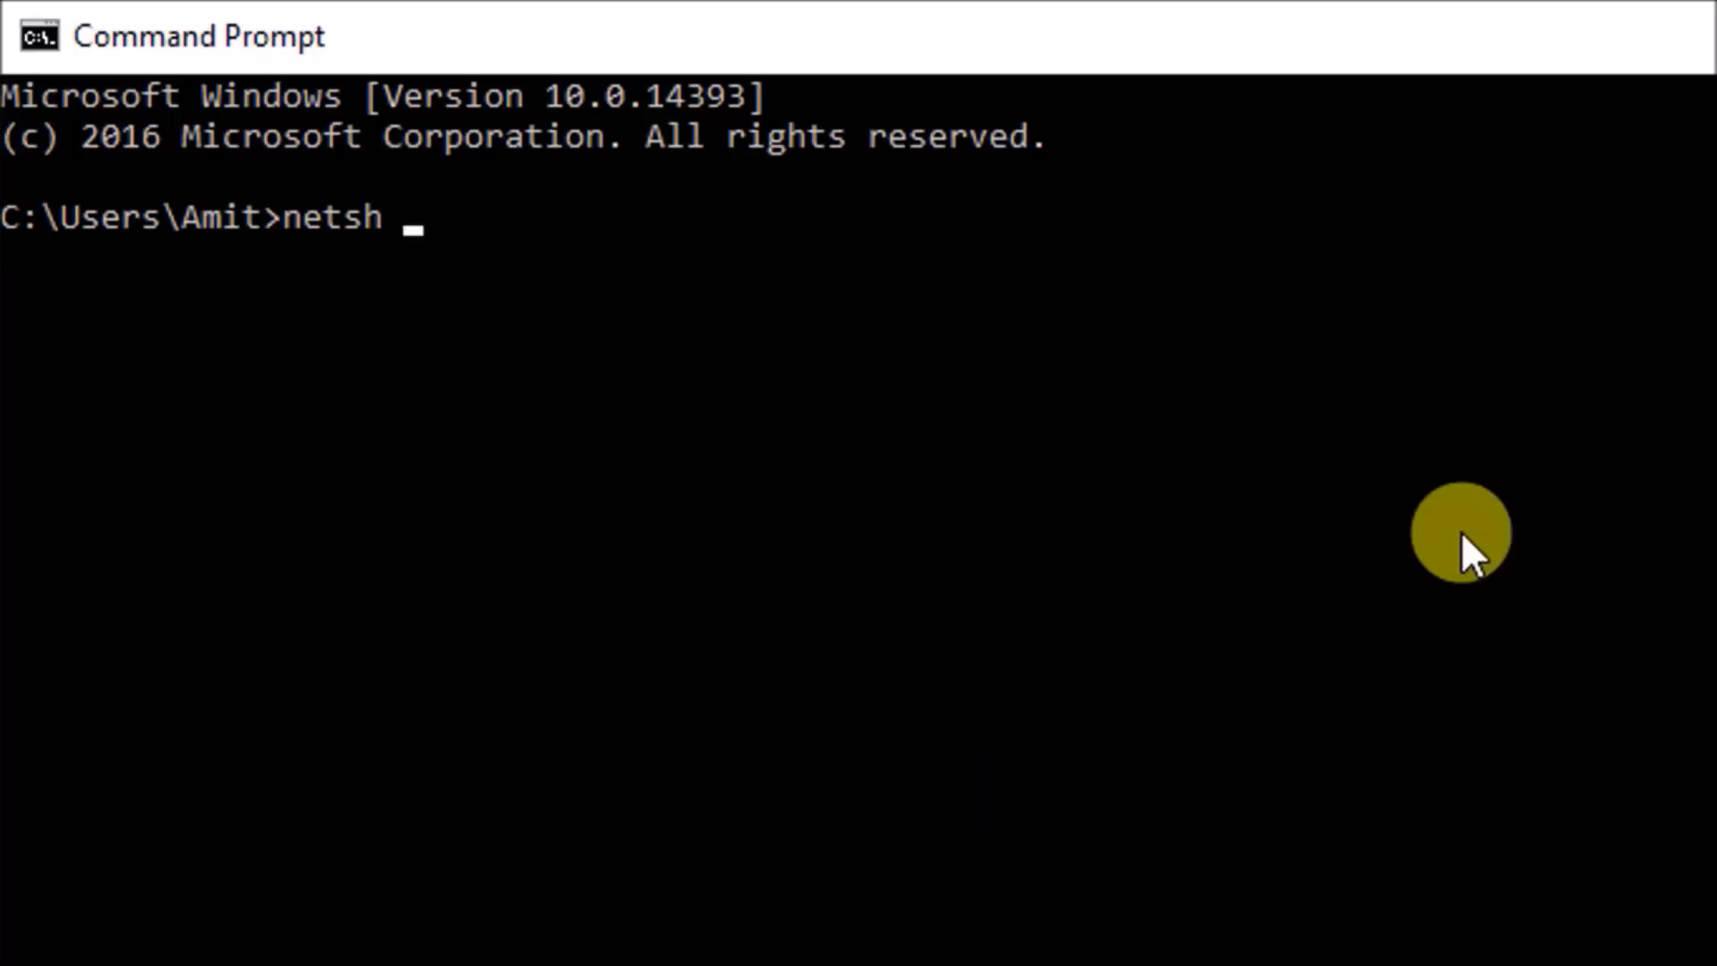
pyautogui.write('wlan')
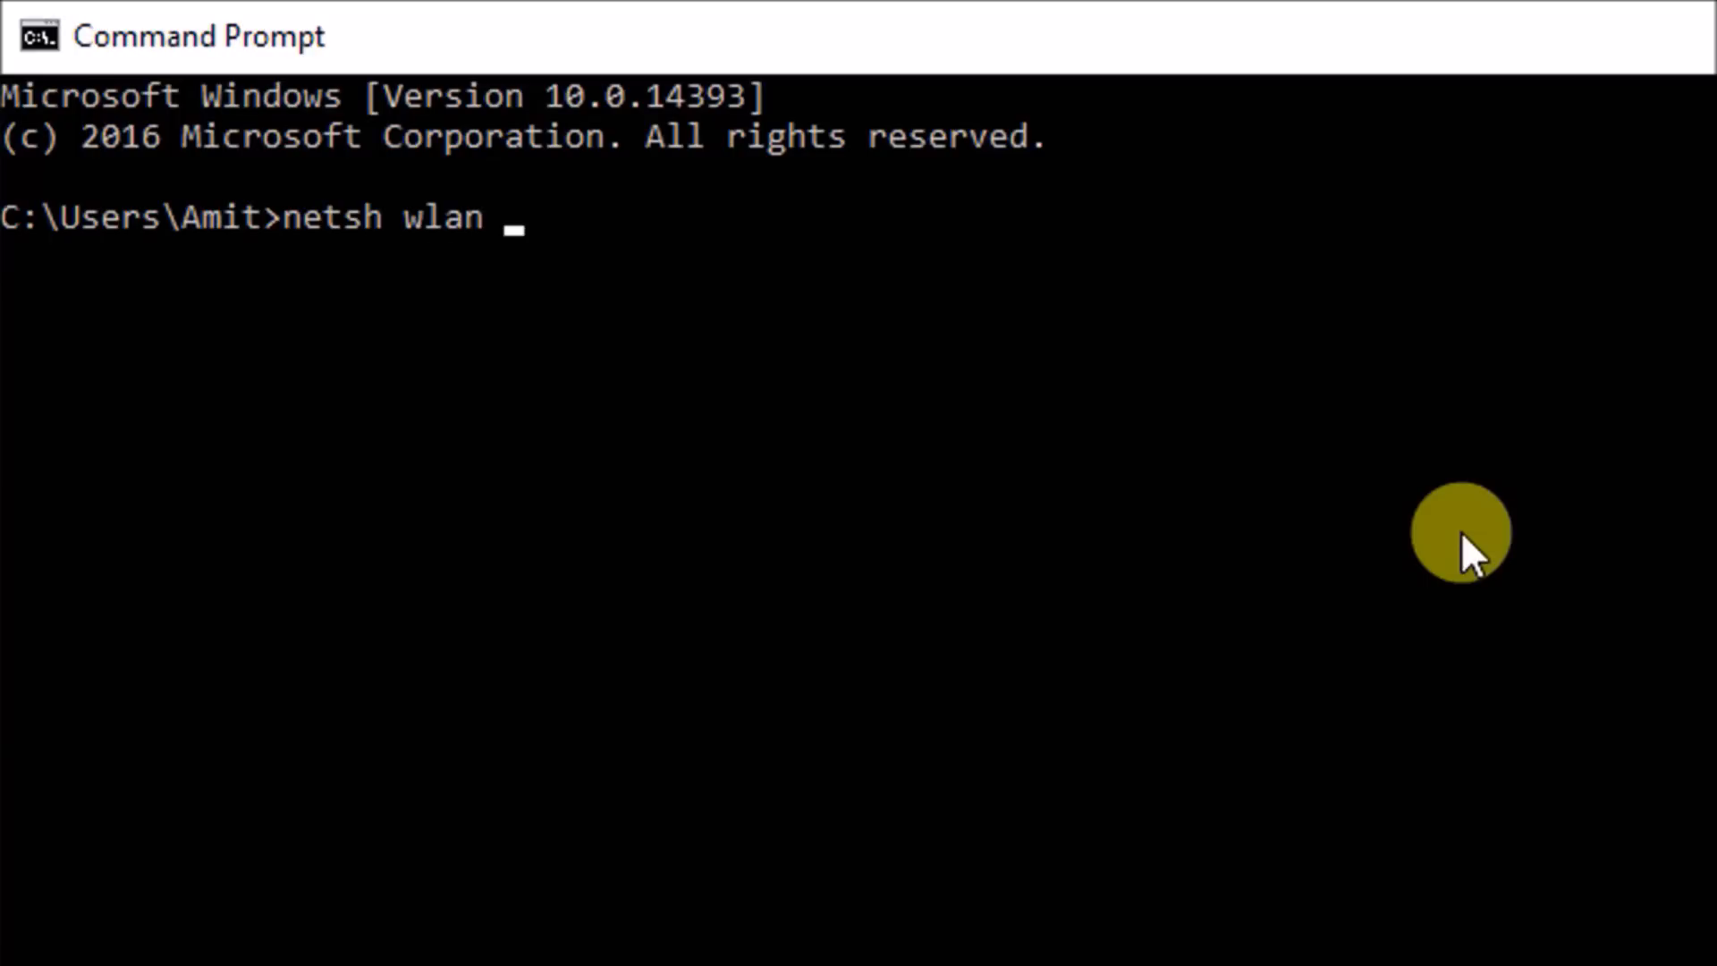
pyautogui.write('show driver')
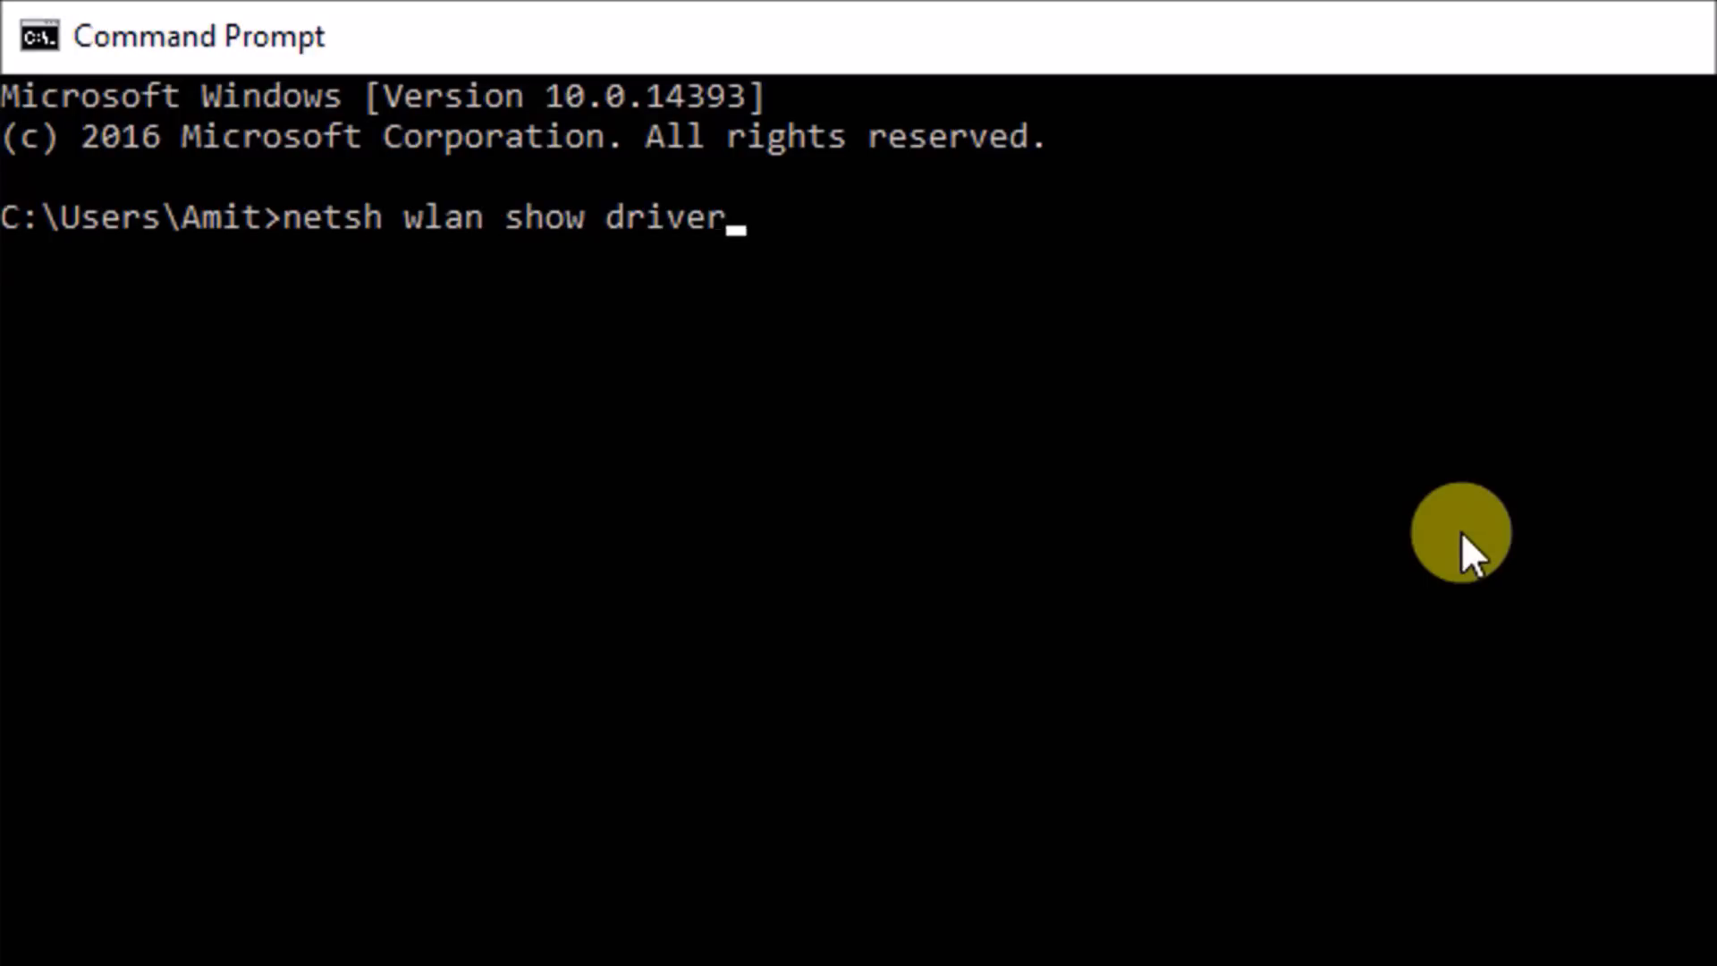
pyautogui.press('Enter')
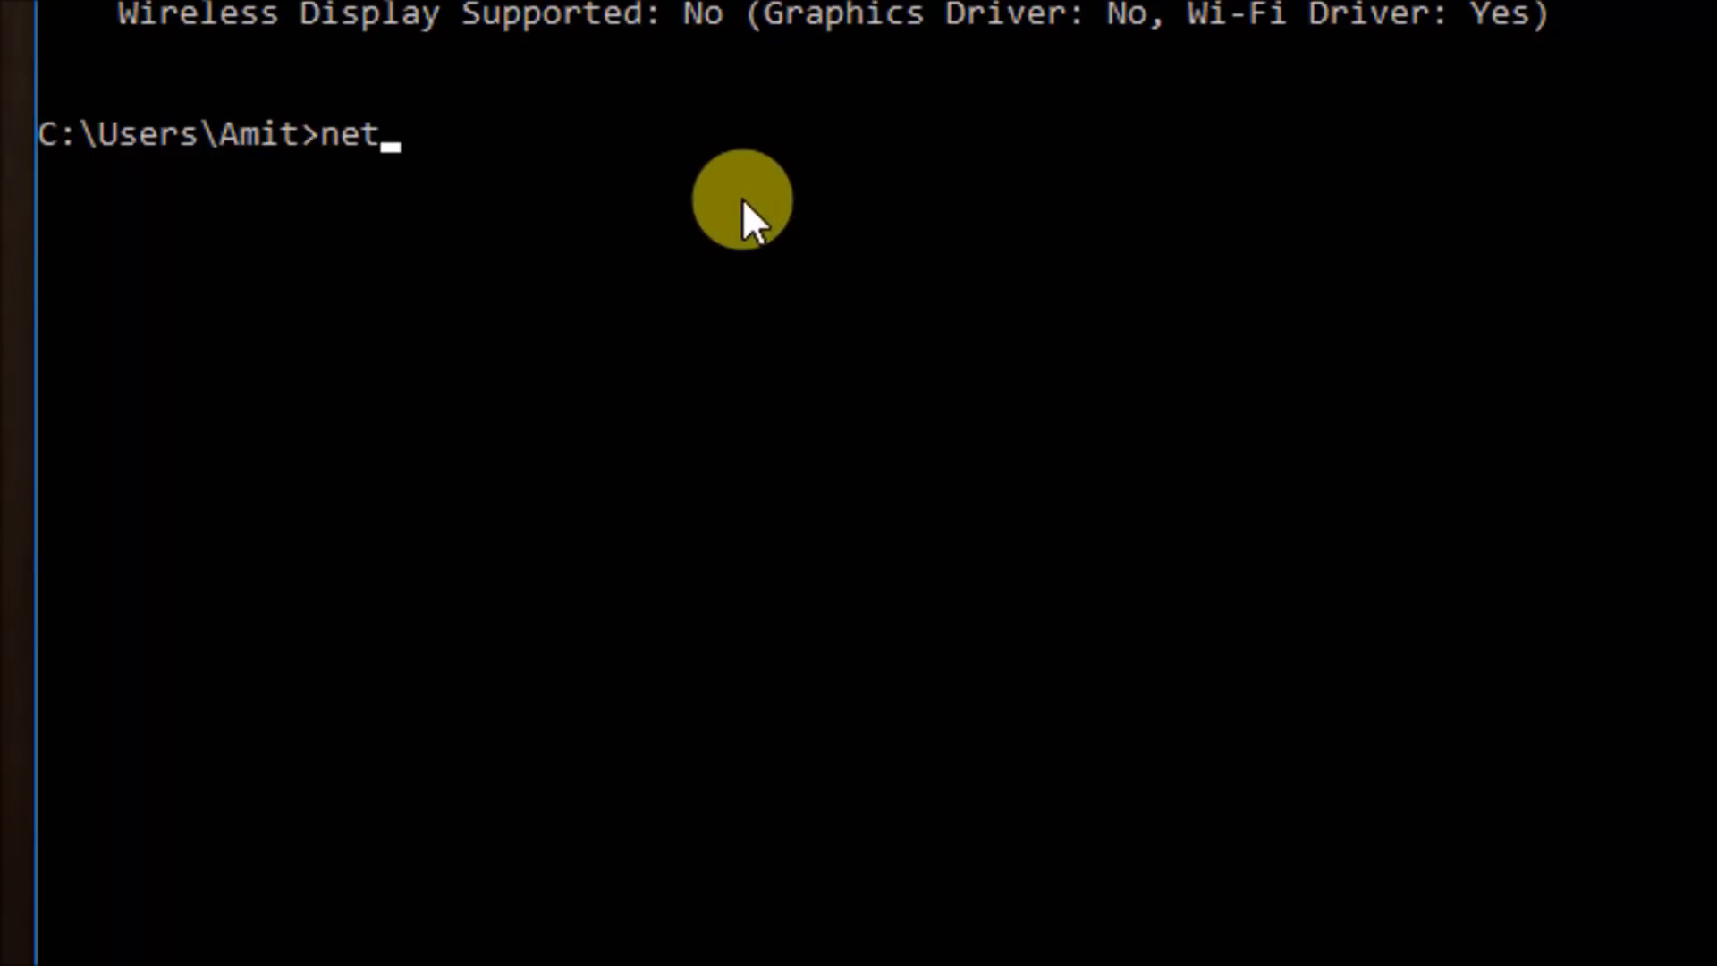
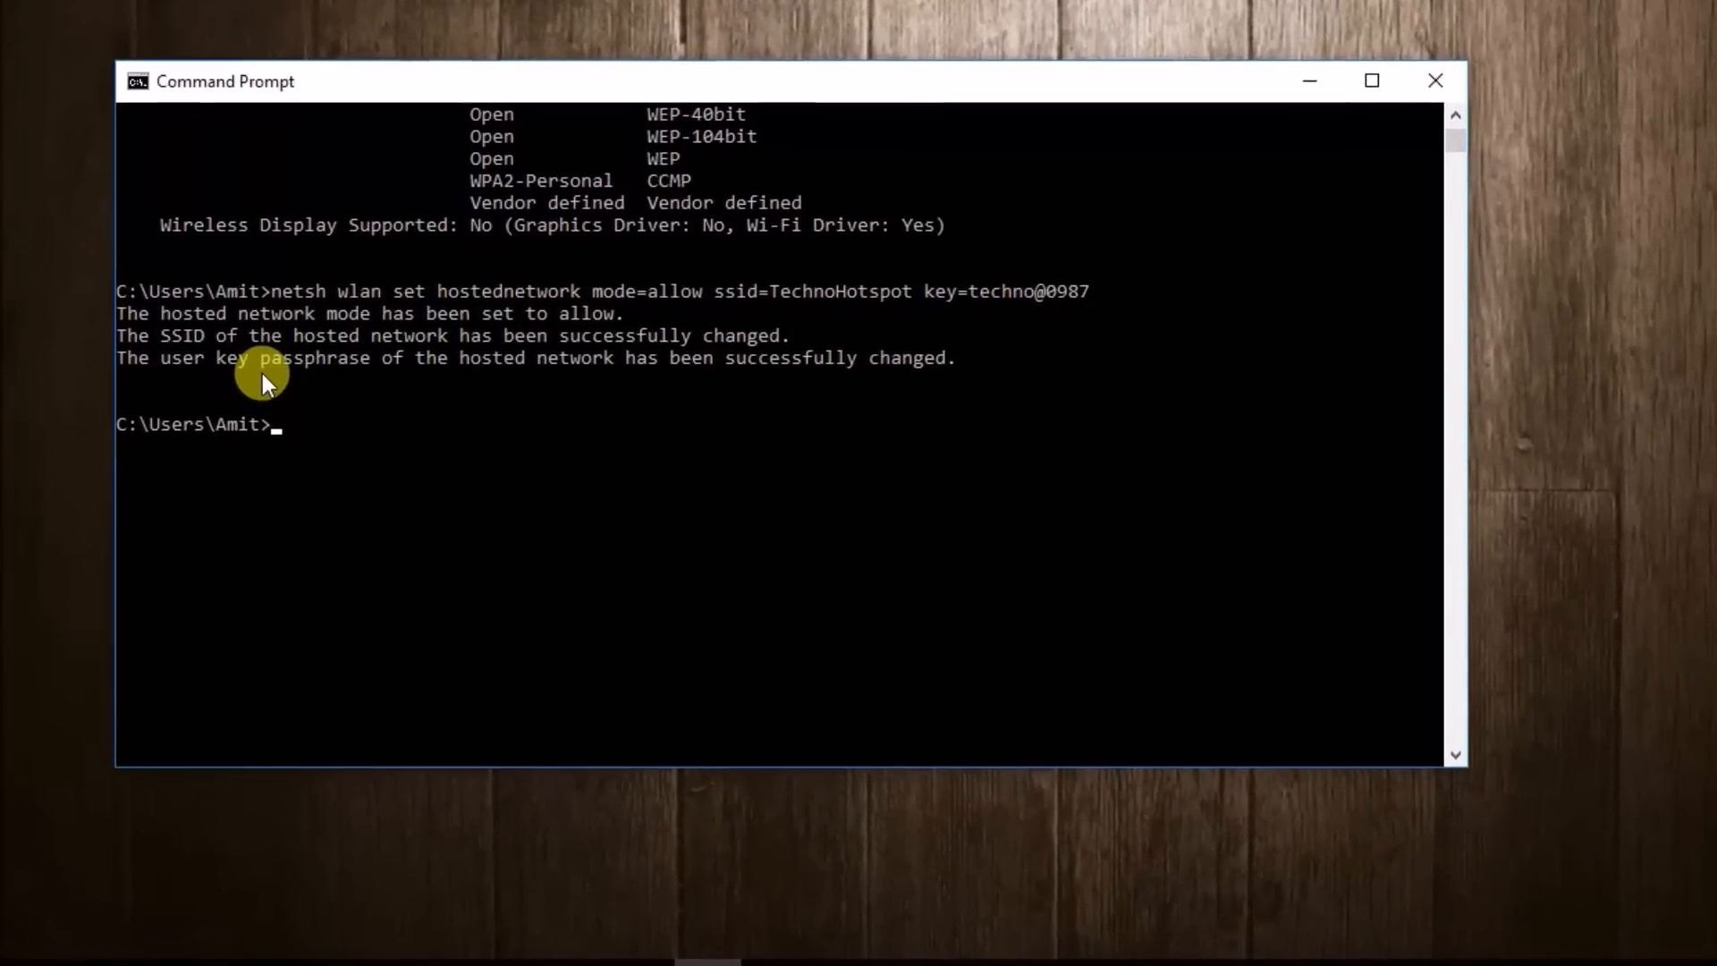
# Start the hosted network with netsh wlan start hostednetwork.
pyautogui.write('netsh wlan start hostednetwo')
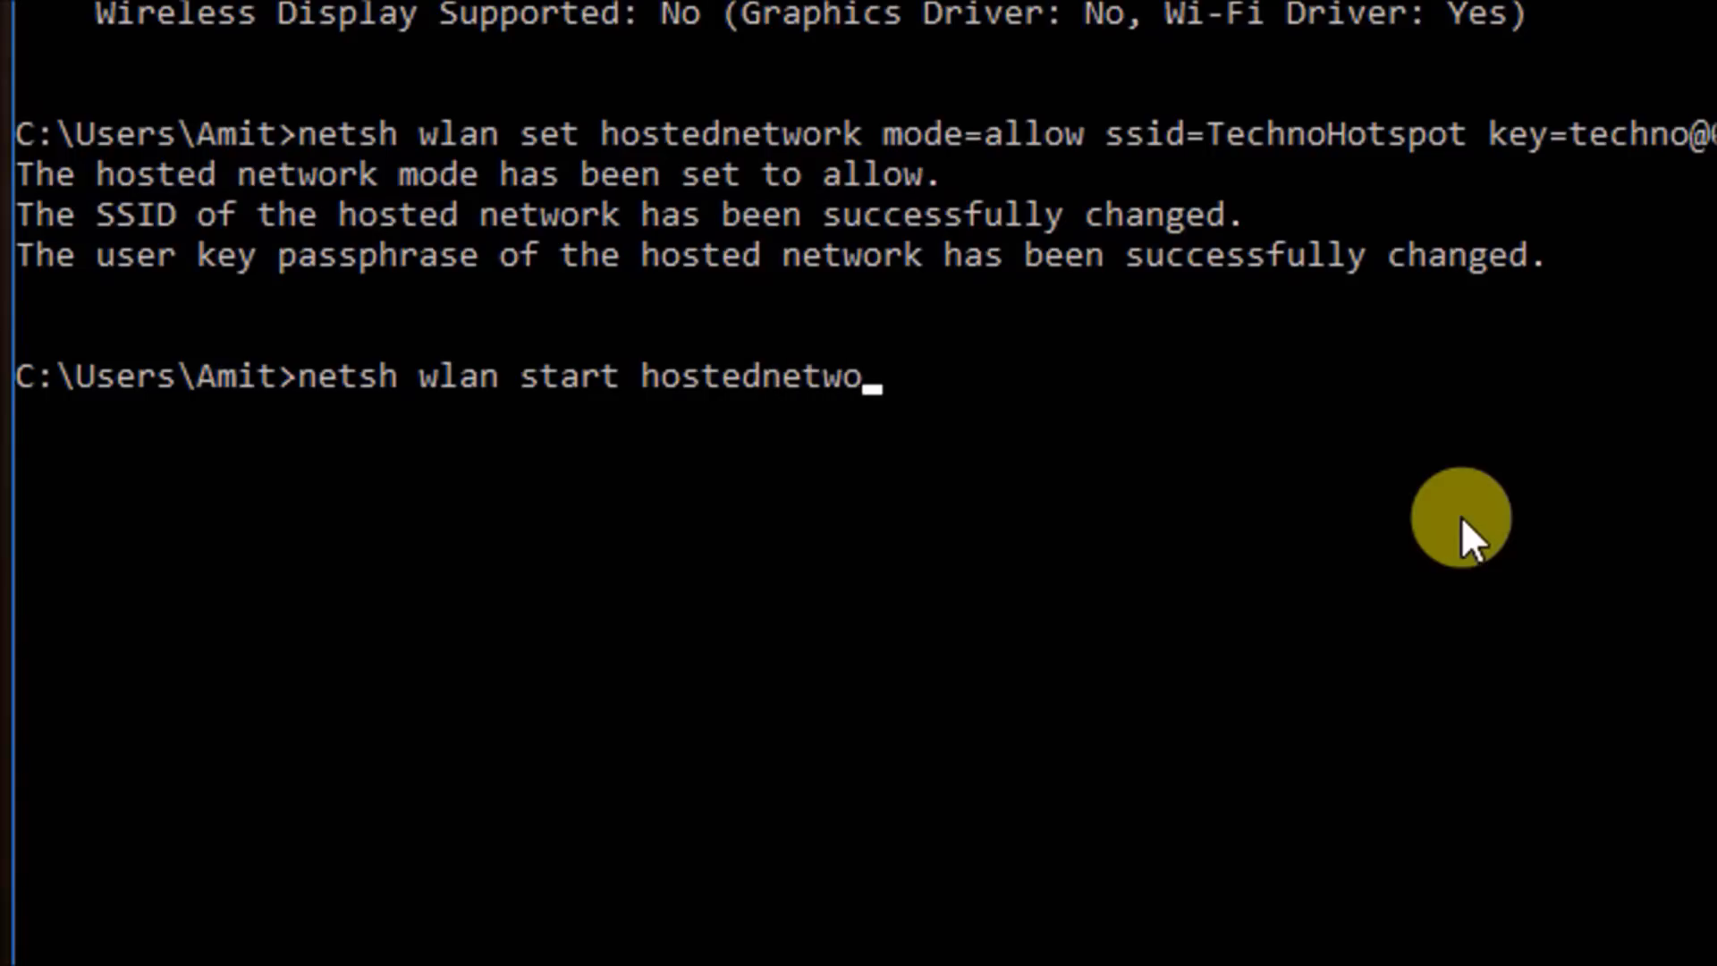
pyautogui.press('Enter')
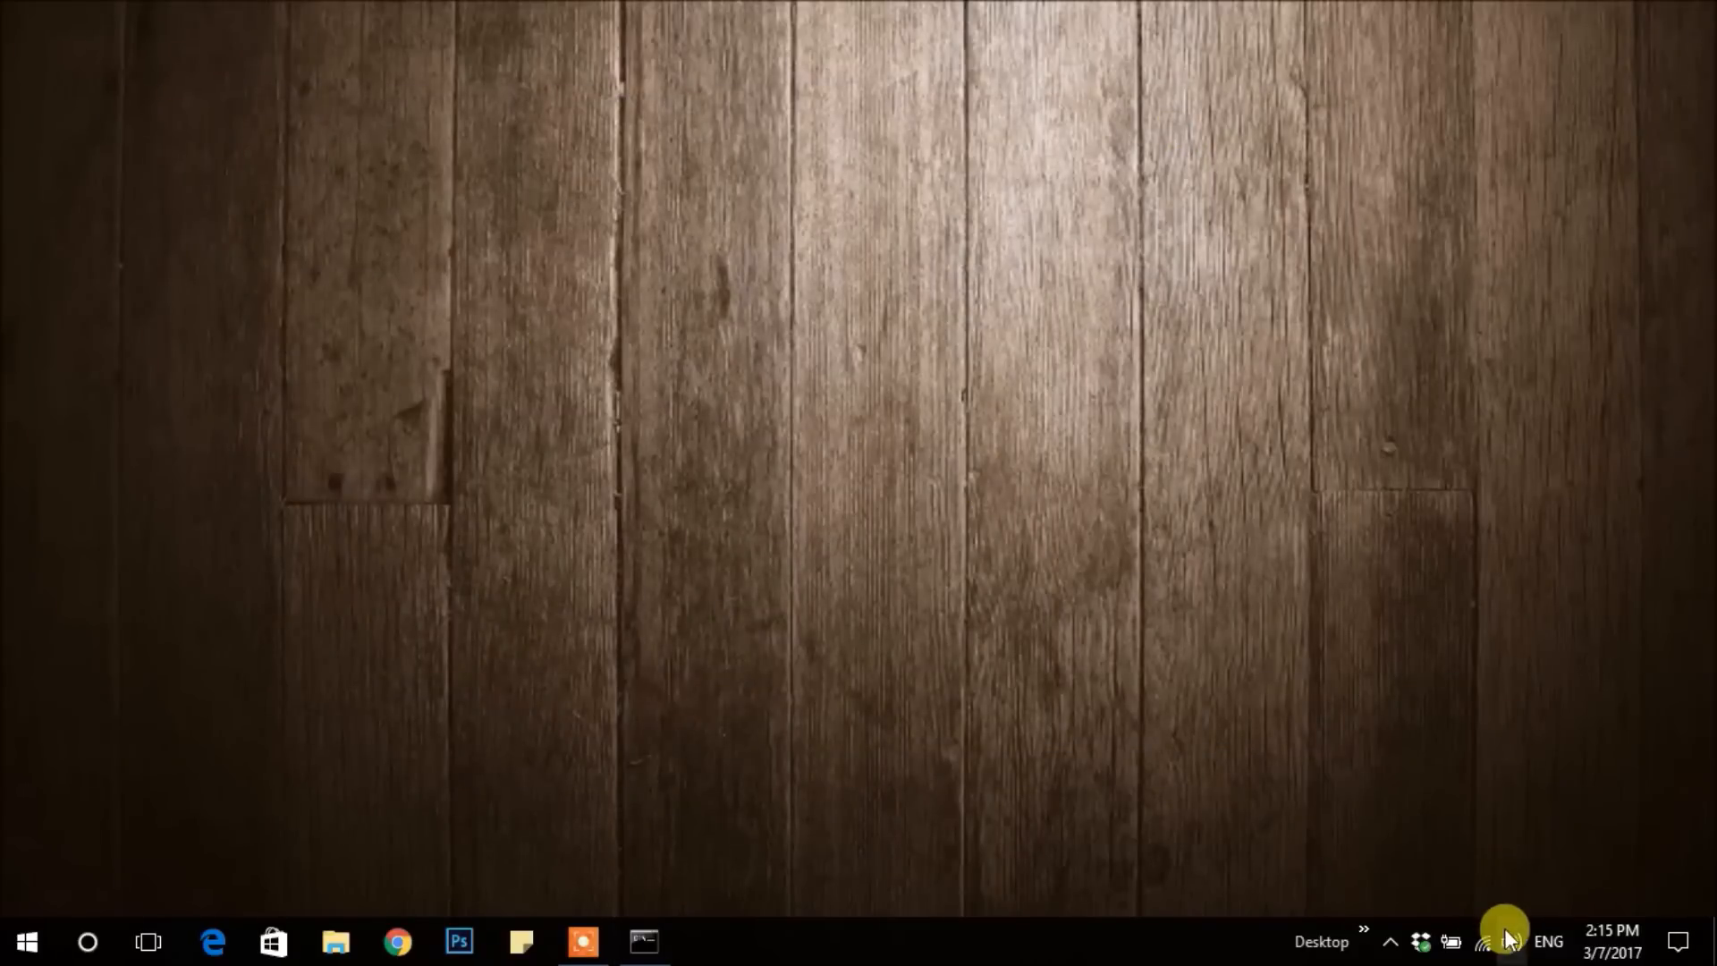
# Reach the Wi-Fi (TP-LINK) adapter's properties via Network and Sharing Center.
pyautogui.rightClick(1502, 941)
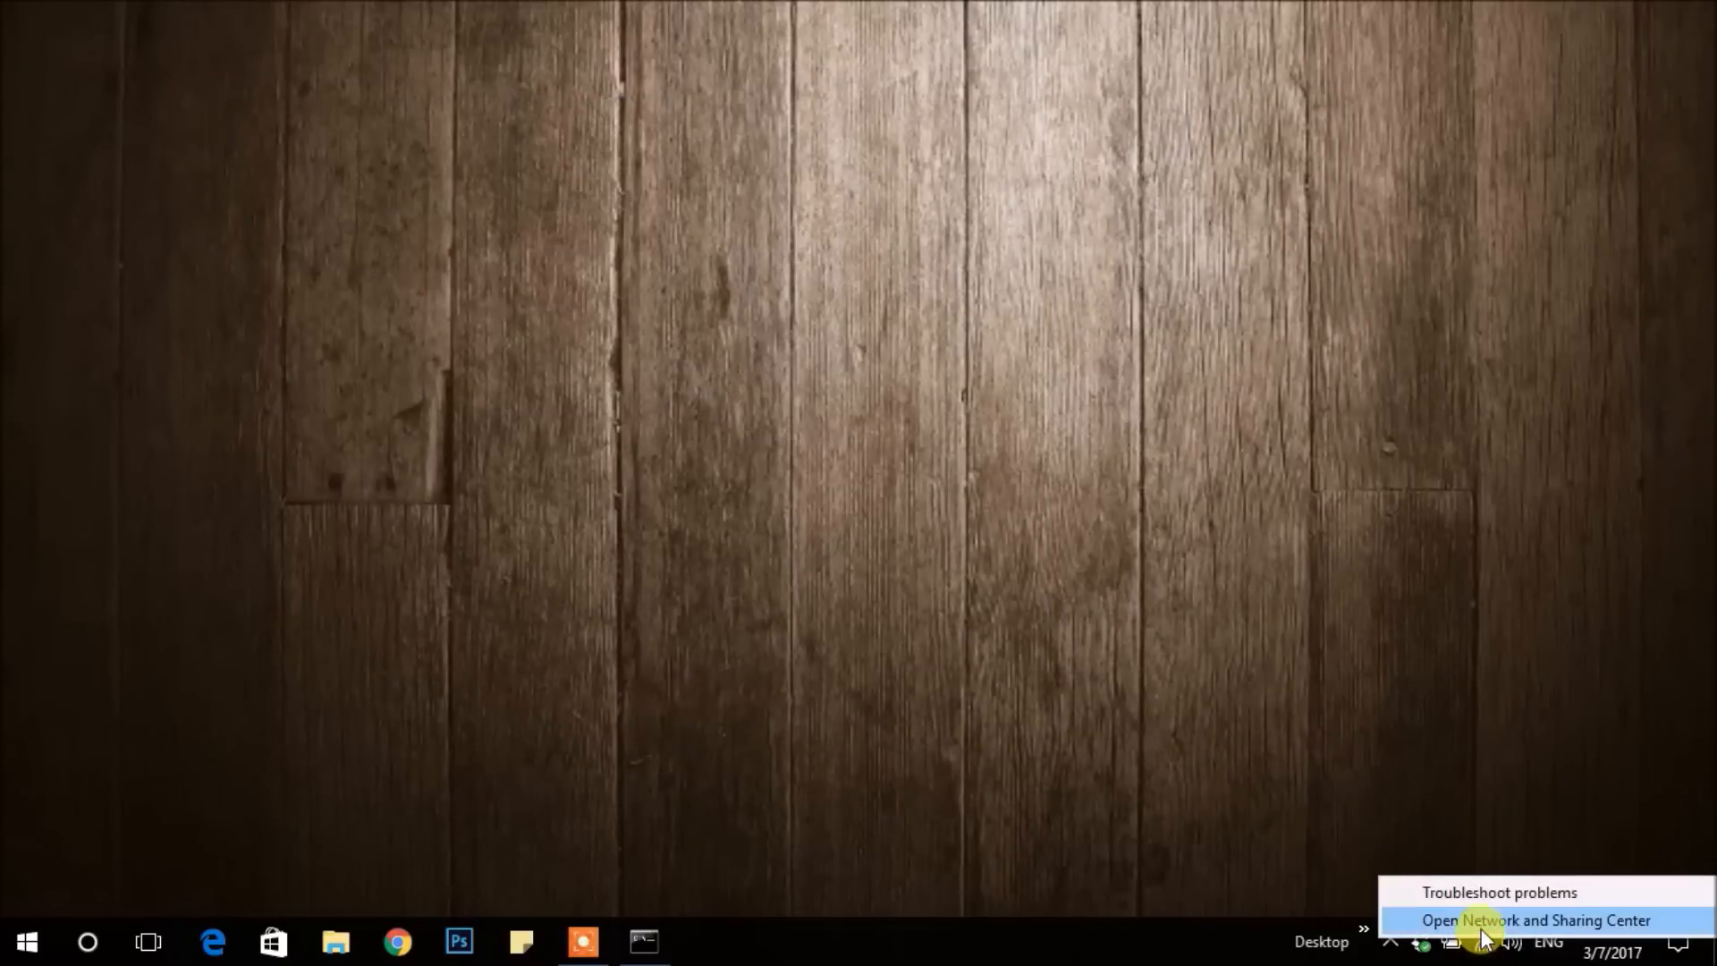
pyautogui.click(1542, 919)
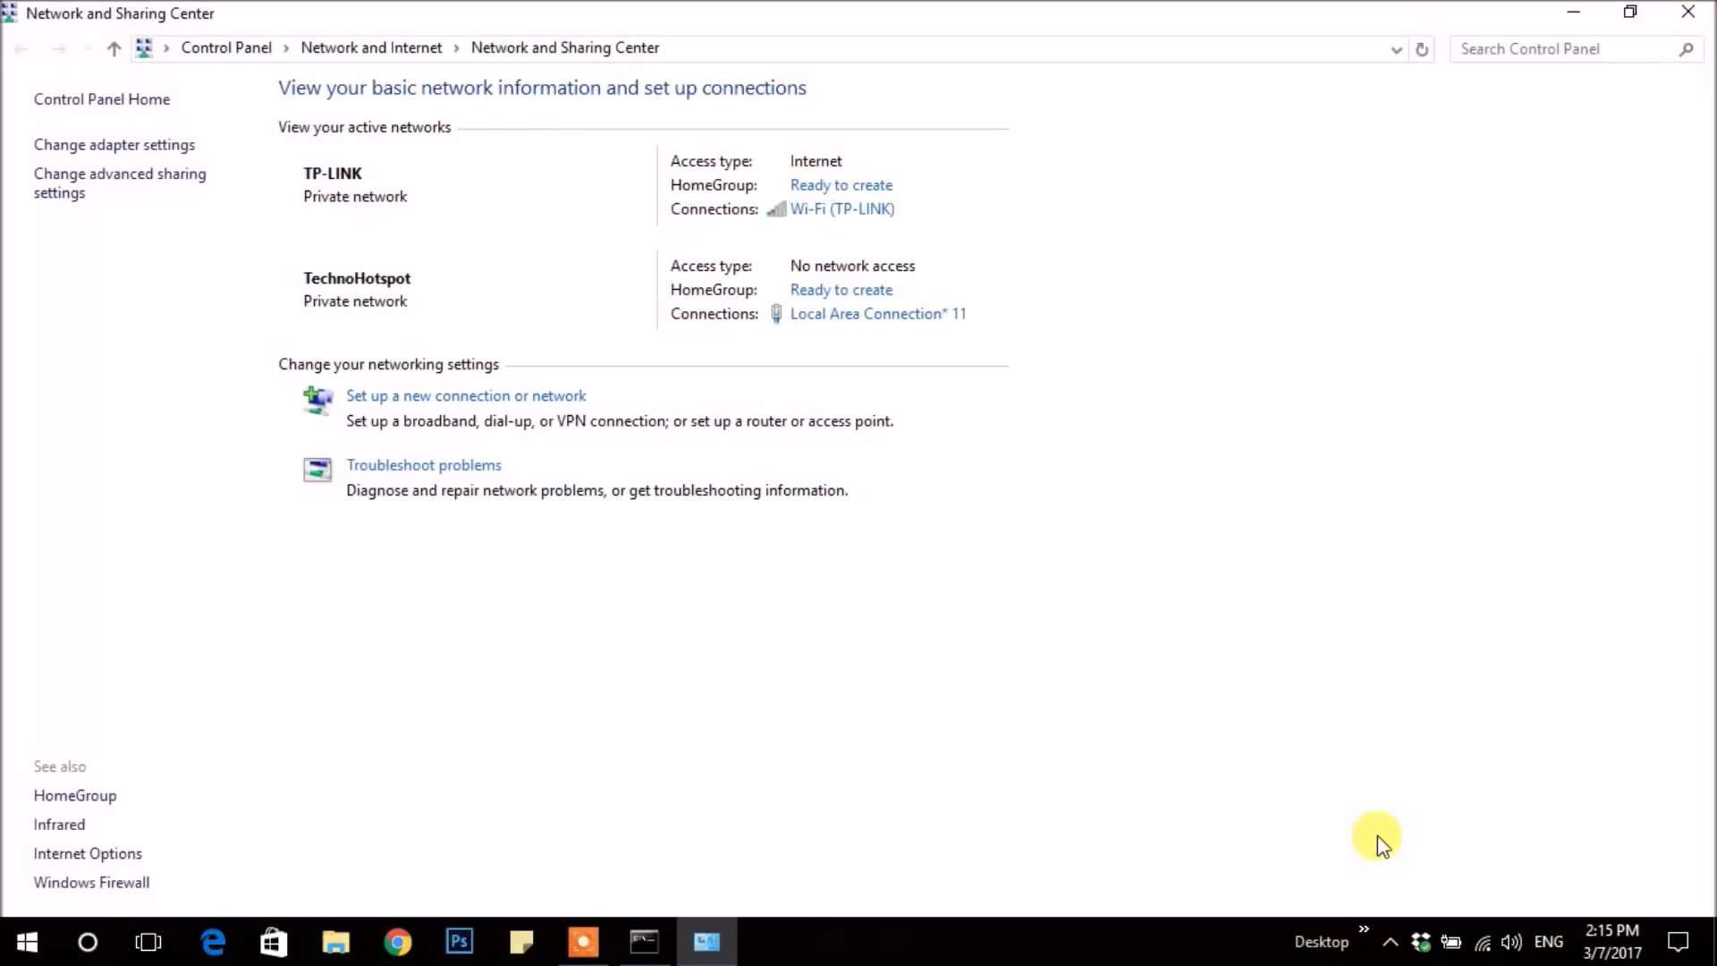
pyautogui.moveTo(59, 117)
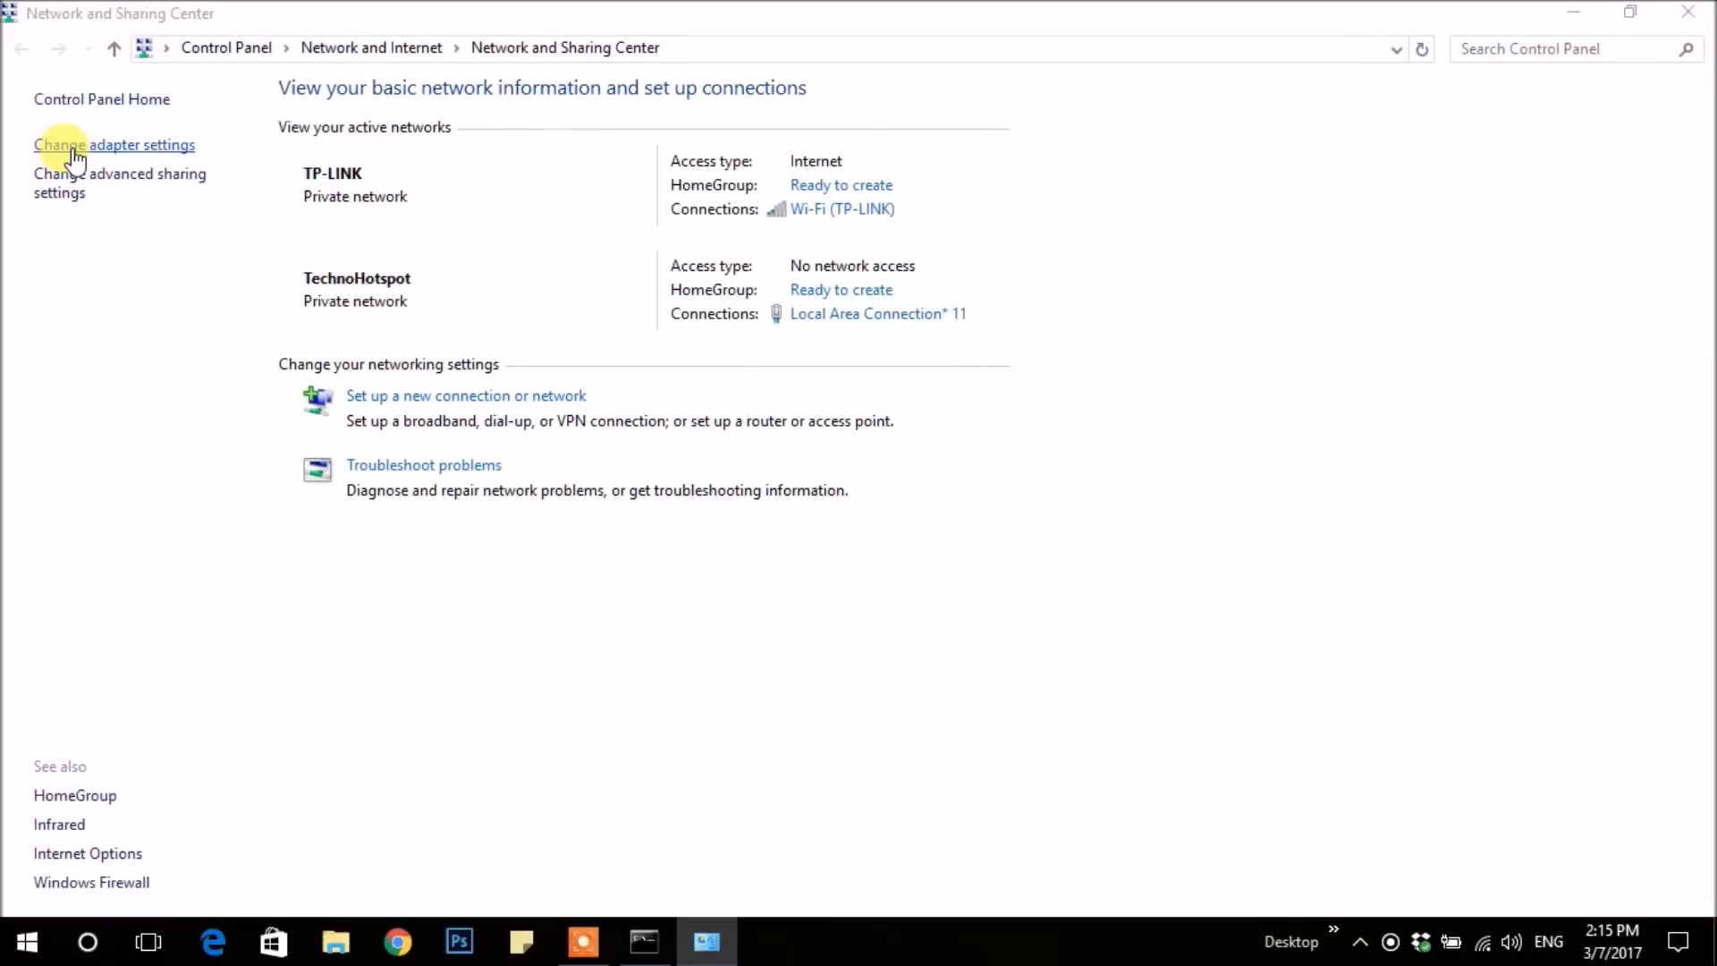
pyautogui.click(116, 145)
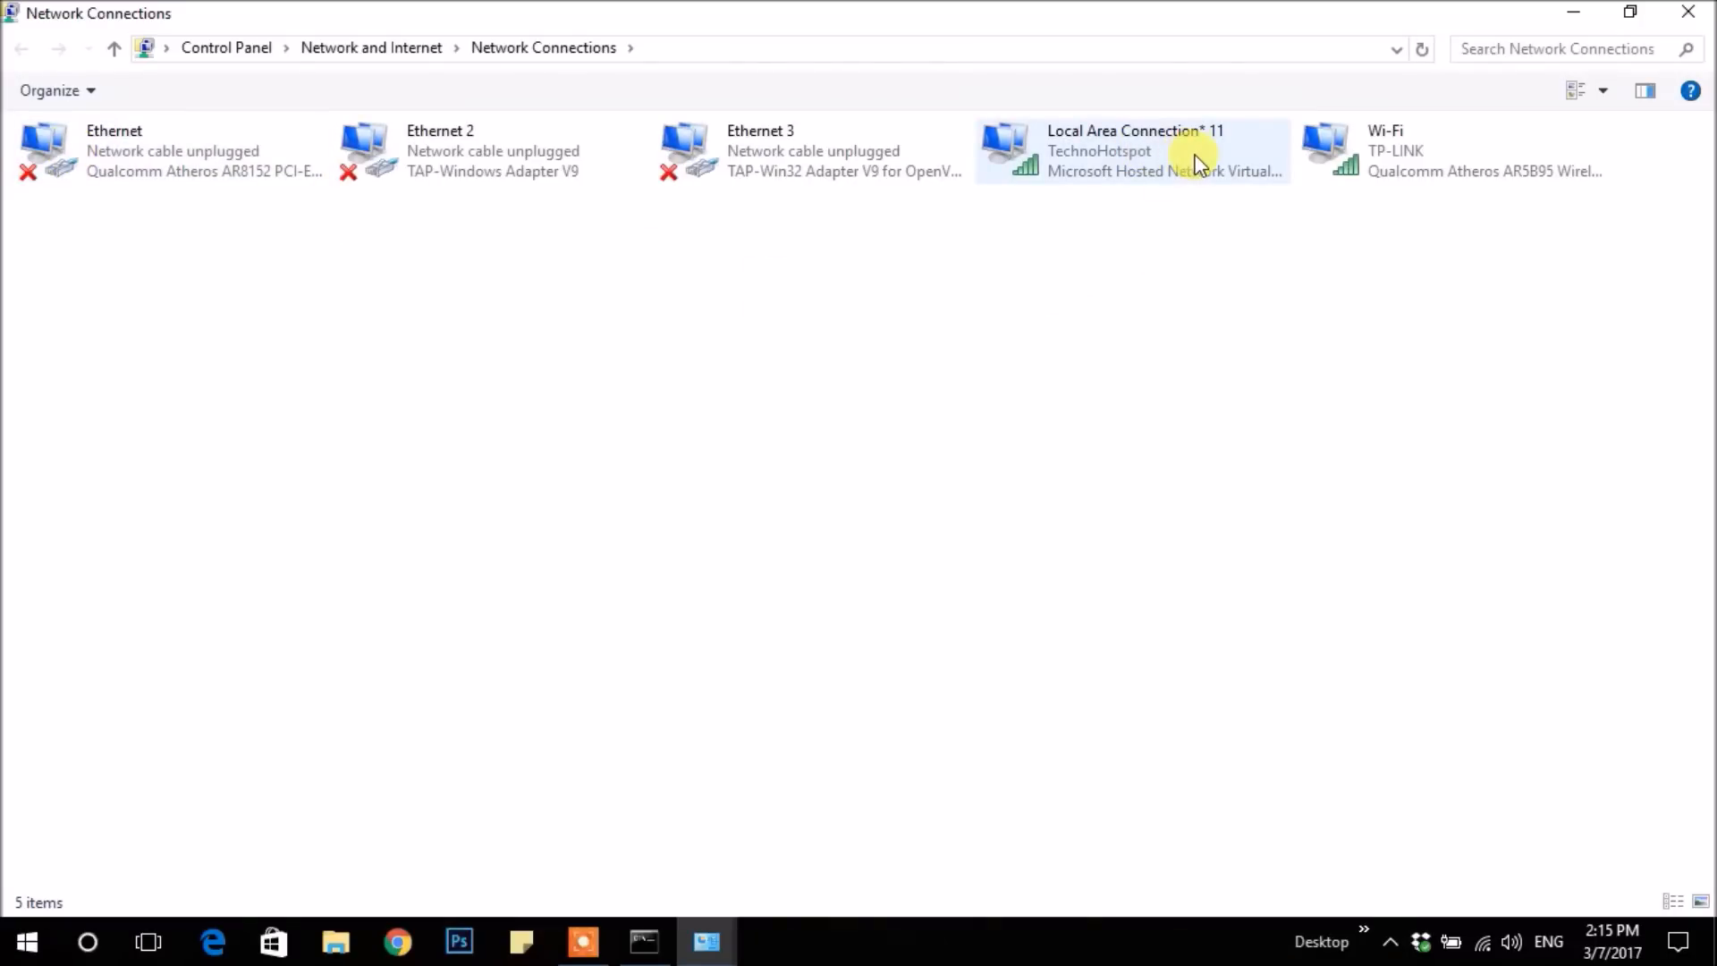
pyautogui.click(1397, 150)
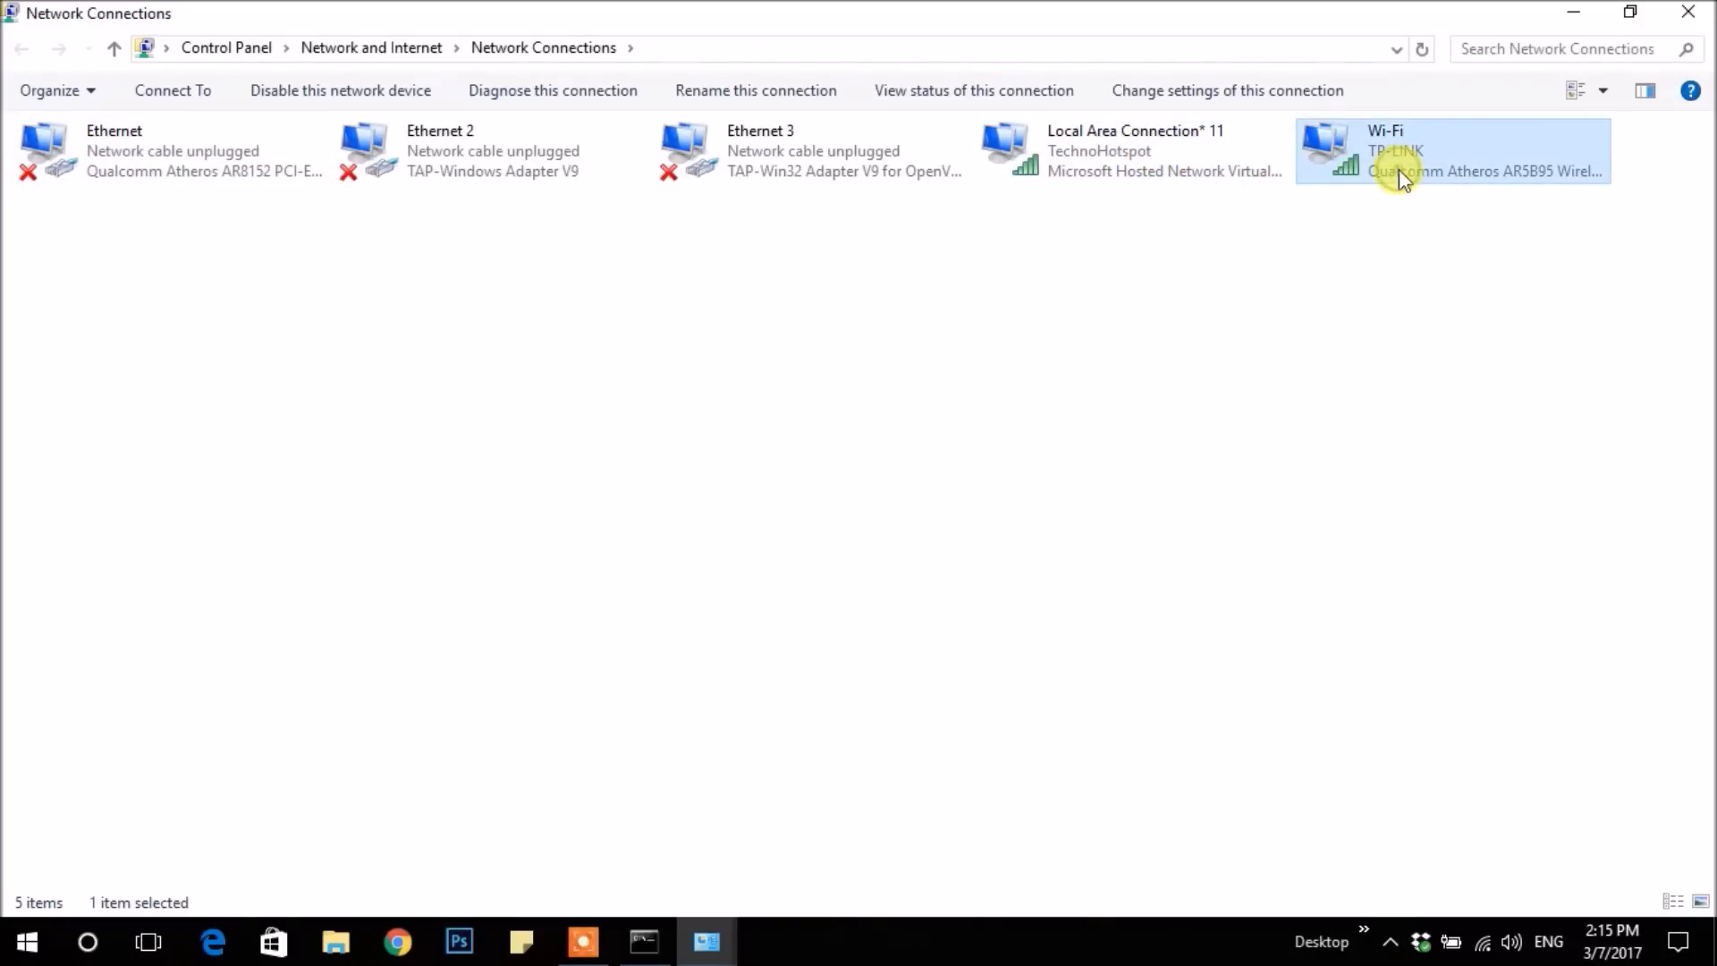
pyautogui.rightClick(1405, 176)
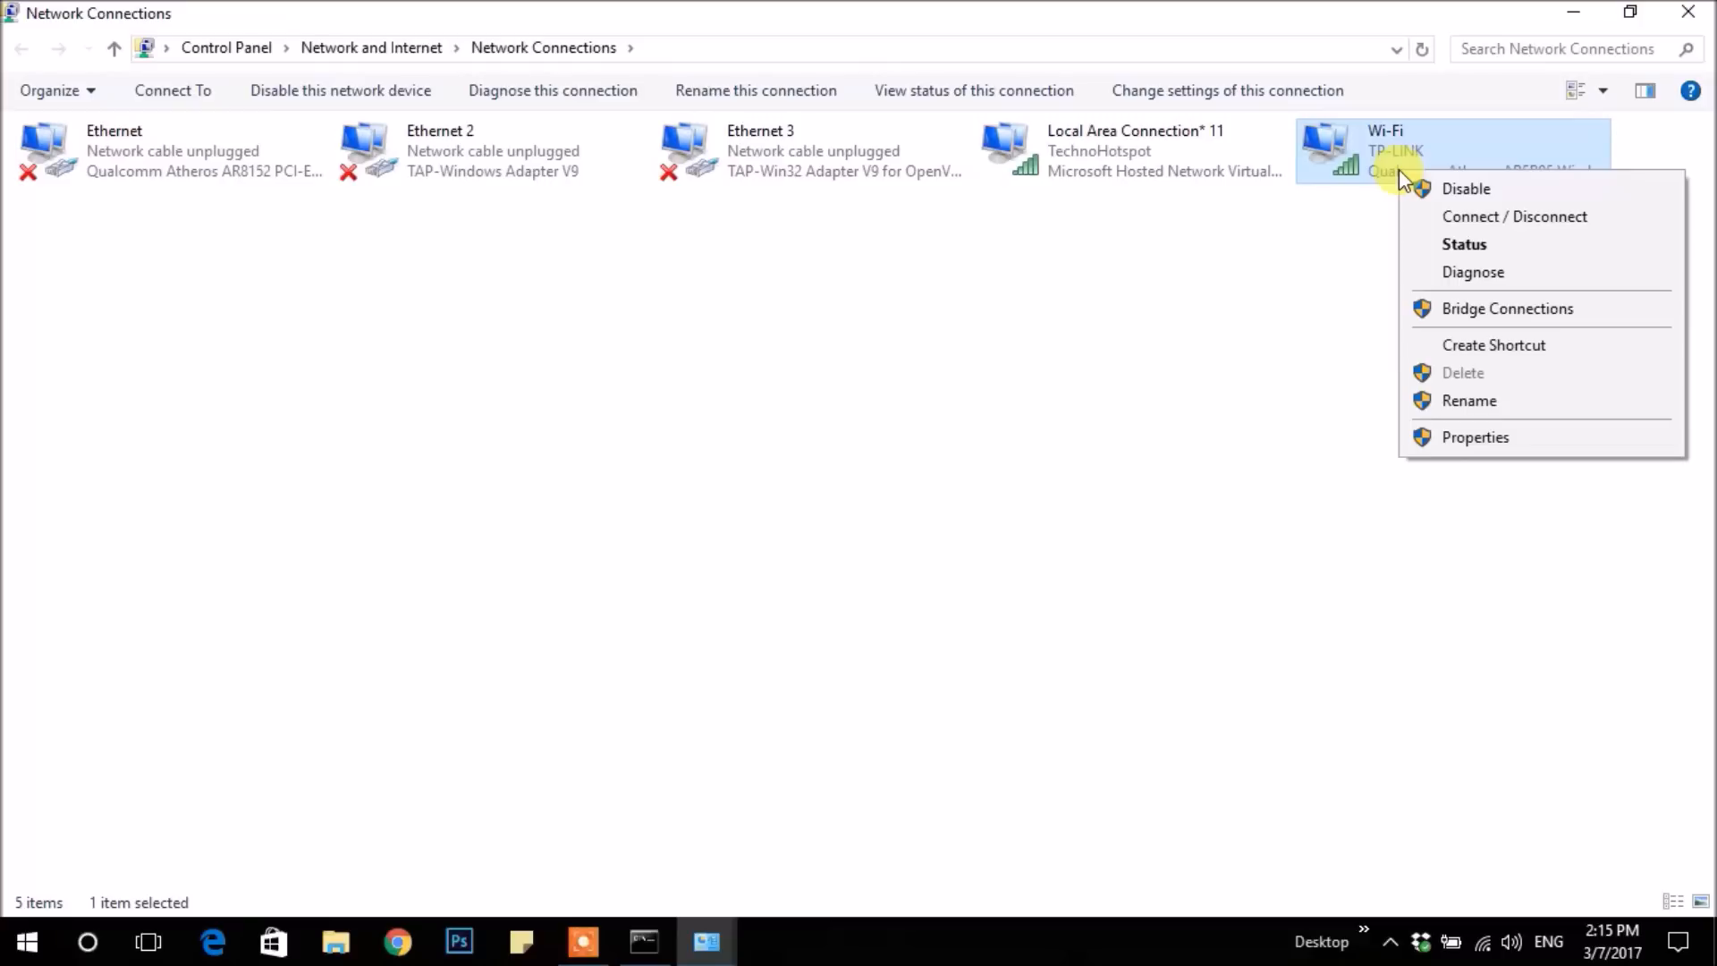
pyautogui.click(1515, 447)
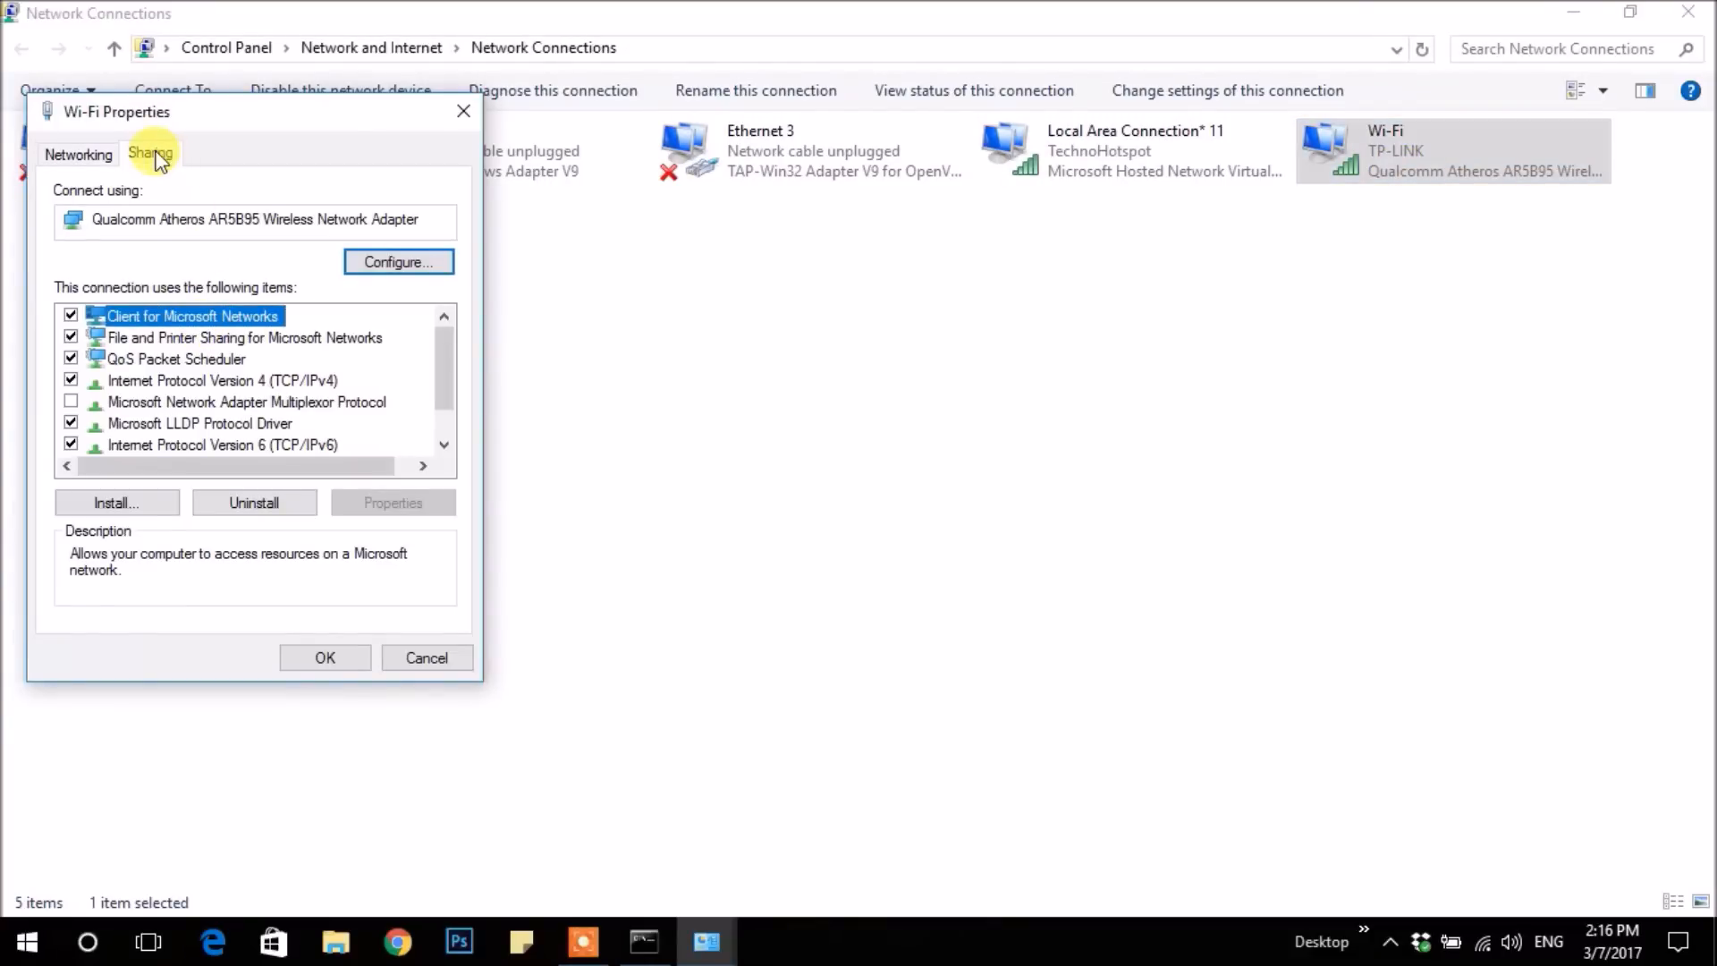
# Enable internet connection sharing to Local Area Connection* 11 and confirm.
pyautogui.click(150, 154)
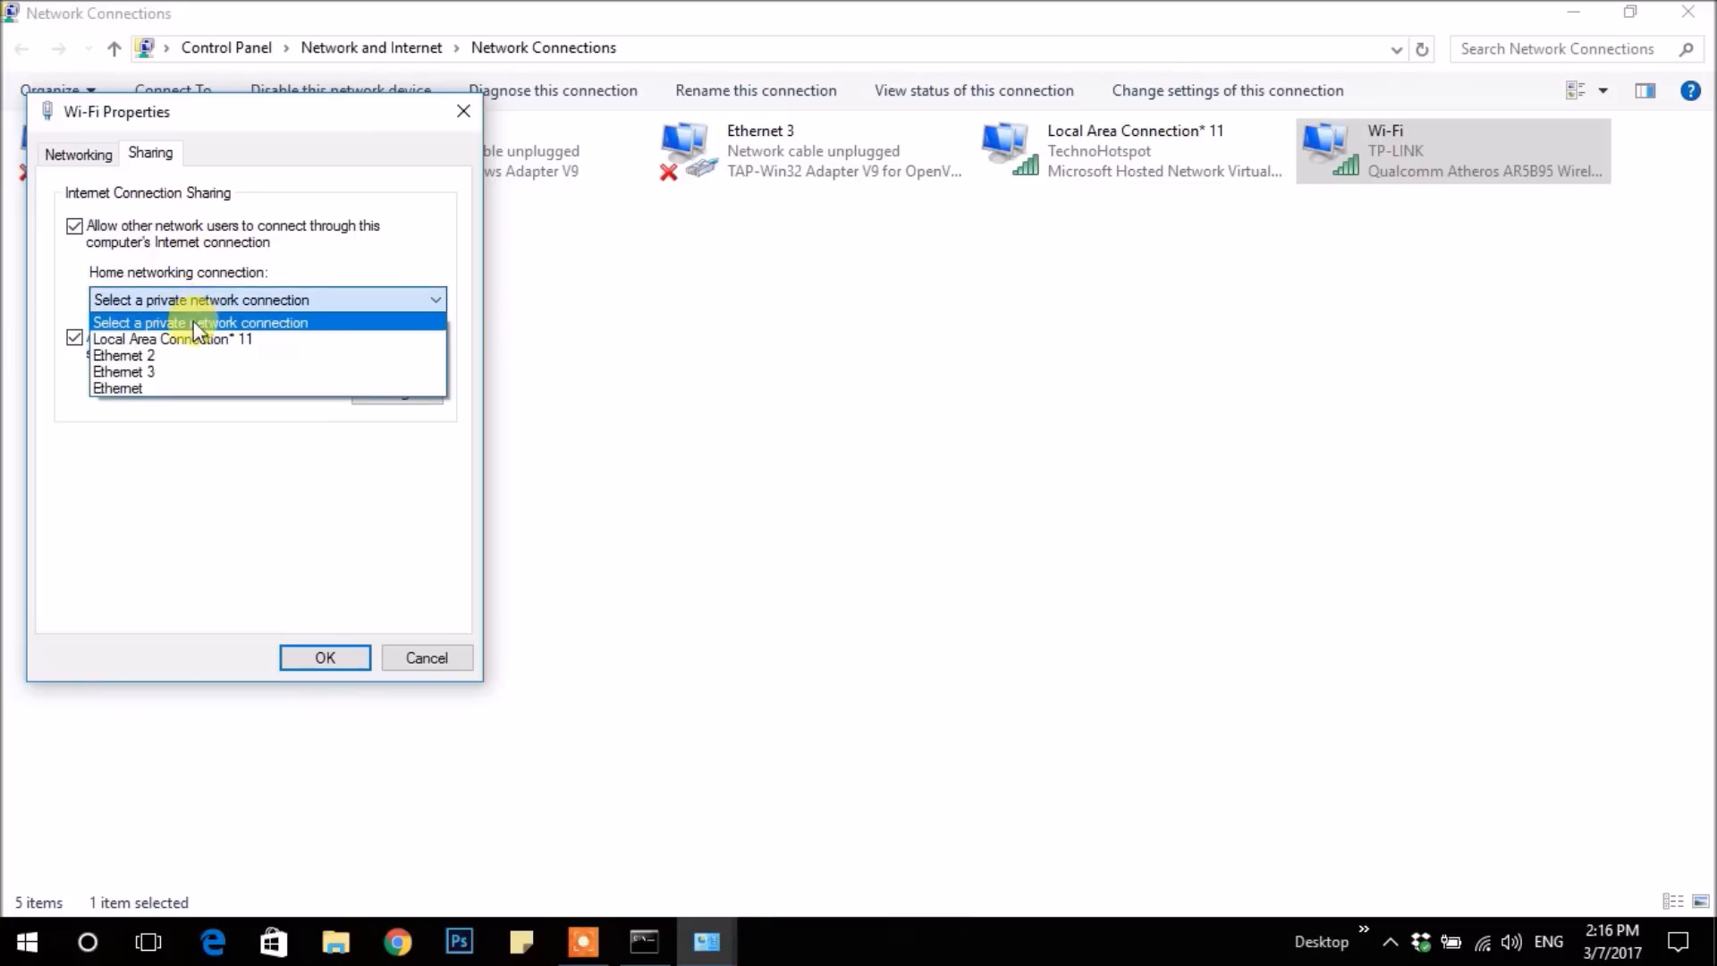
pyautogui.click(170, 340)
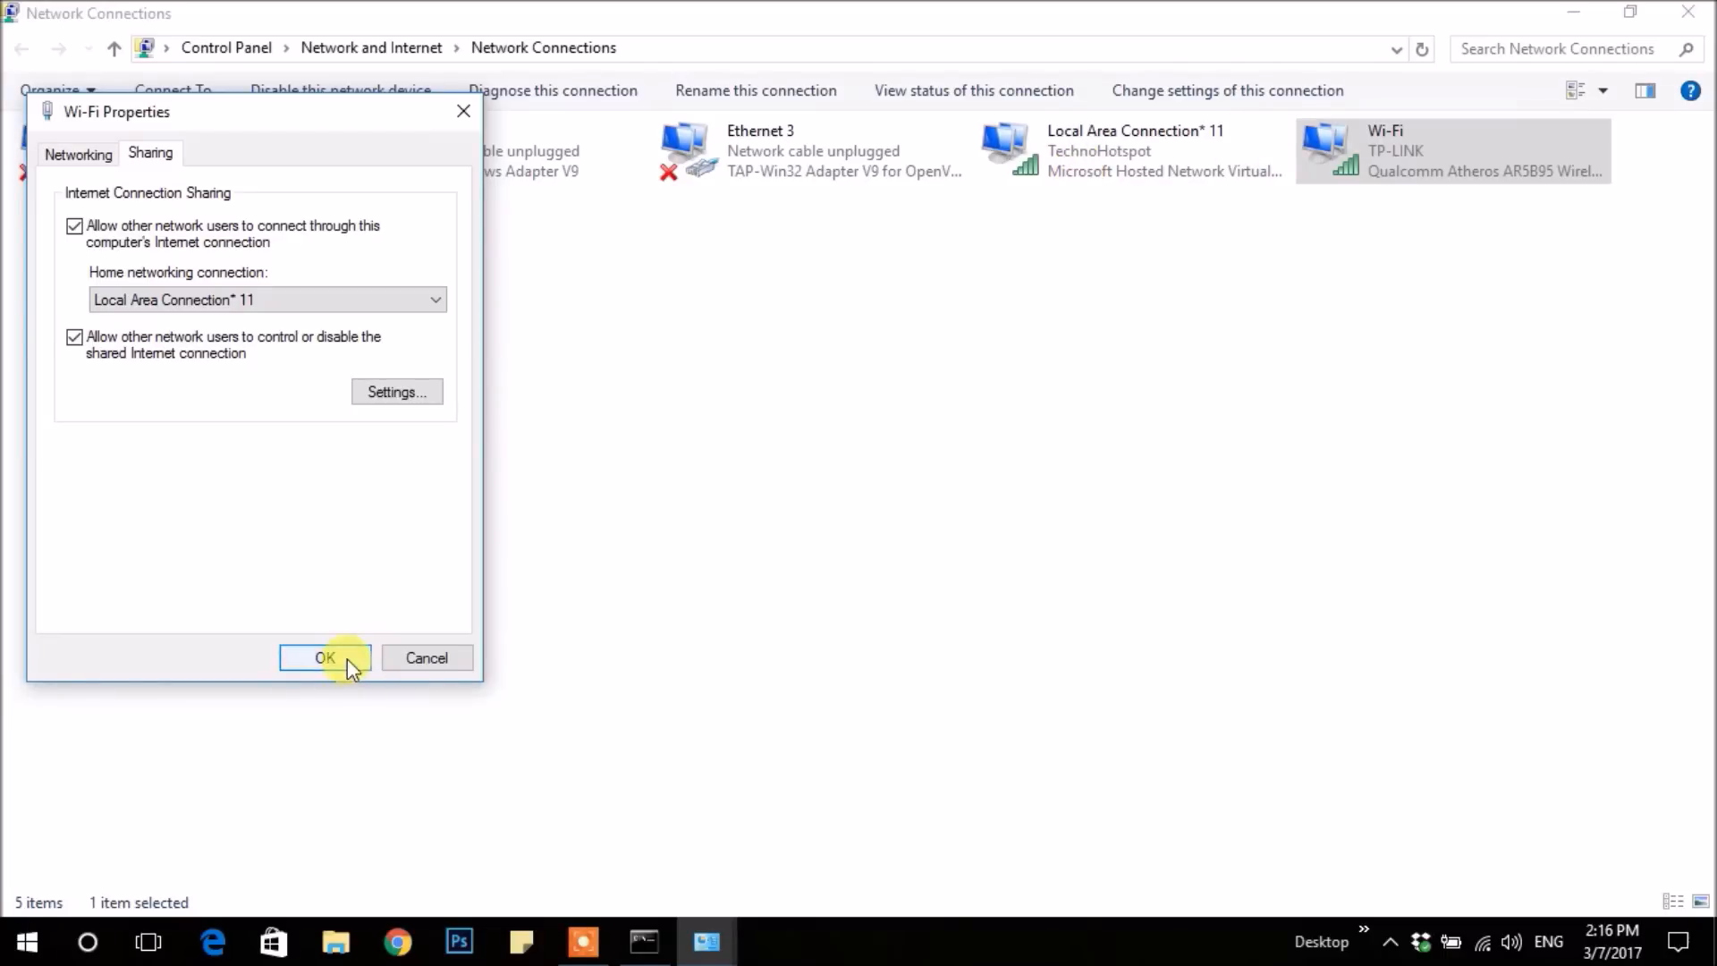
pyautogui.click(325, 658)
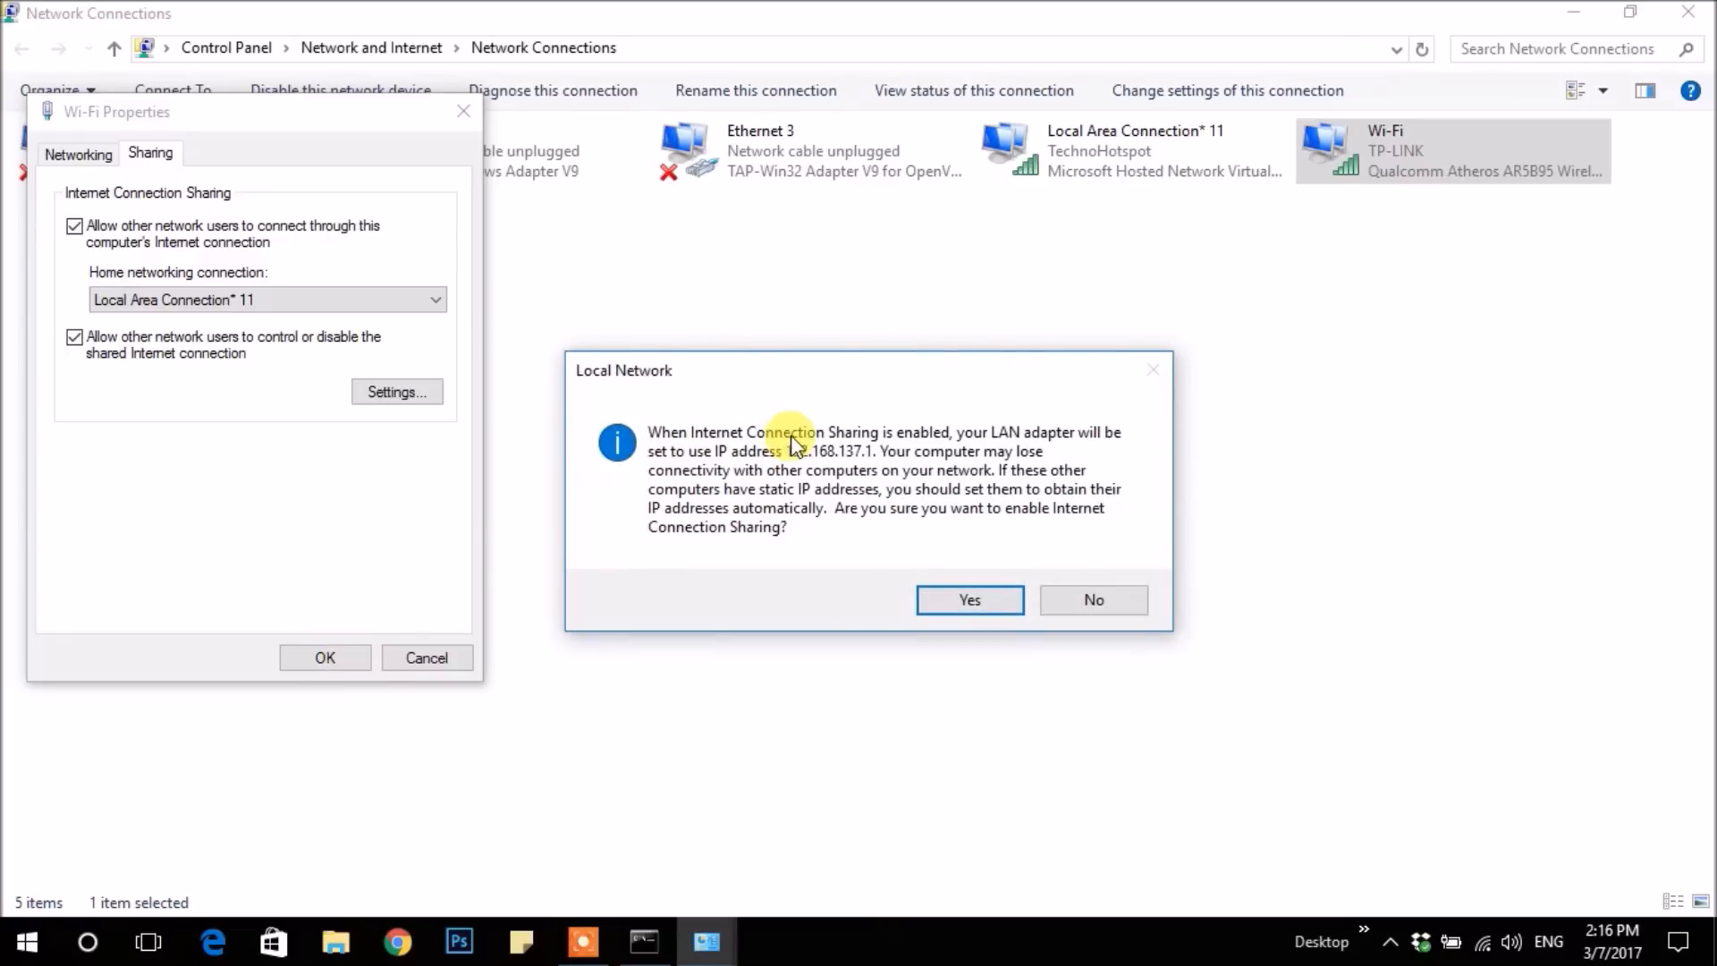
pyautogui.click(970, 601)
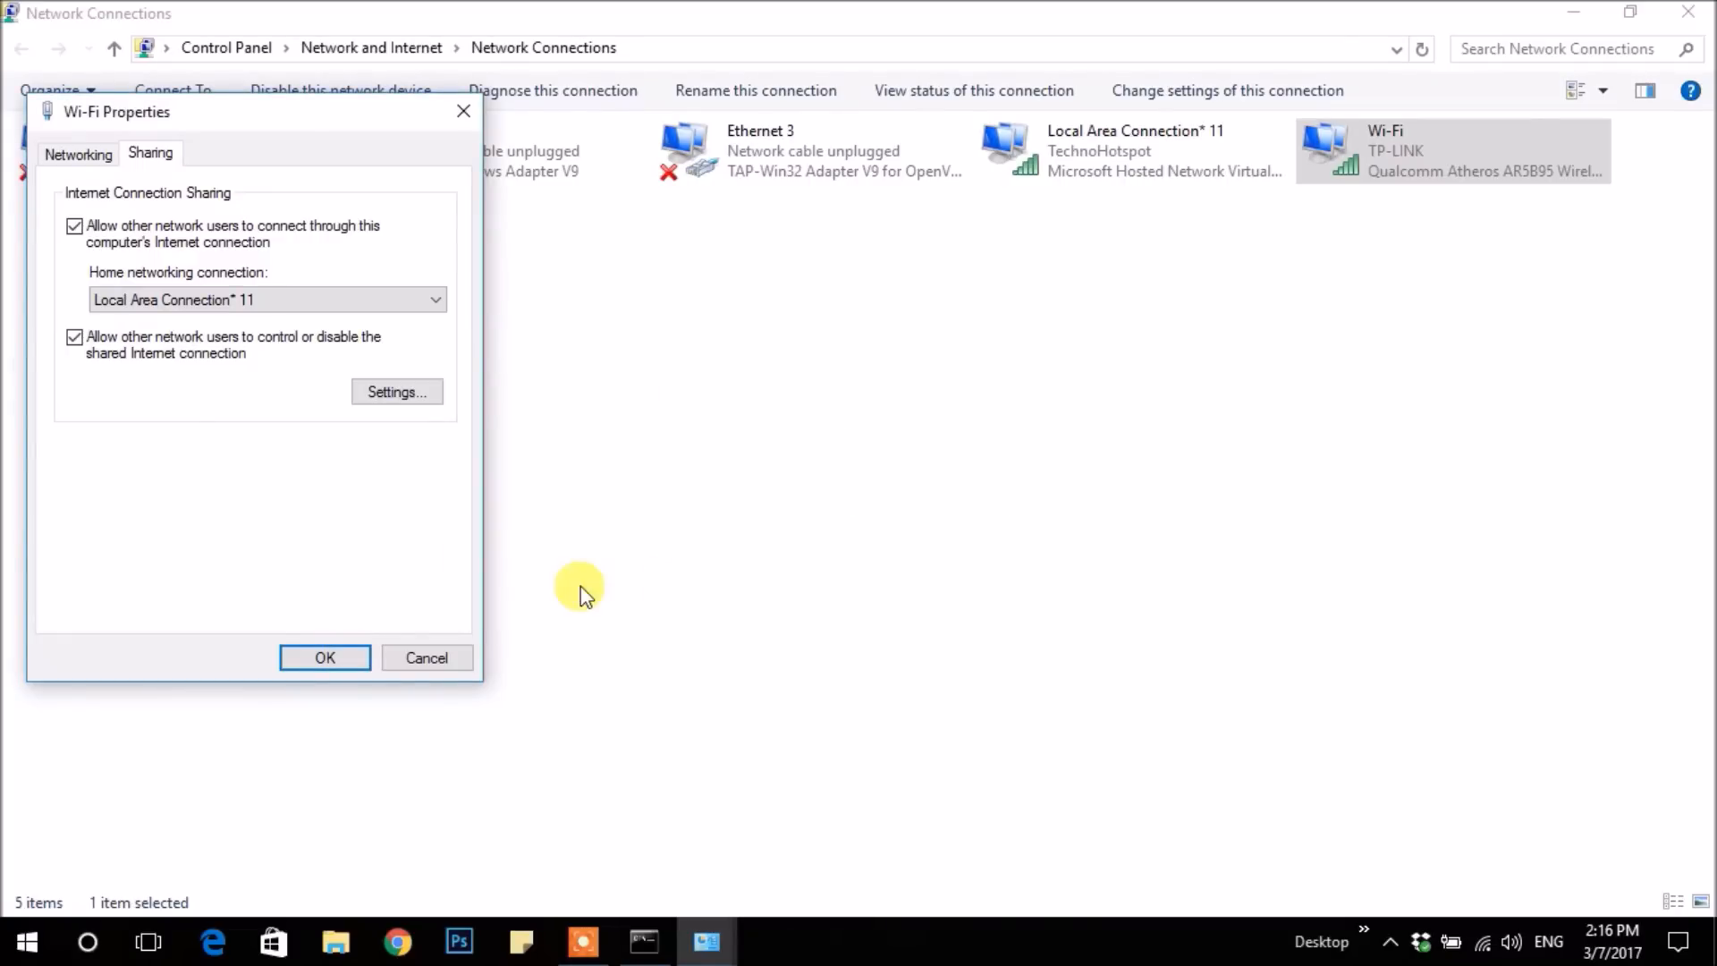
pyautogui.click(325, 658)
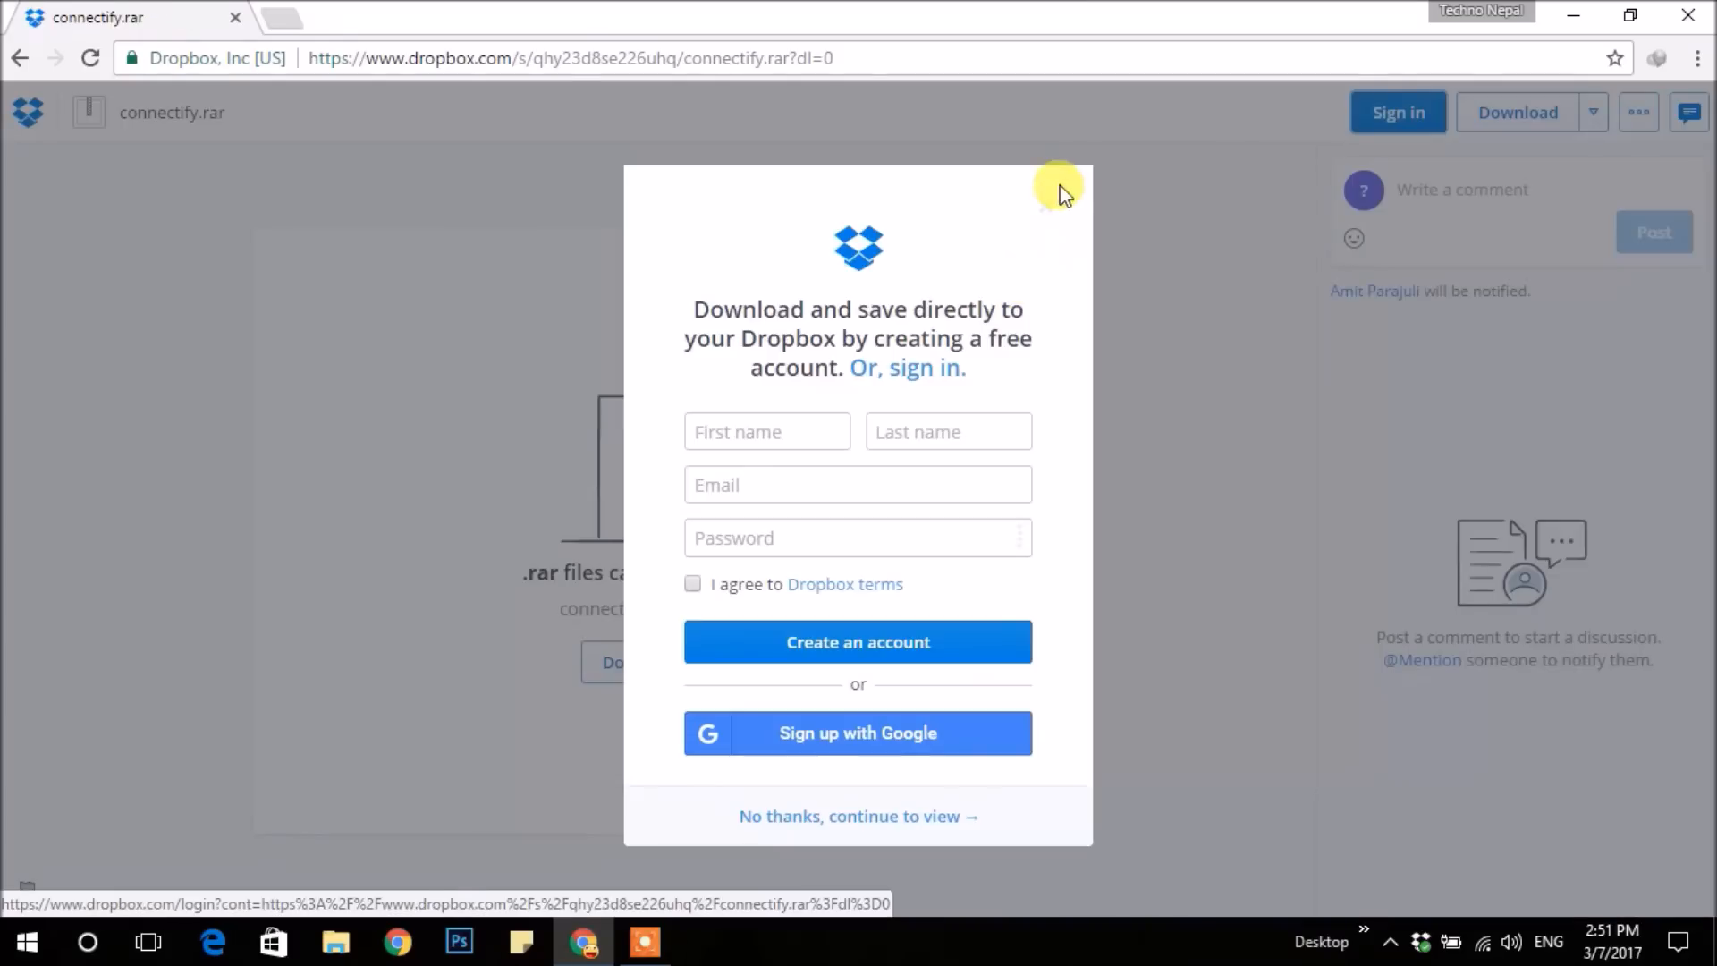
# Download connectify.rar from Dropbox into Downloads\Compressed and open it in WinRAR.
pyautogui.click(859, 816)
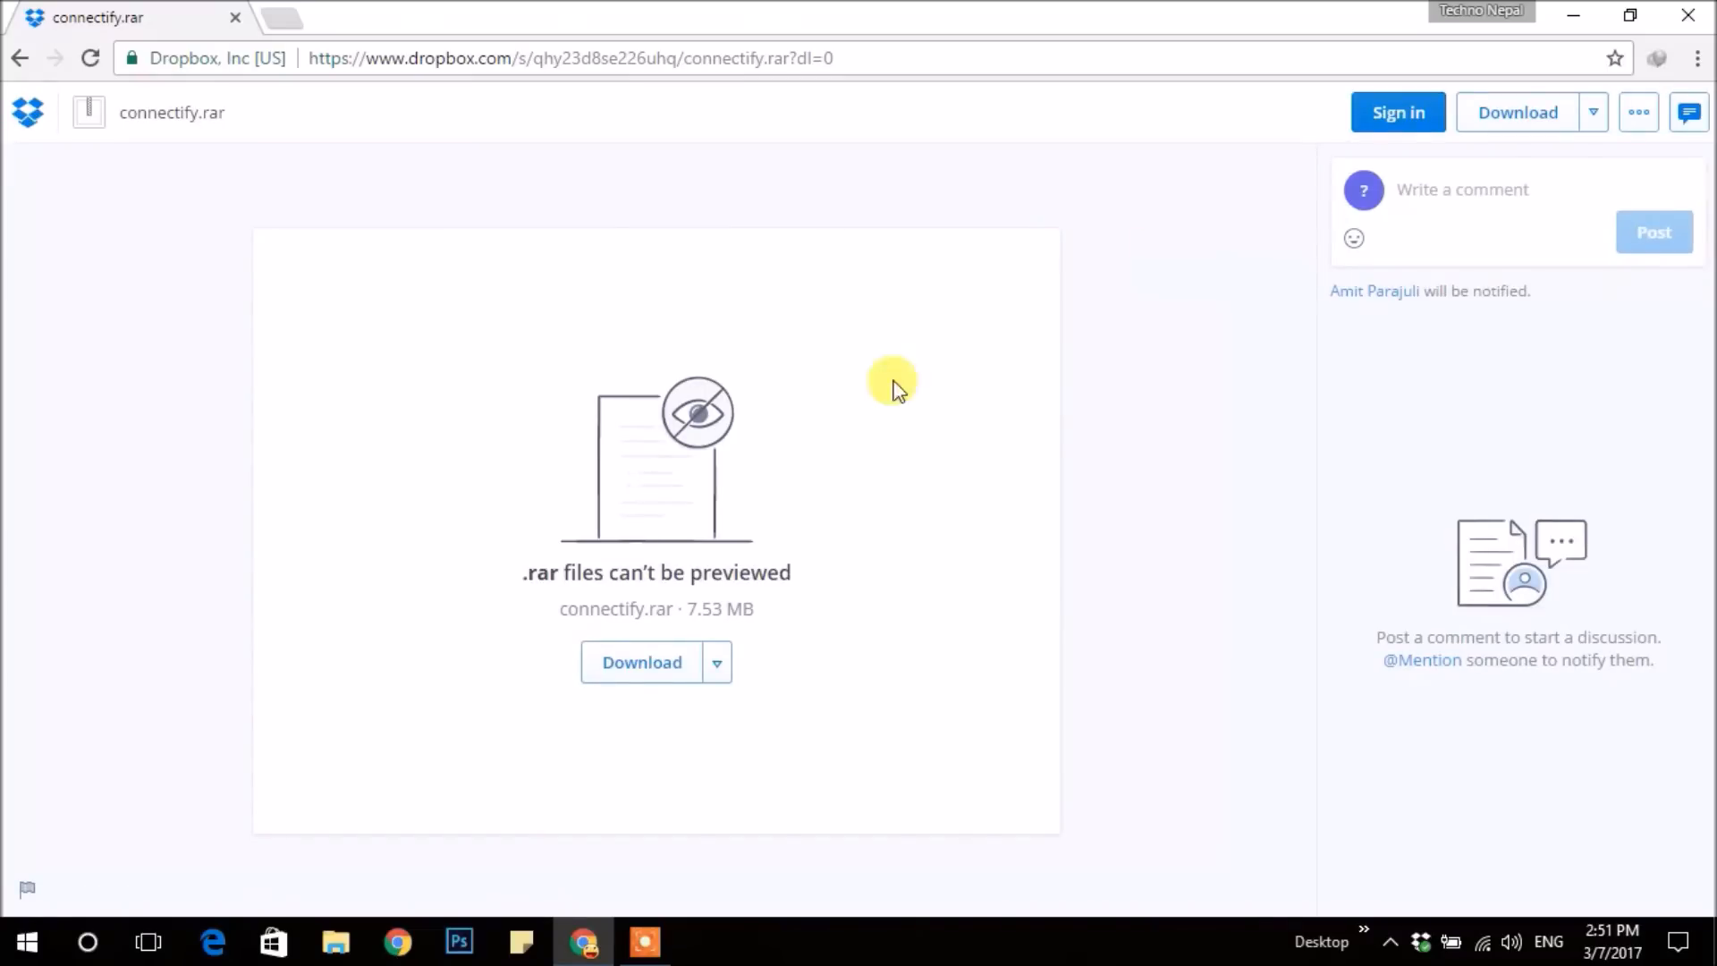
pyautogui.click(642, 662)
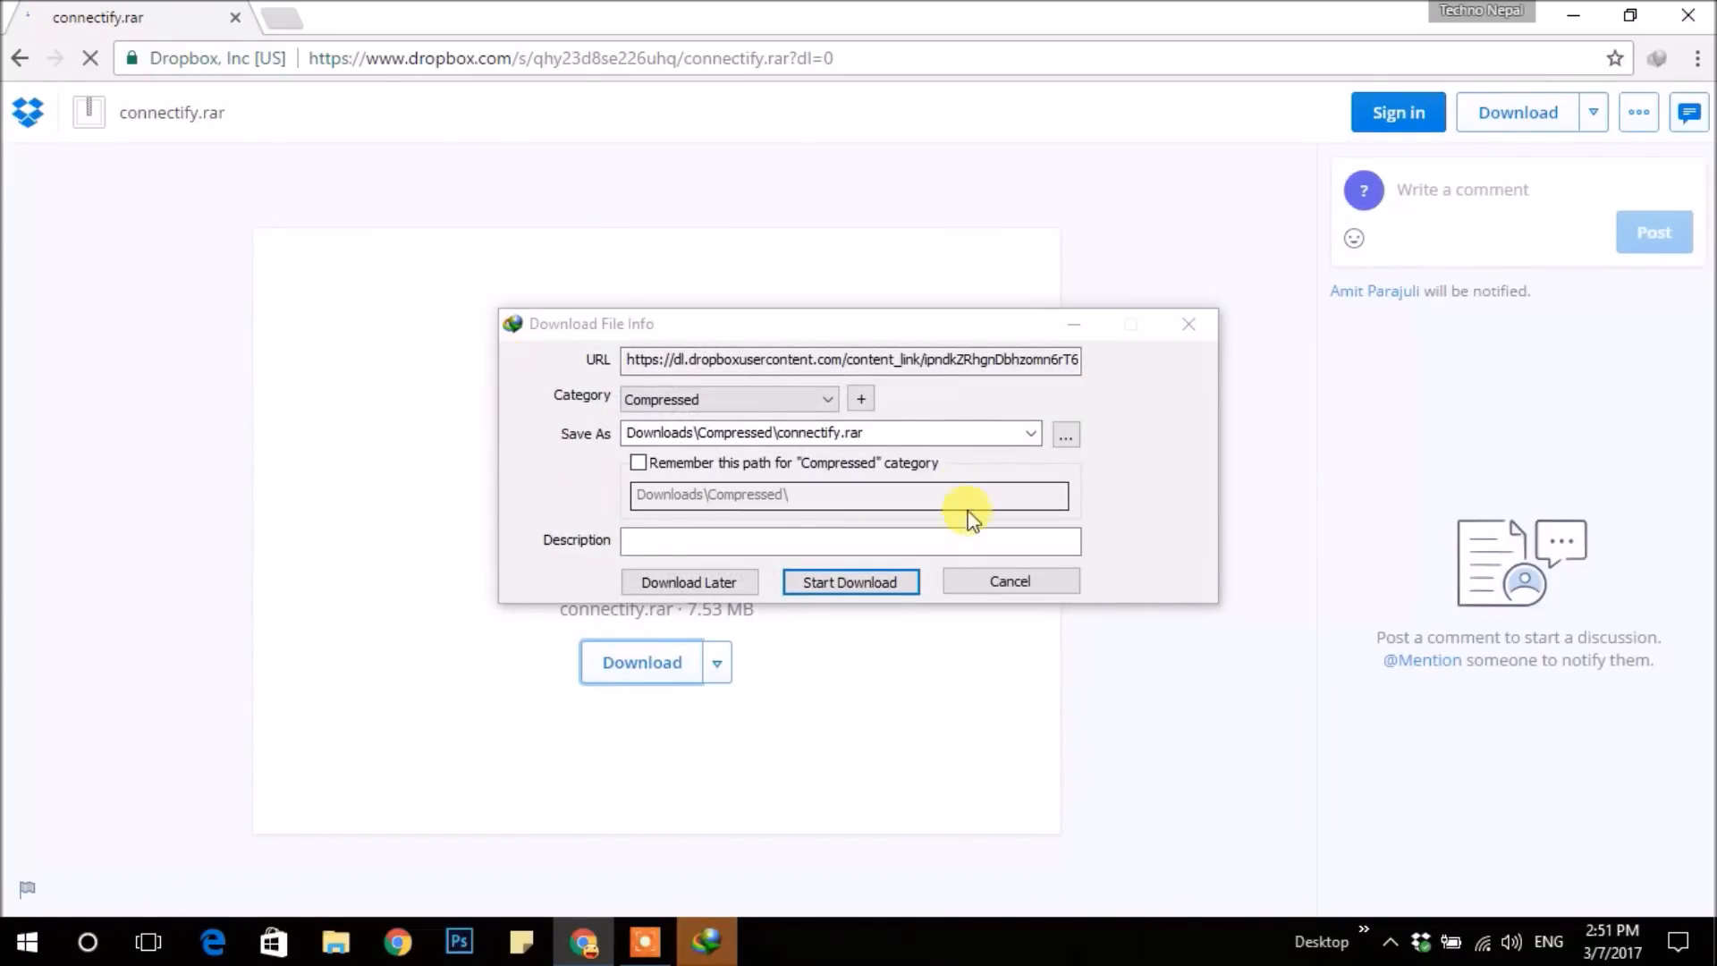
pyautogui.click(852, 581)
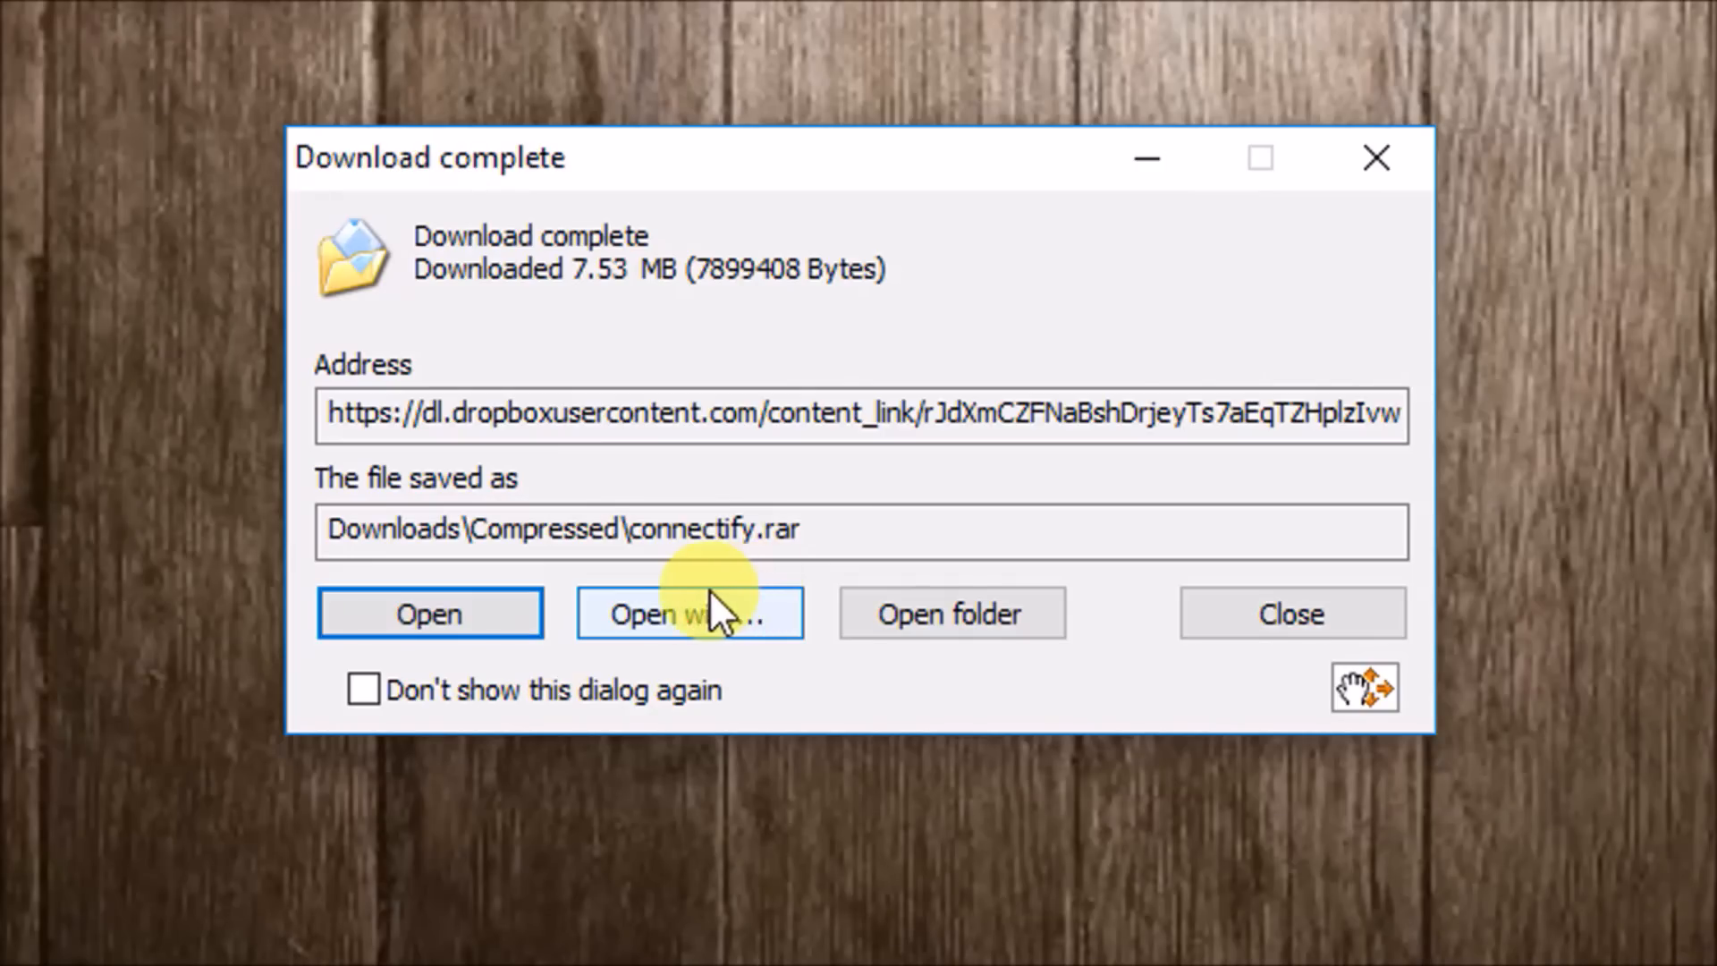
pyautogui.click(430, 613)
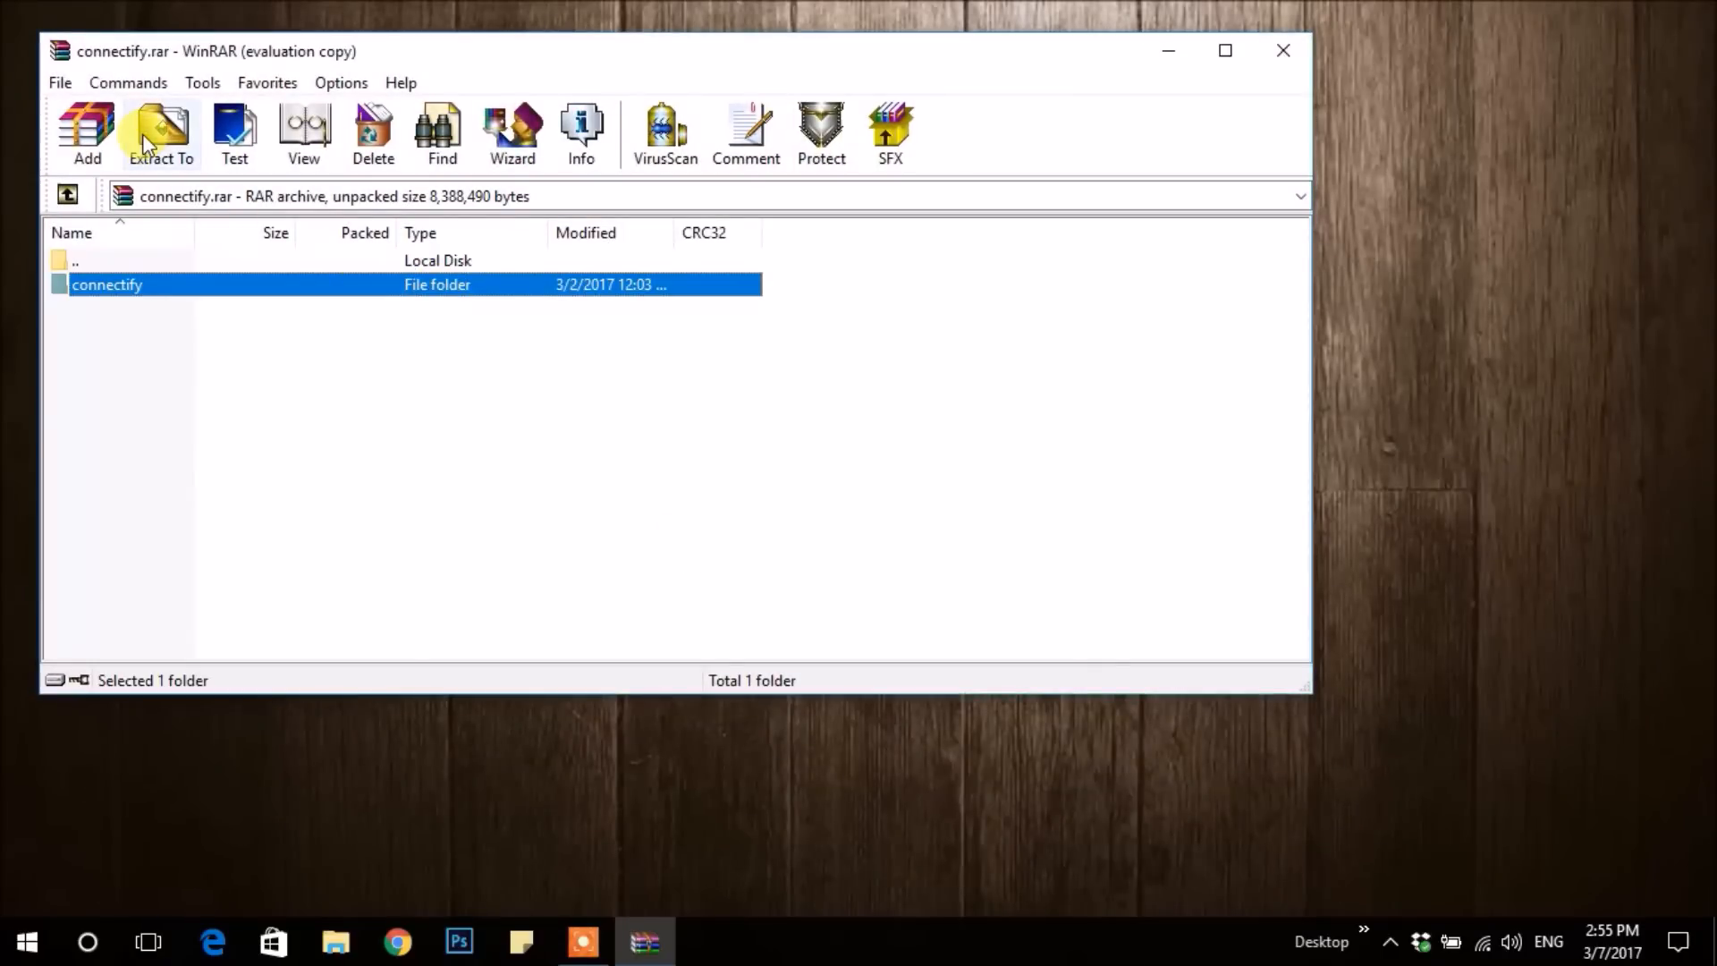
# Extract the connectify archive into the Documents folder.
pyautogui.click(161, 129)
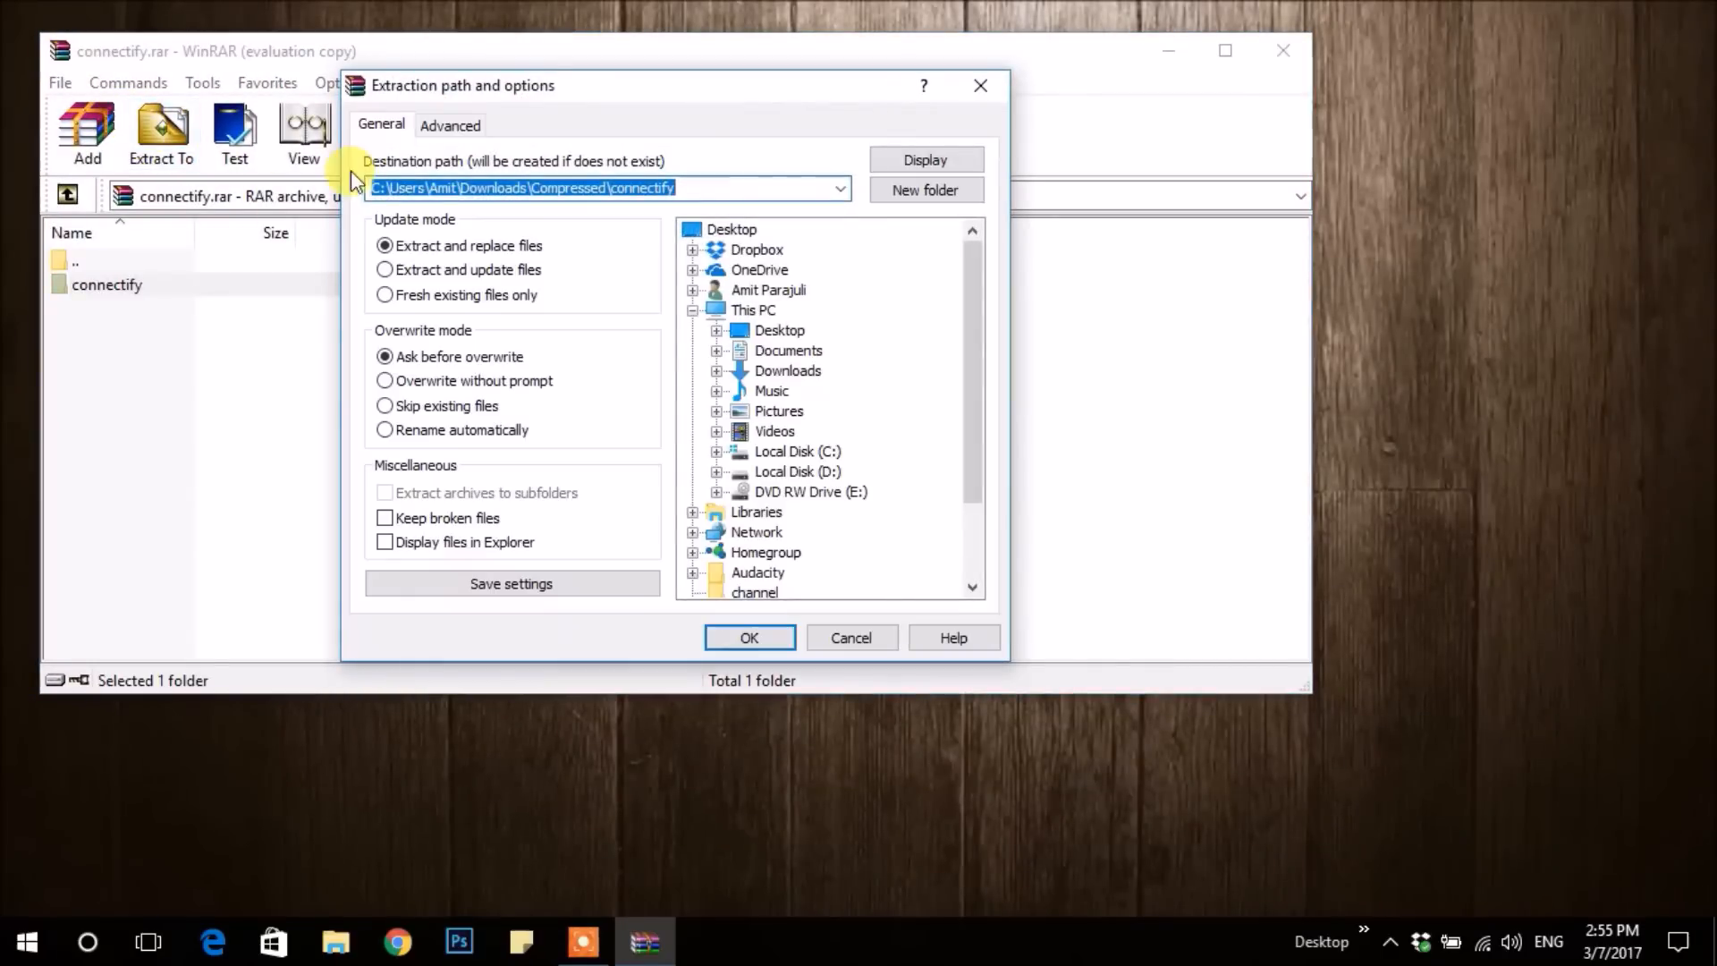
pyautogui.click(787, 350)
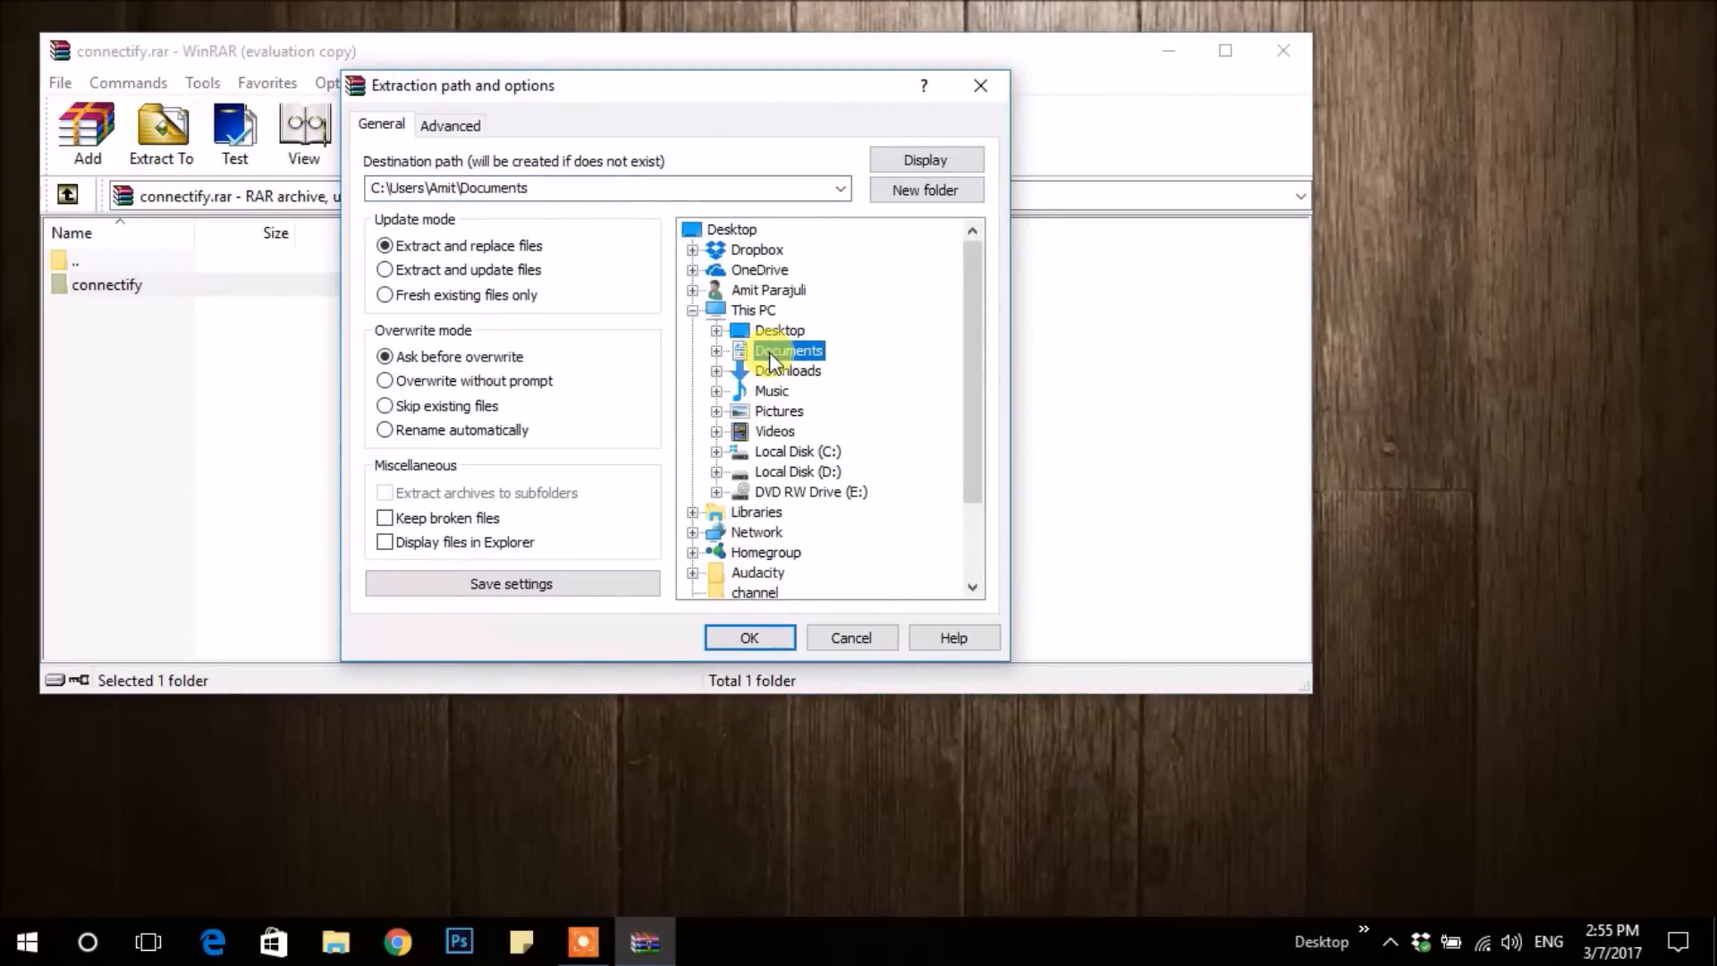
pyautogui.click(750, 637)
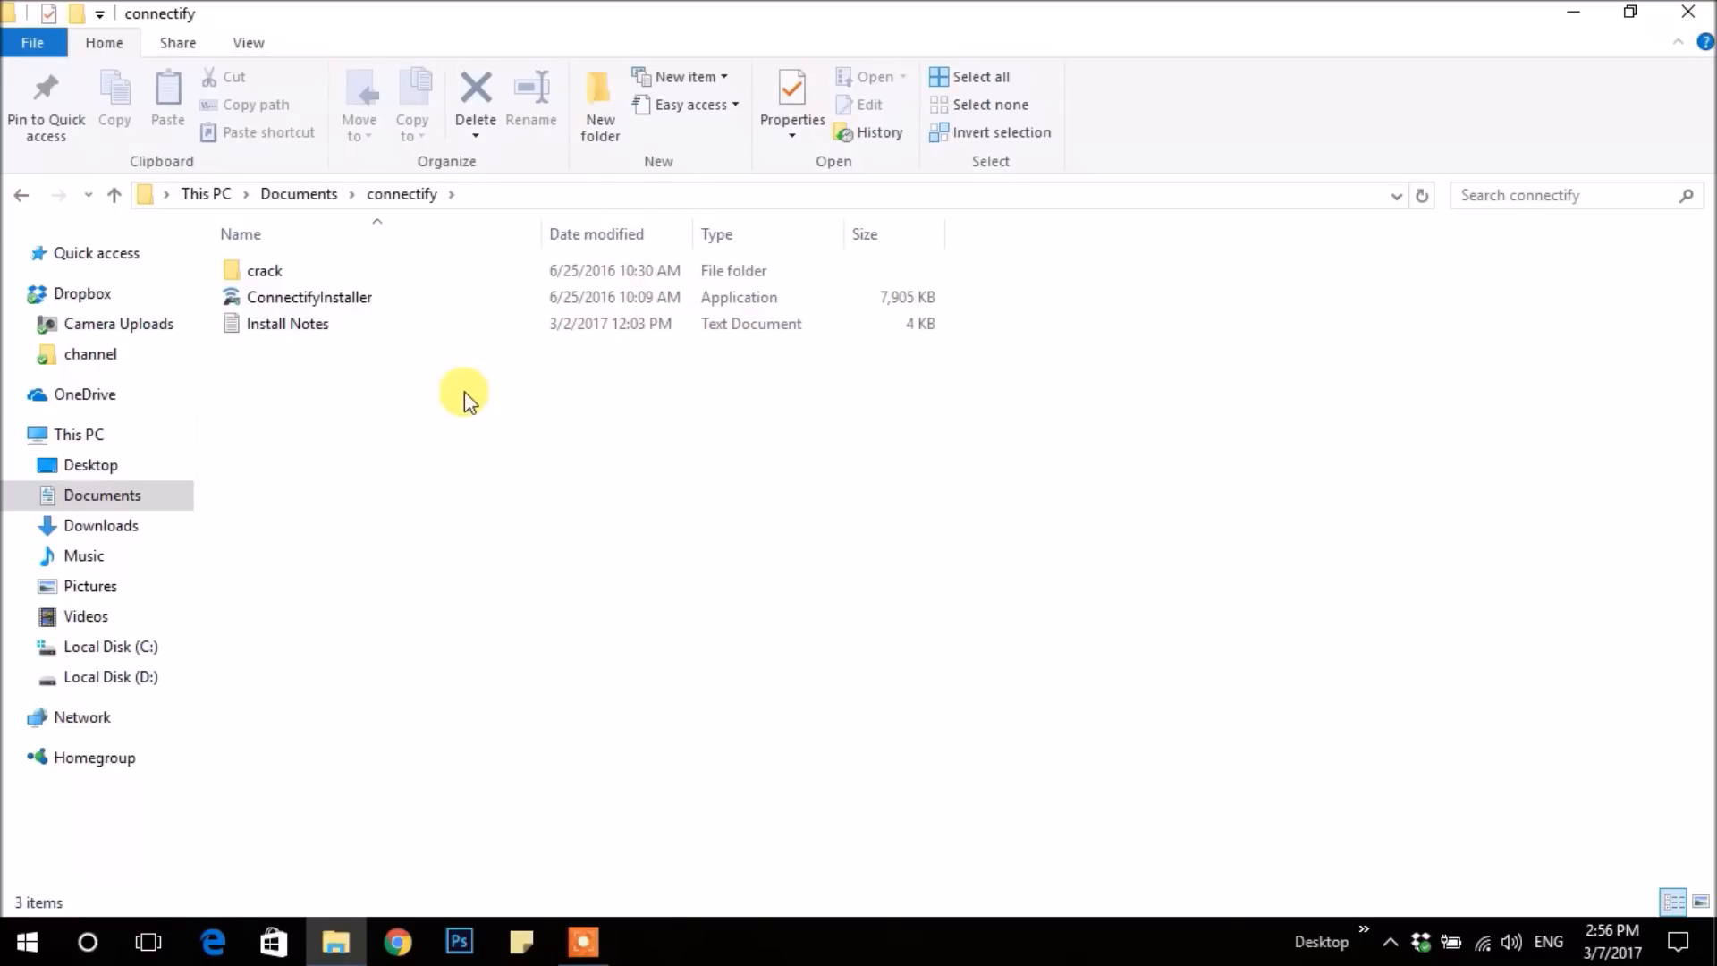
pyautogui.click(288, 324)
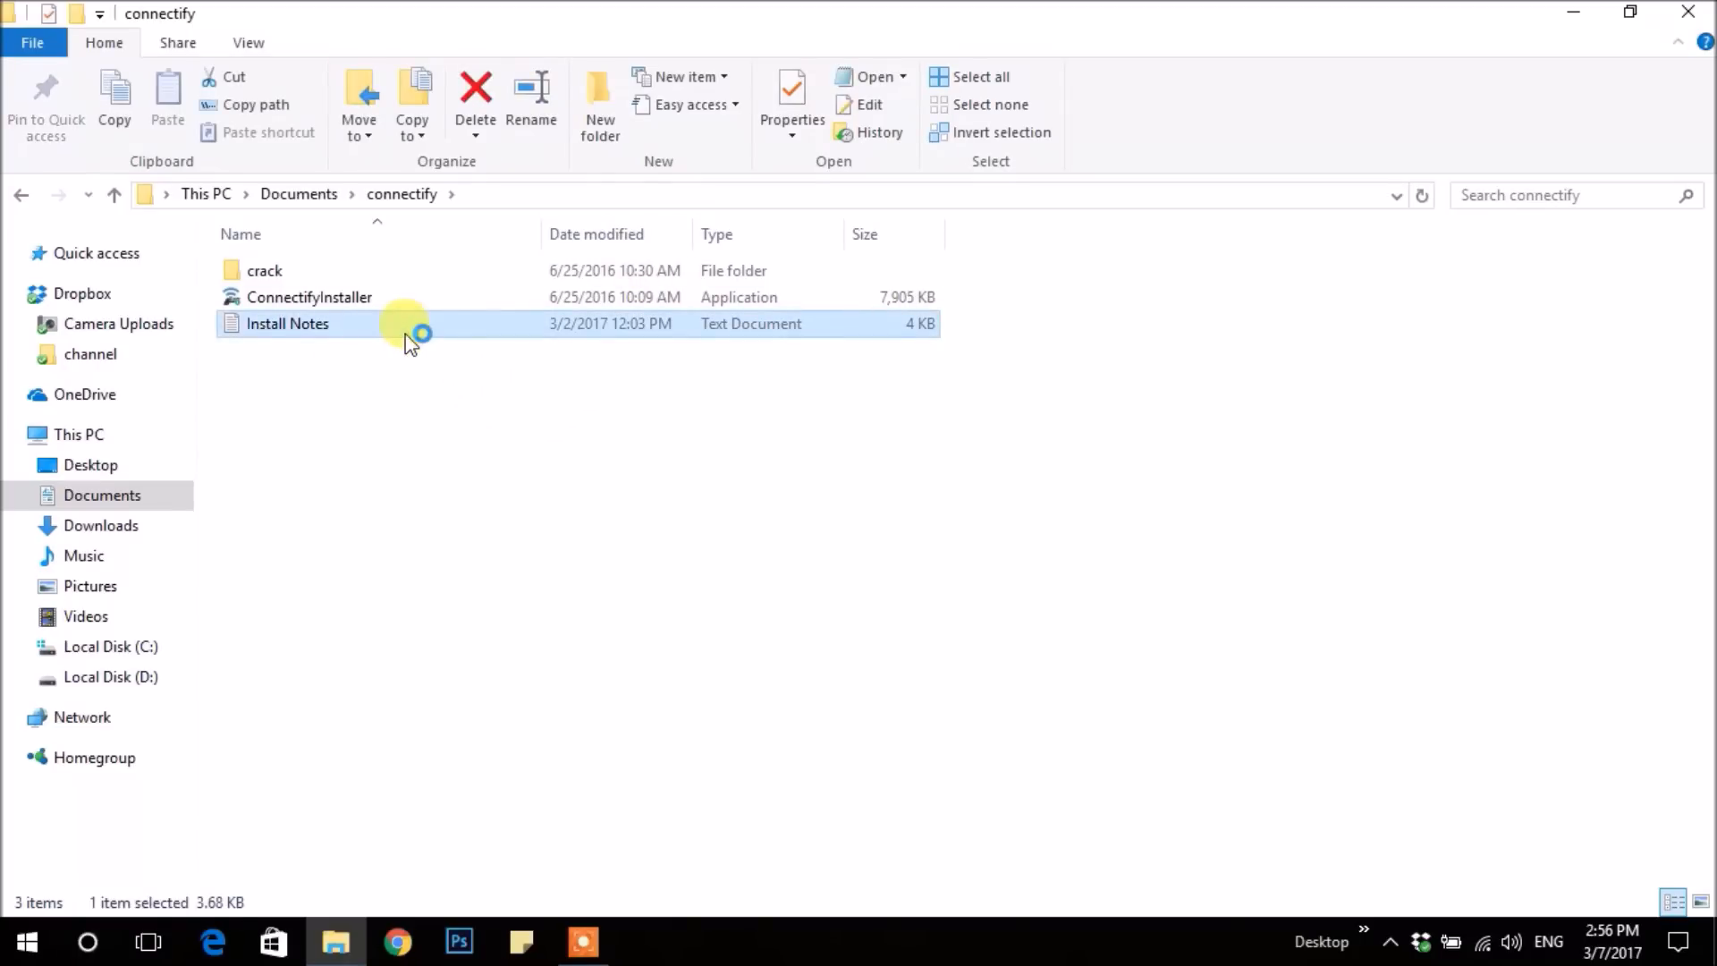
pyautogui.doubleClick(286, 324)
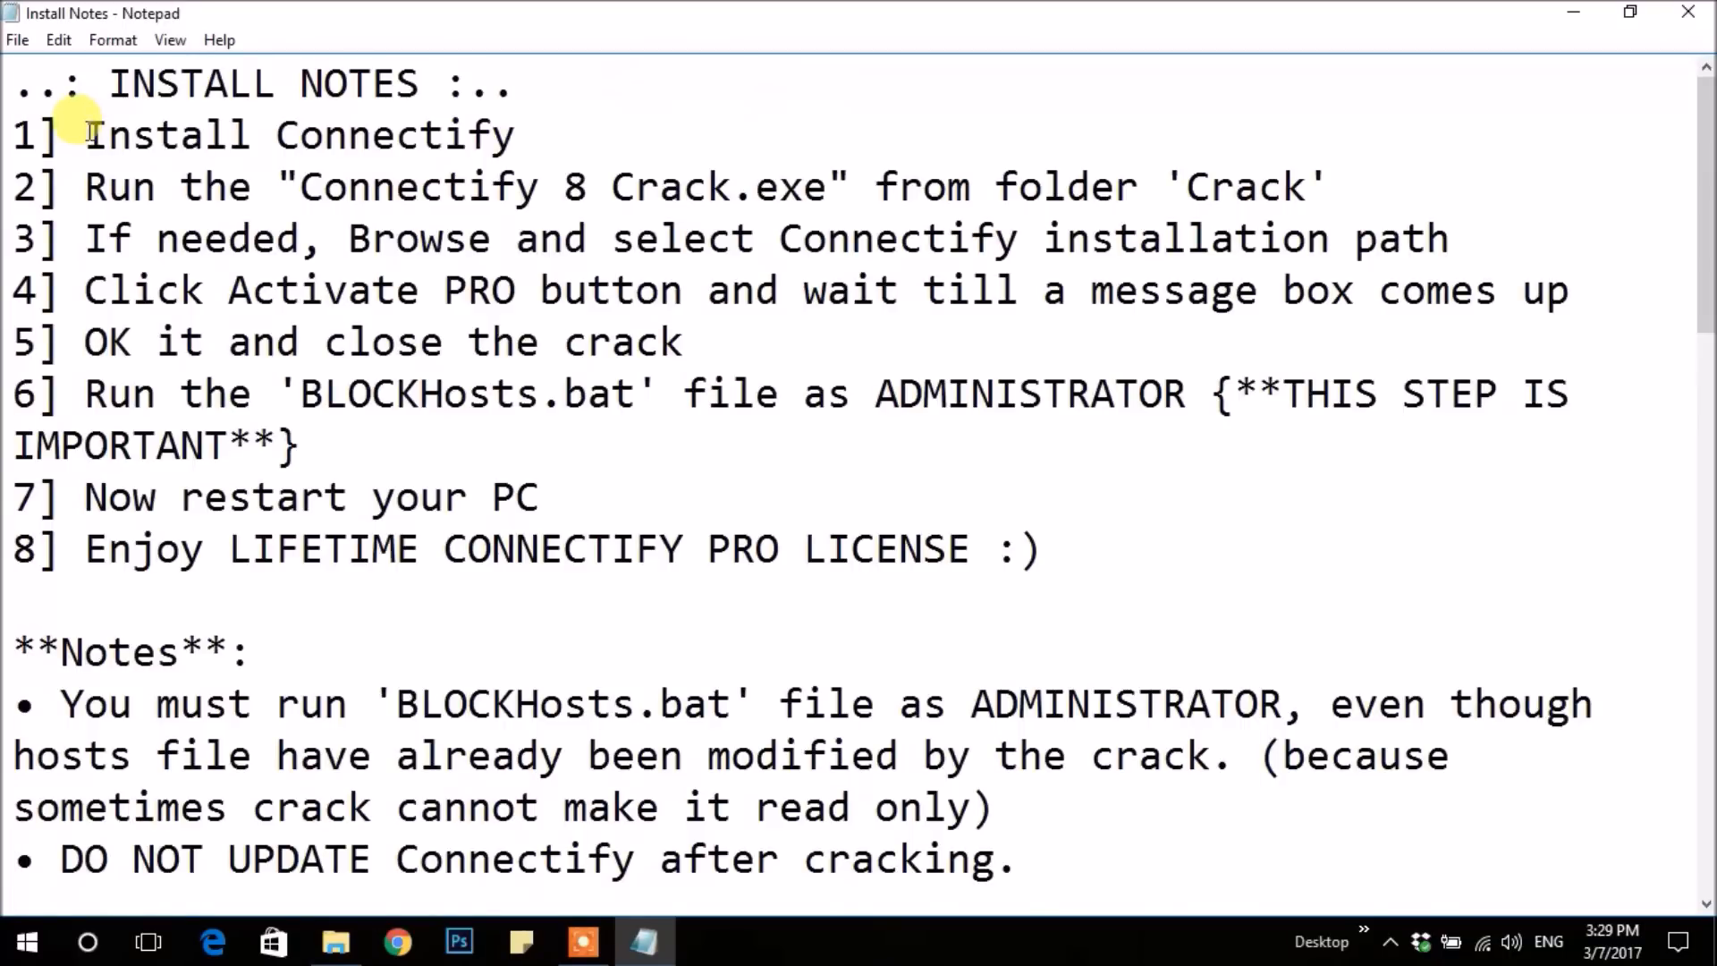
pyautogui.moveTo(84, 134); pyautogui.dragTo(516, 135)
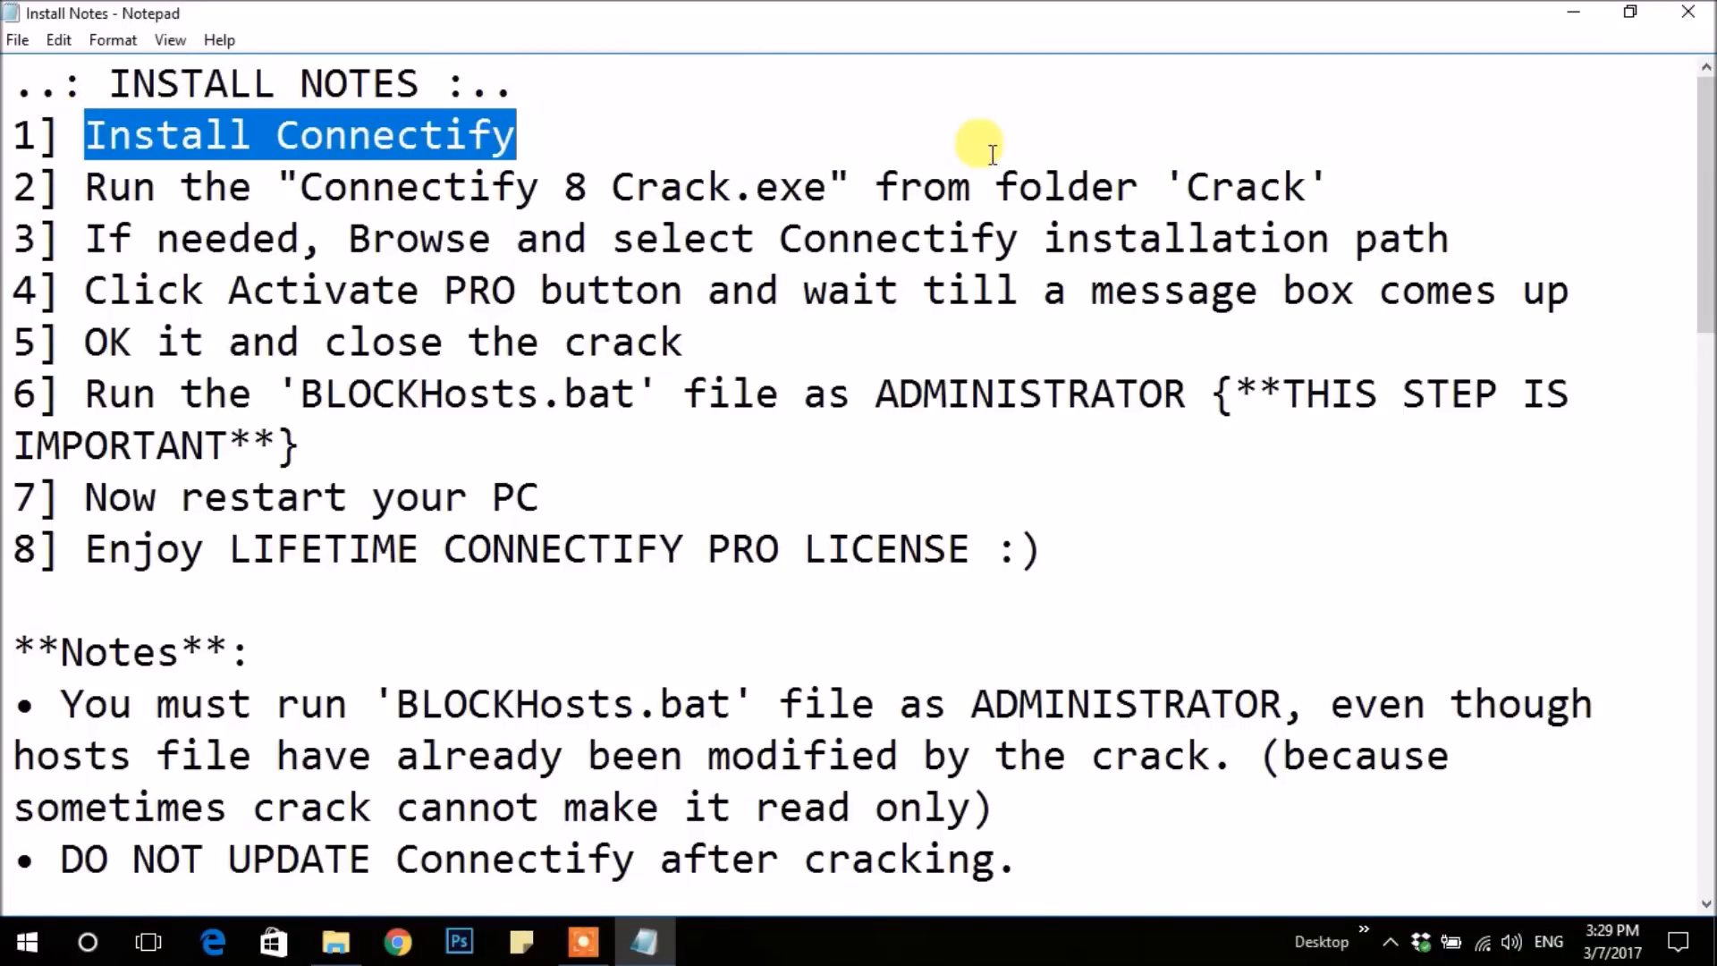
pyautogui.click(340, 941)
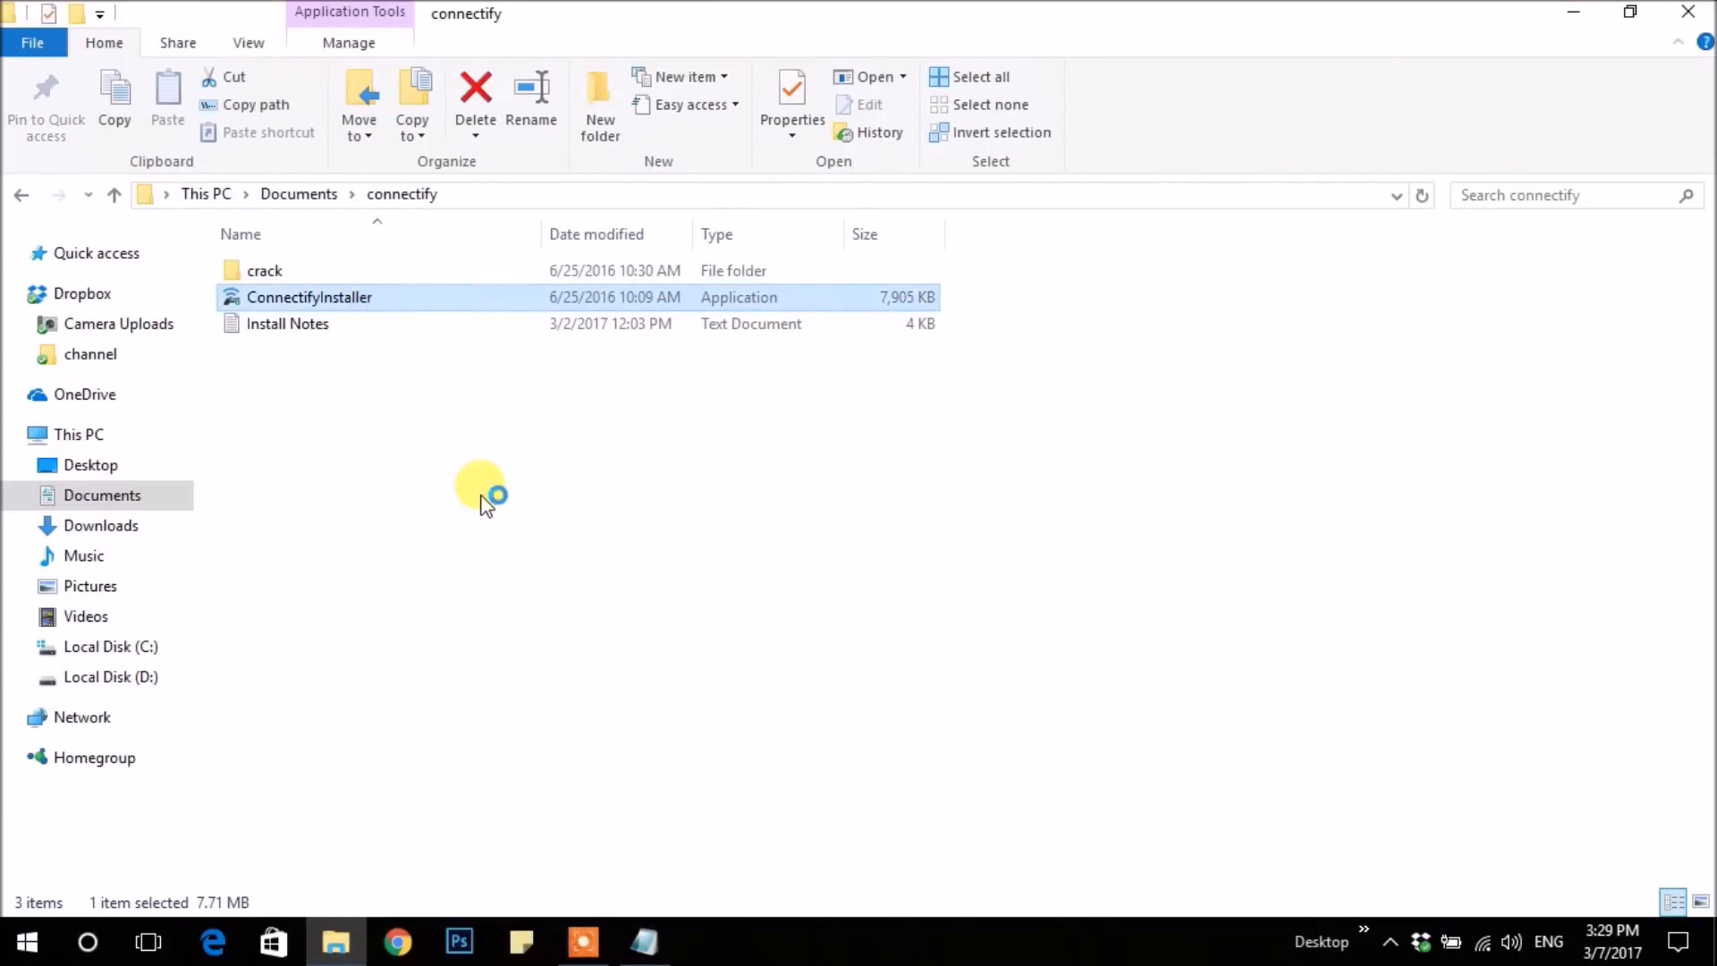
# Install Connectify allowing its Network Service driver, then enter the crack folder.
pyautogui.doubleClick(308, 297)
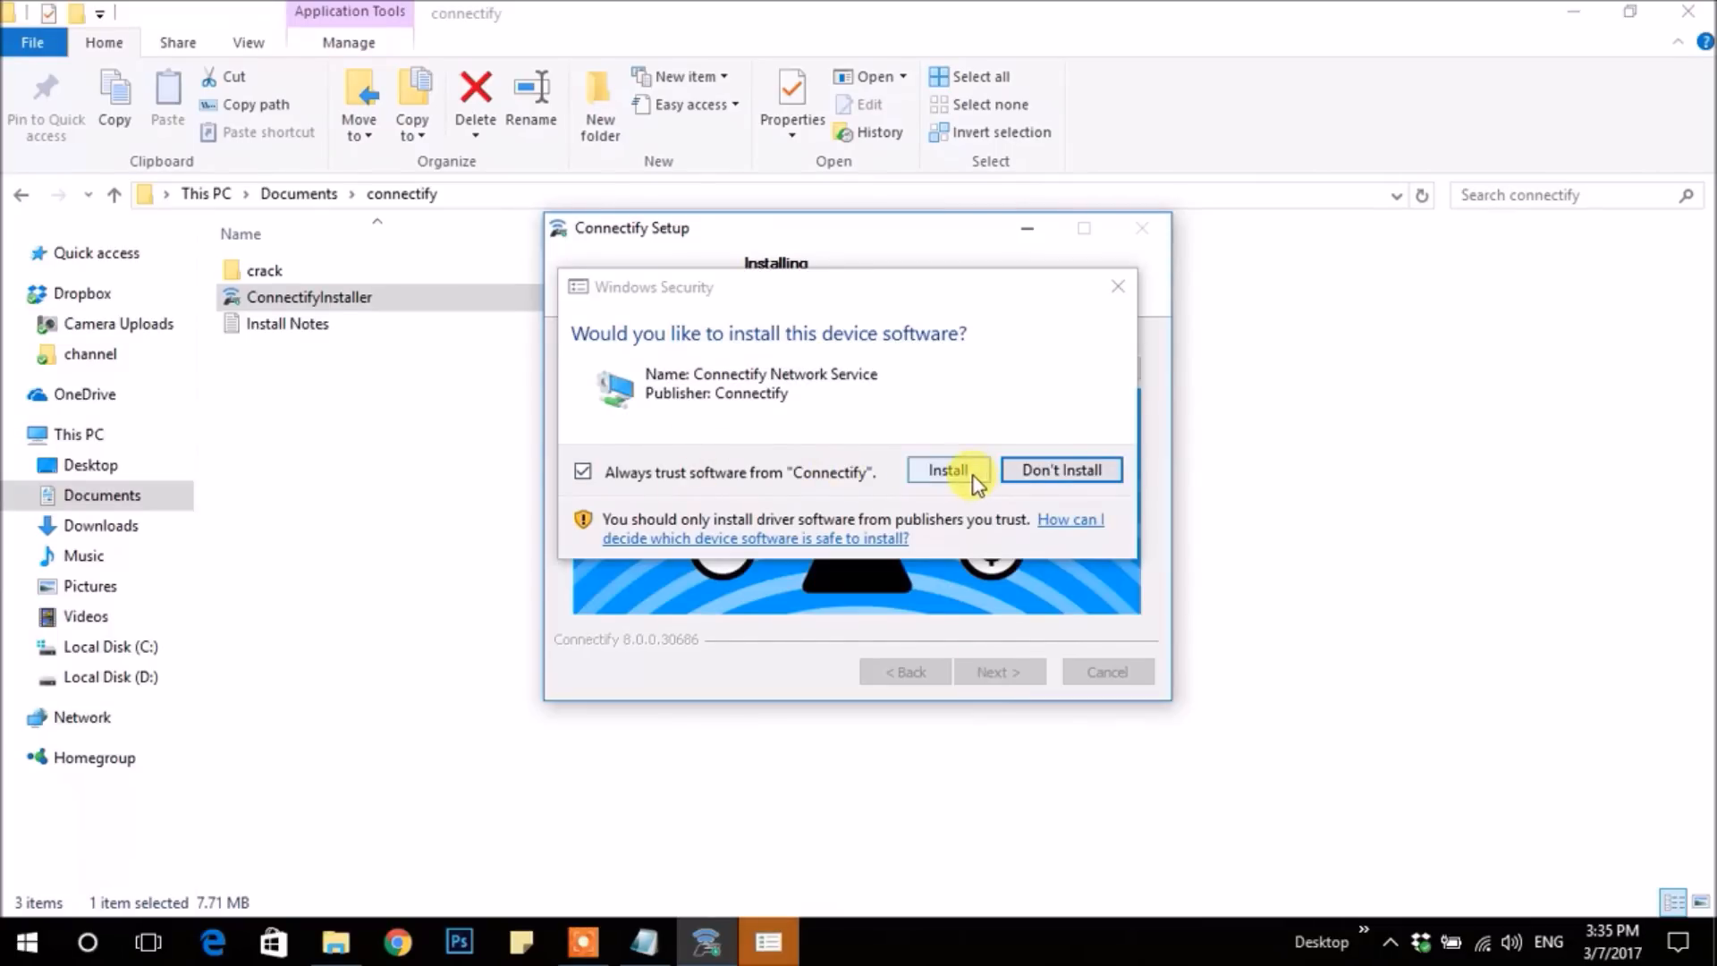
pyautogui.click(948, 470)
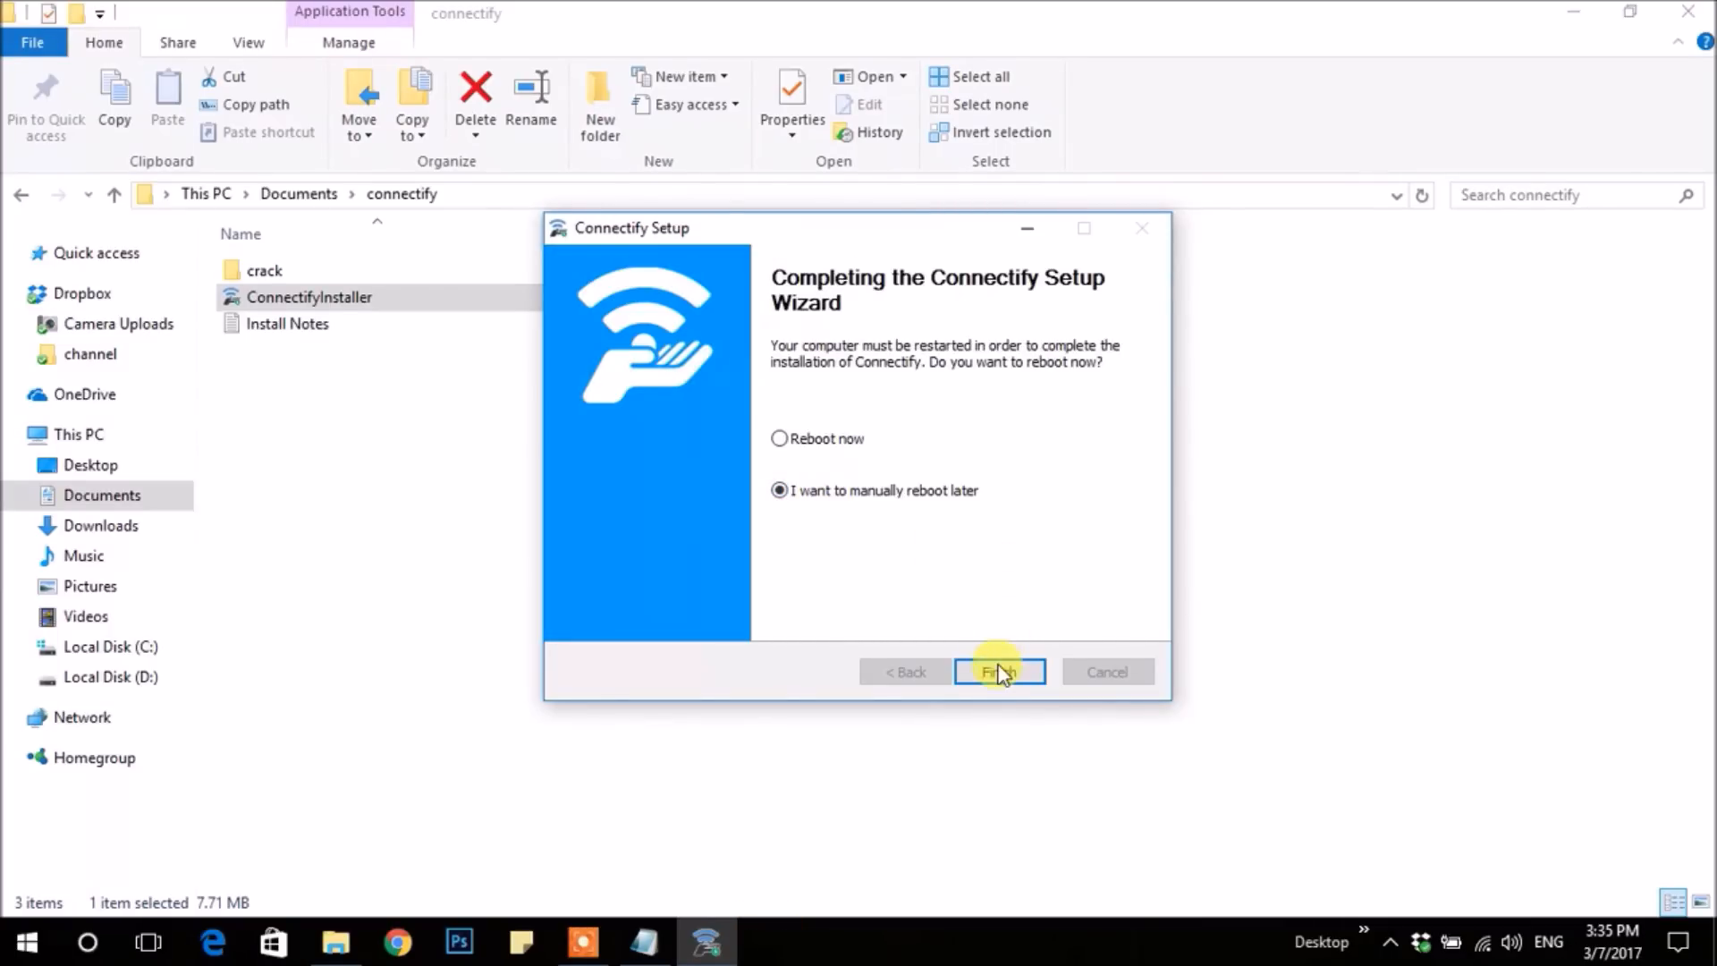
pyautogui.click(998, 671)
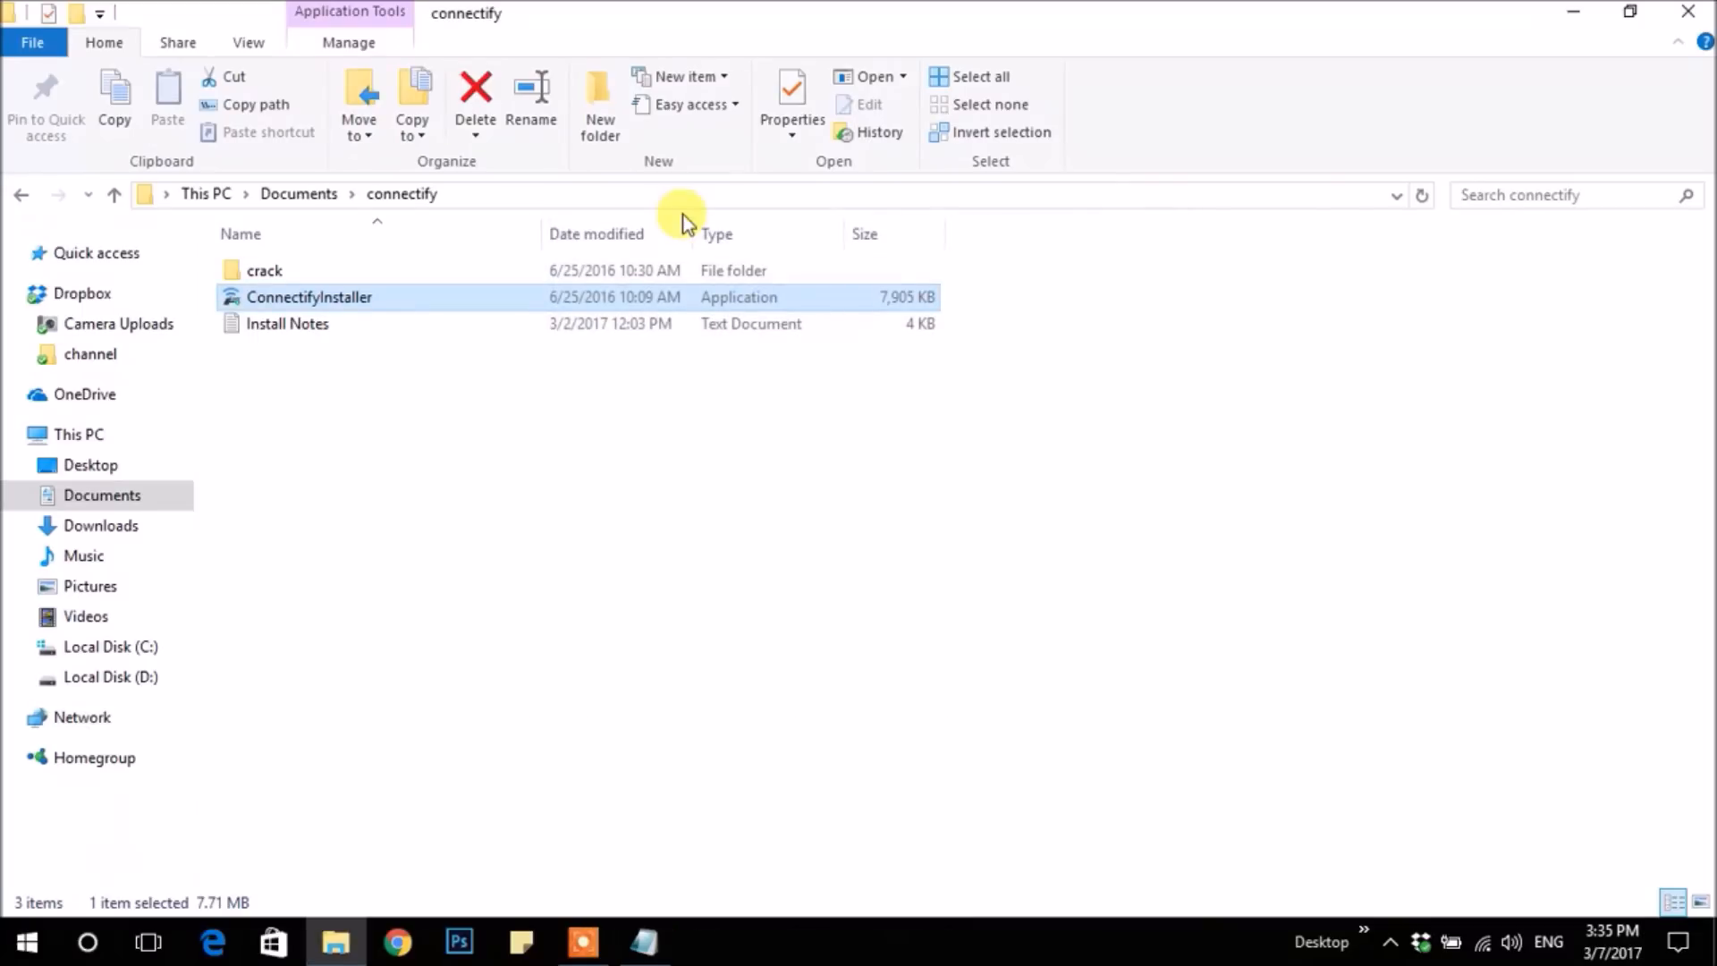
pyautogui.doubleClick(263, 271)
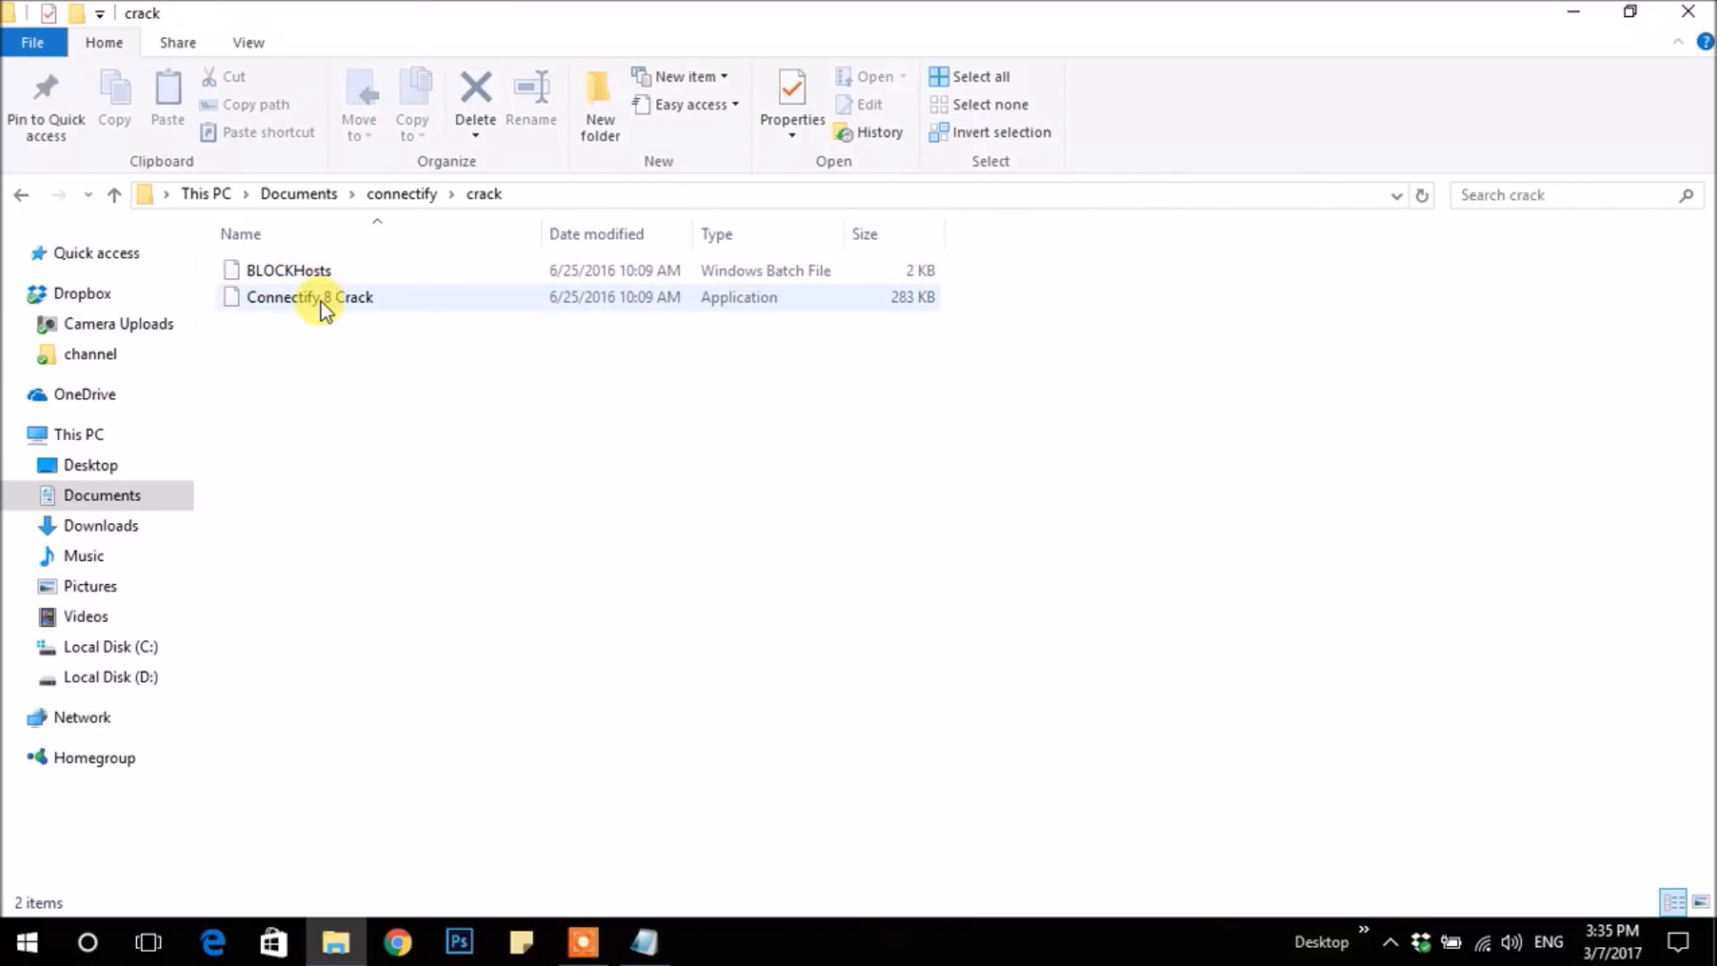
# Run Connectify 8 Crack and activate the Connectify PRO license, acknowledging the success message.
pyautogui.doubleClick(307, 297)
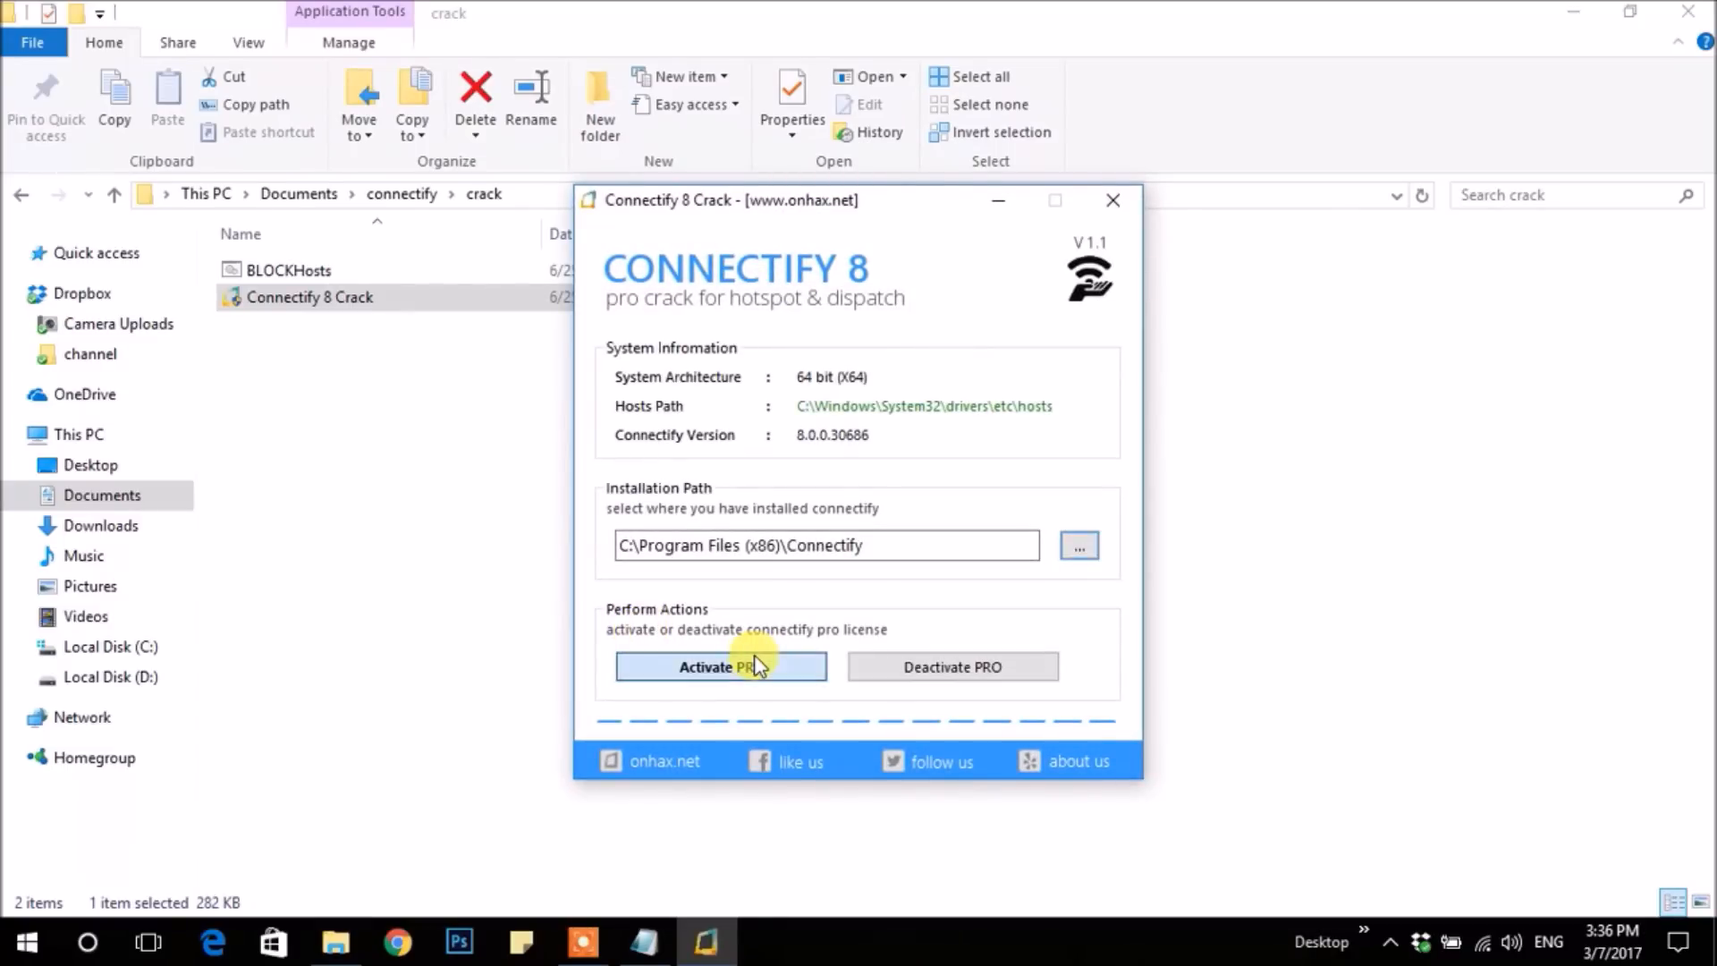
pyautogui.click(719, 665)
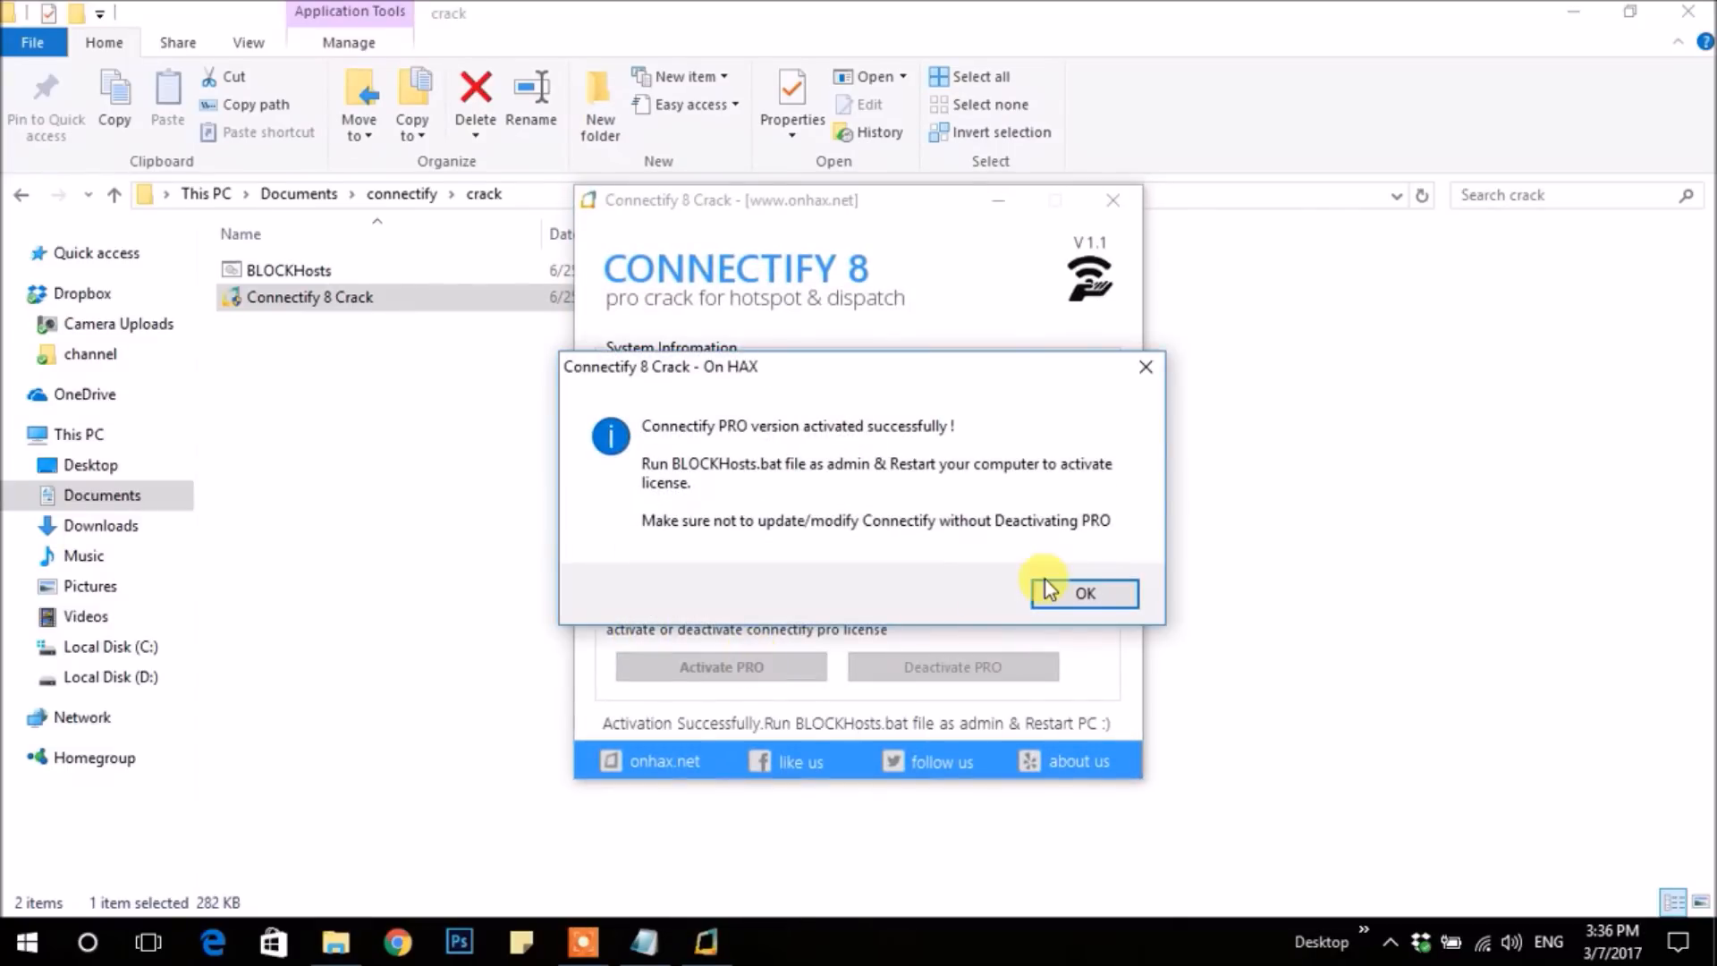
pyautogui.click(1084, 592)
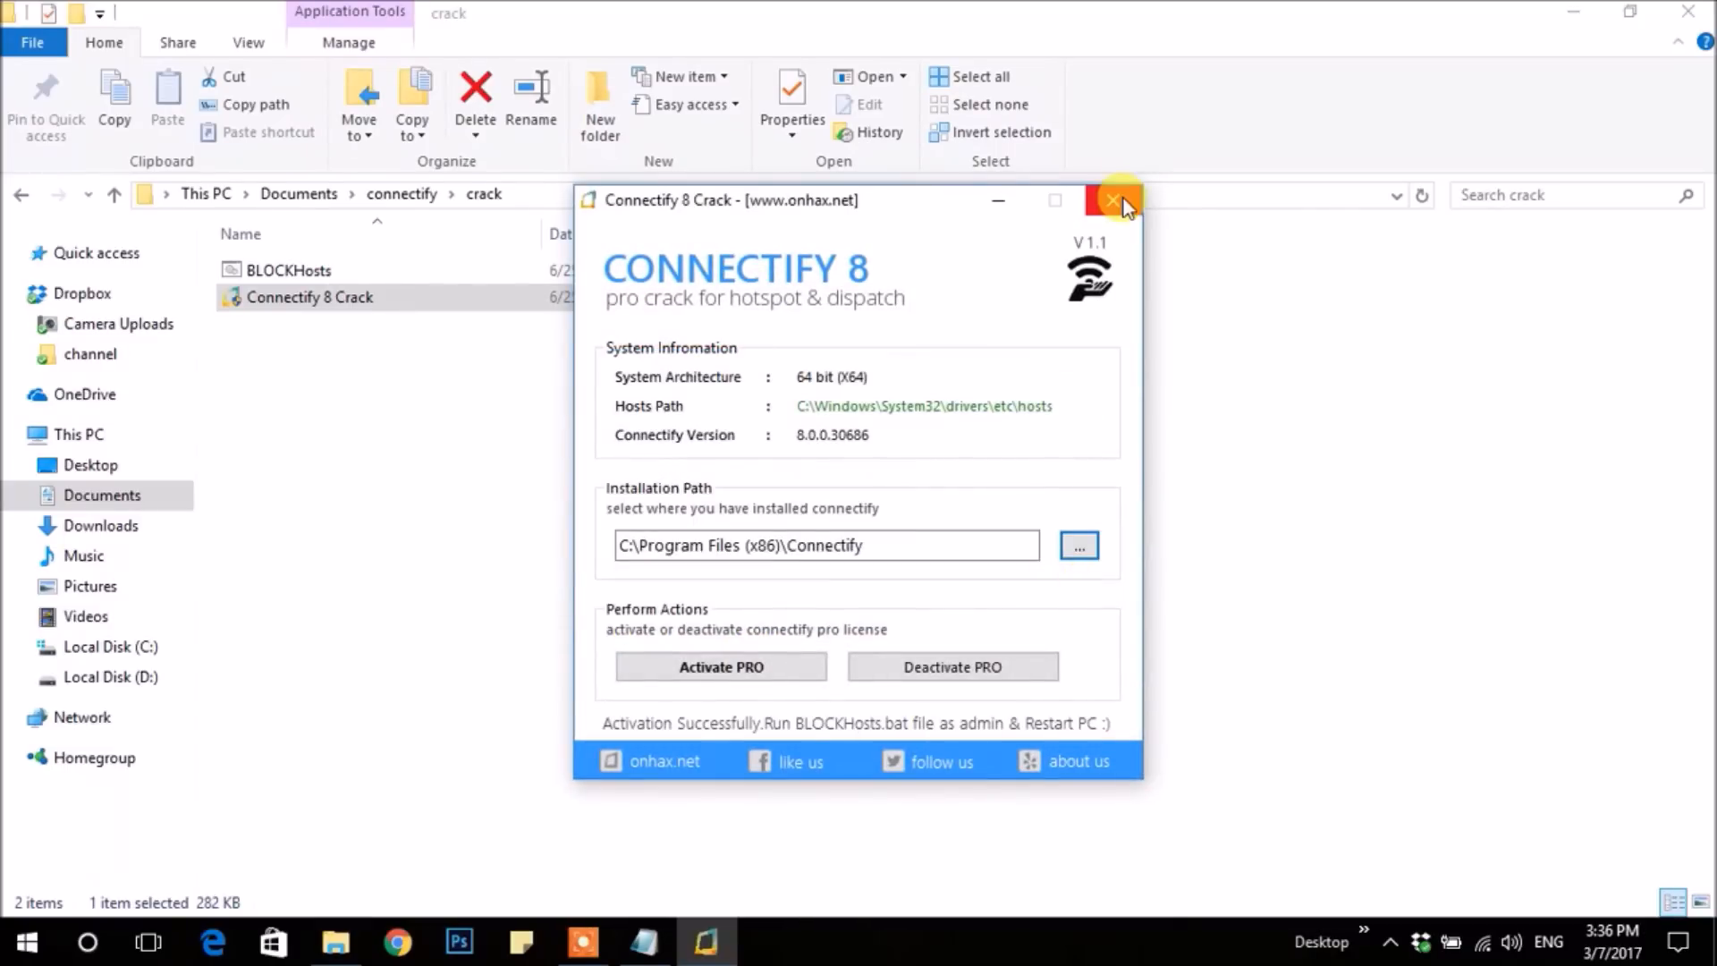
# Close the crack tool, dismiss the BLOCKHosts warning, and bring up actions for the BLOCKHosts batch file.
pyautogui.click(1112, 200)
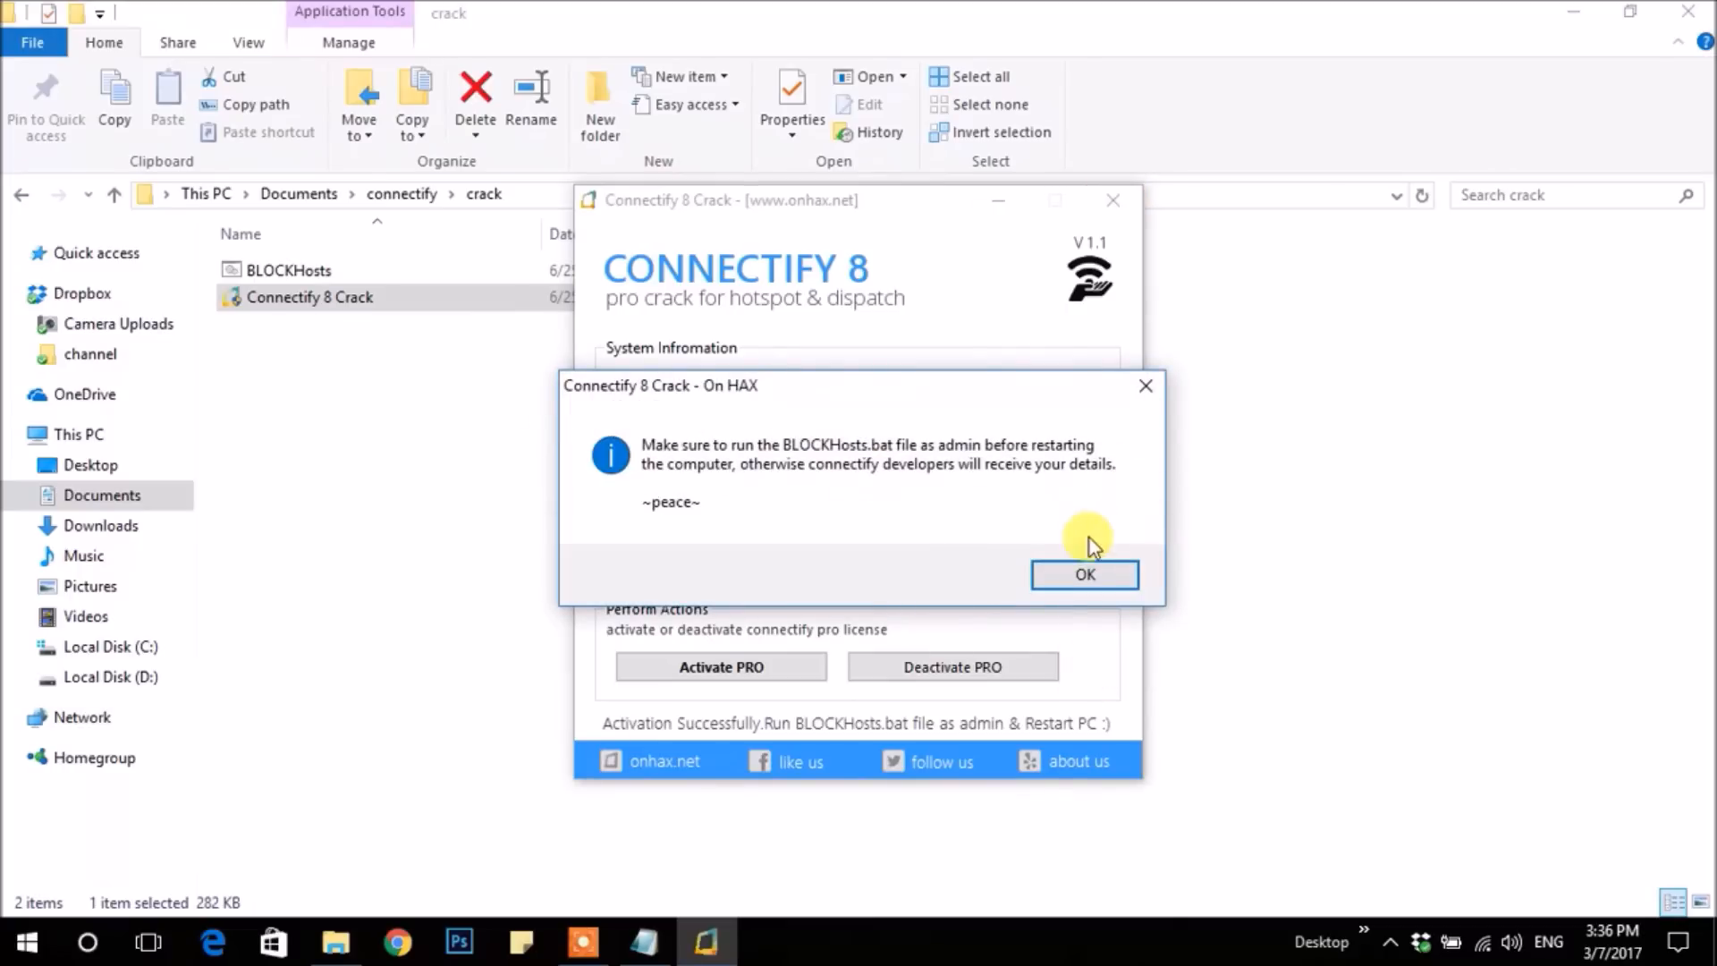
pyautogui.click(1085, 574)
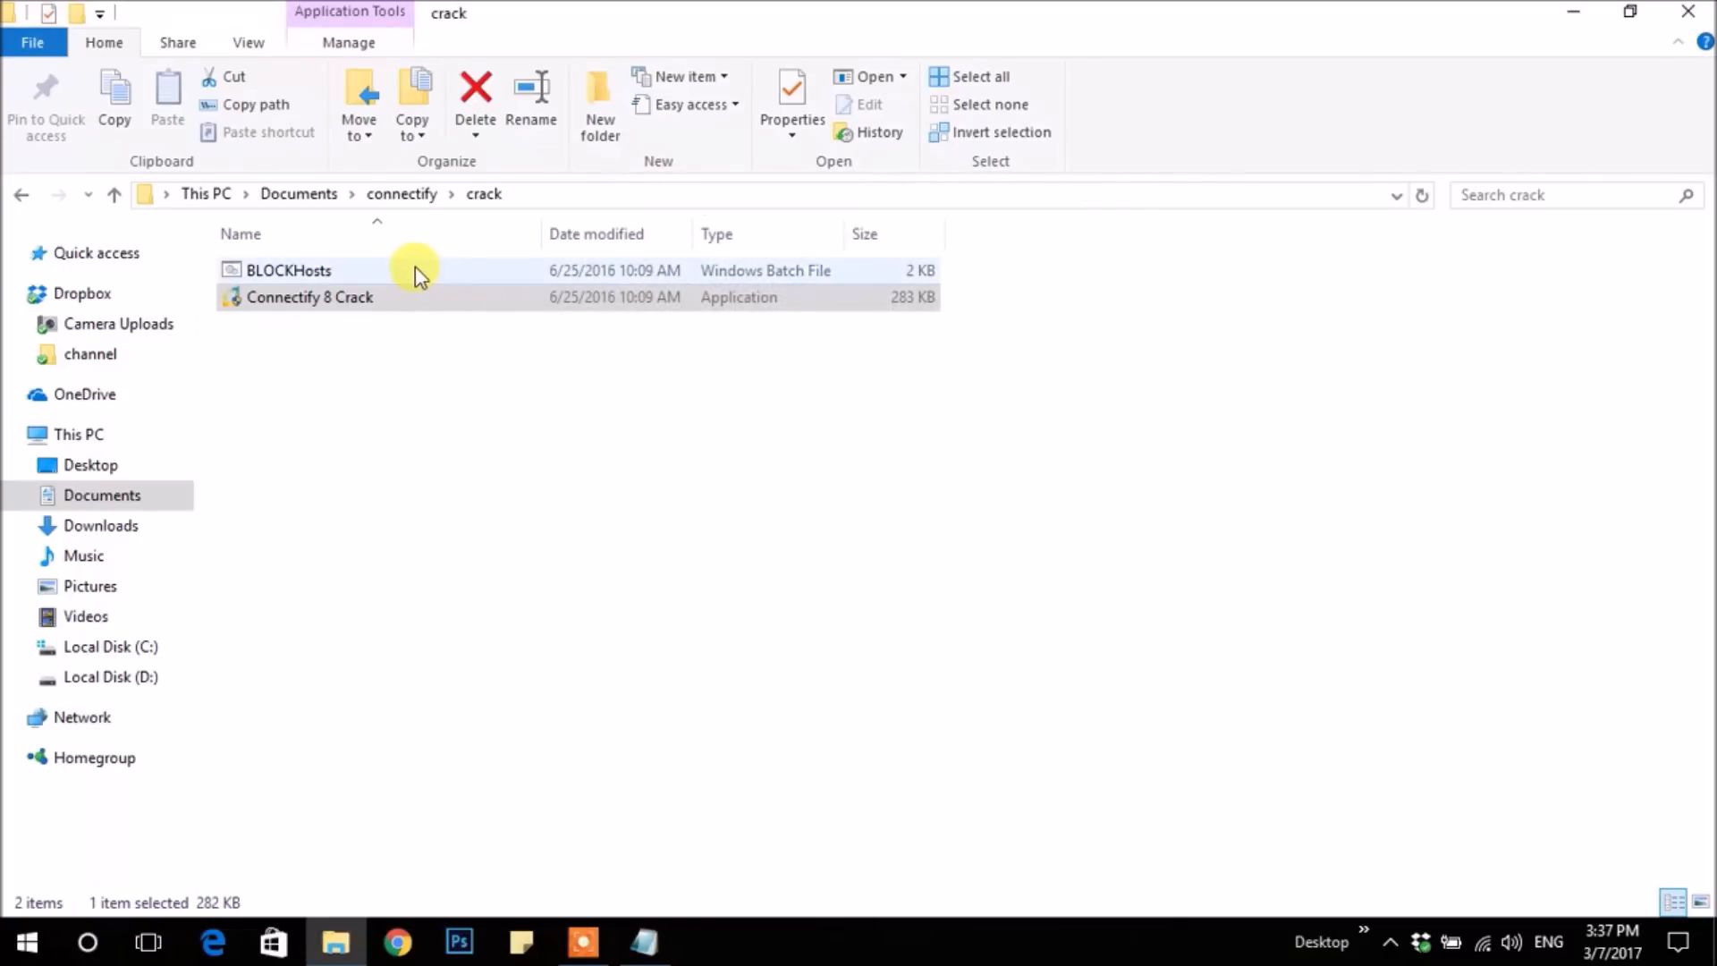
pyautogui.click(285, 270)
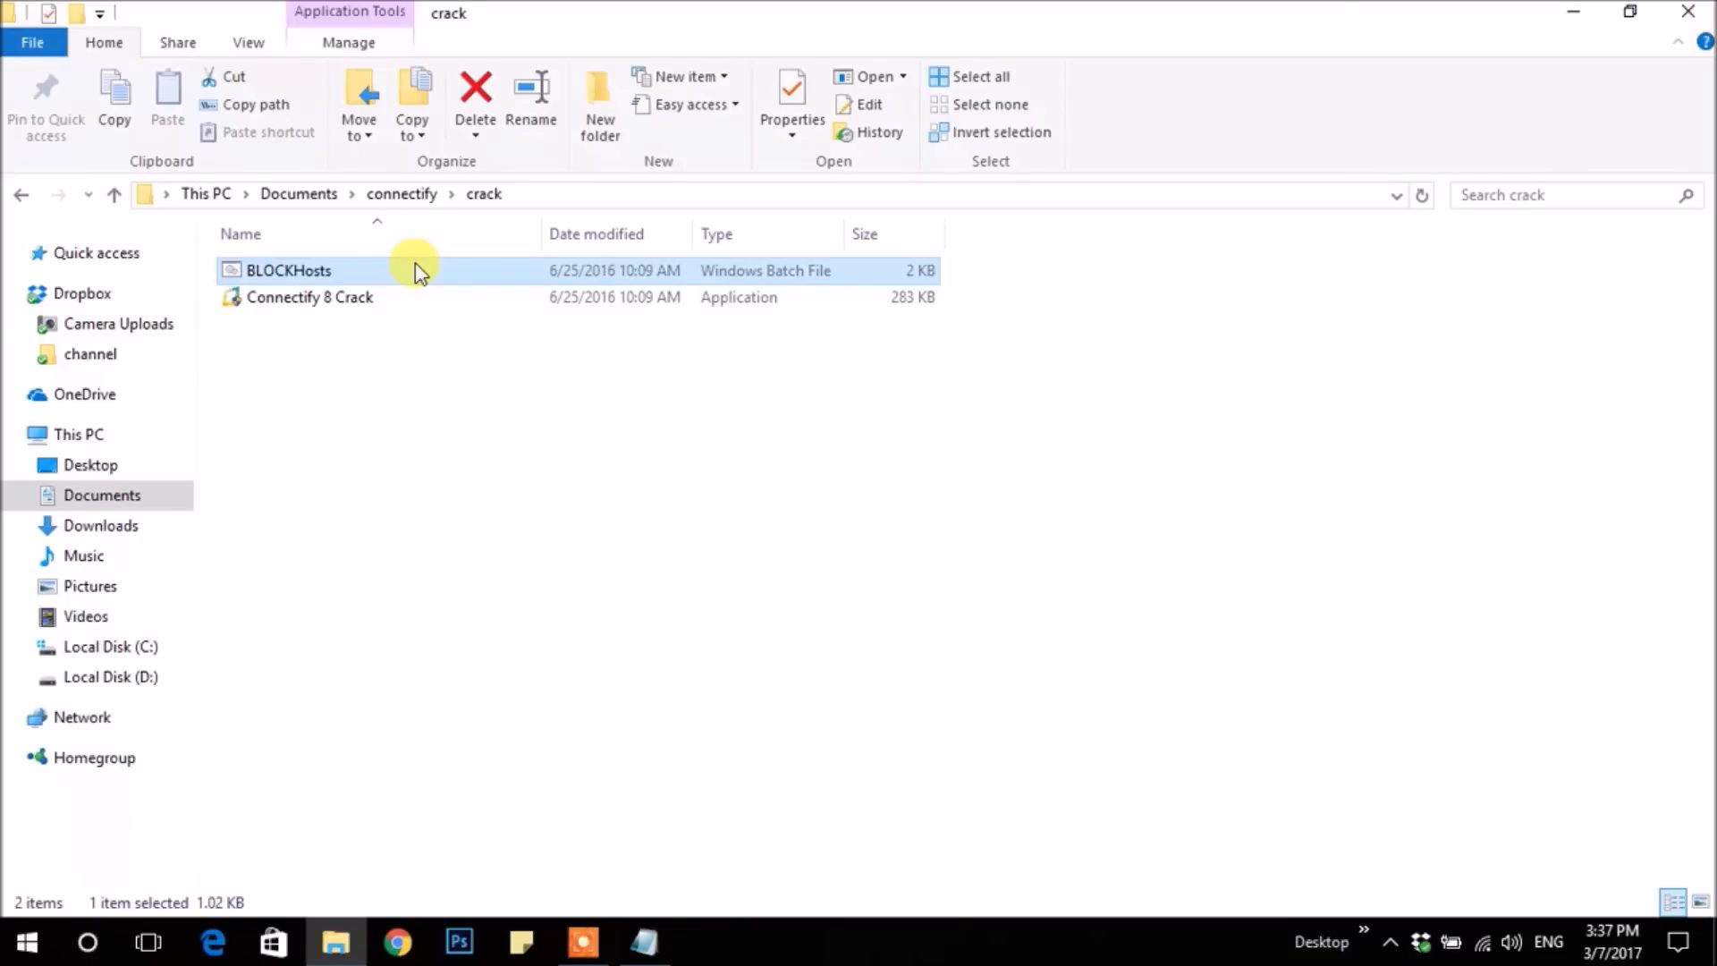
pyautogui.rightClick(287, 271)
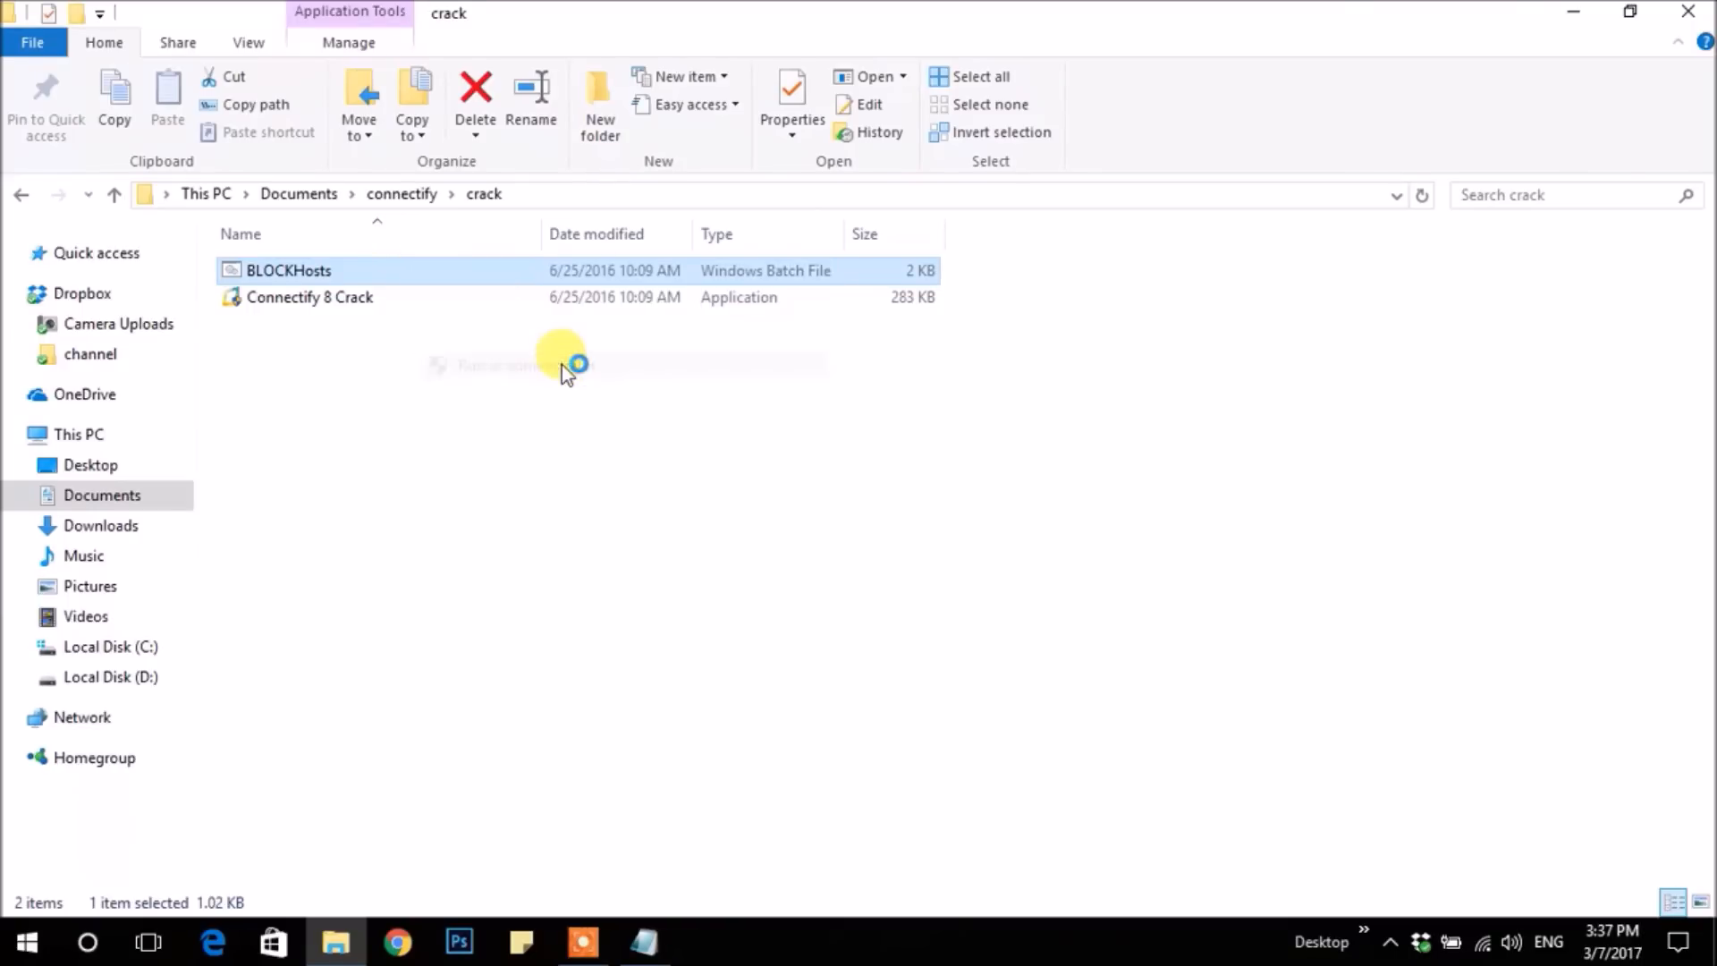
pyautogui.moveTo(1191, 387)
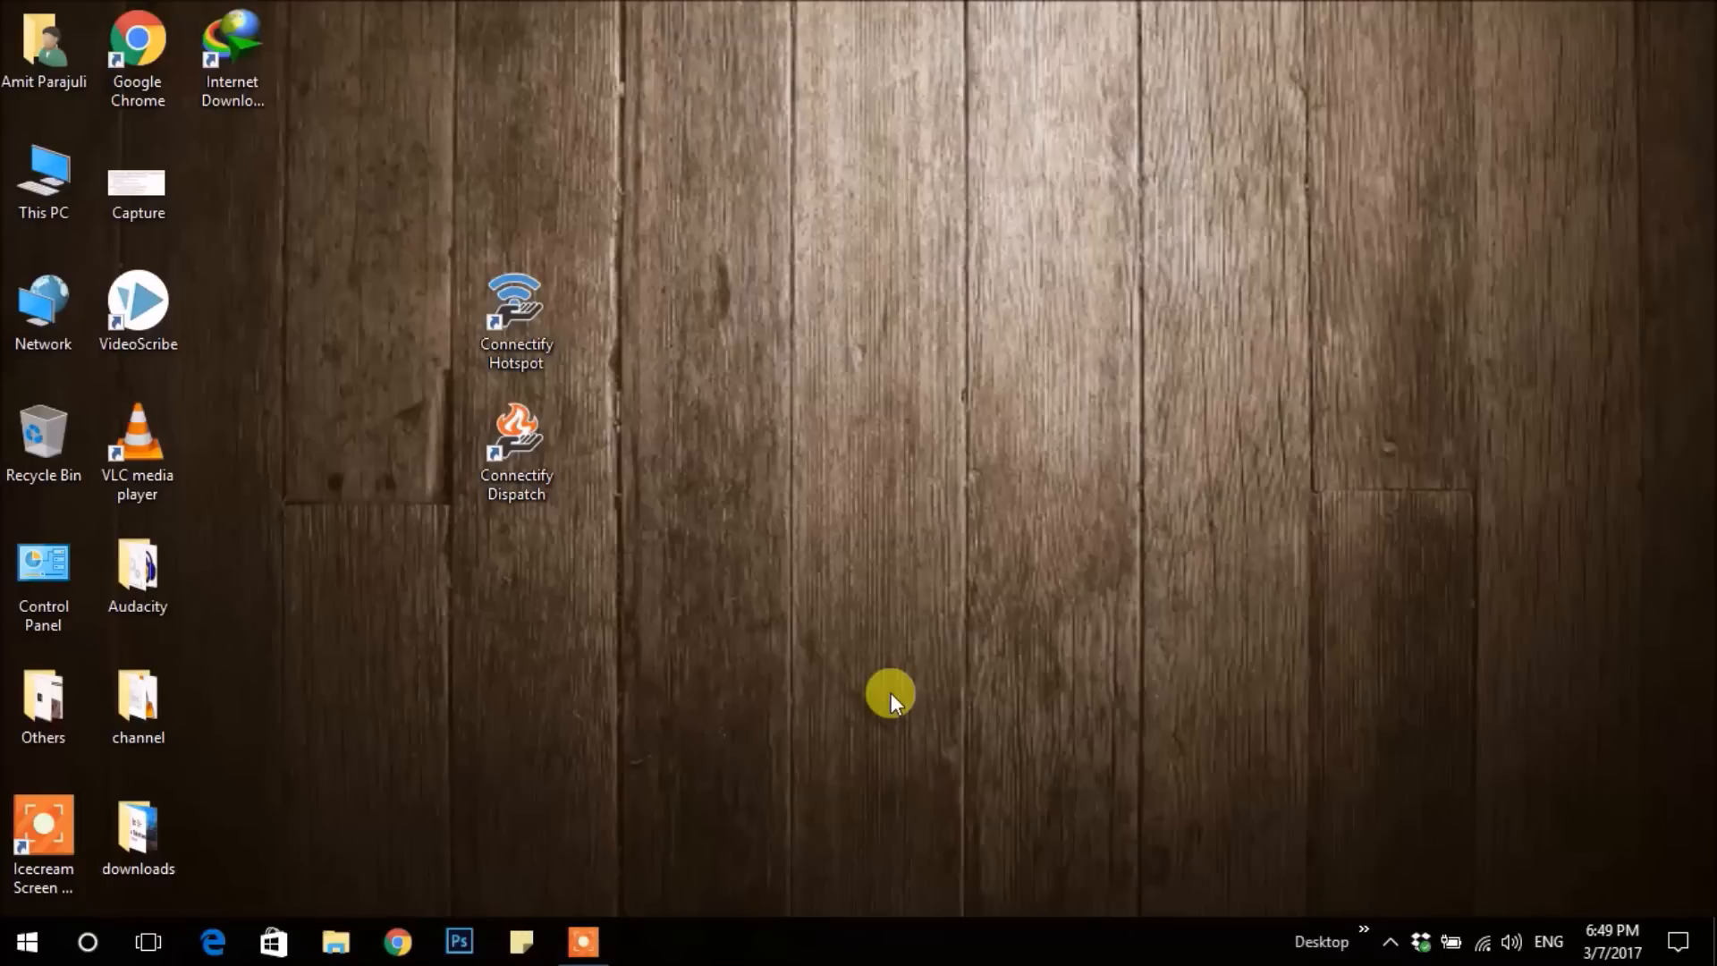
pyautogui.click(517, 322)
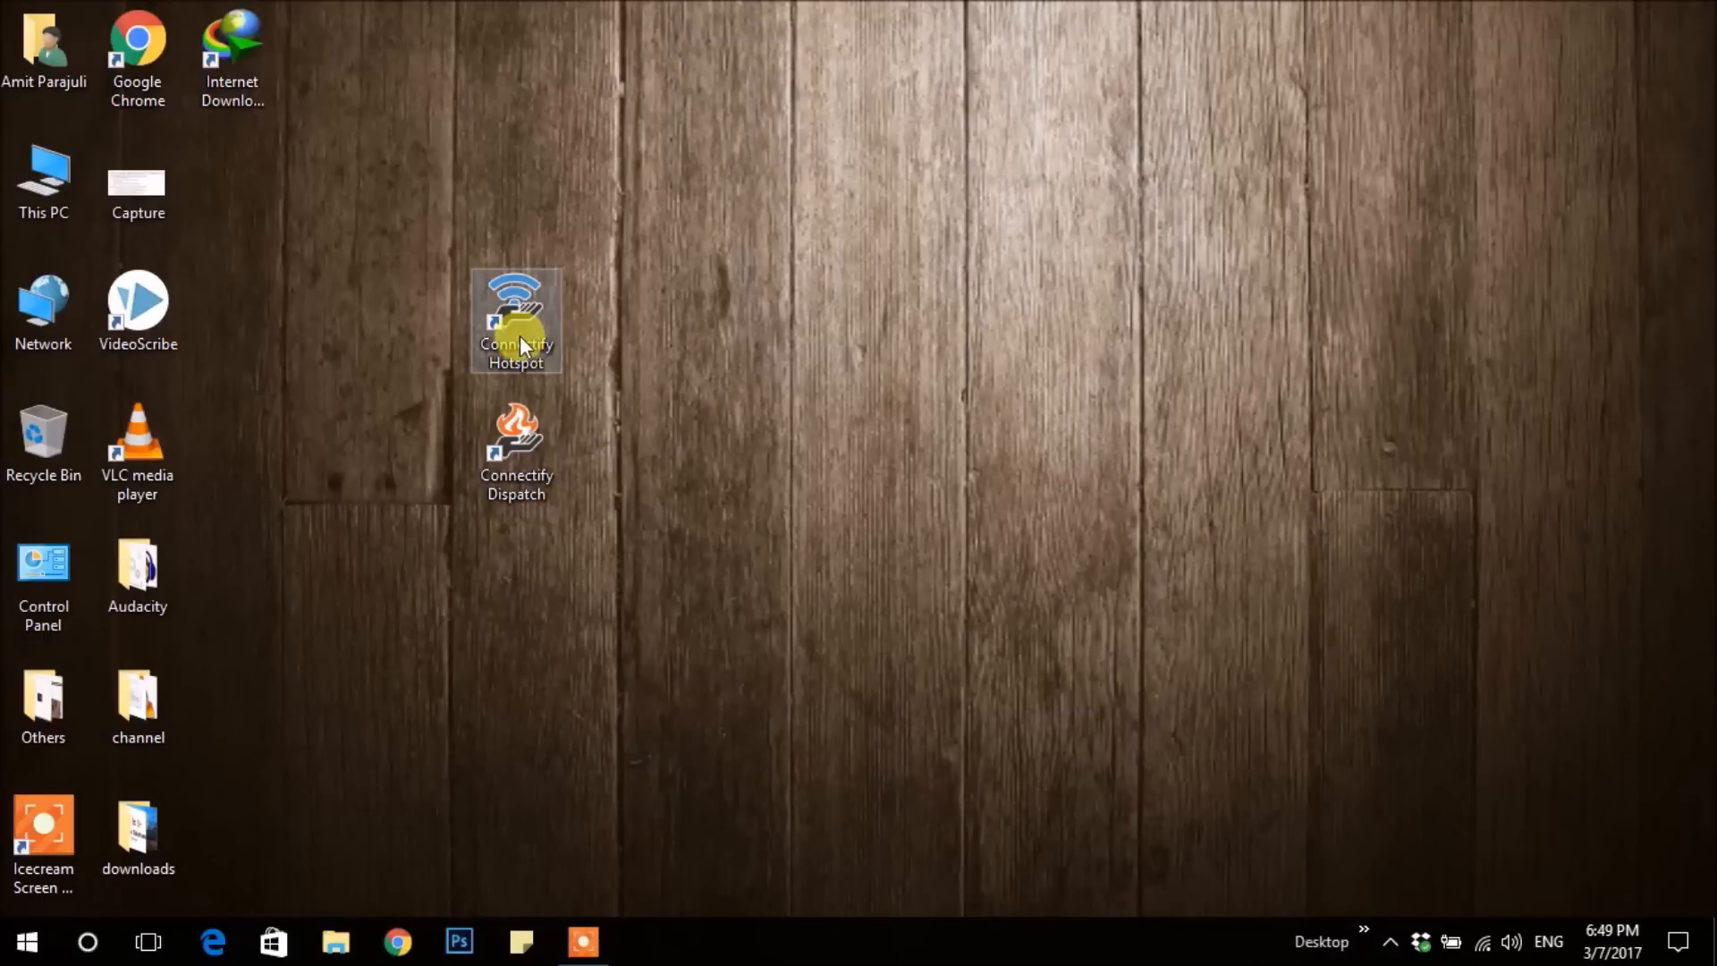
pyautogui.doubleClick(518, 318)
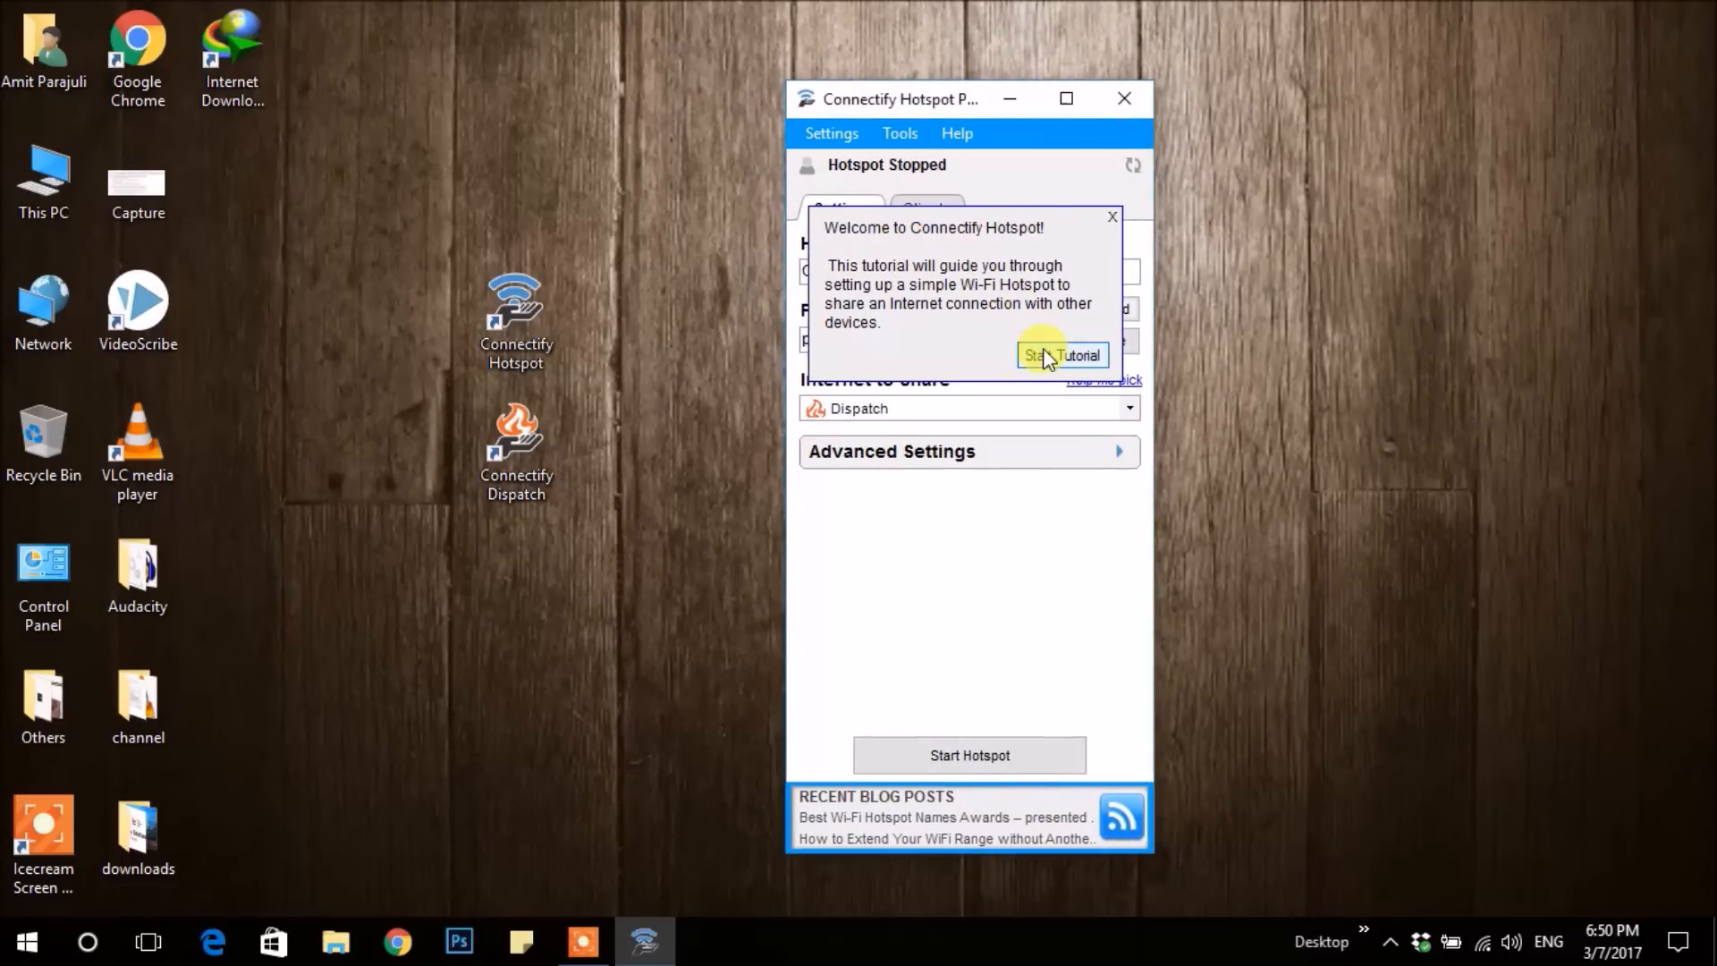
pyautogui.click(1062, 355)
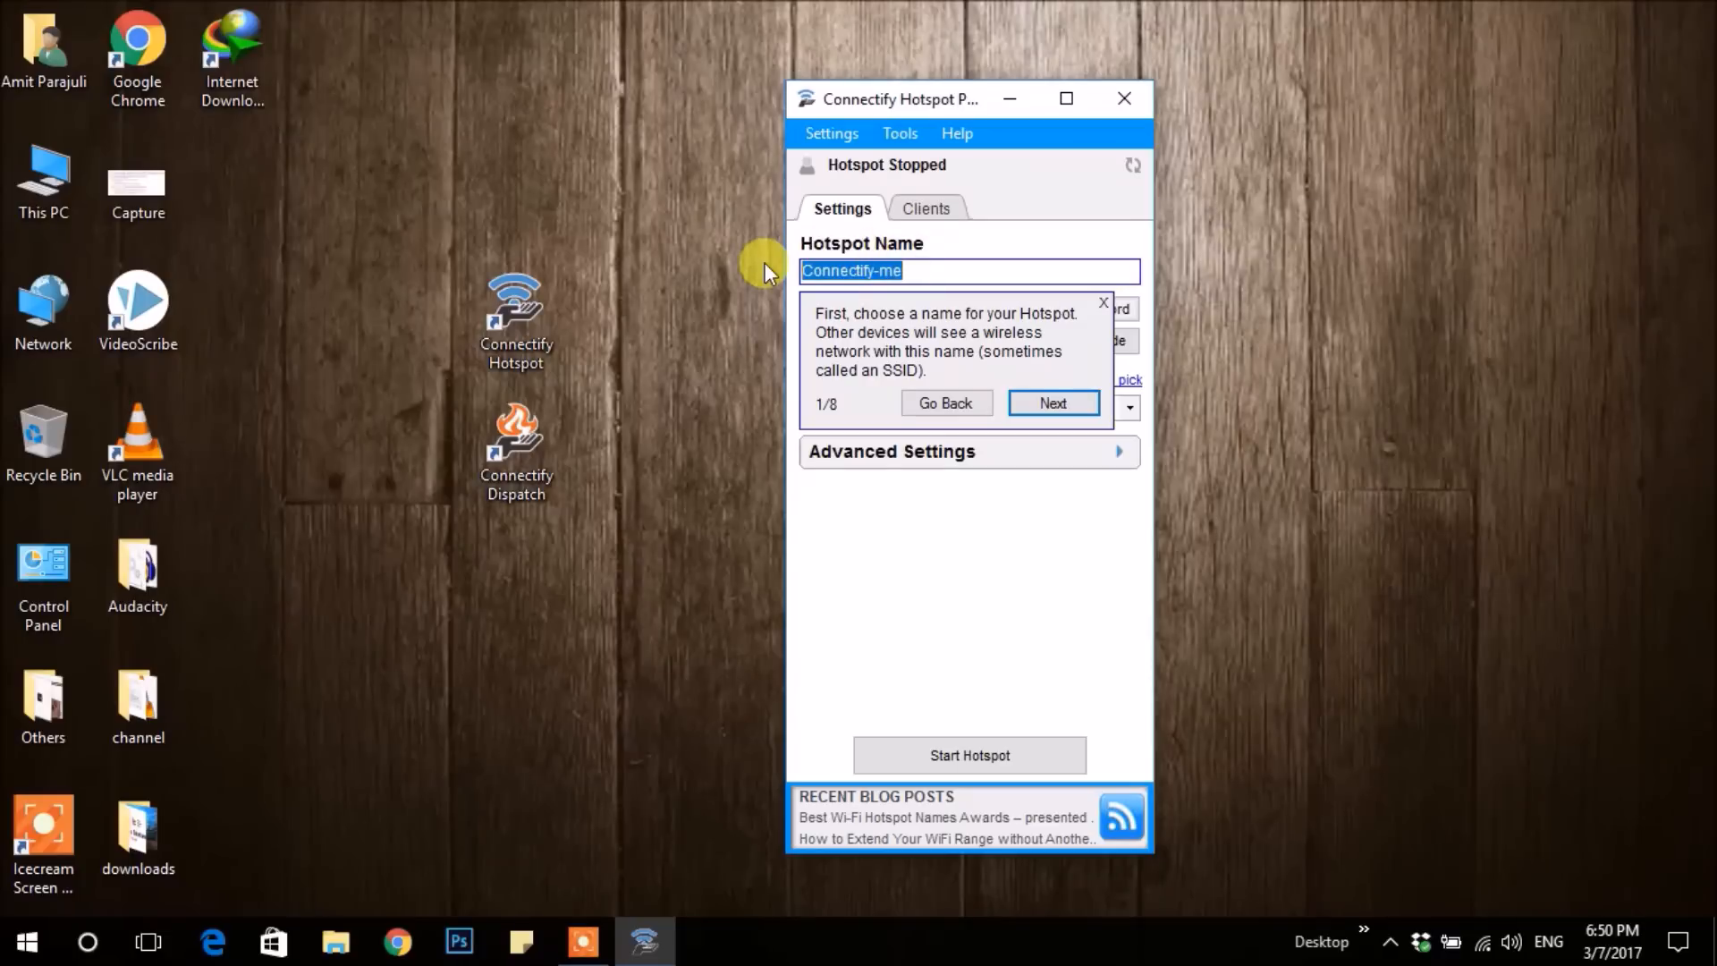
pyautogui.write('Techno Hotspot')
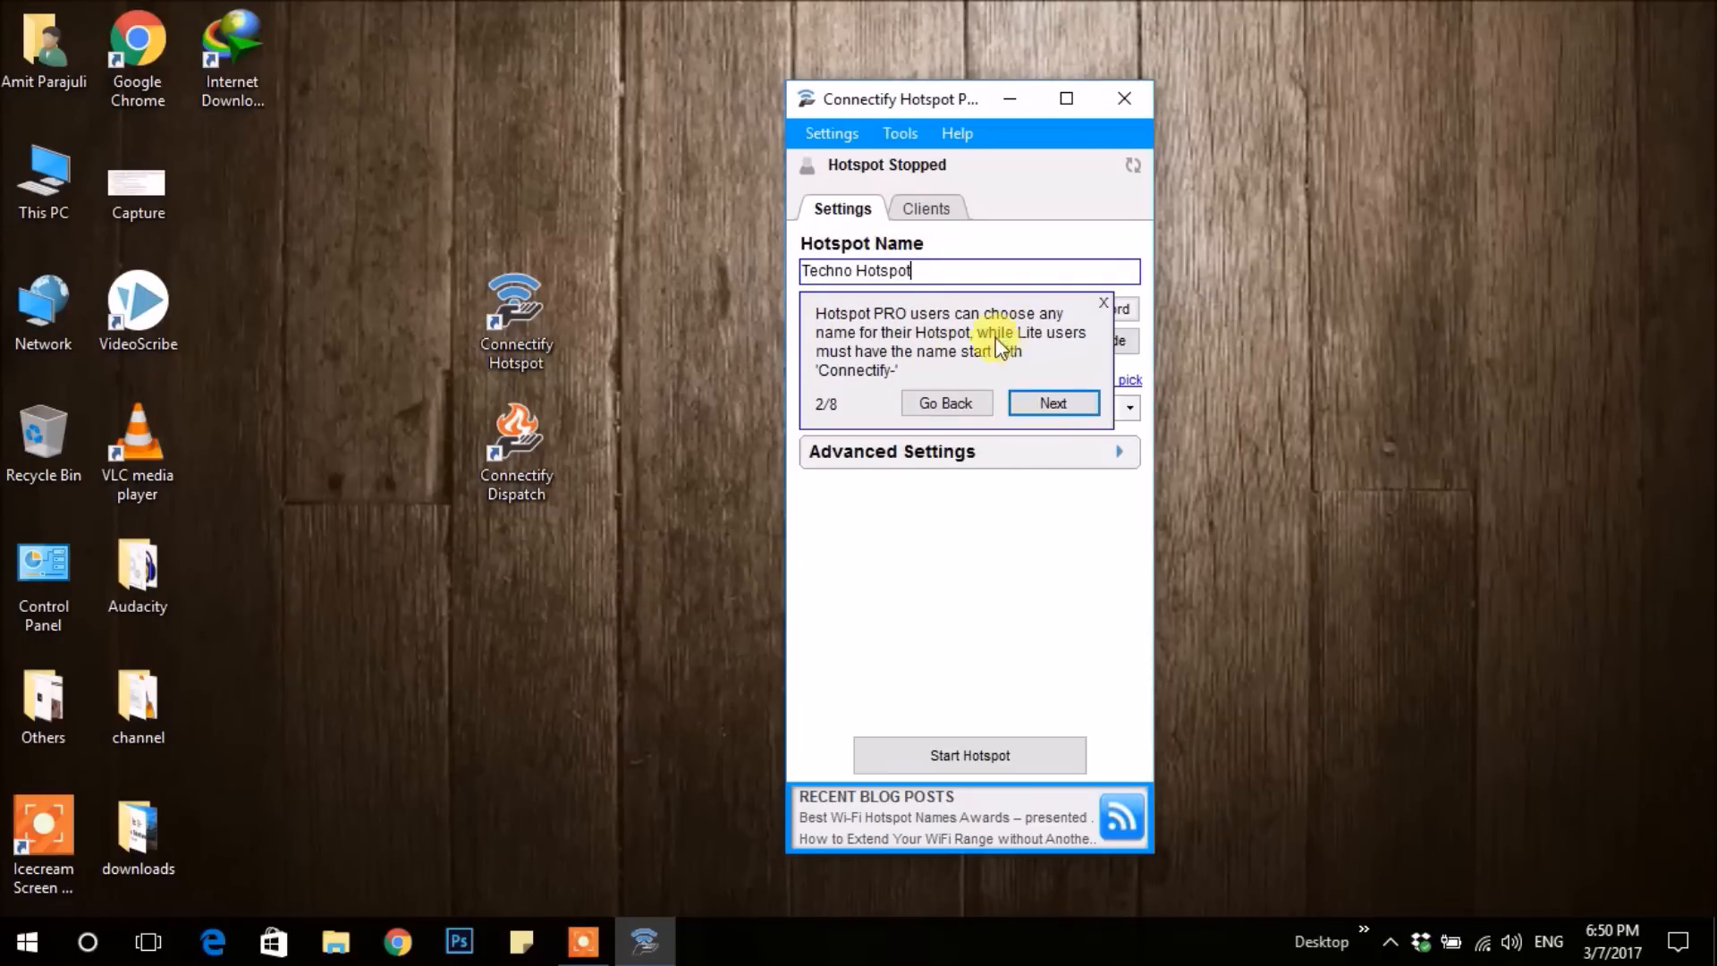
pyautogui.click(1054, 404)
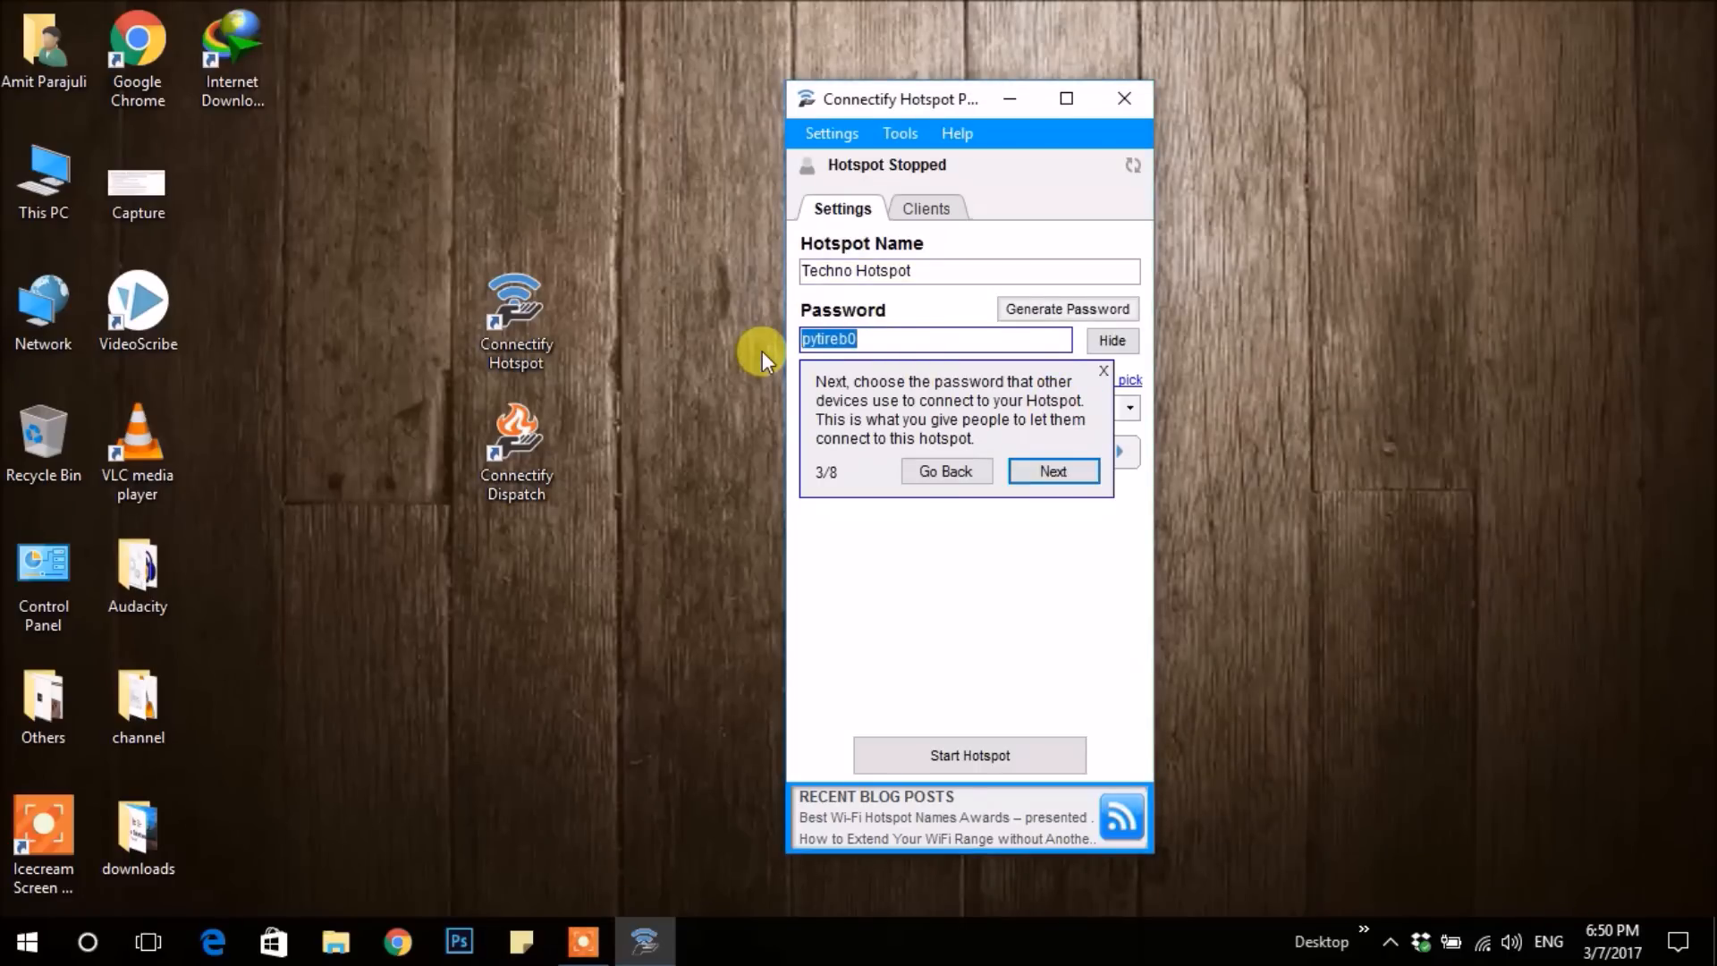
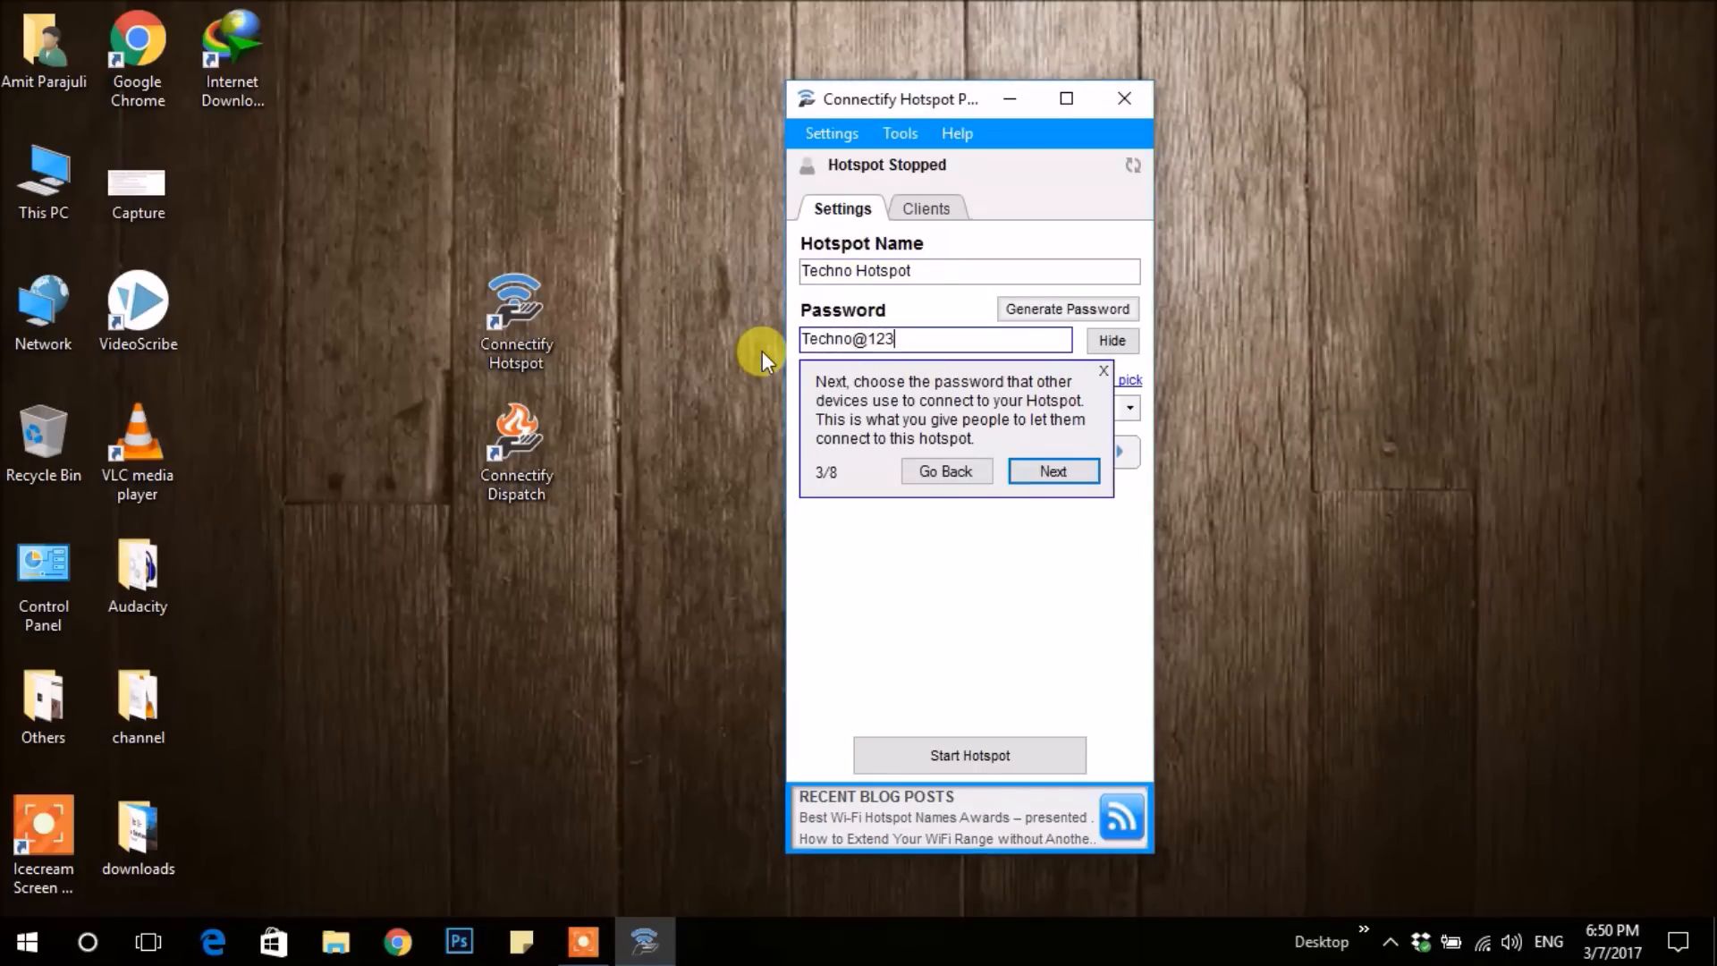
pyautogui.click(1054, 471)
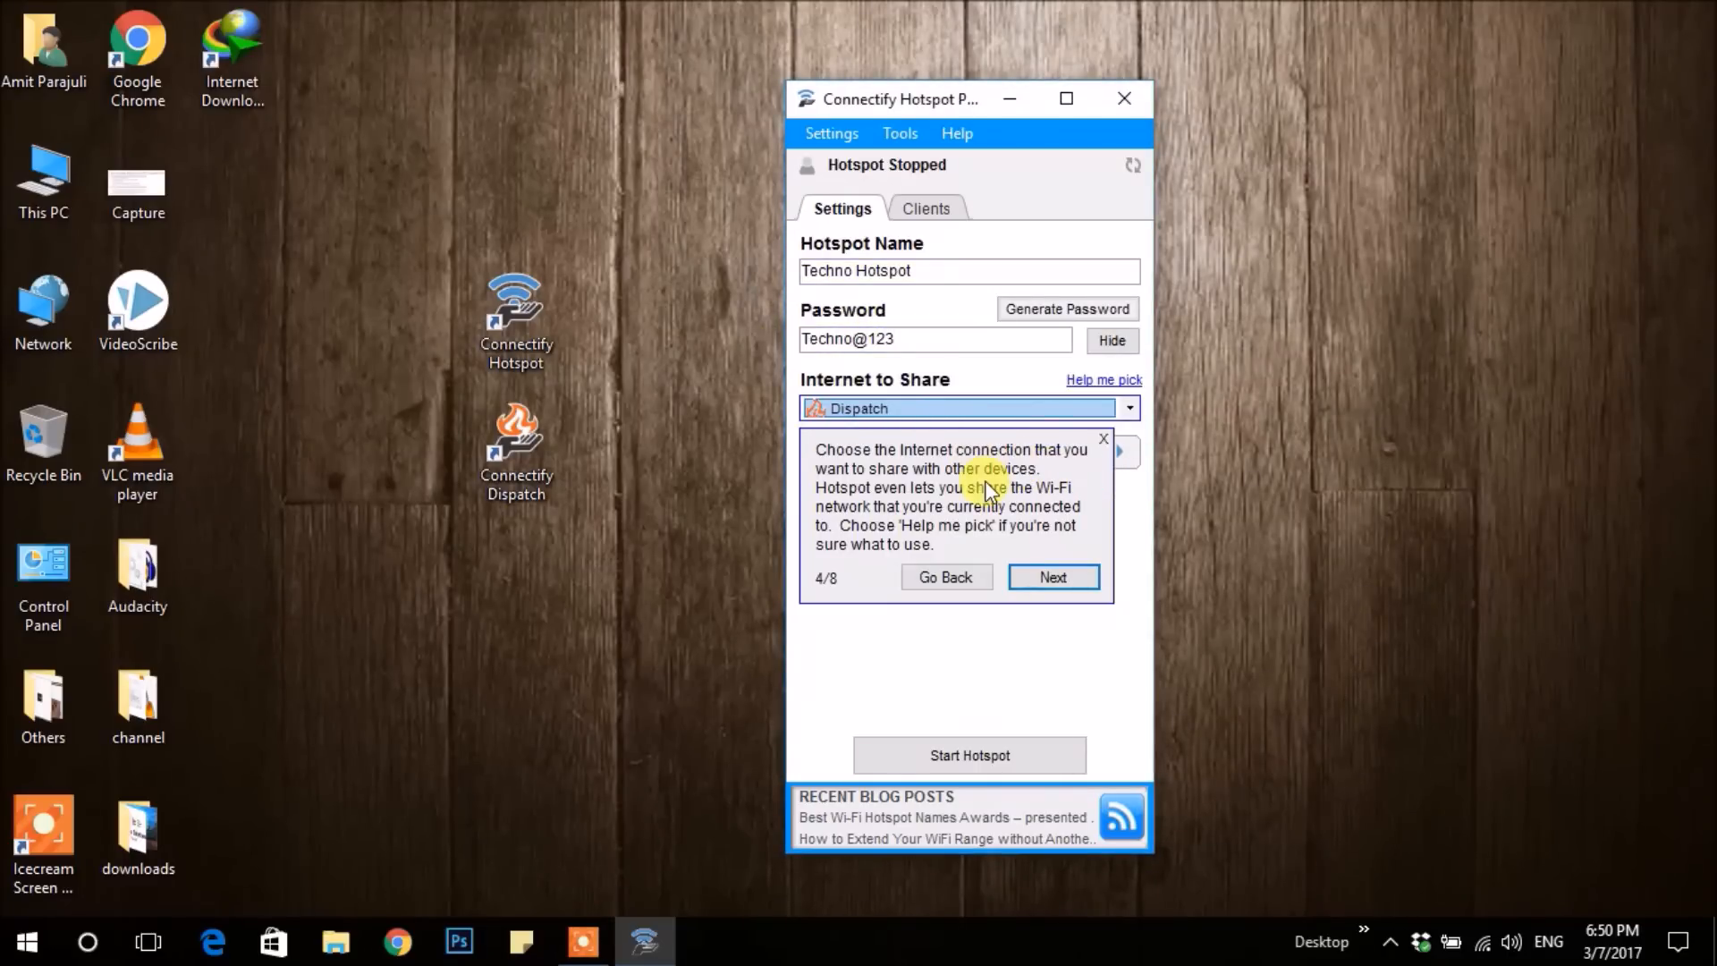
# Share the Techno Nepal Wi-Fi connection and finish the tutorial, returning to the hotspot settings.
pyautogui.click(1129, 408)
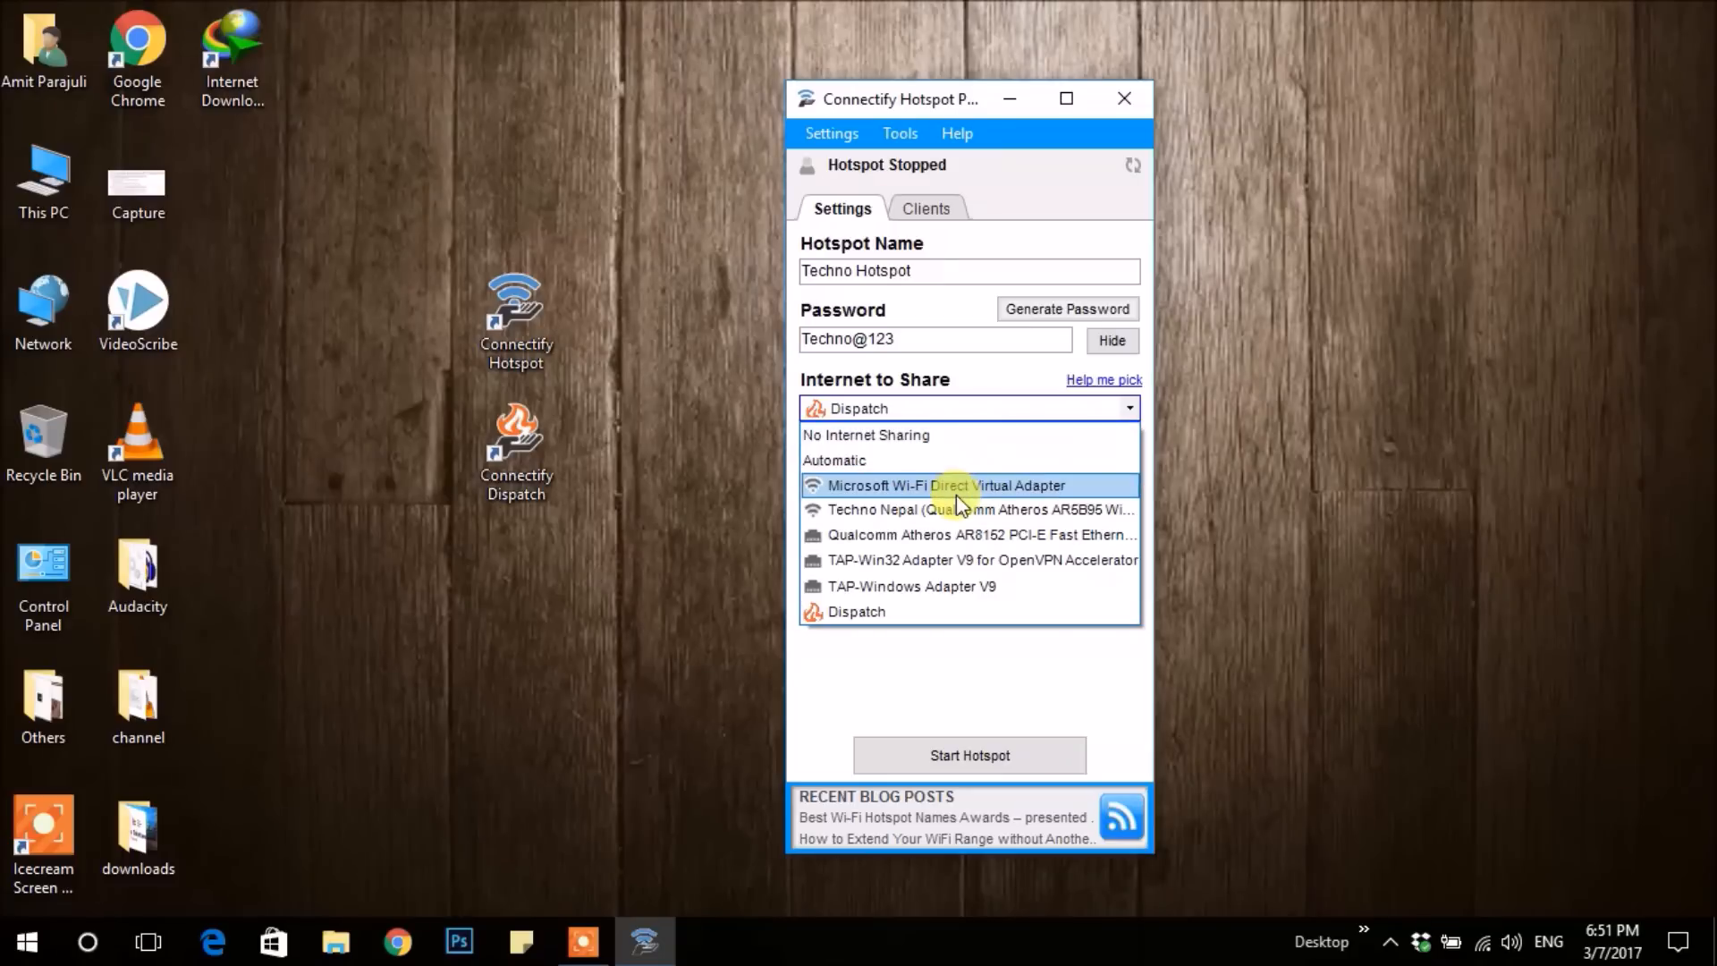
pyautogui.click(976, 510)
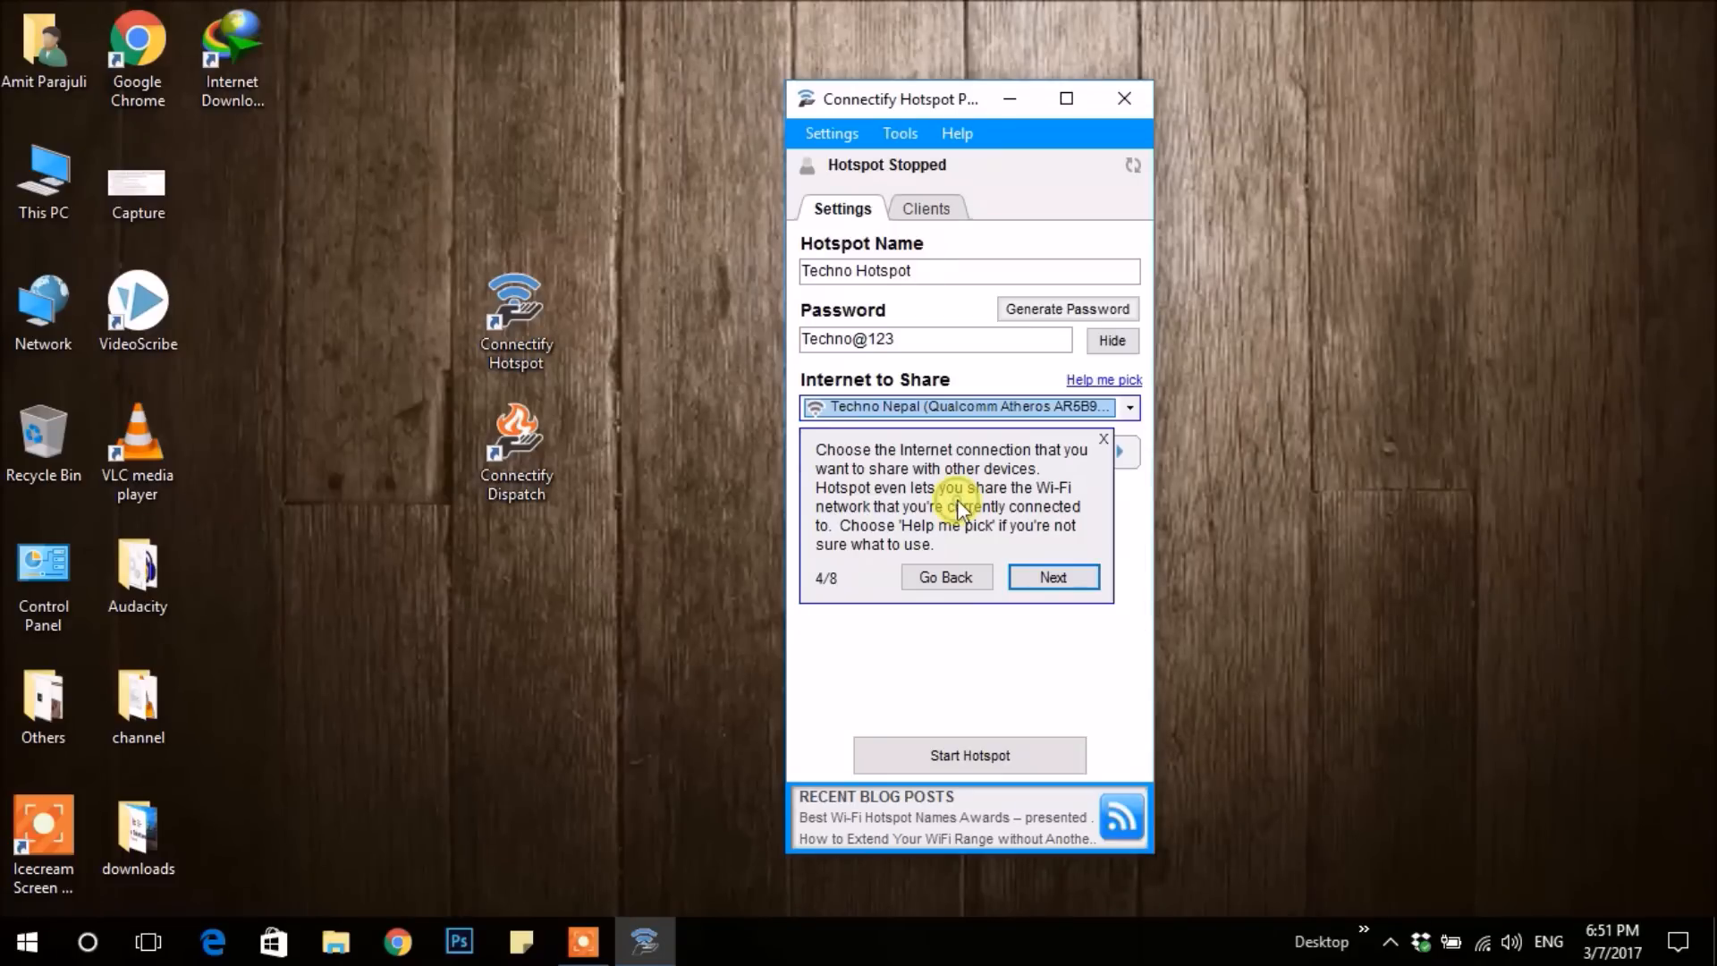
pyautogui.click(1054, 576)
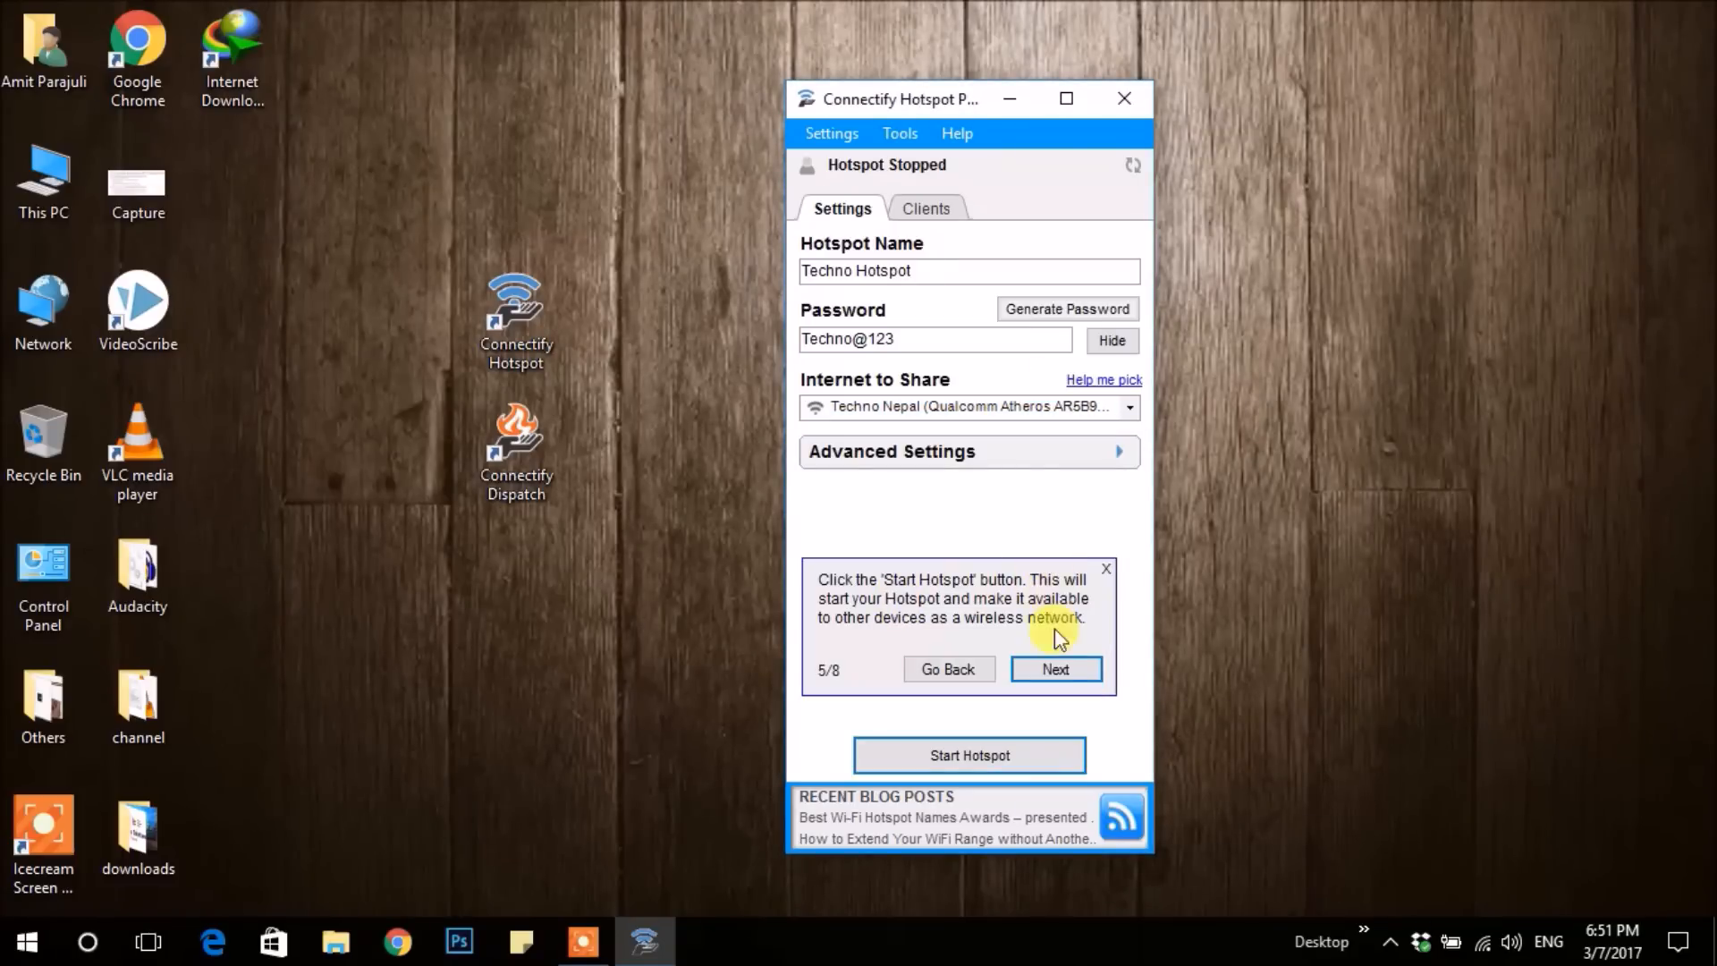
pyautogui.click(1055, 669)
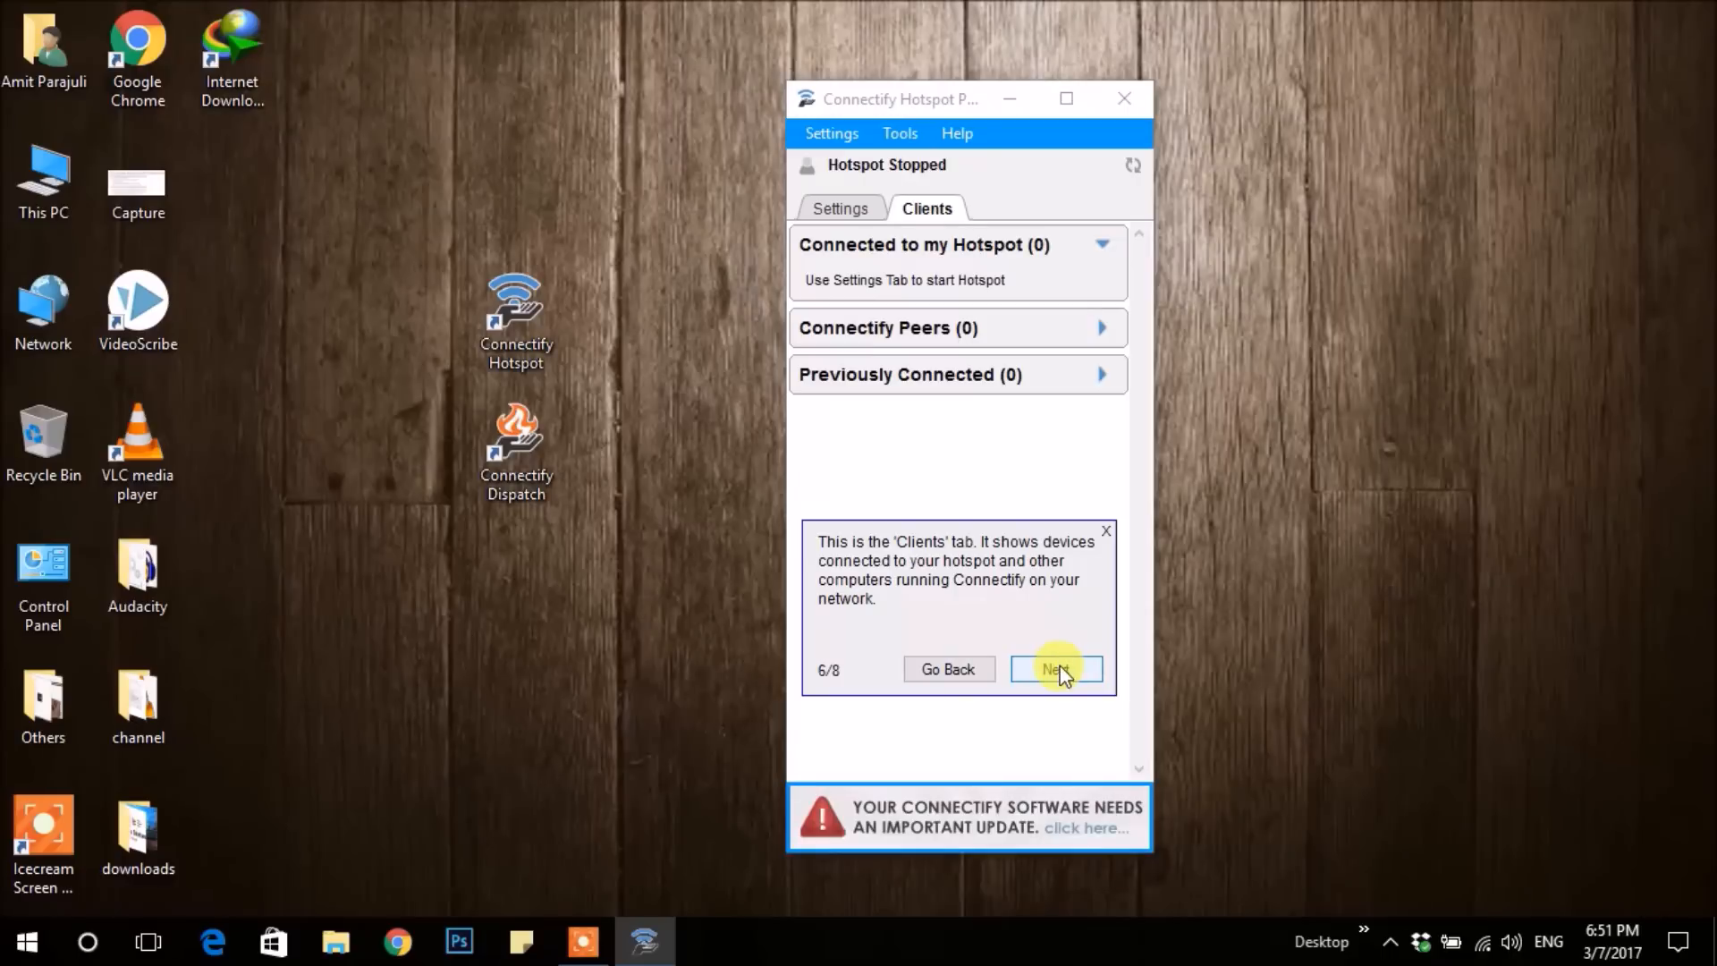
pyautogui.click(1056, 669)
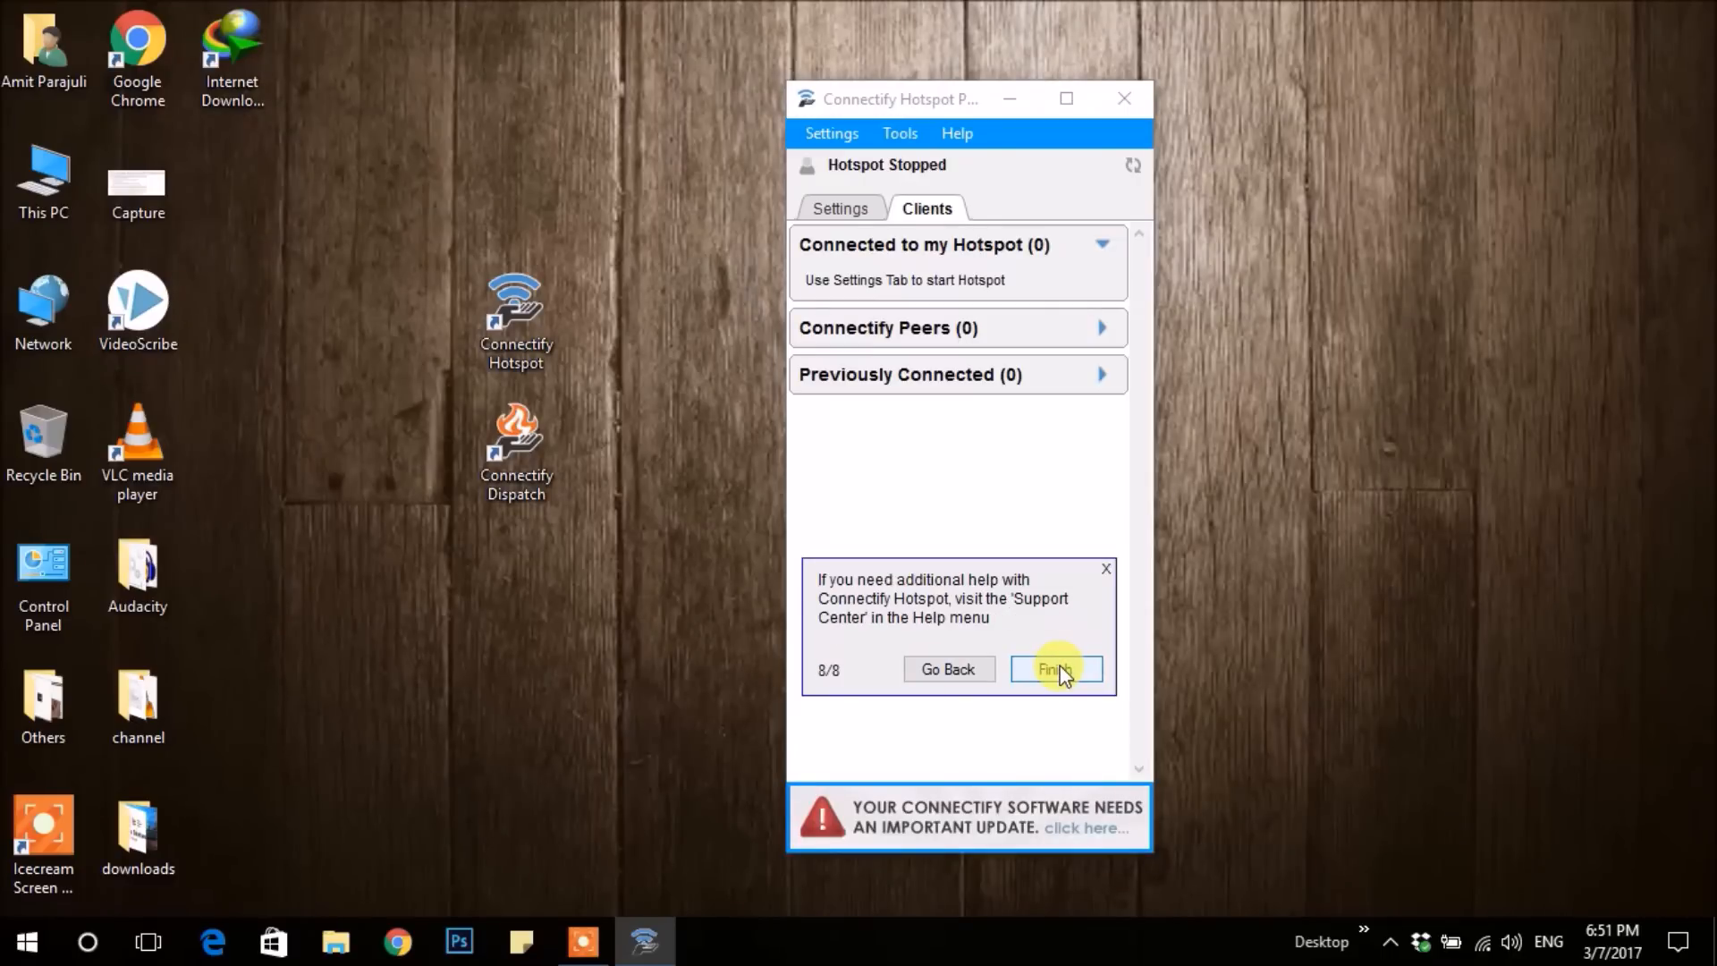
pyautogui.click(1055, 669)
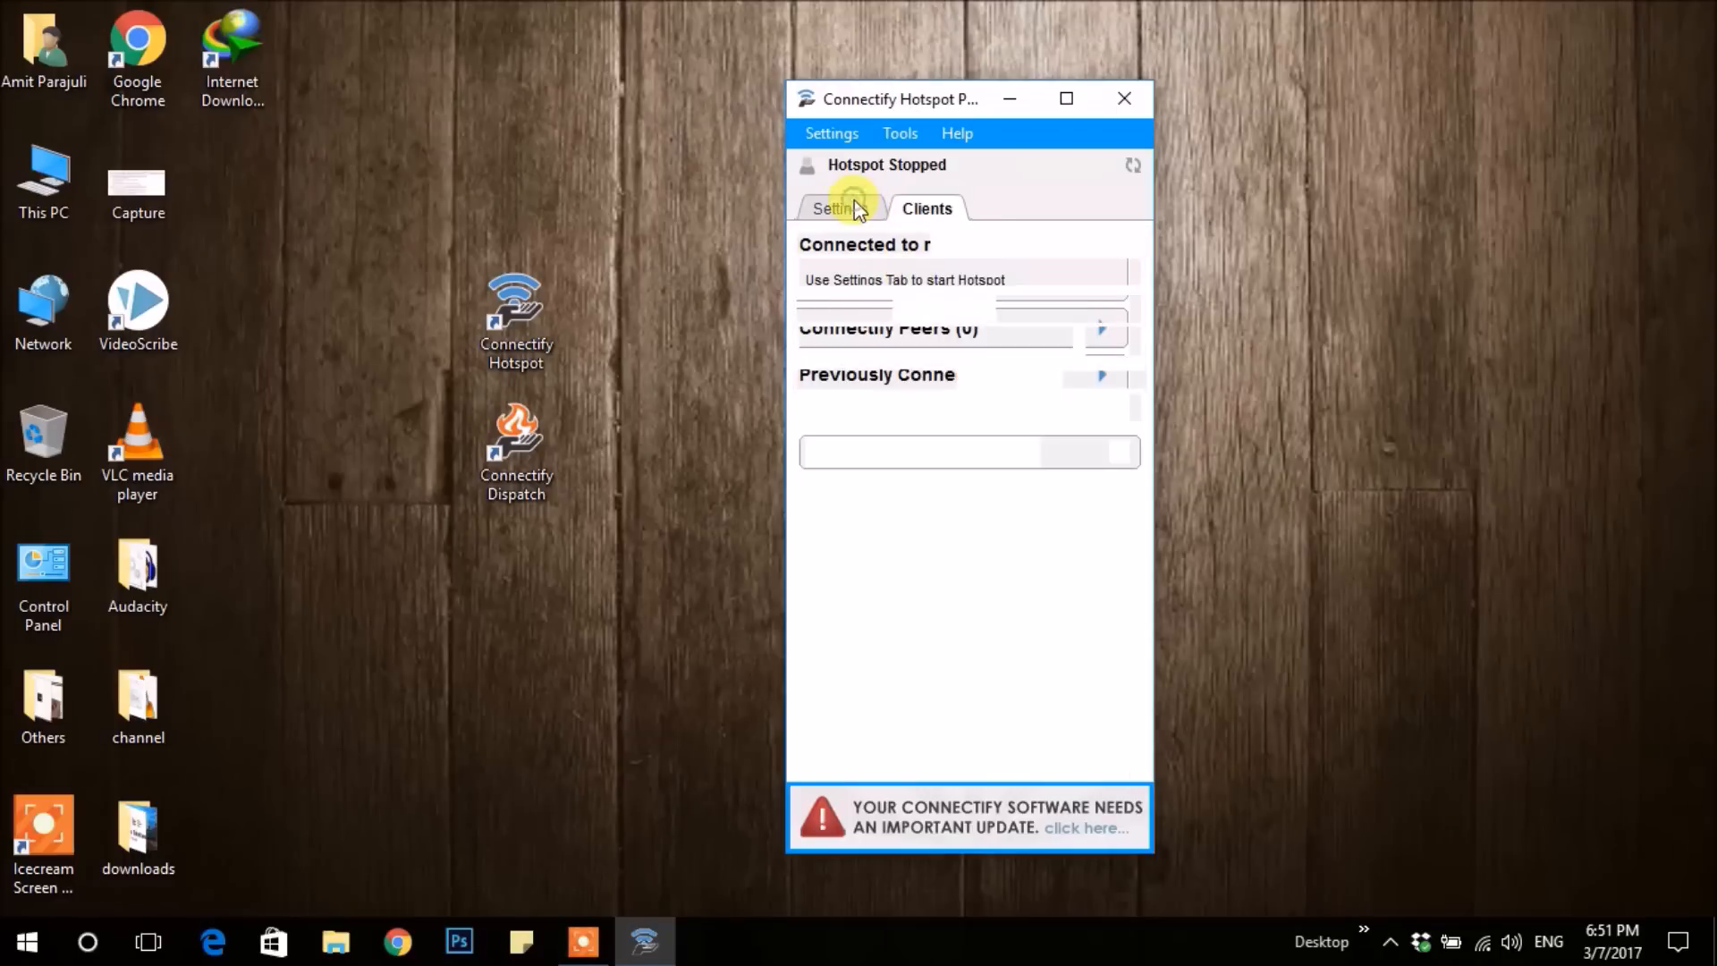
pyautogui.click(839, 208)
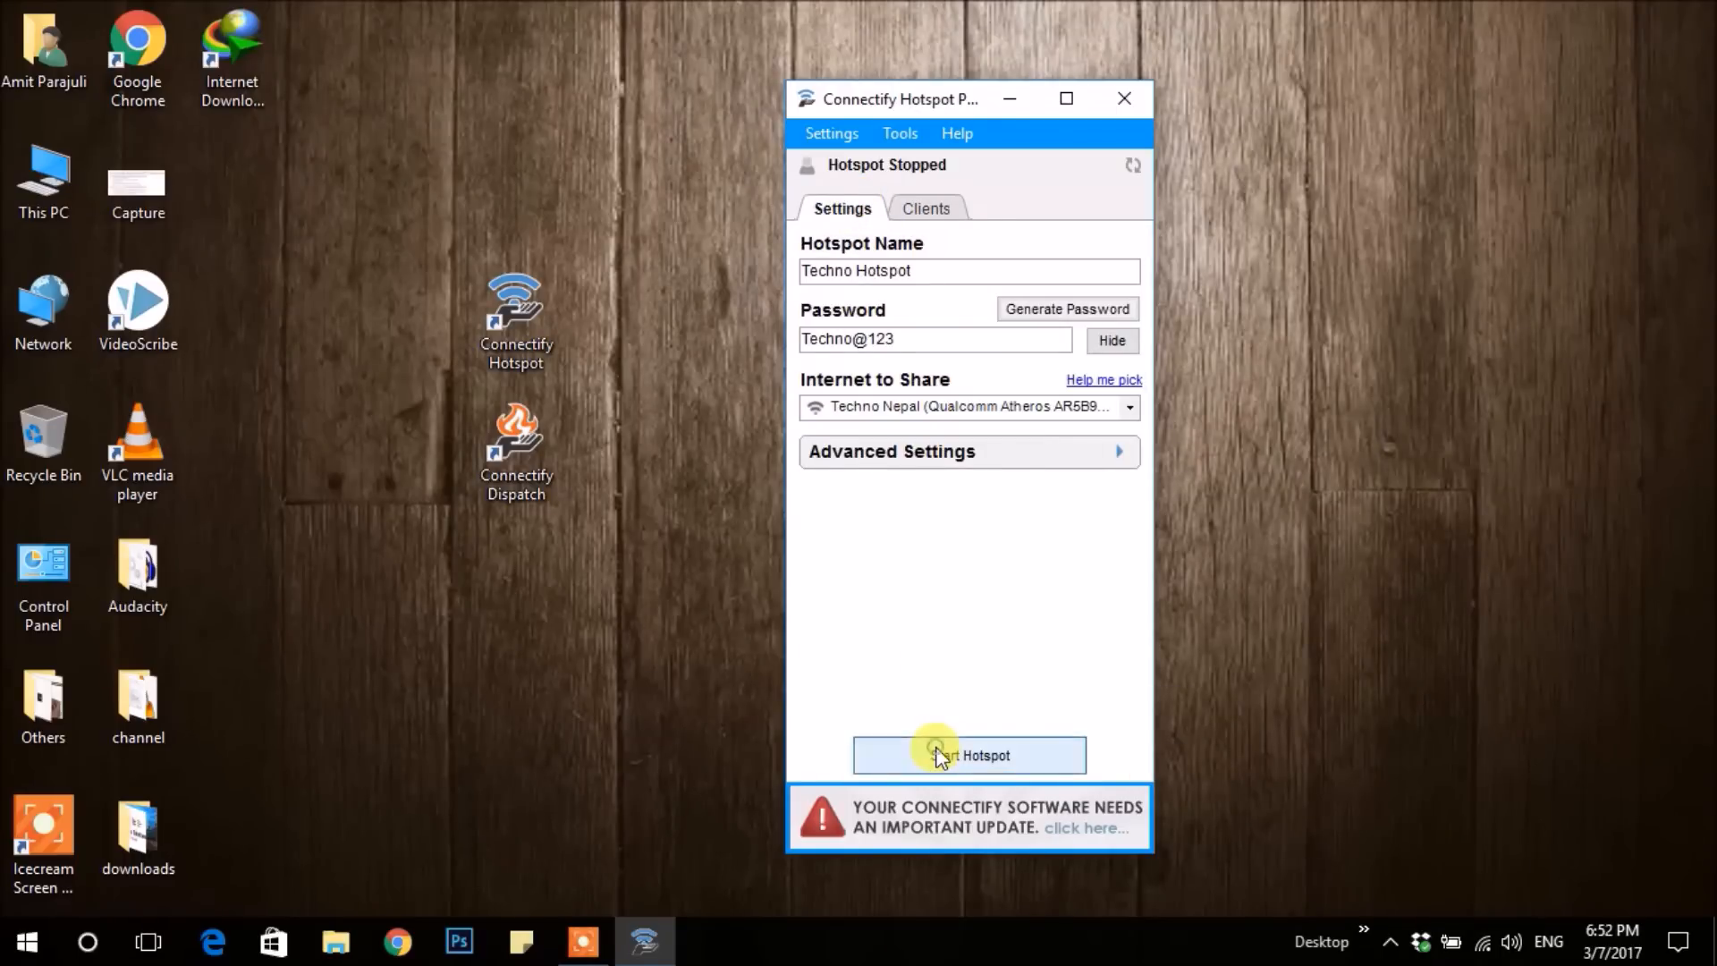
# Start Techno Hotspot and rename the connected Android client to 'My Phone'.
pyautogui.click(969, 755)
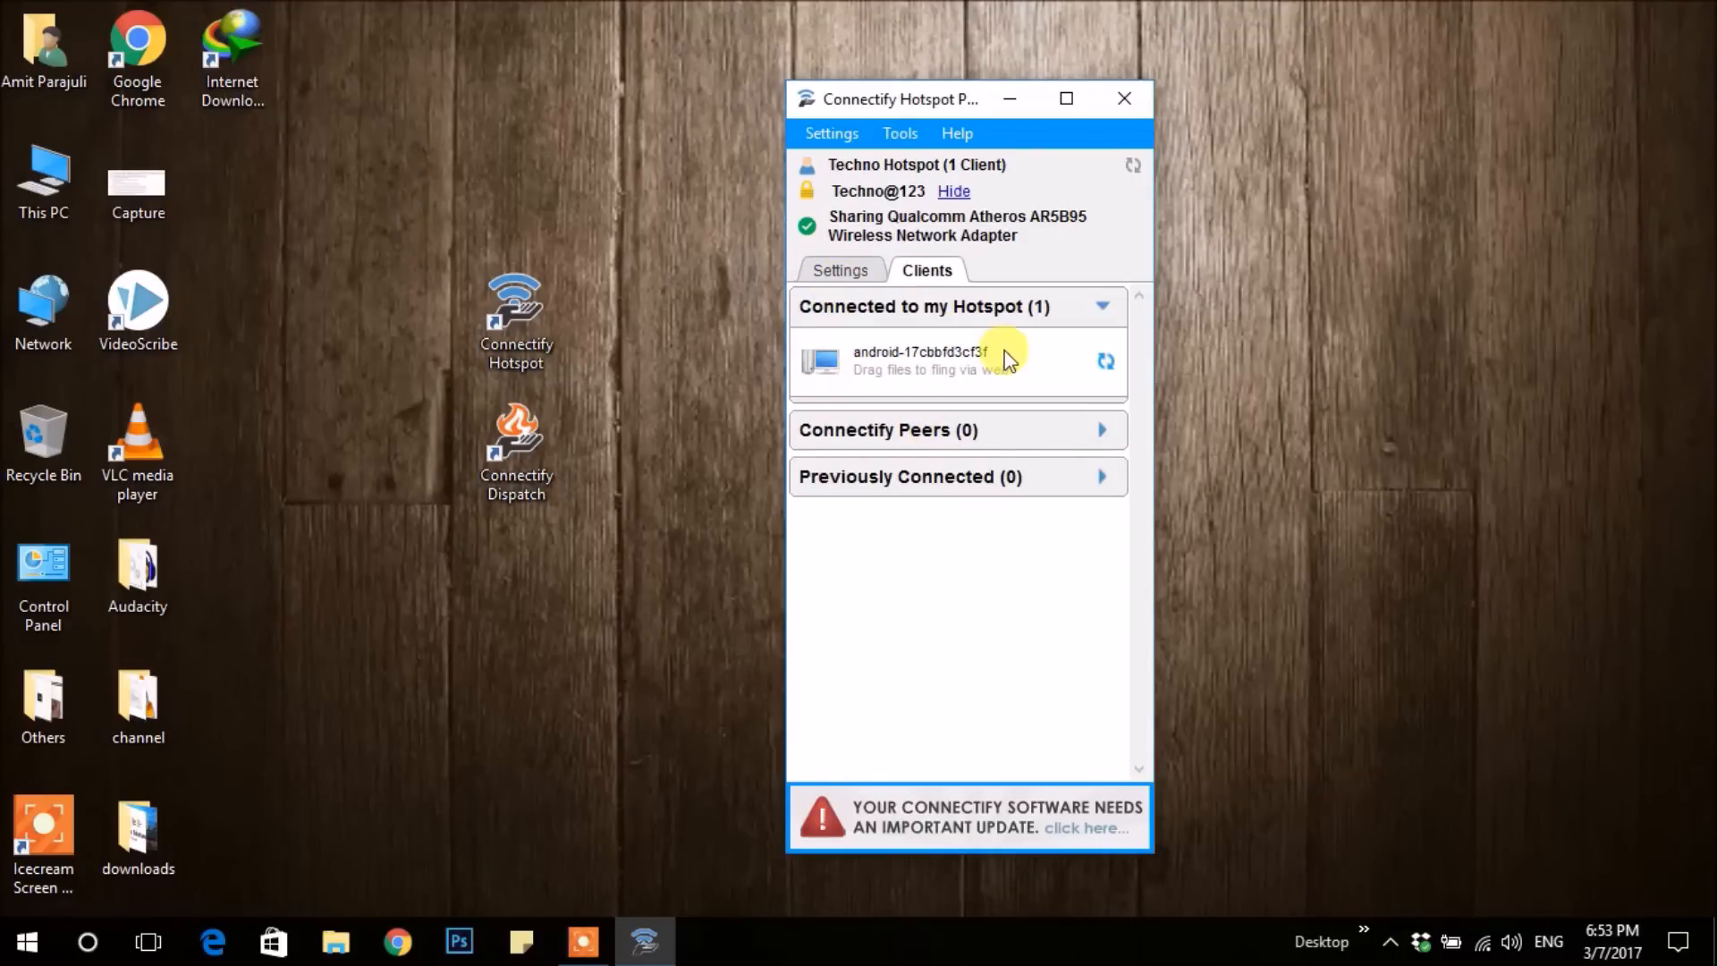
pyautogui.rightClick(1007, 359)
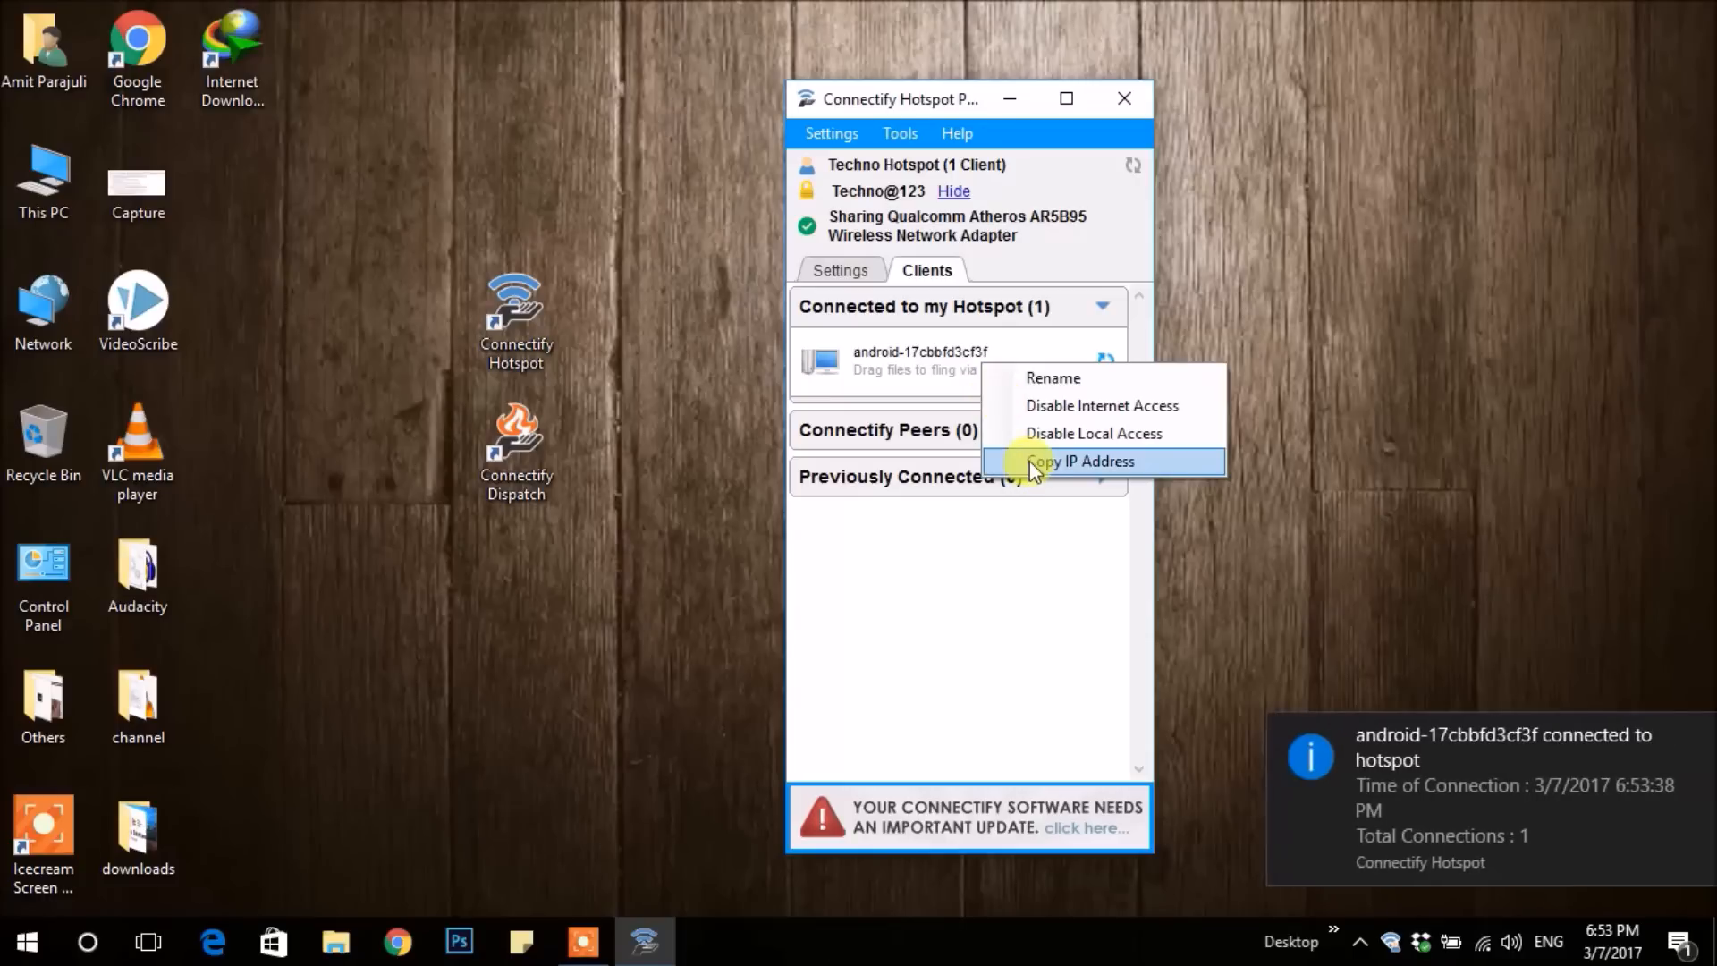
pyautogui.moveTo(1041, 368)
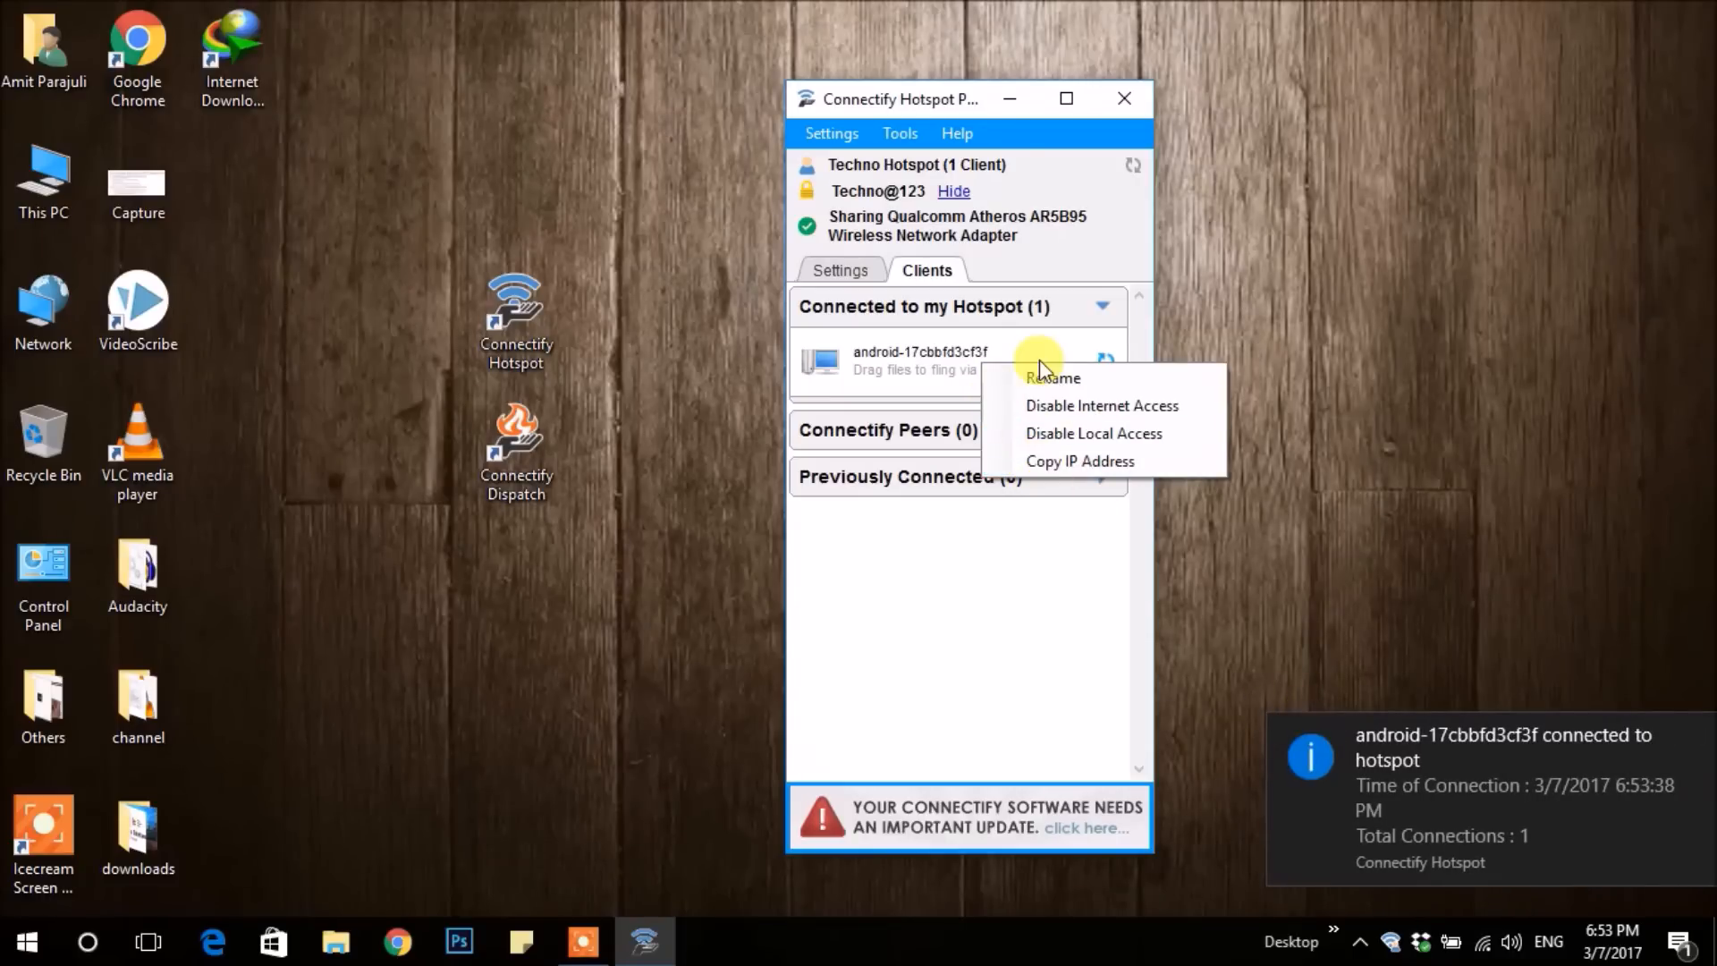
pyautogui.click(1052, 380)
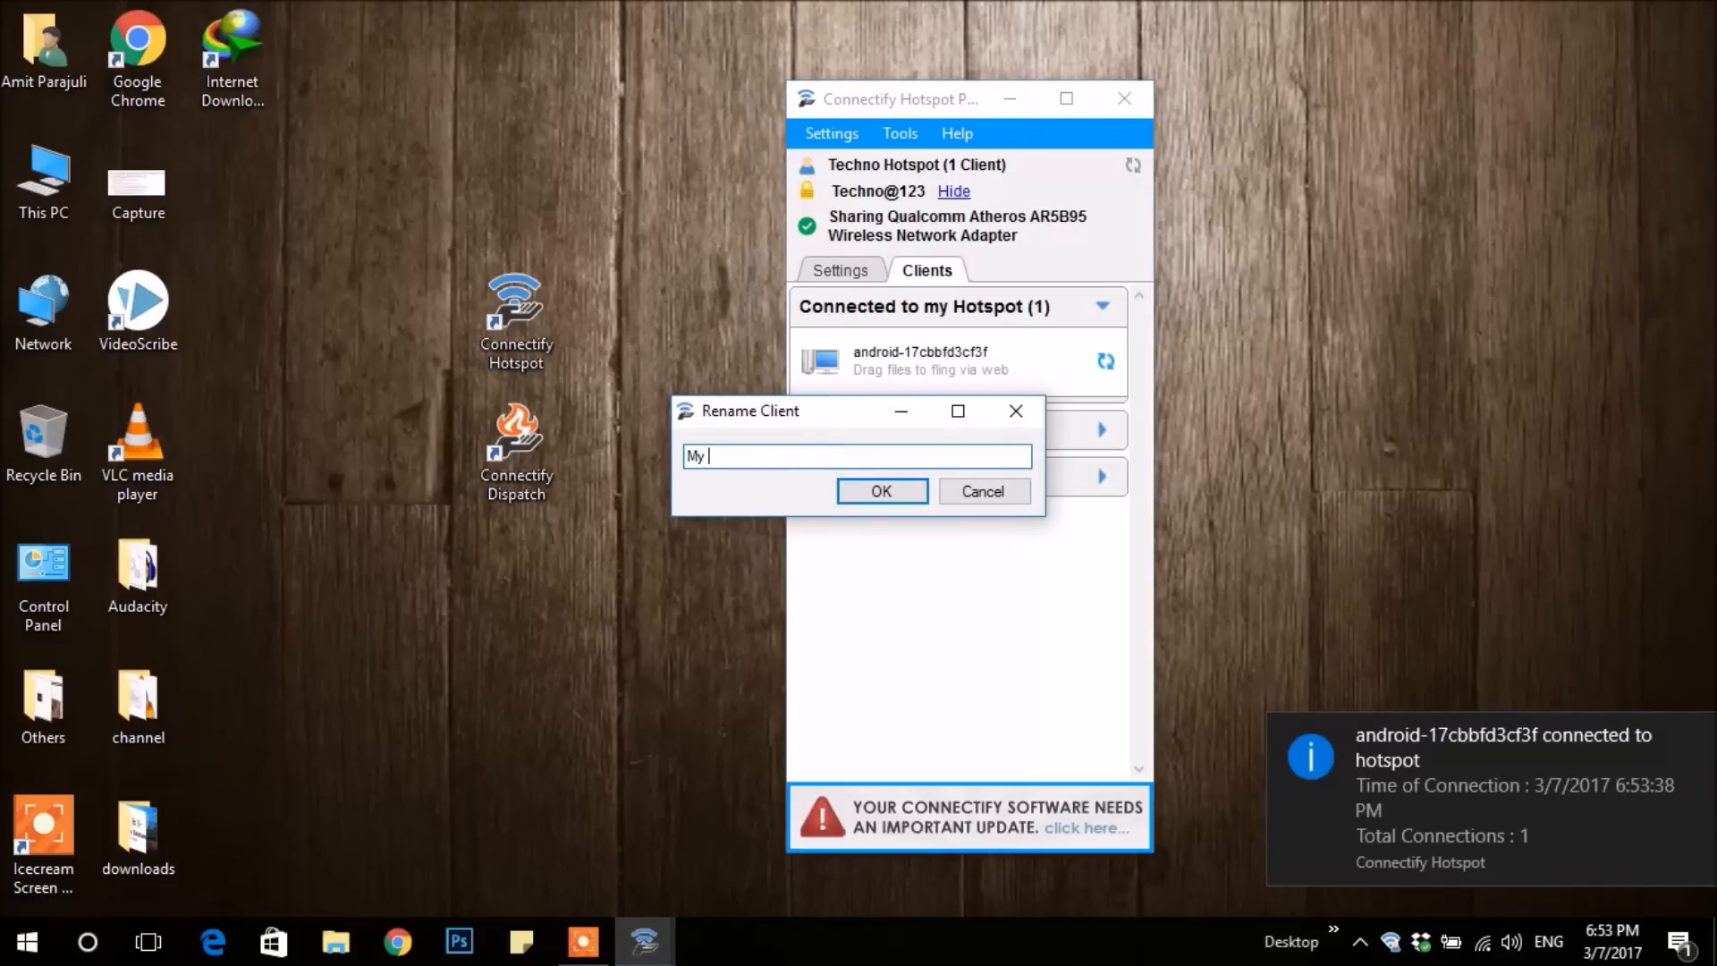
pyautogui.click(984, 490)
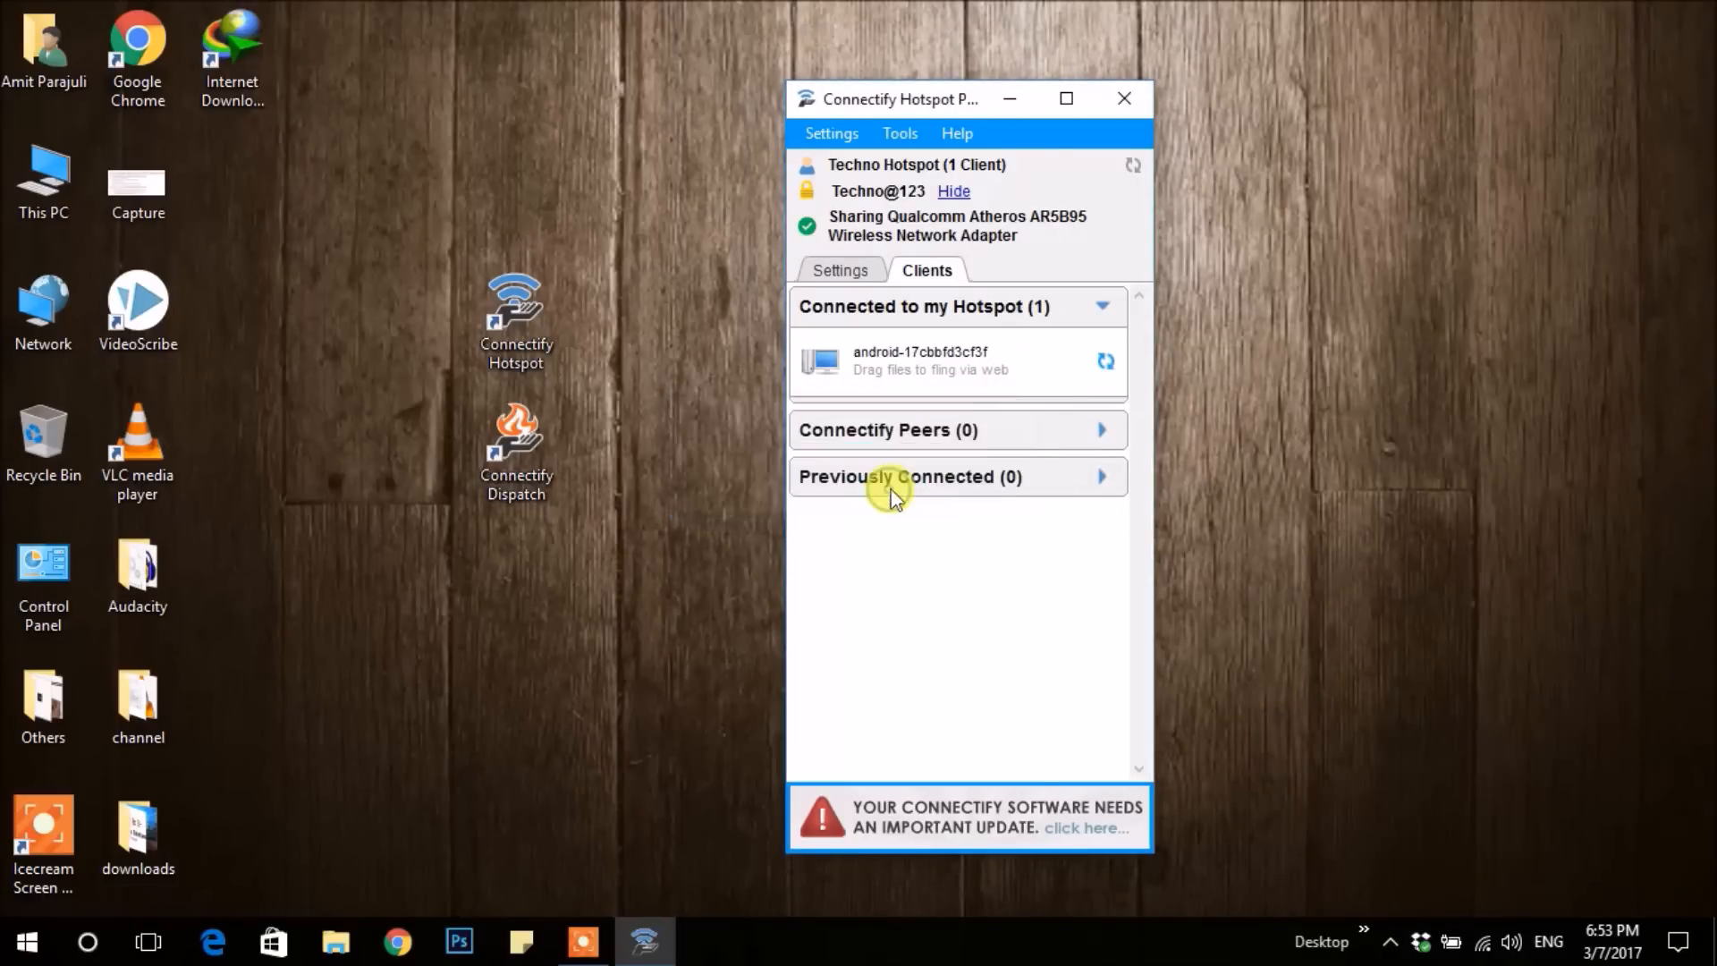
pyautogui.rightClick(957, 363)
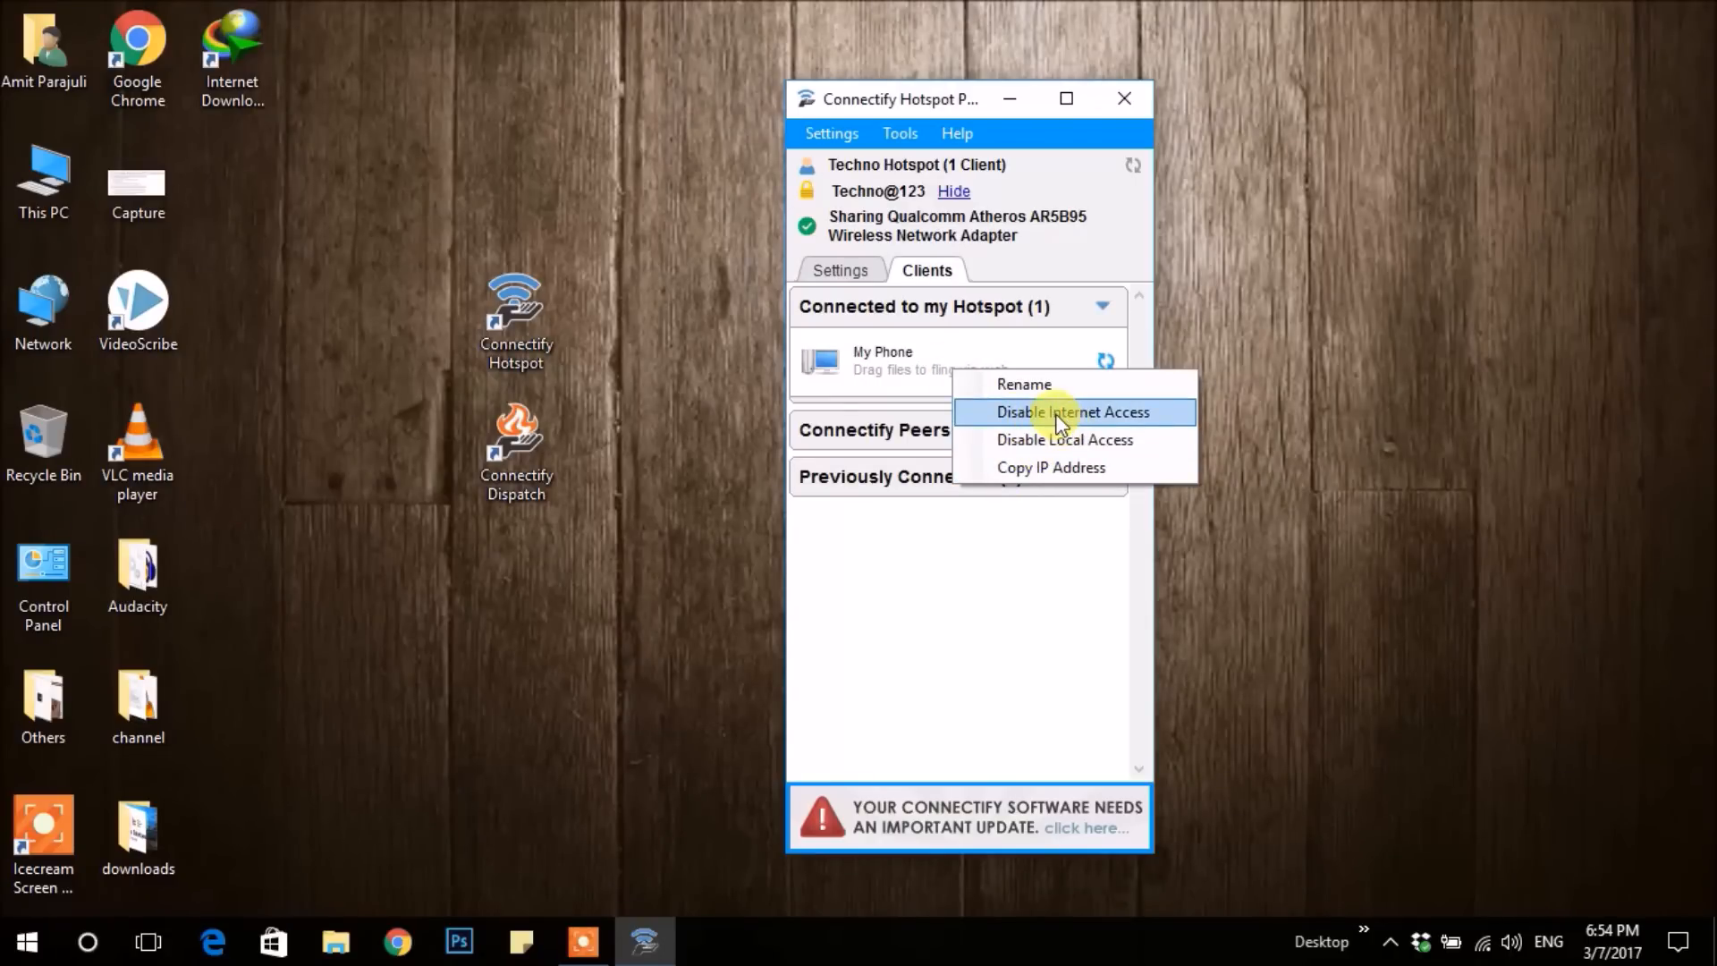
pyautogui.click(841, 271)
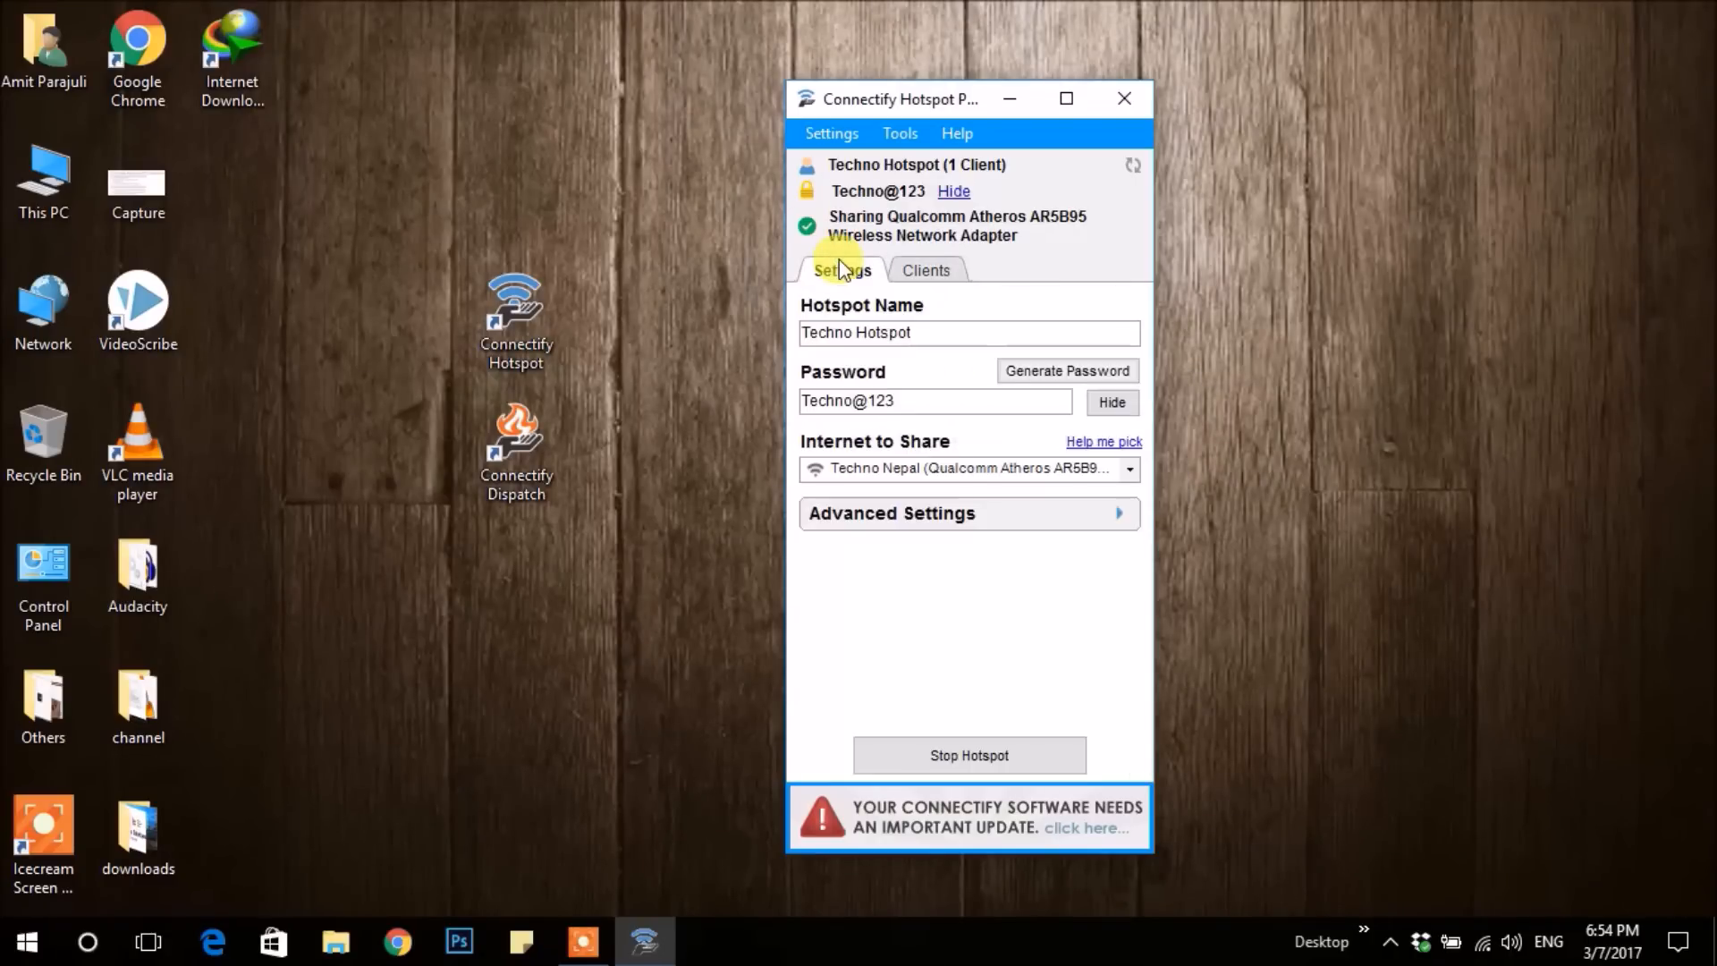